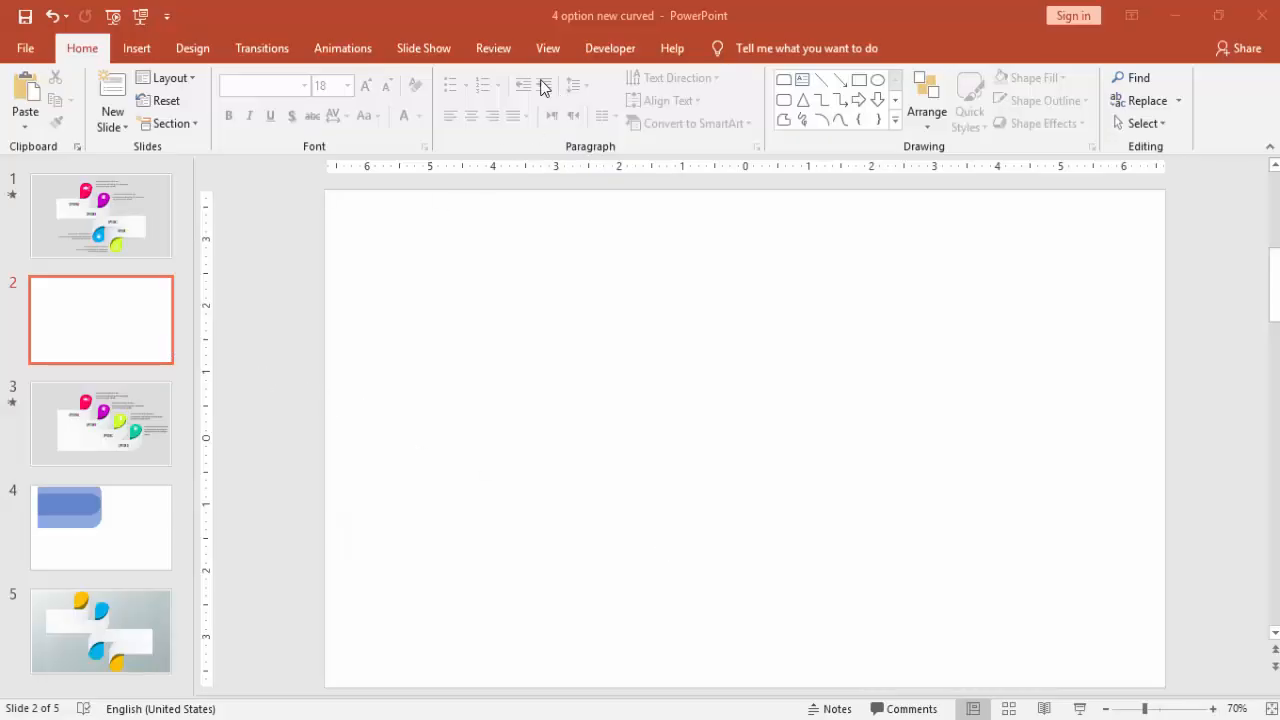
Turn on the View tab's Guides to split the blank slide into quadrants
click(547, 48)
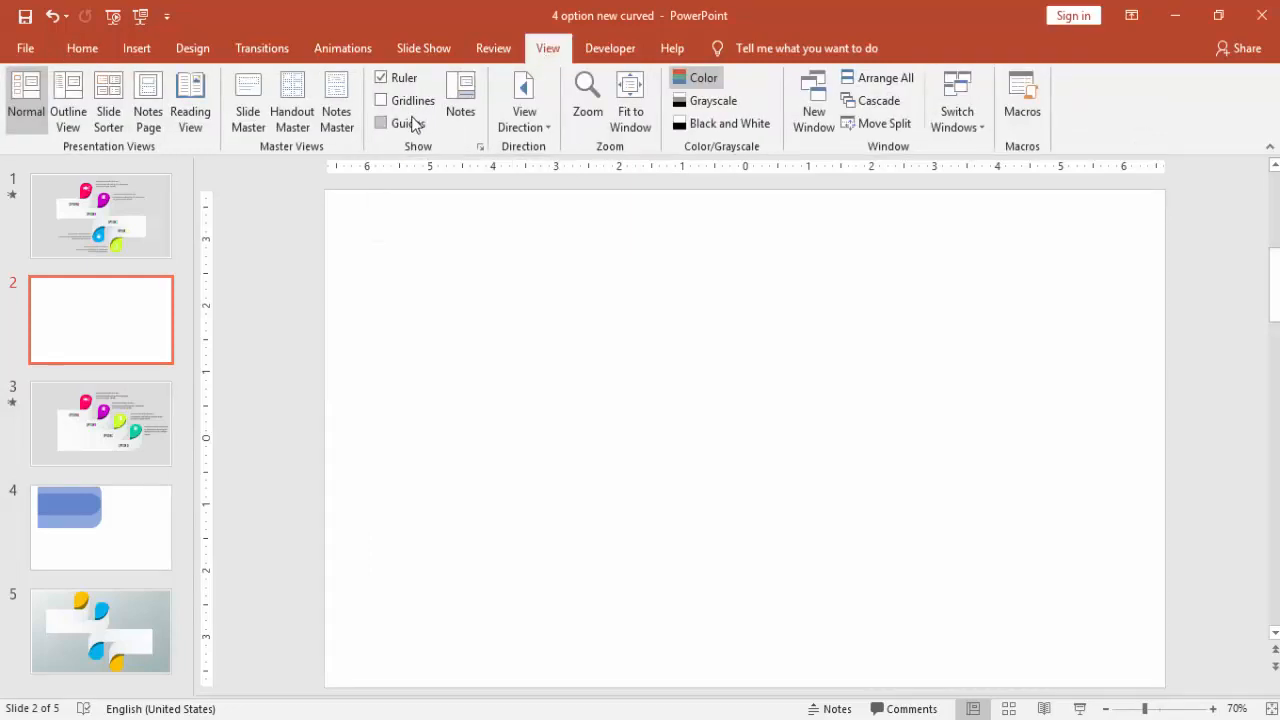
click(381, 123)
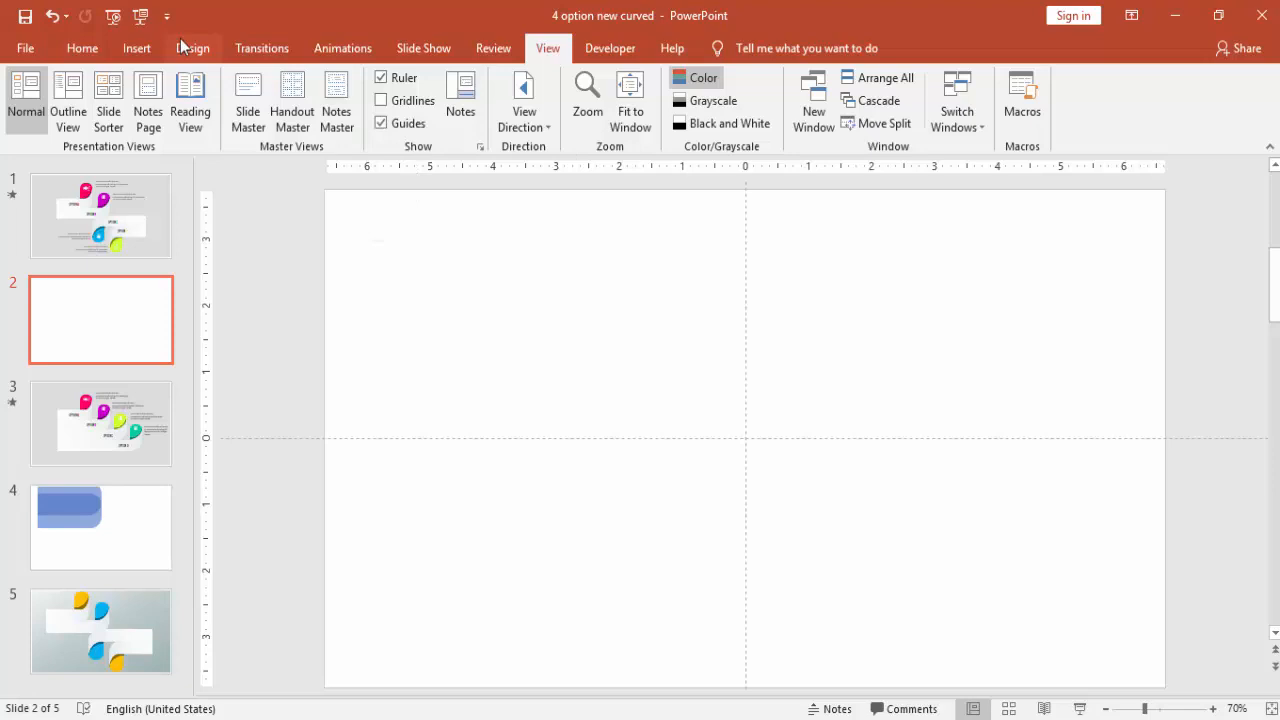
click(137, 47)
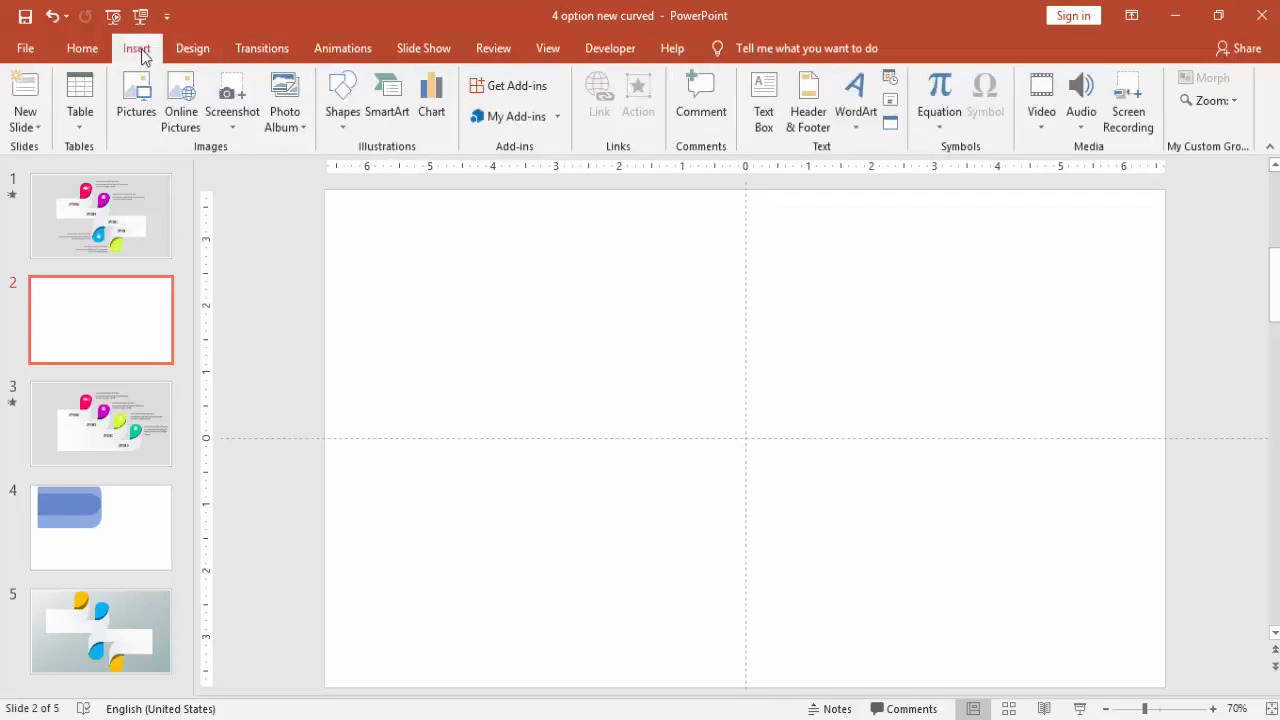
Draw a rounded-corner rectangle, rotate it right 90°, and fit it to the top-left quadrant
click(342, 100)
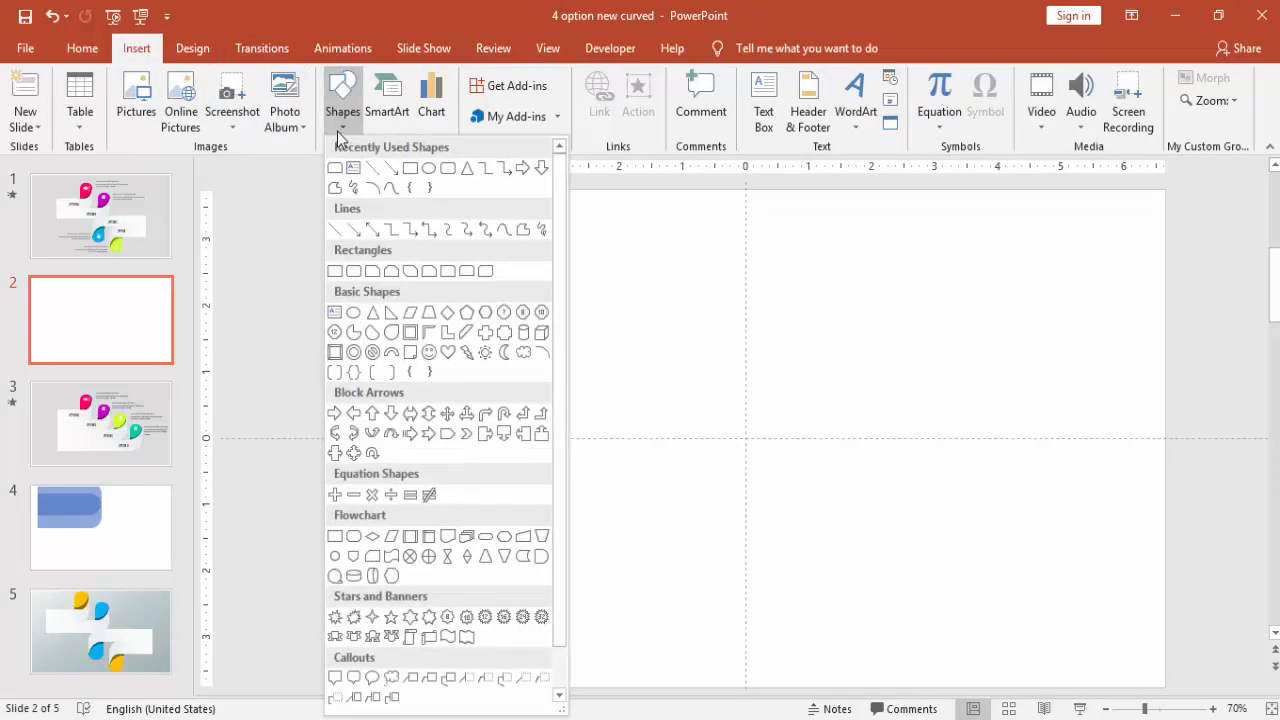
mouse_move(448, 271)
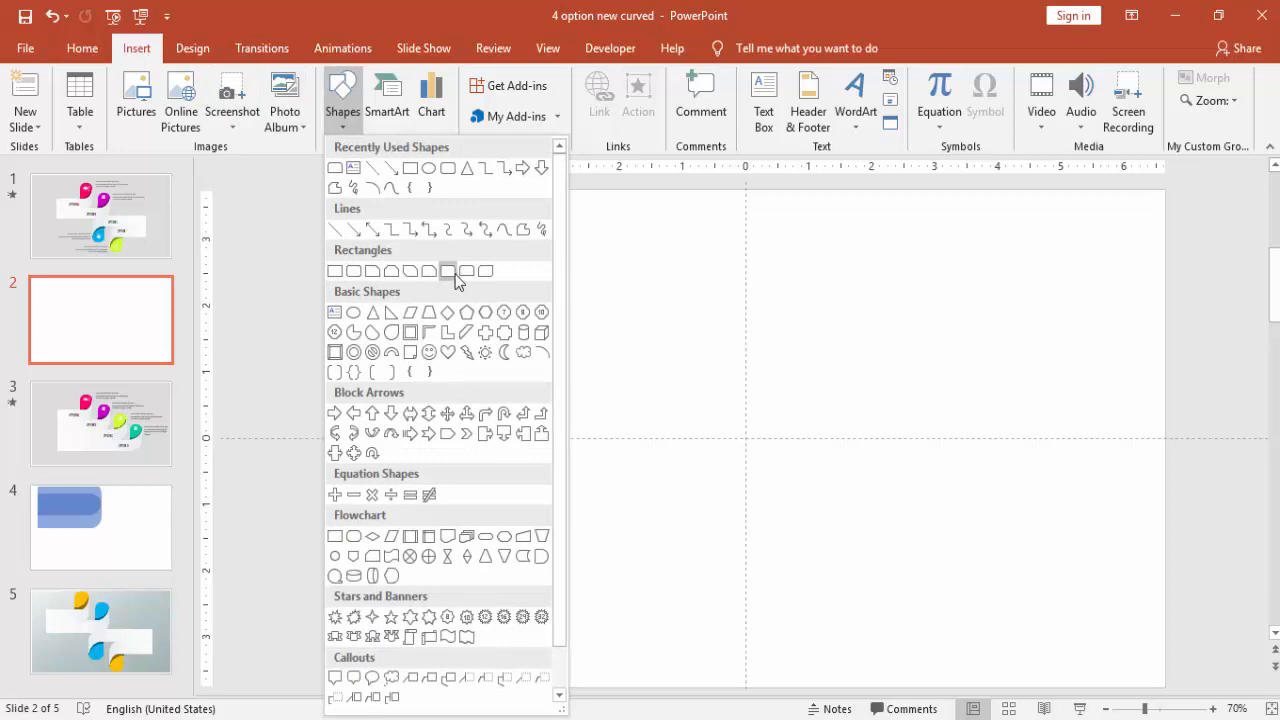
mouse_move(466, 271)
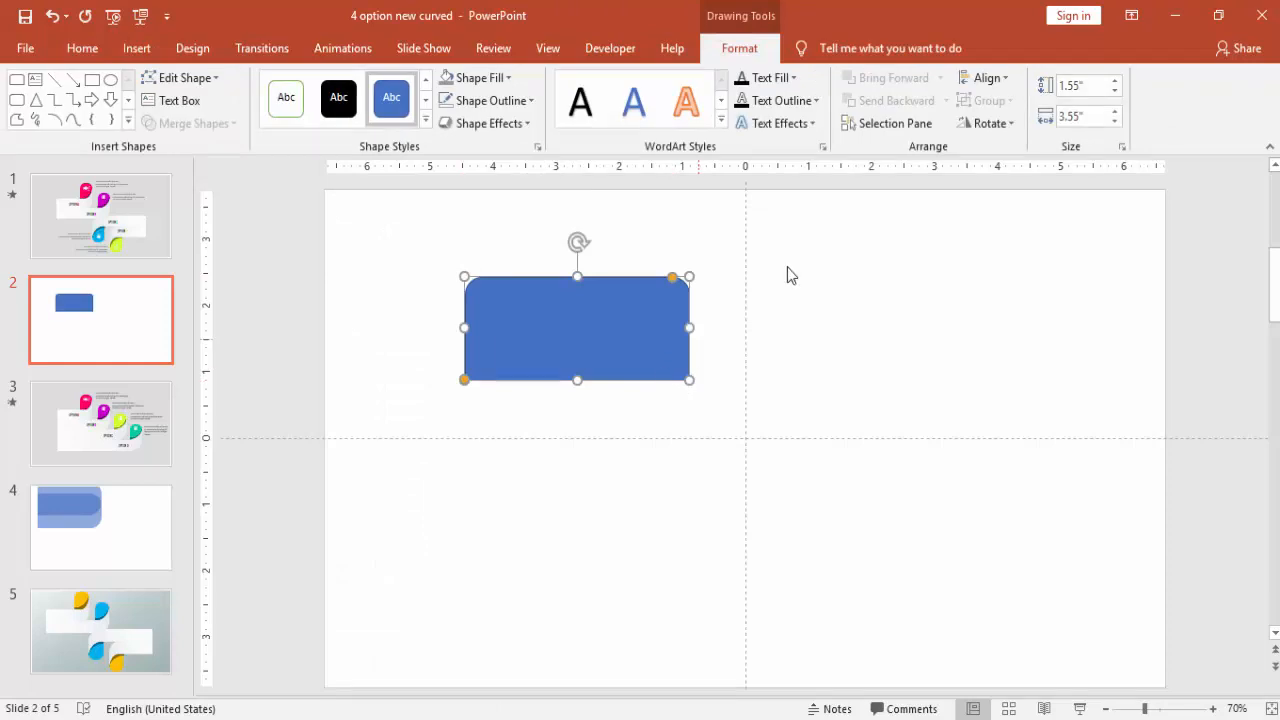
click(988, 123)
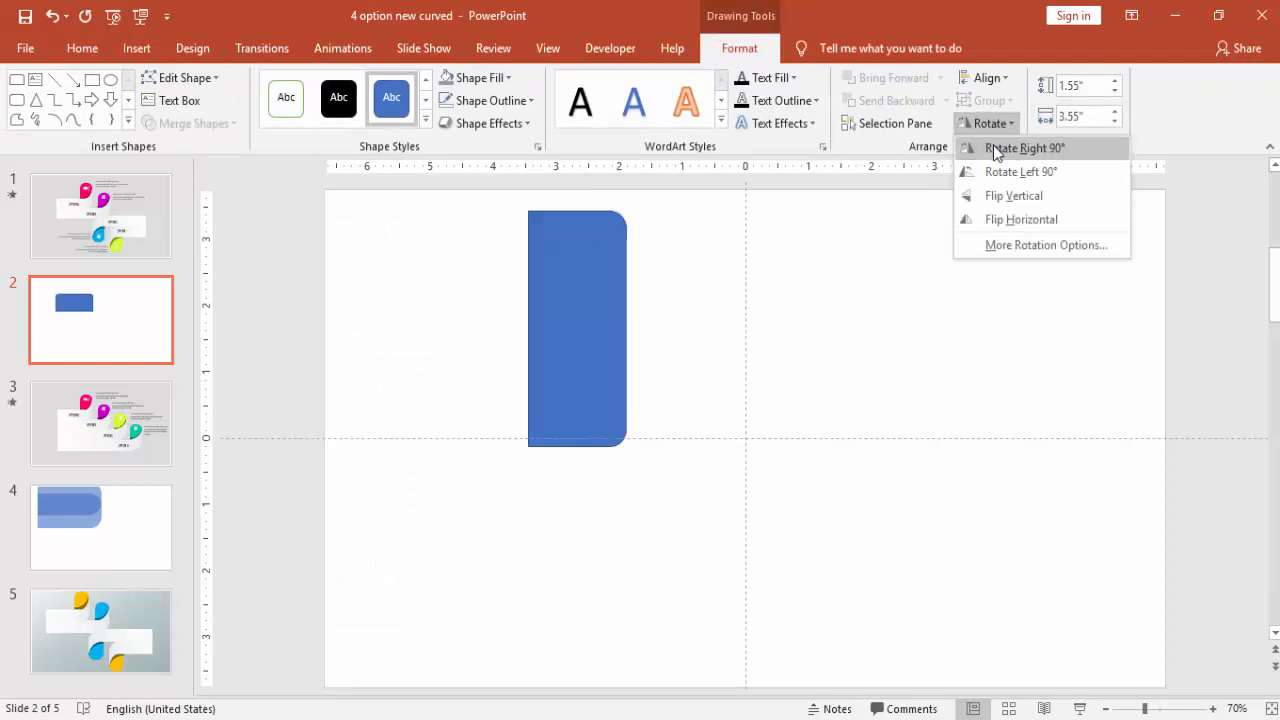
click(1024, 148)
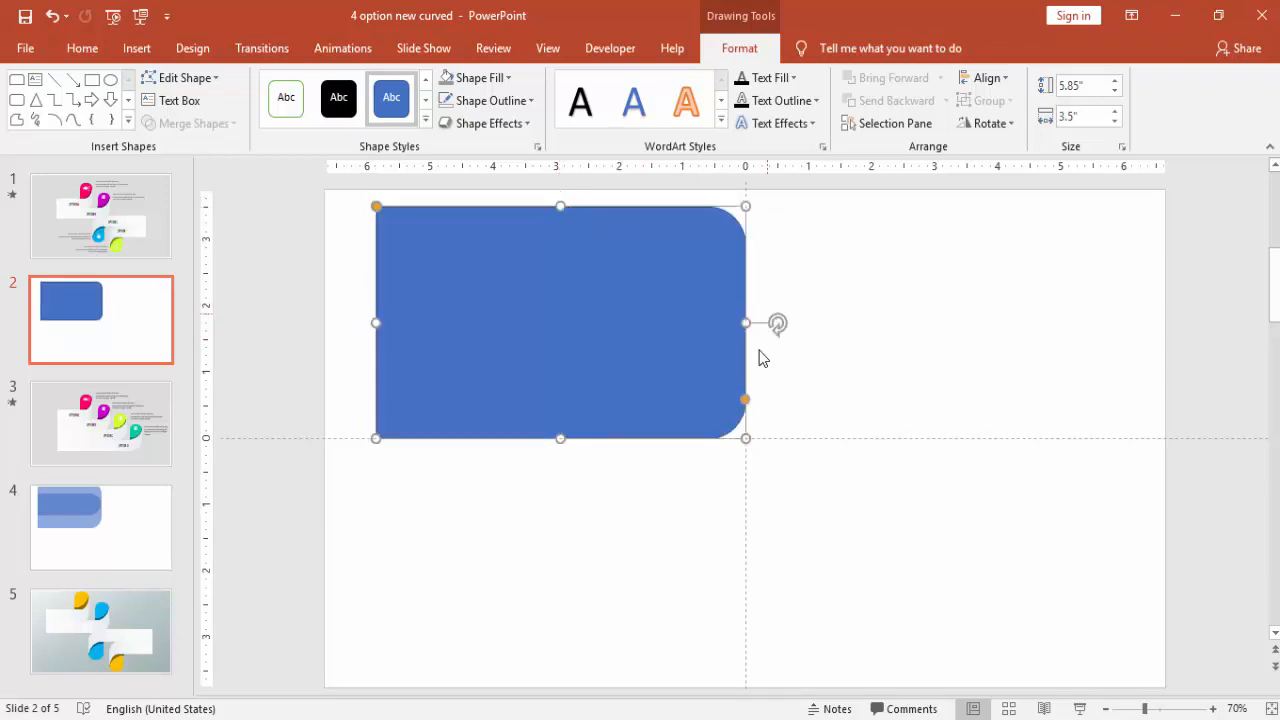
key(Delete)
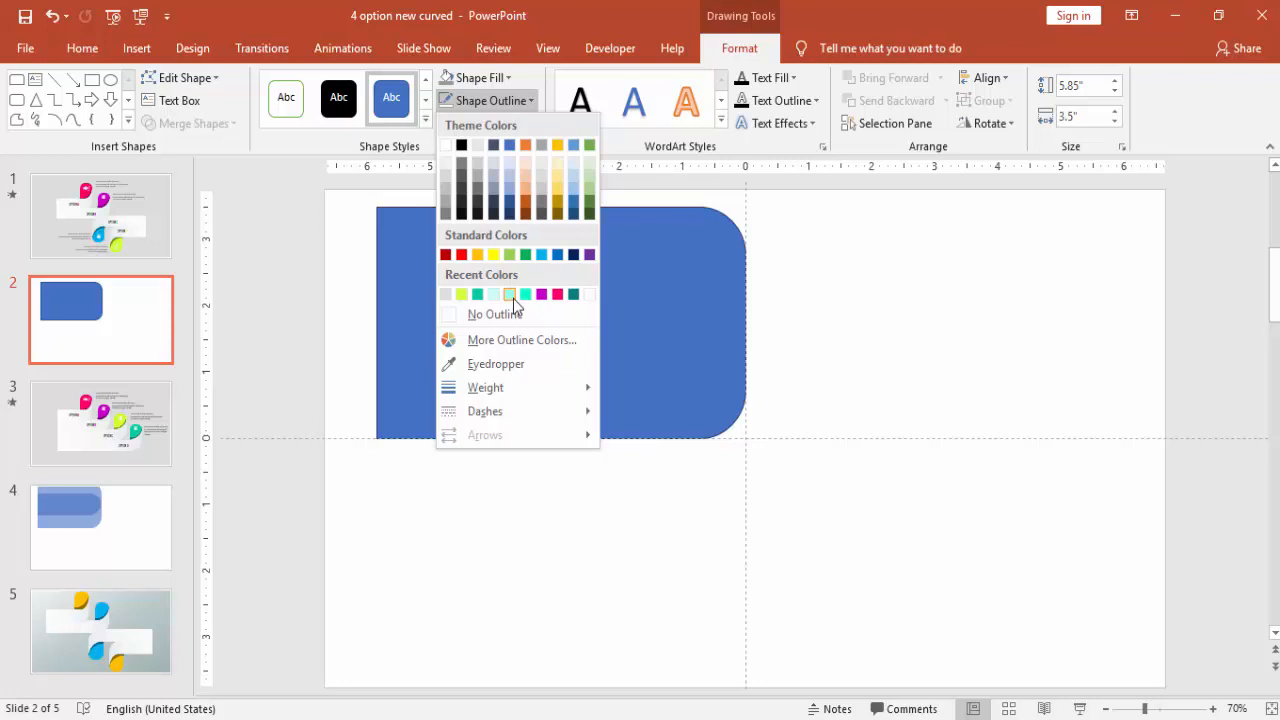
Set the rectangle to No Outline and open Format Shape to raise its transparency
click(491, 313)
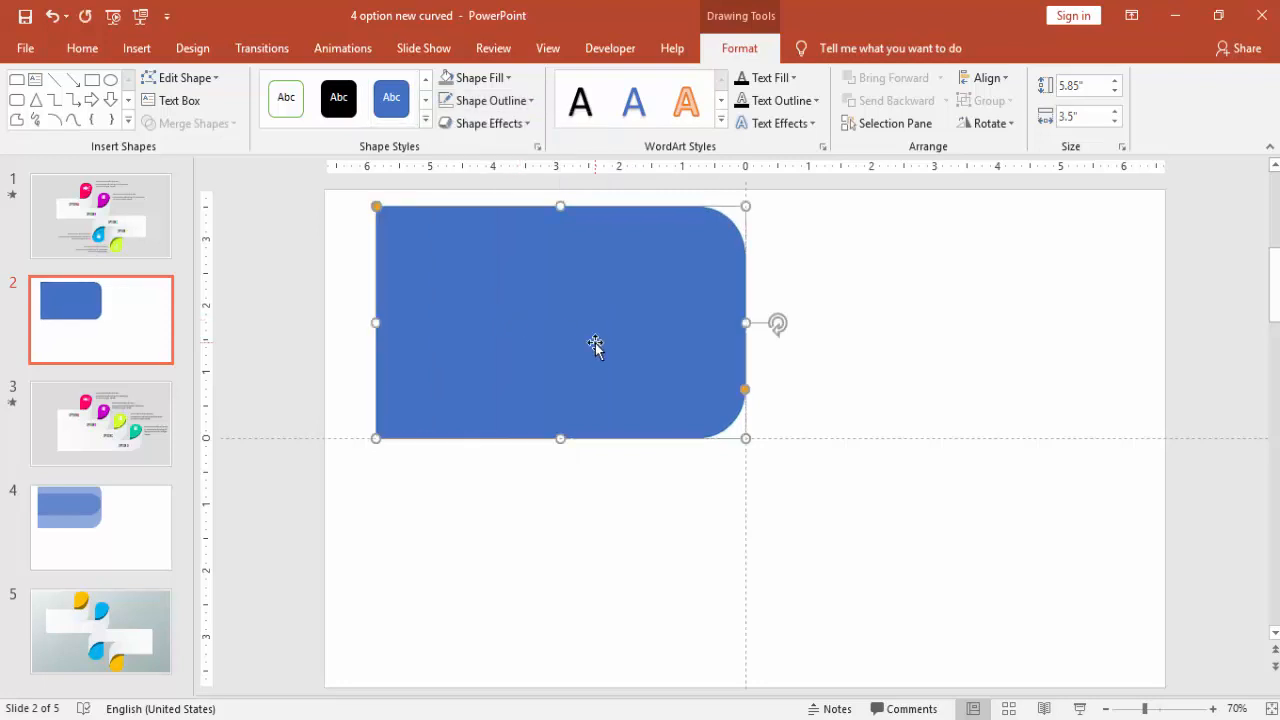
right_click(596, 347)
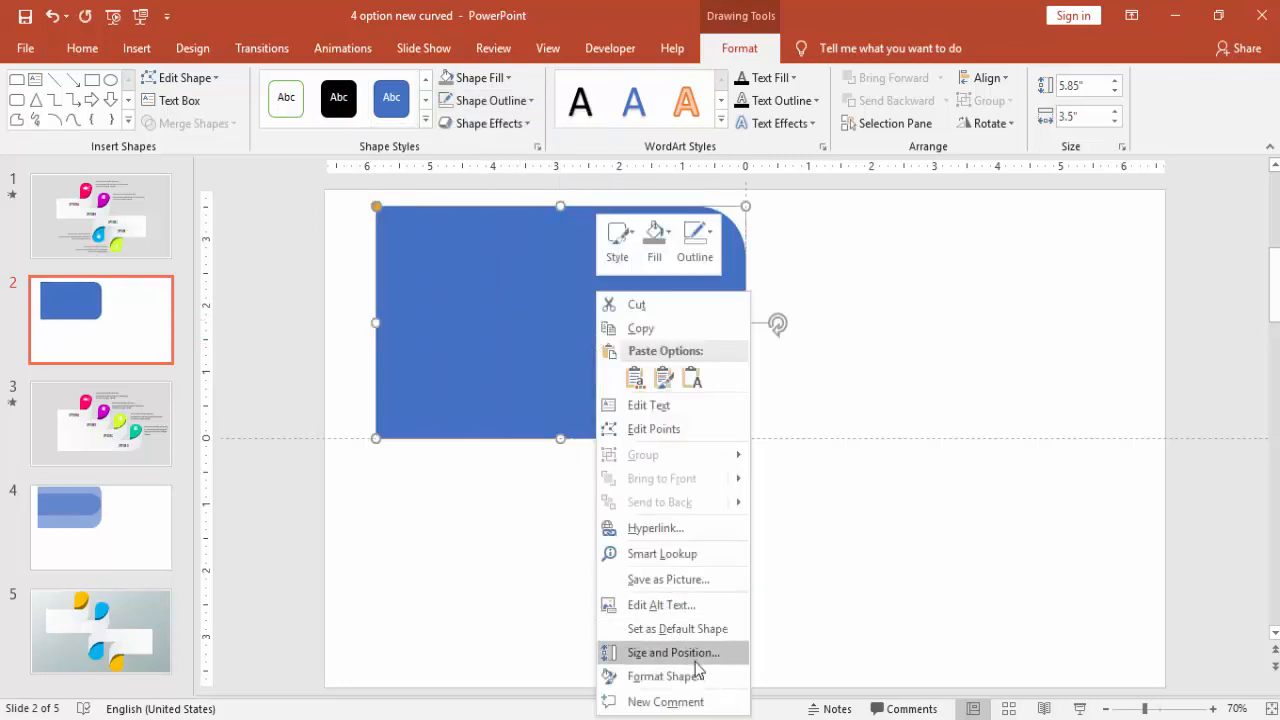
click(668, 676)
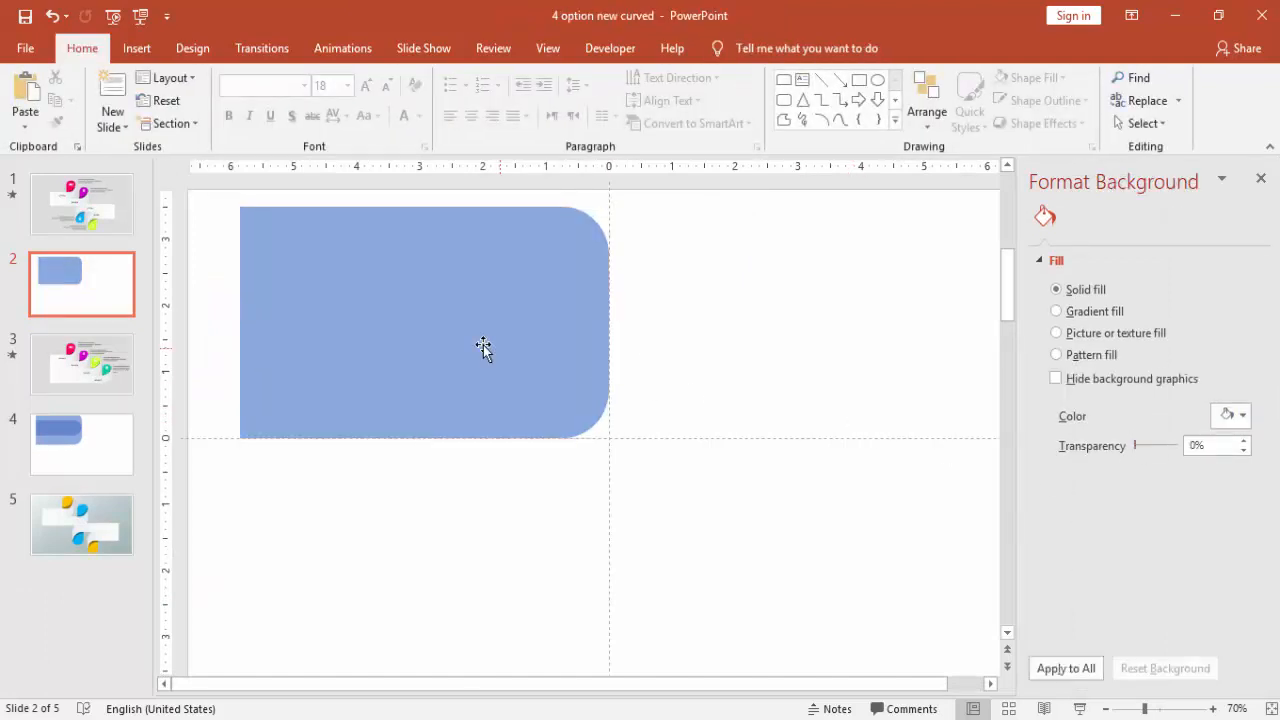
Subtract a raised duplicate from the rectangle, leaving a band curving upward at right
click(485, 350)
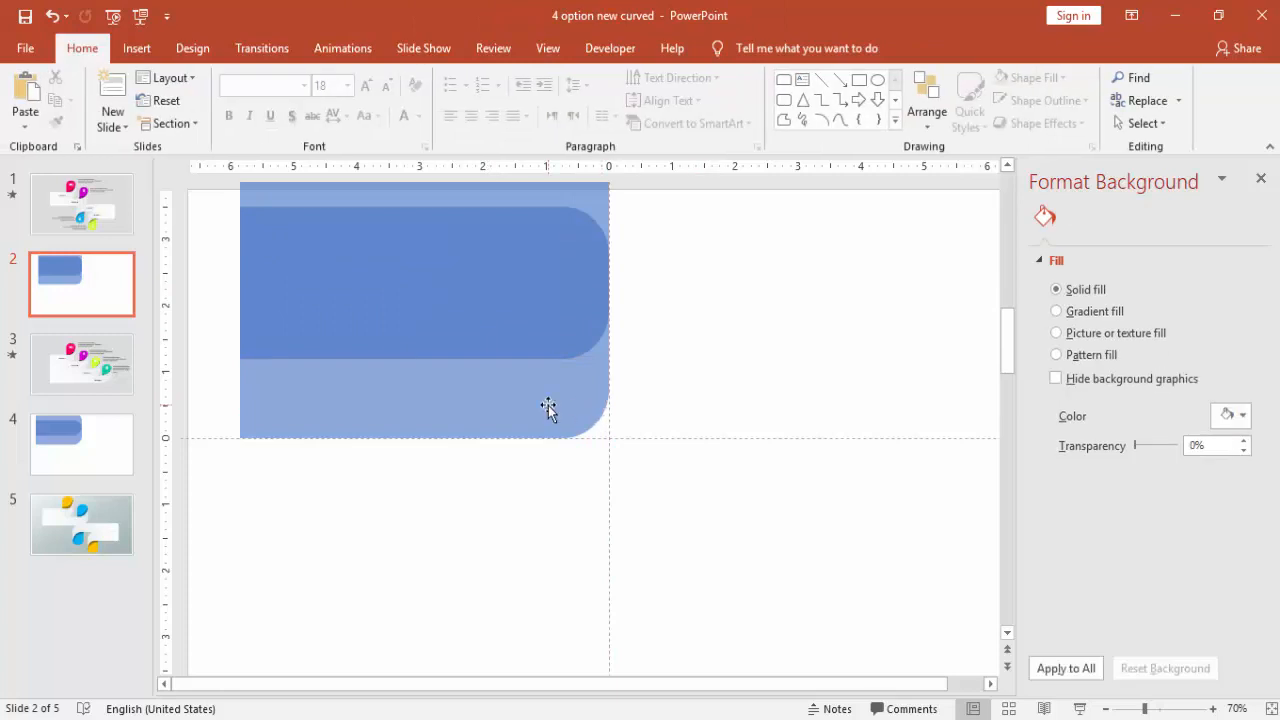
click(420, 290)
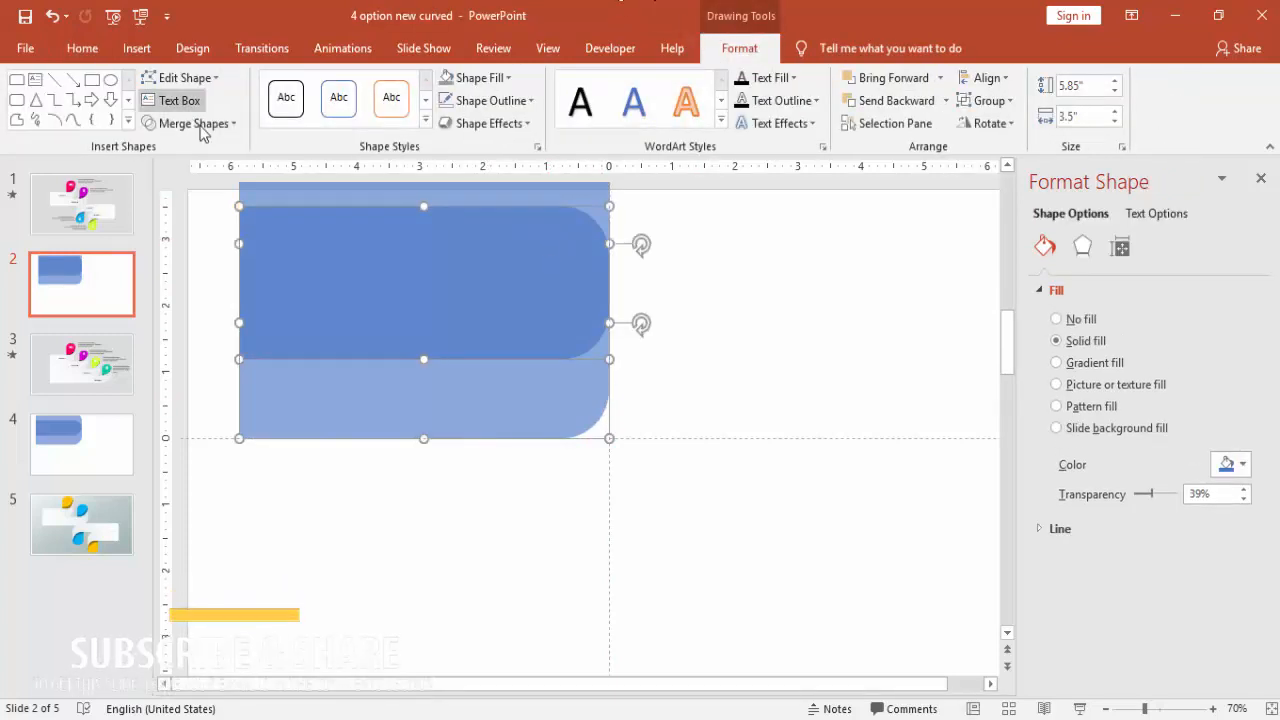
click(196, 123)
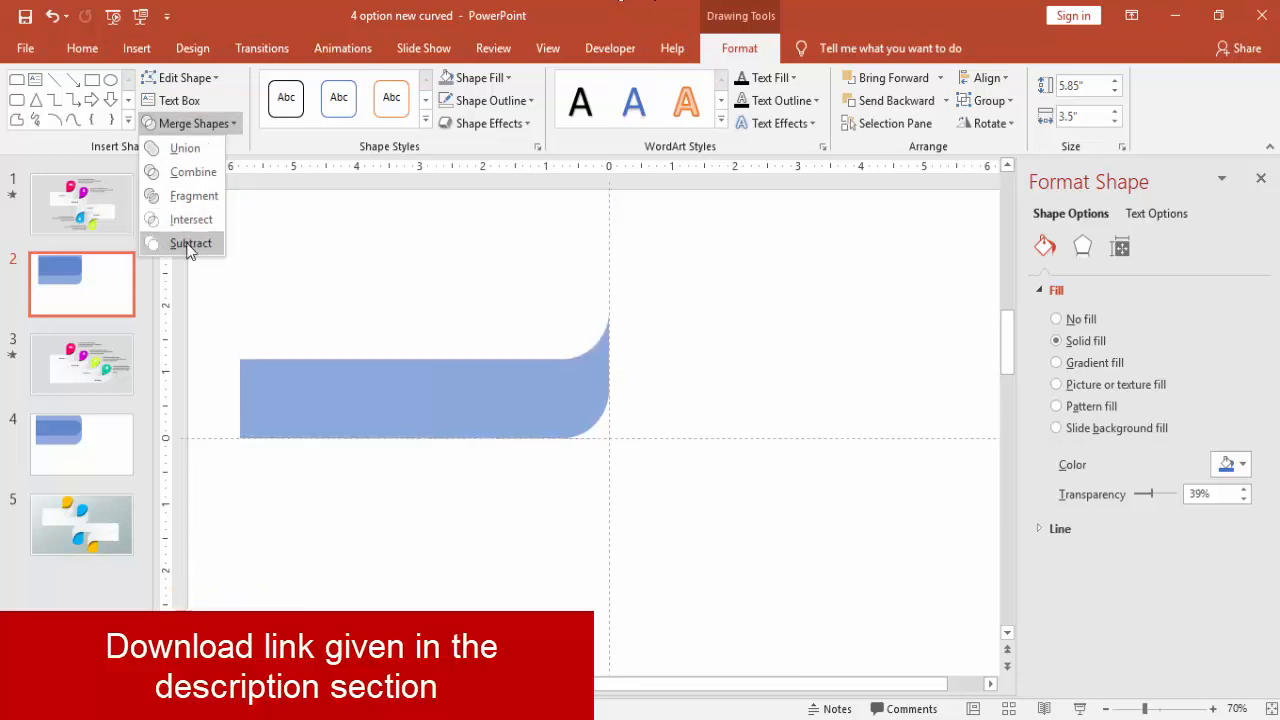
mouse_move(190, 248)
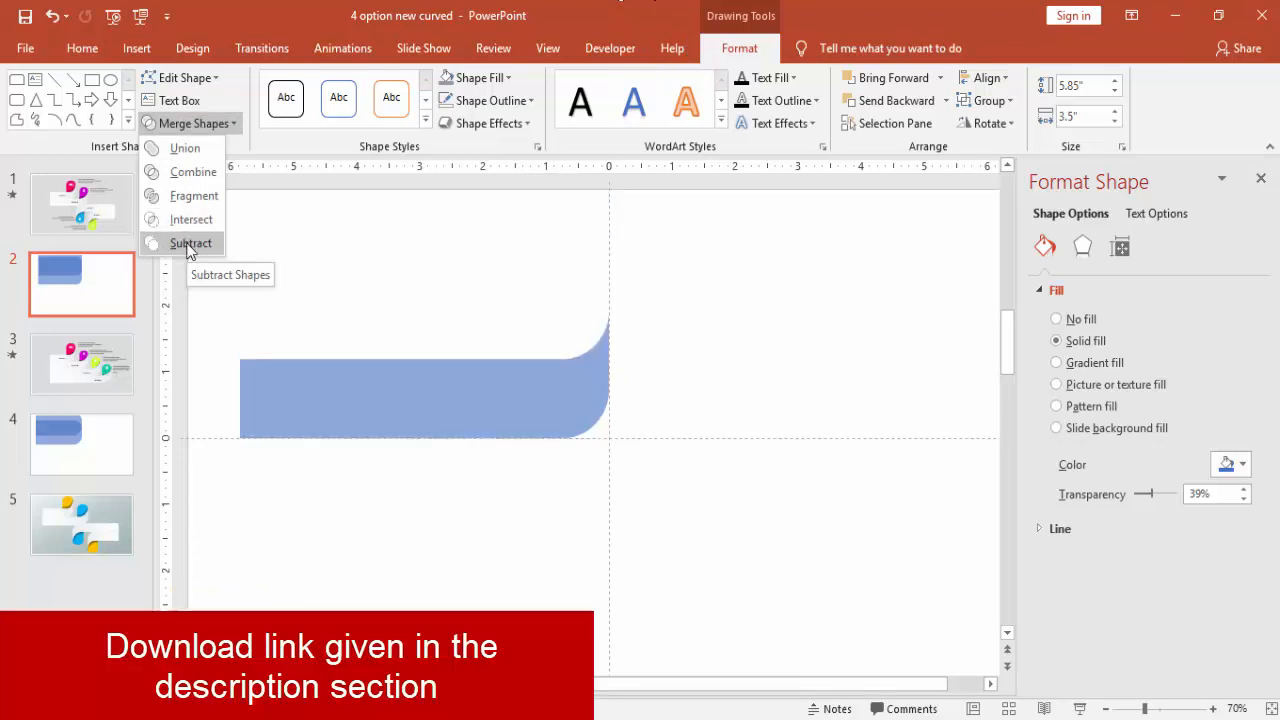
click(191, 243)
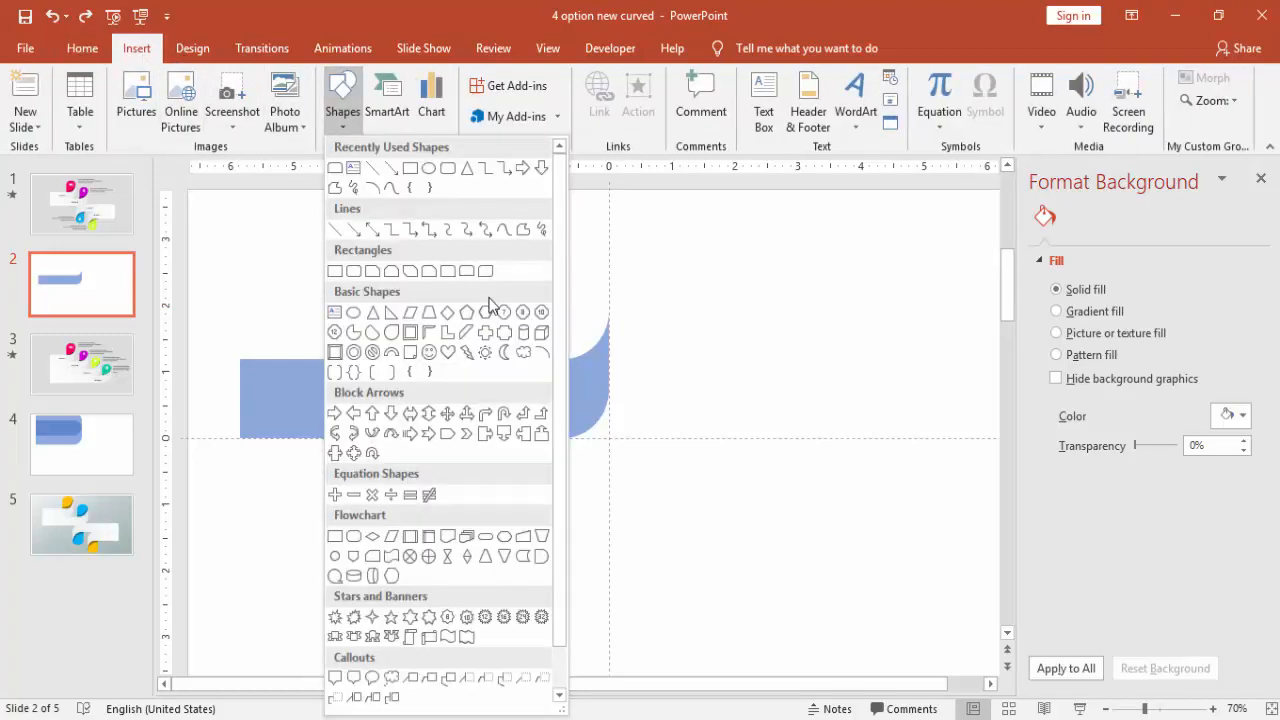
mouse_move(467, 271)
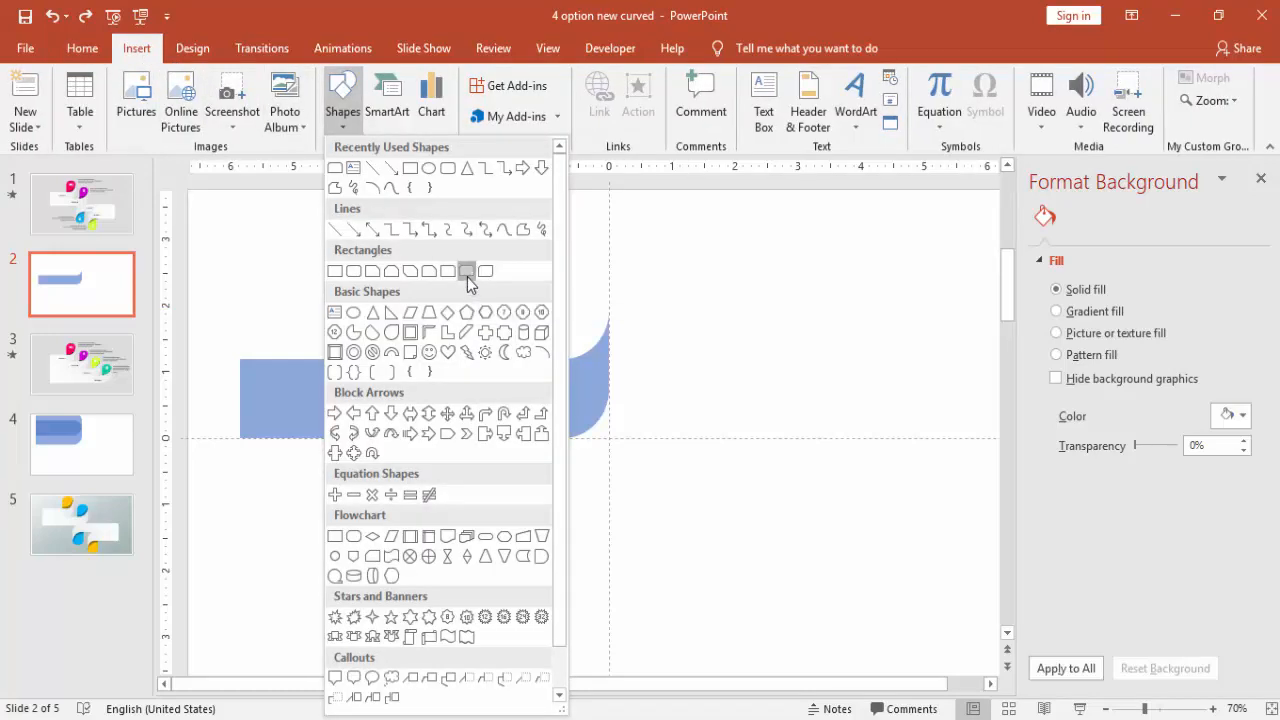
Draw a small pink rounded rectangle without outline on the band's curved right end
drag(481, 268, 560, 352)
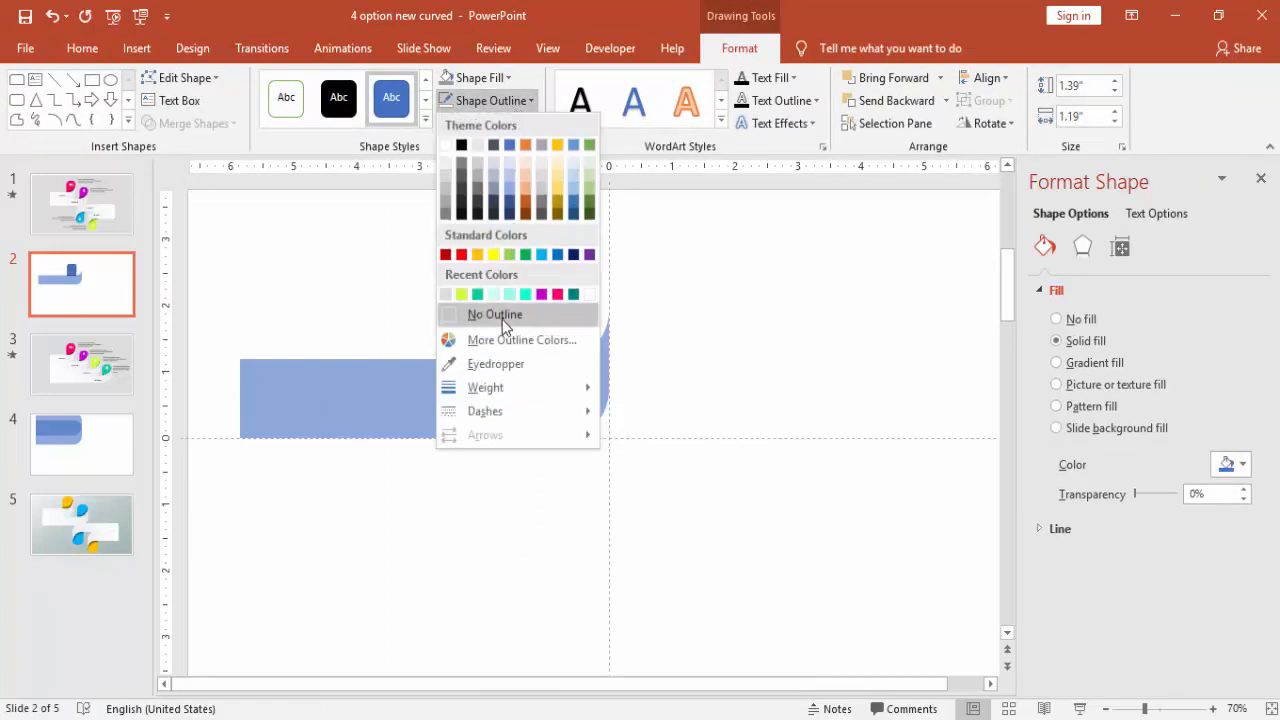
click(472, 77)
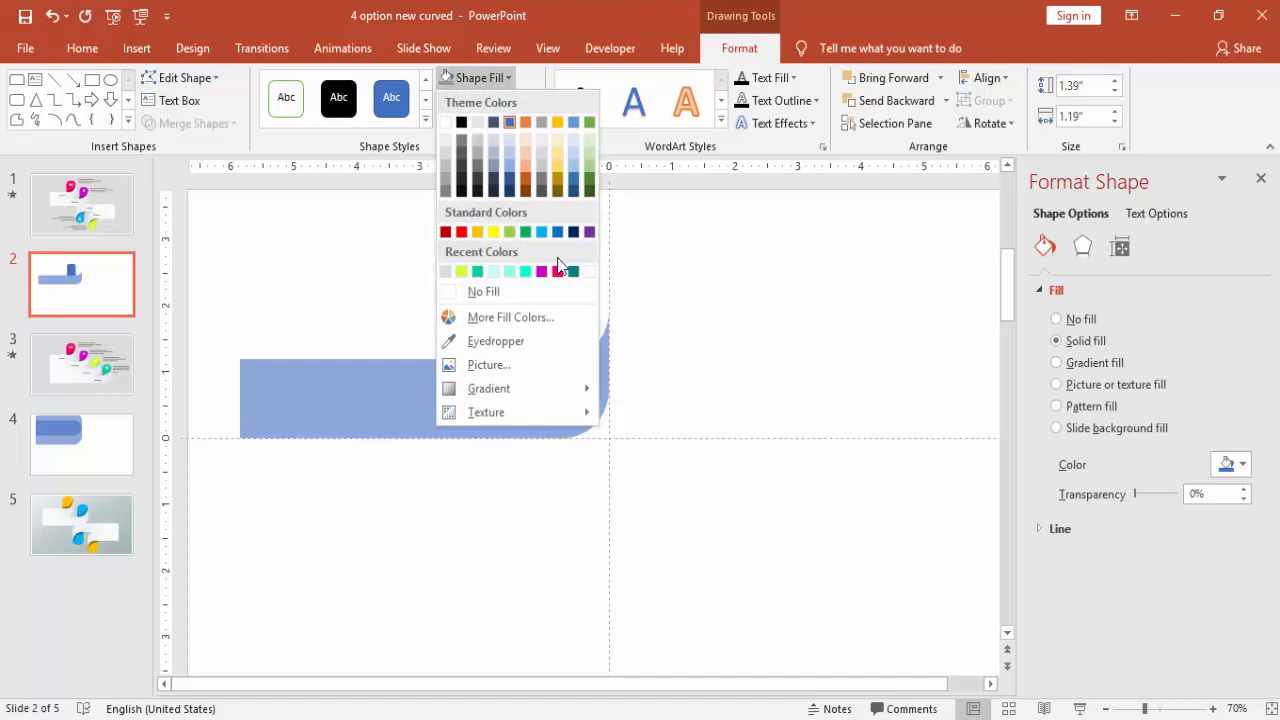
click(542, 270)
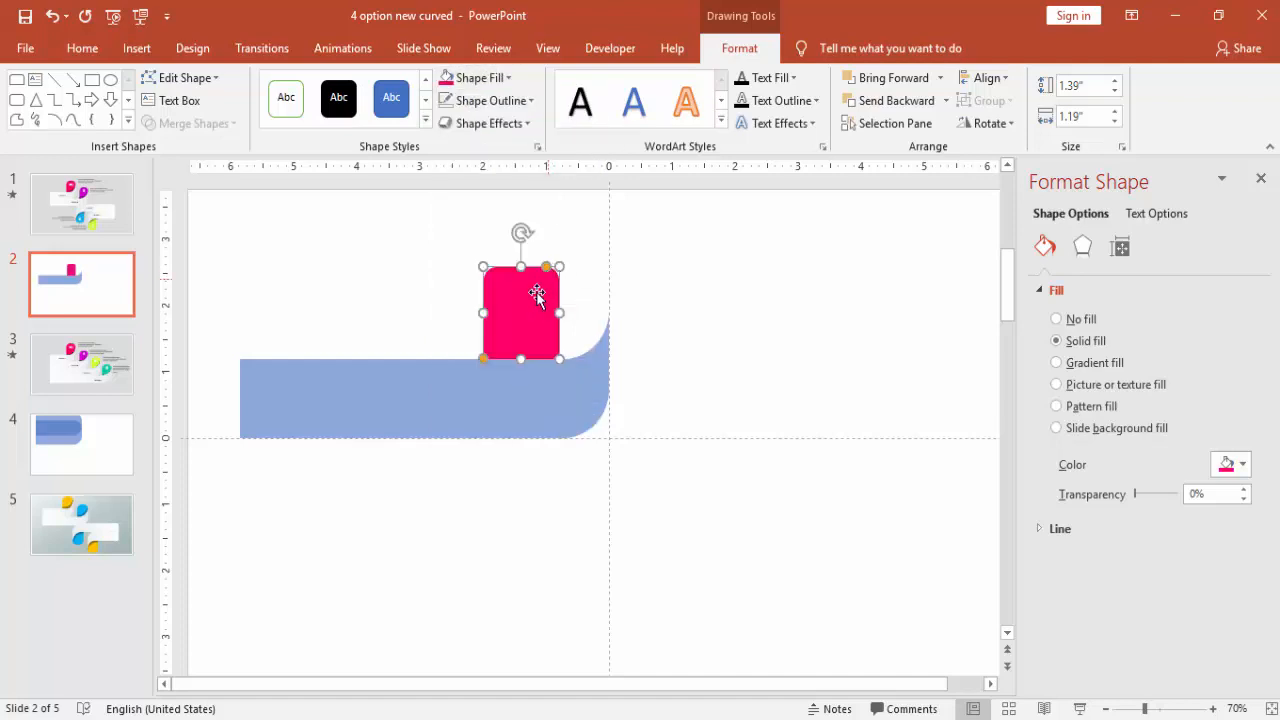
drag(520, 312, 570, 328)
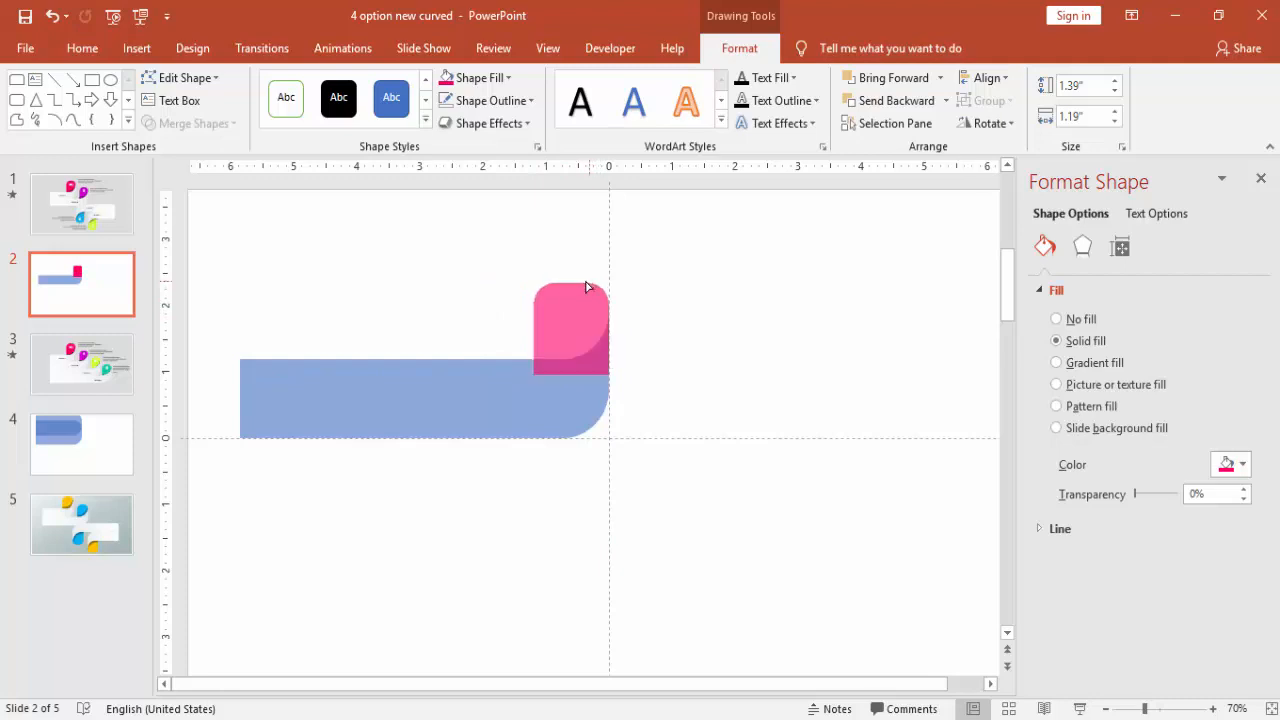
click(582, 322)
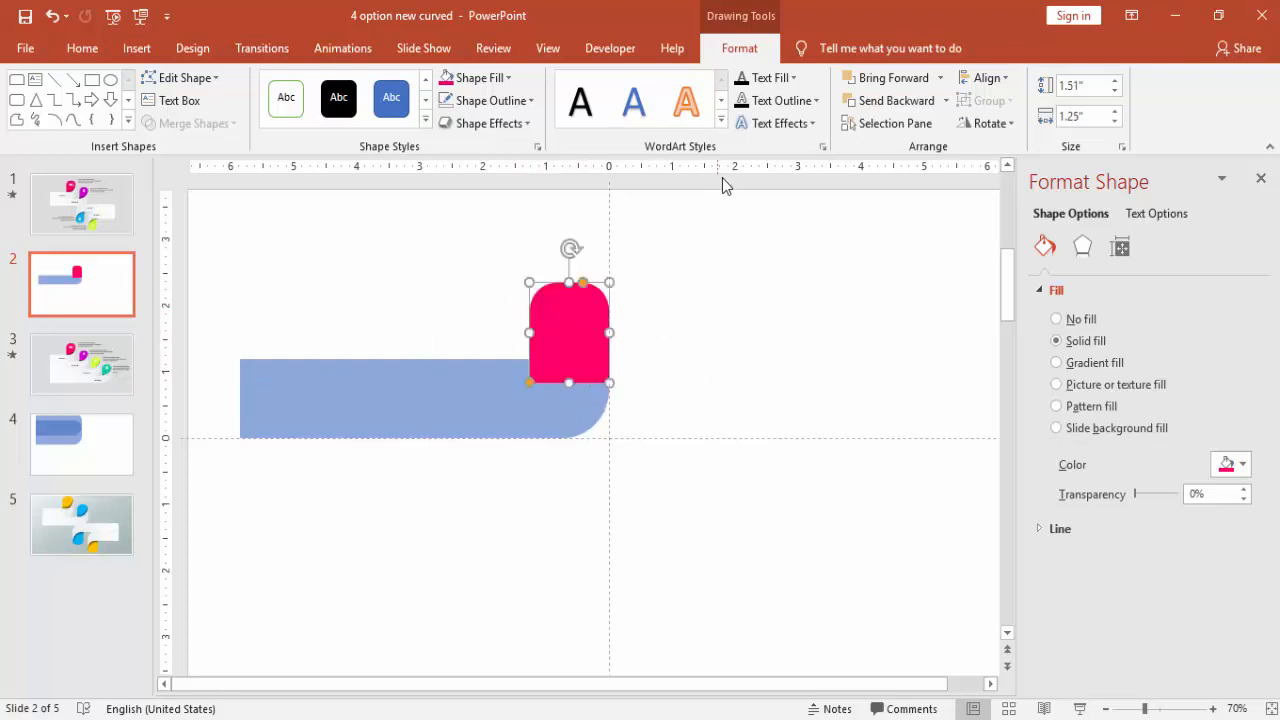
Send the pink tab behind the band and set the band's transparency to 0%
click(945, 100)
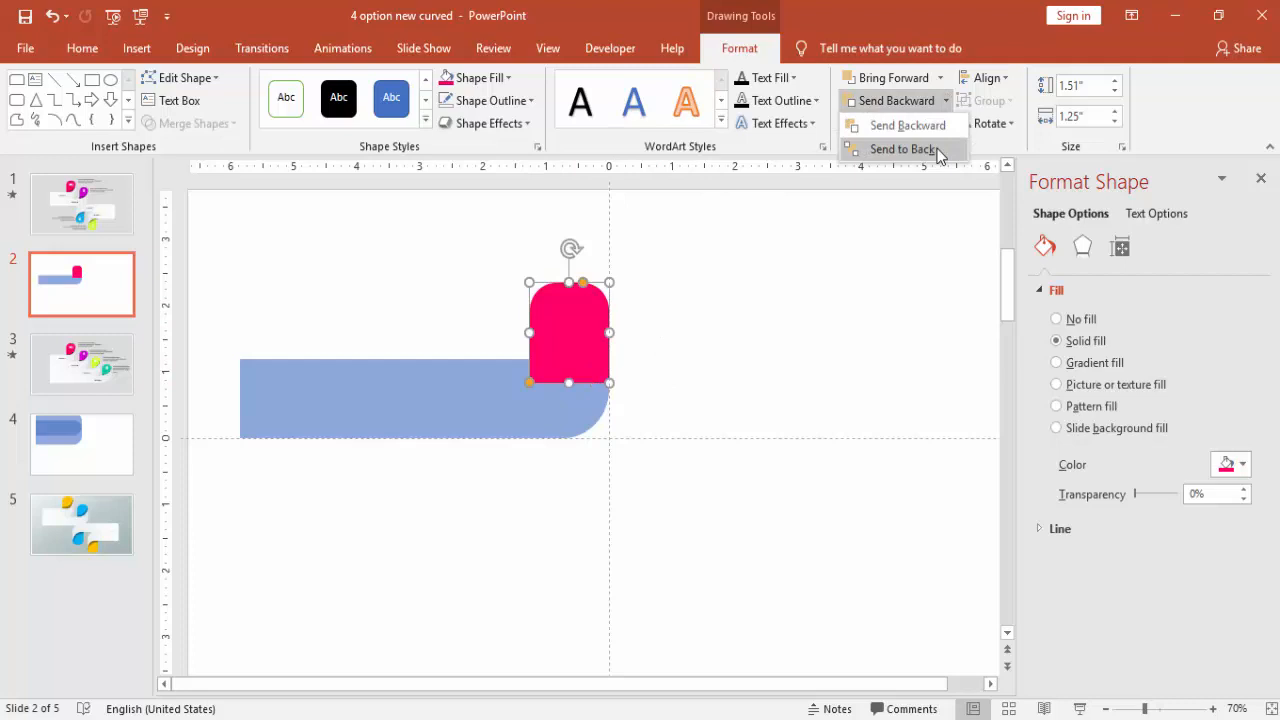
click(898, 148)
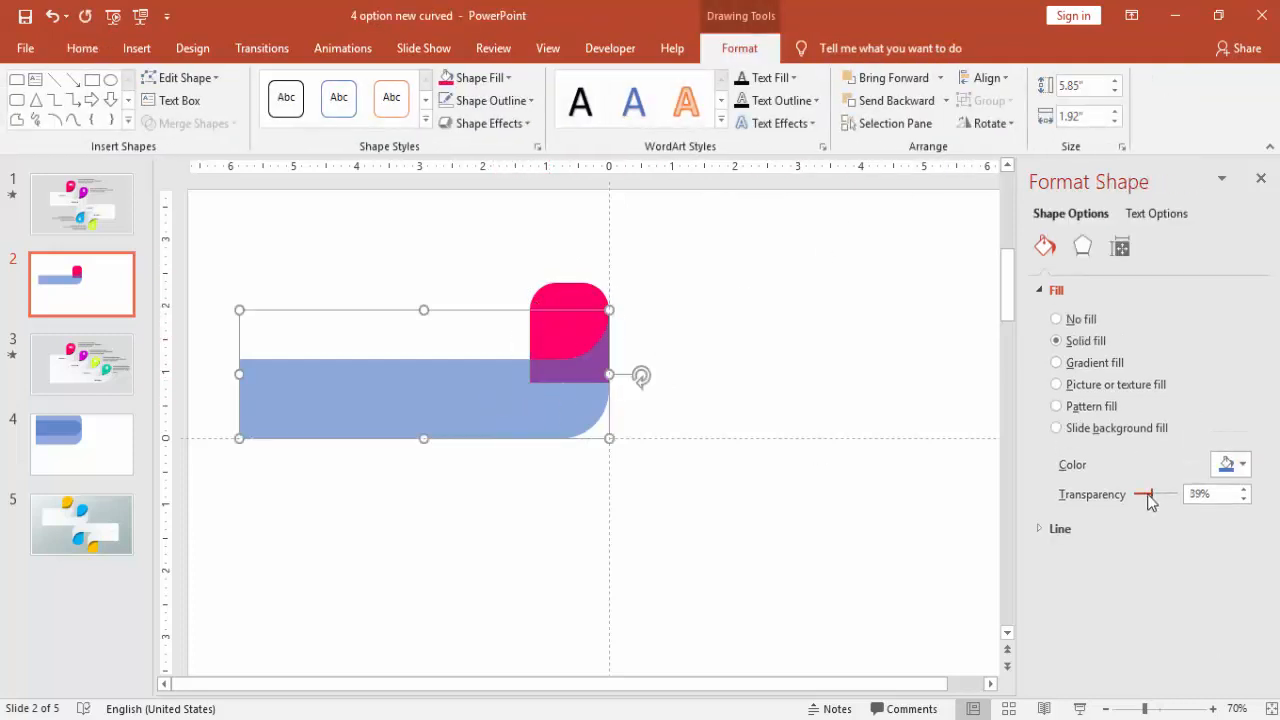
drag(1145, 494, 1135, 494)
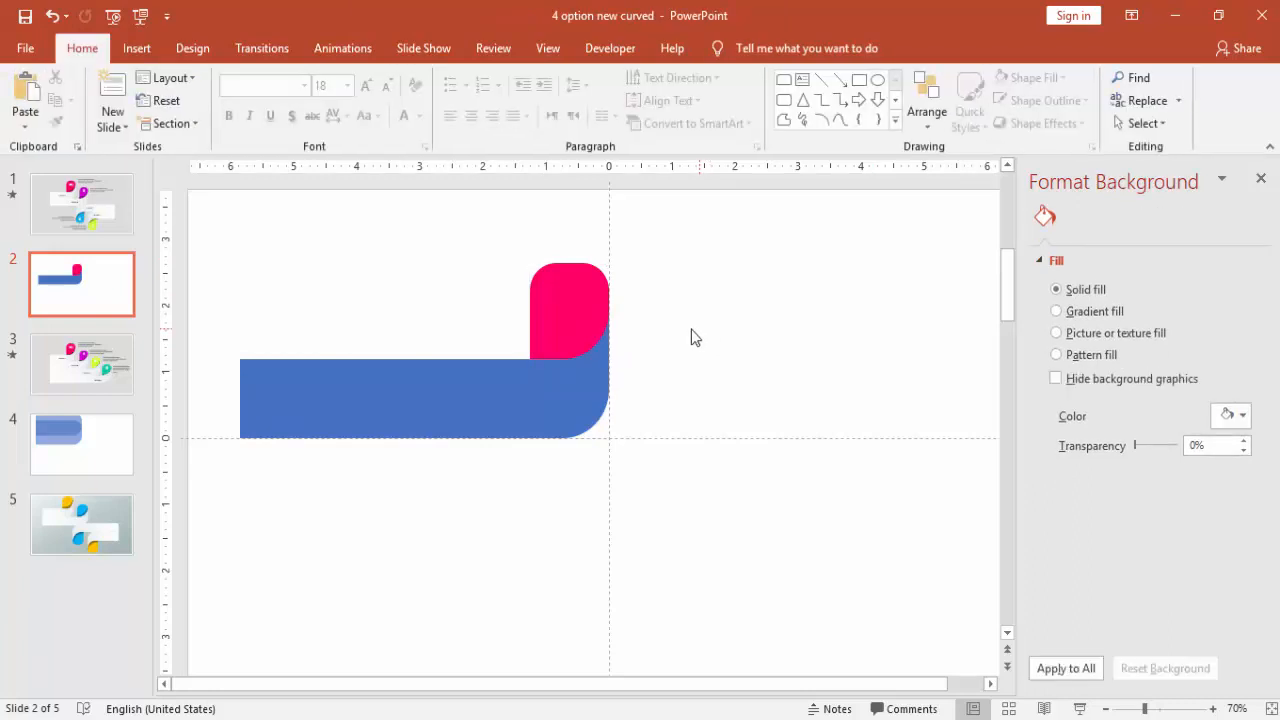
mouse_move(711, 329)
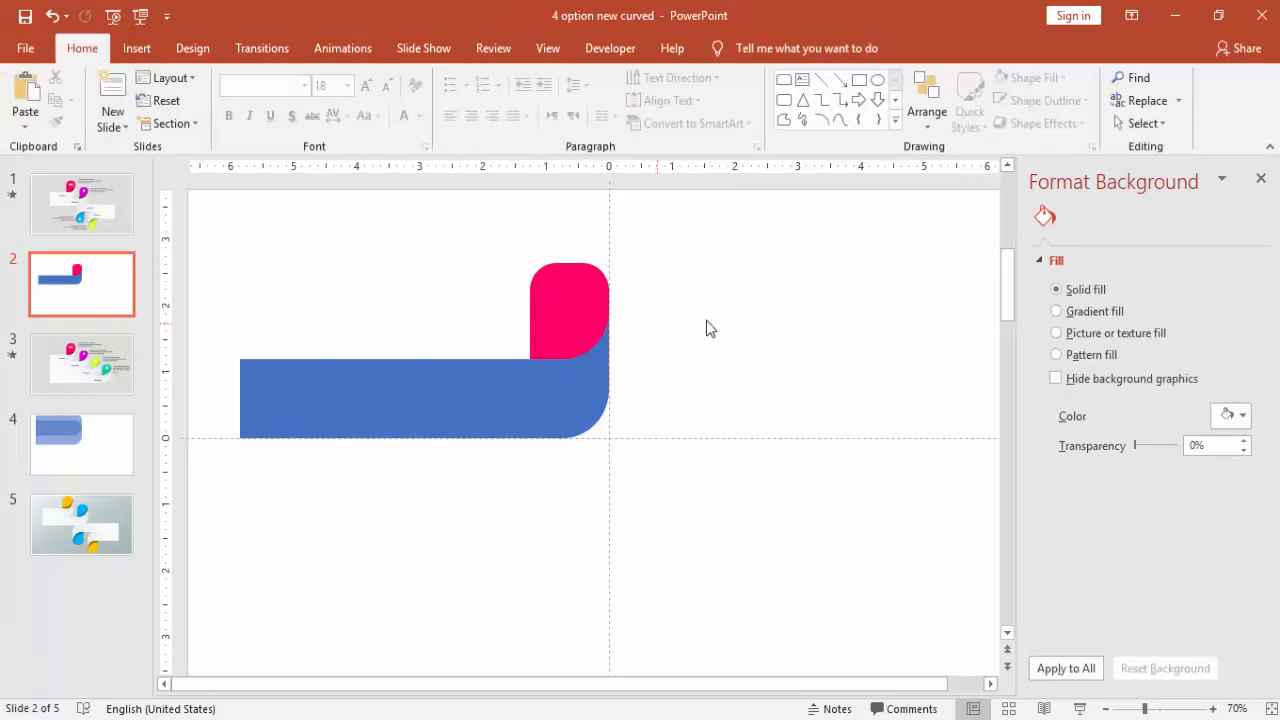
mouse_move(1110, 311)
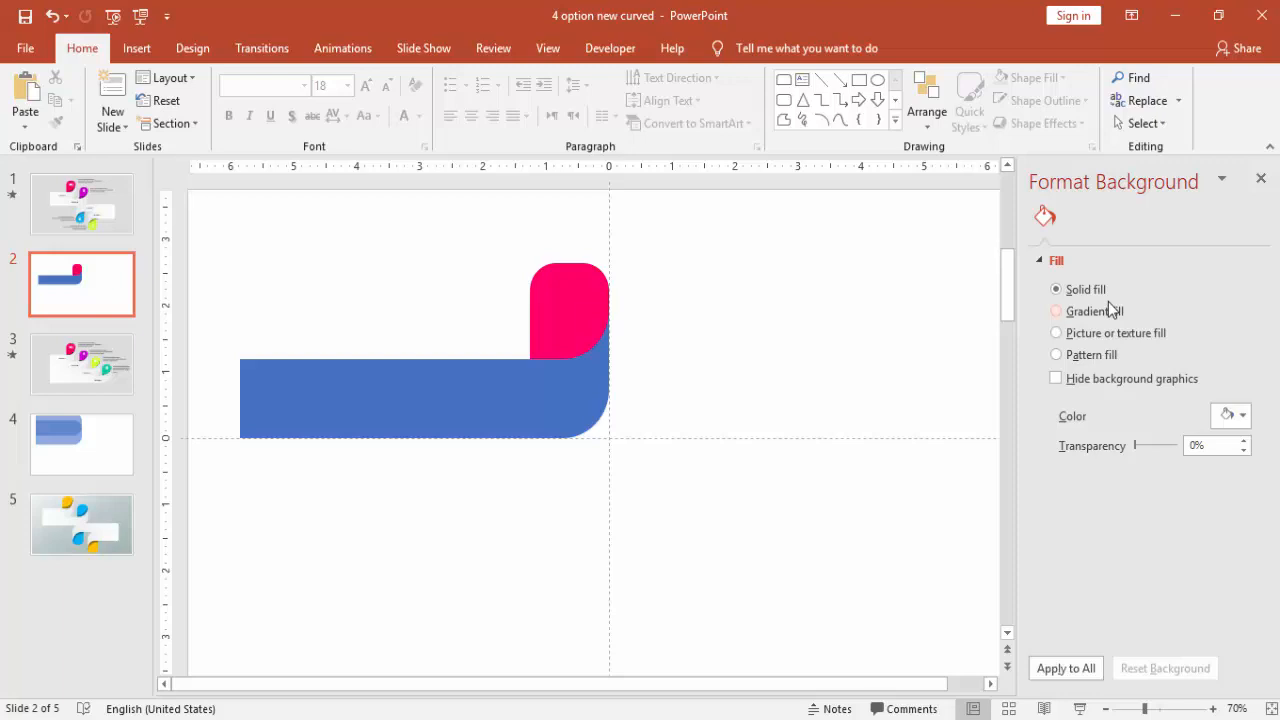
Set the slide background colour to light grey and open the band's fill colour list
click(1238, 415)
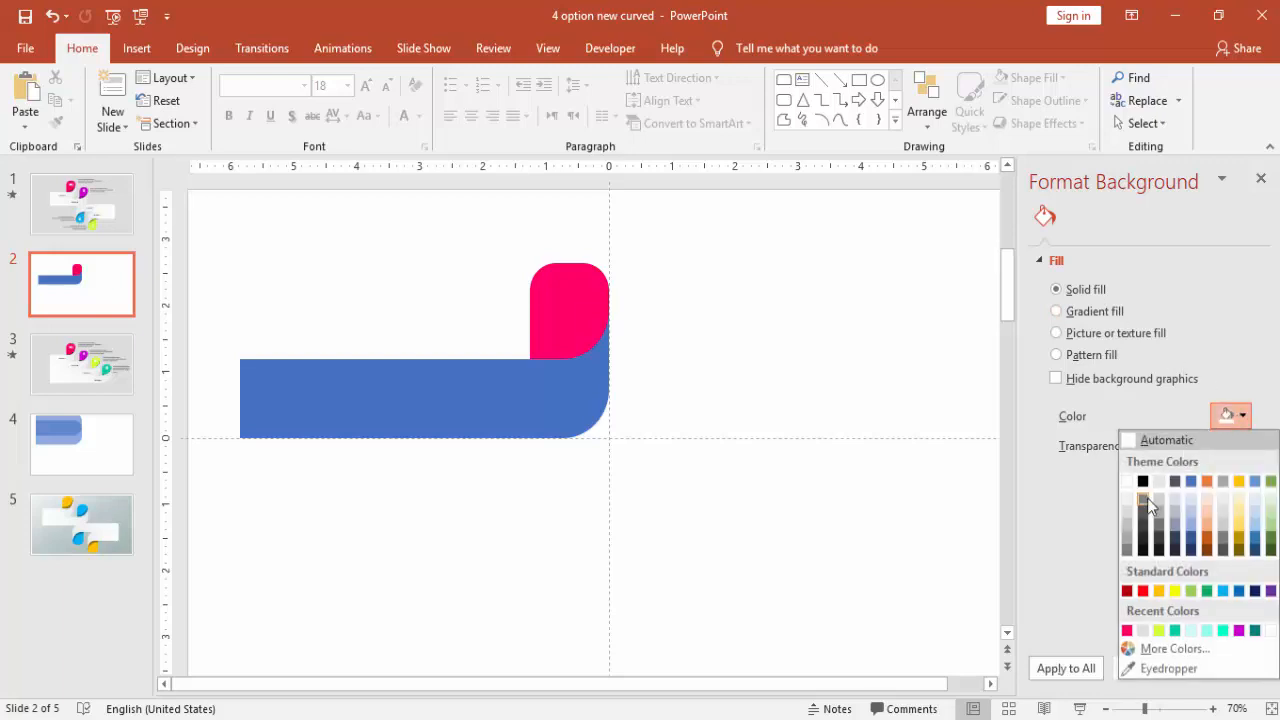
mouse_move(1132, 517)
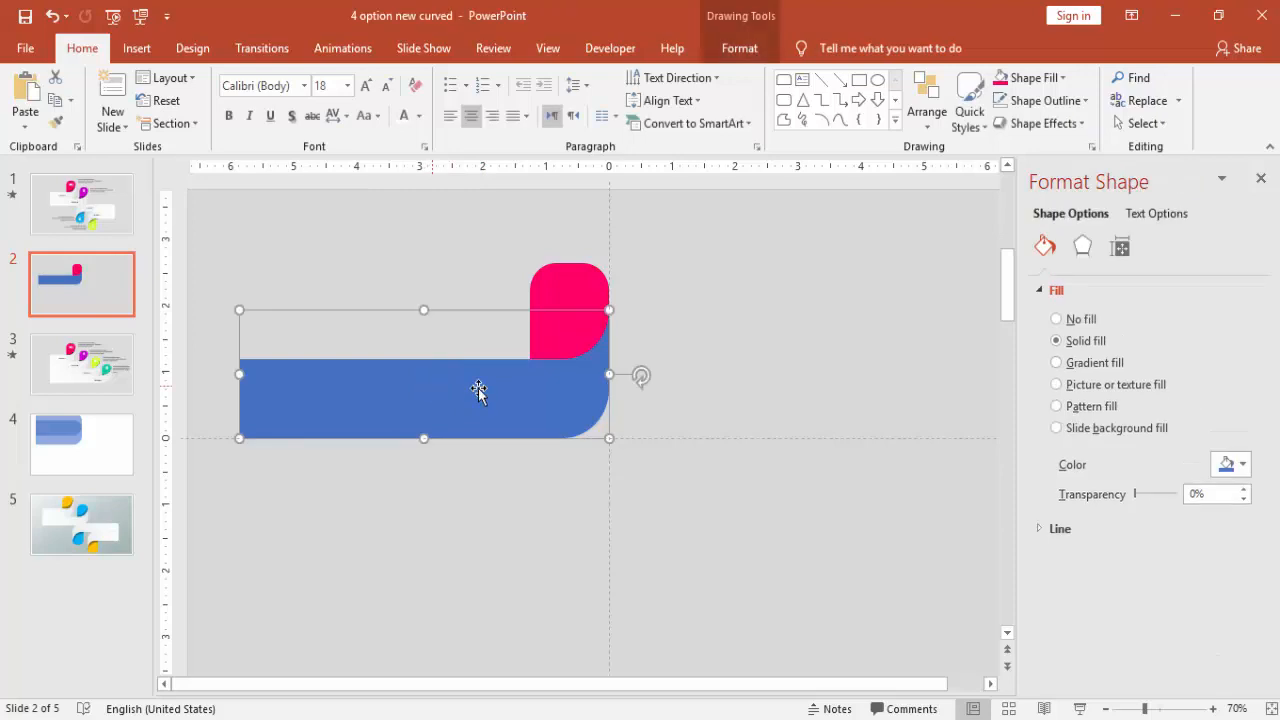
click(1242, 465)
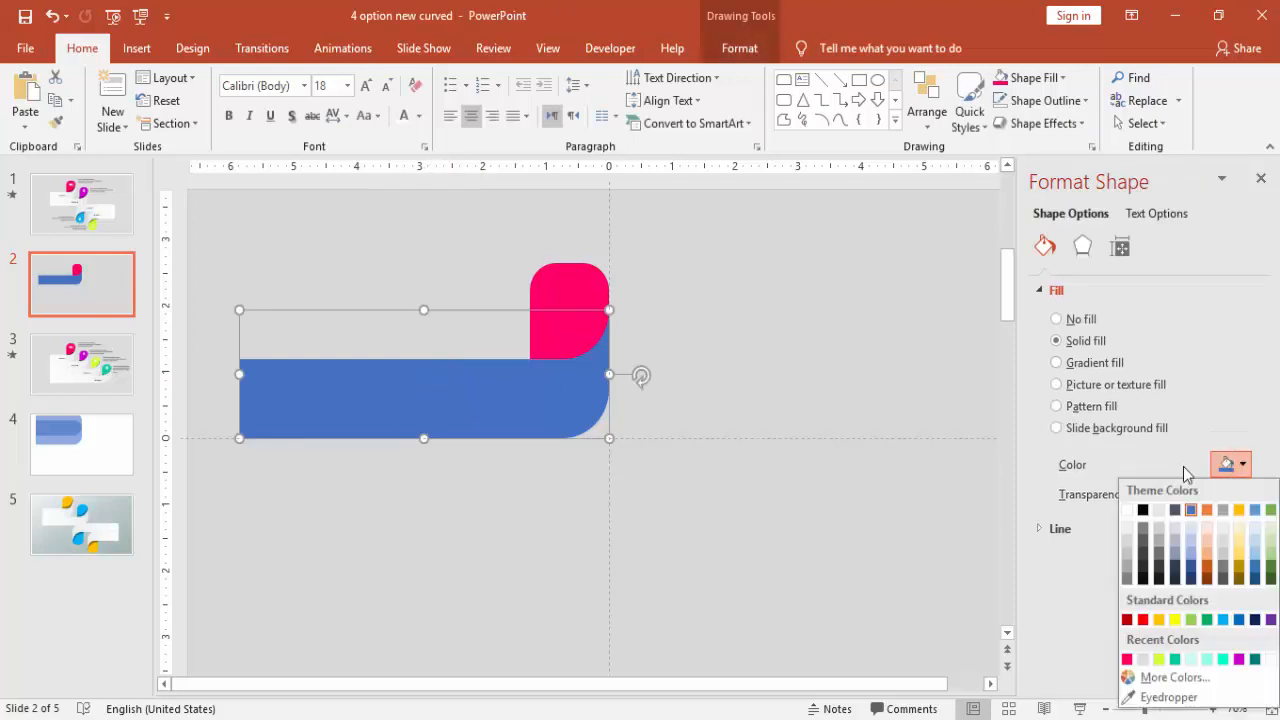
click(1134, 505)
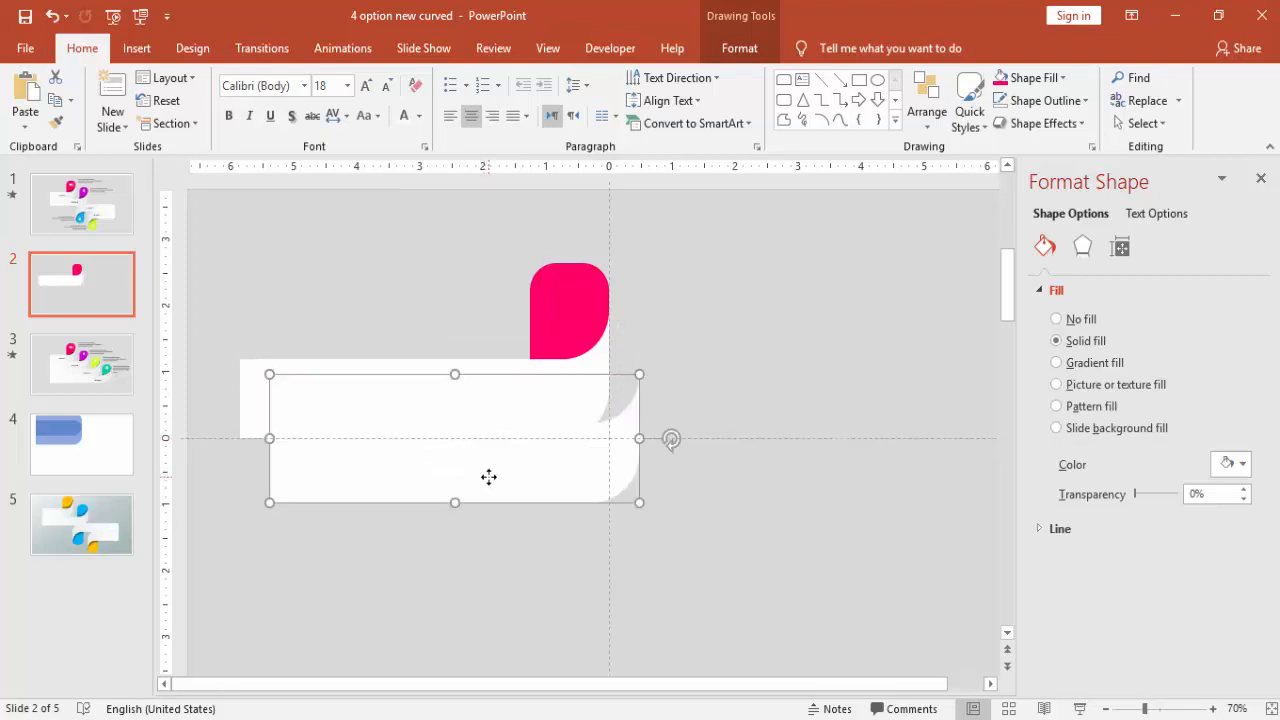
Fill the curved band beneath the pink tab with solid dark grey, then deselect
click(1240, 464)
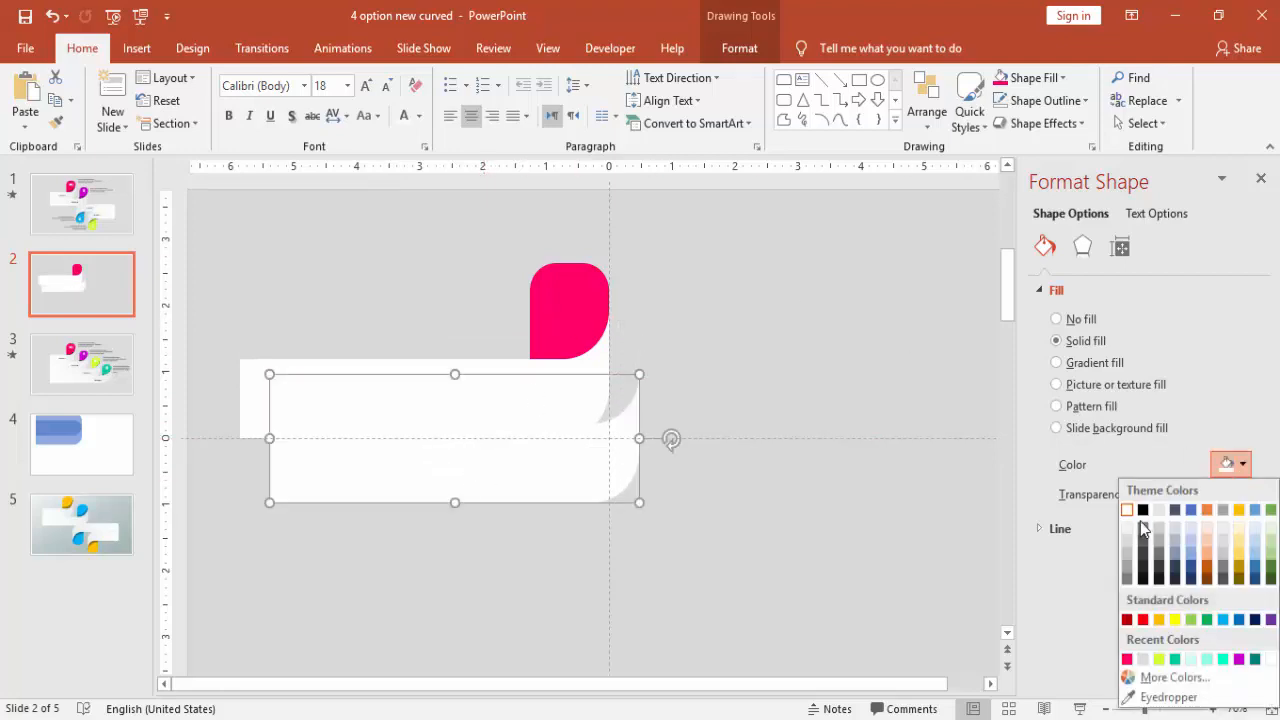
click(1143, 546)
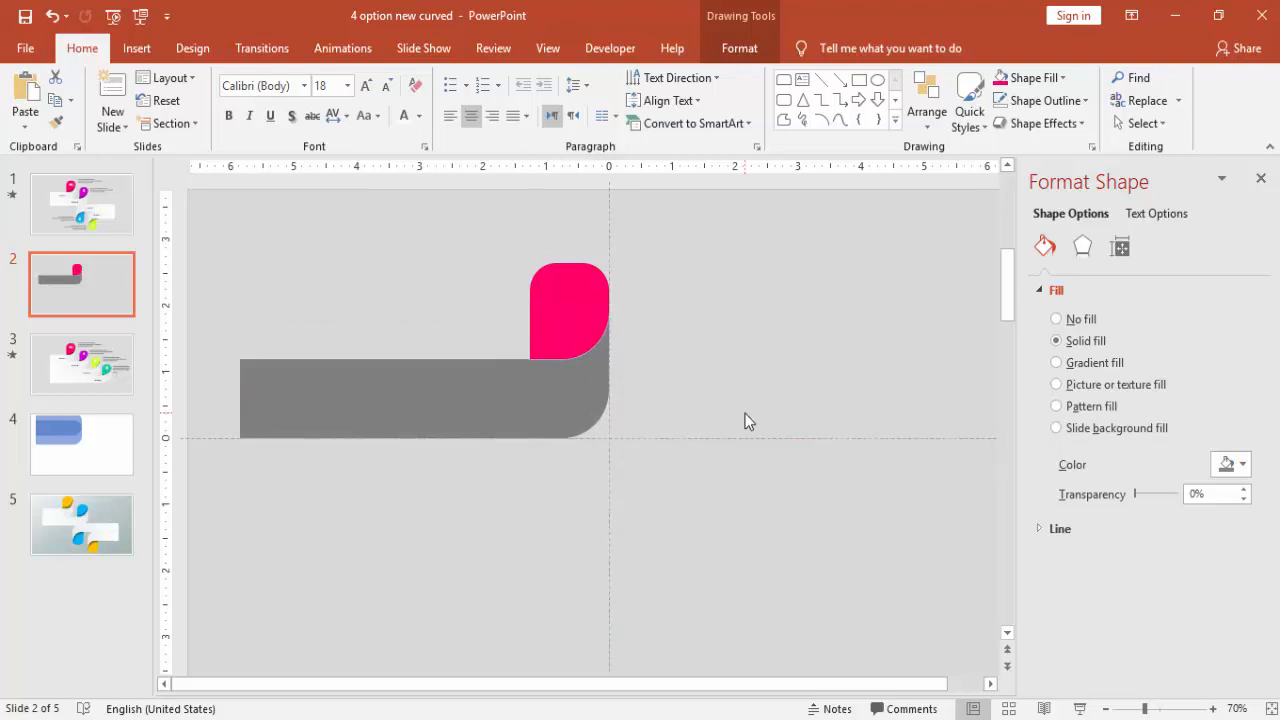
click(135, 47)
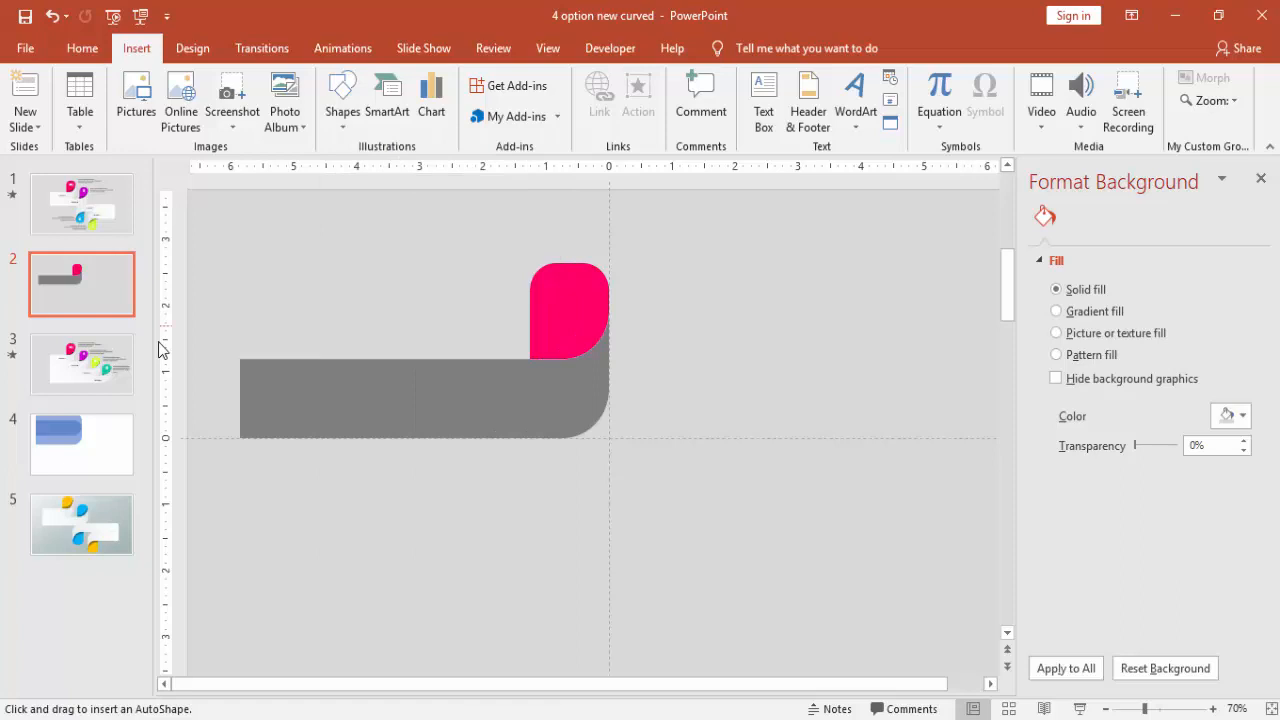
Subtract a rectangle drawn over the grey band's left part, keeping only the curved corner
drag(207, 270, 516, 530)
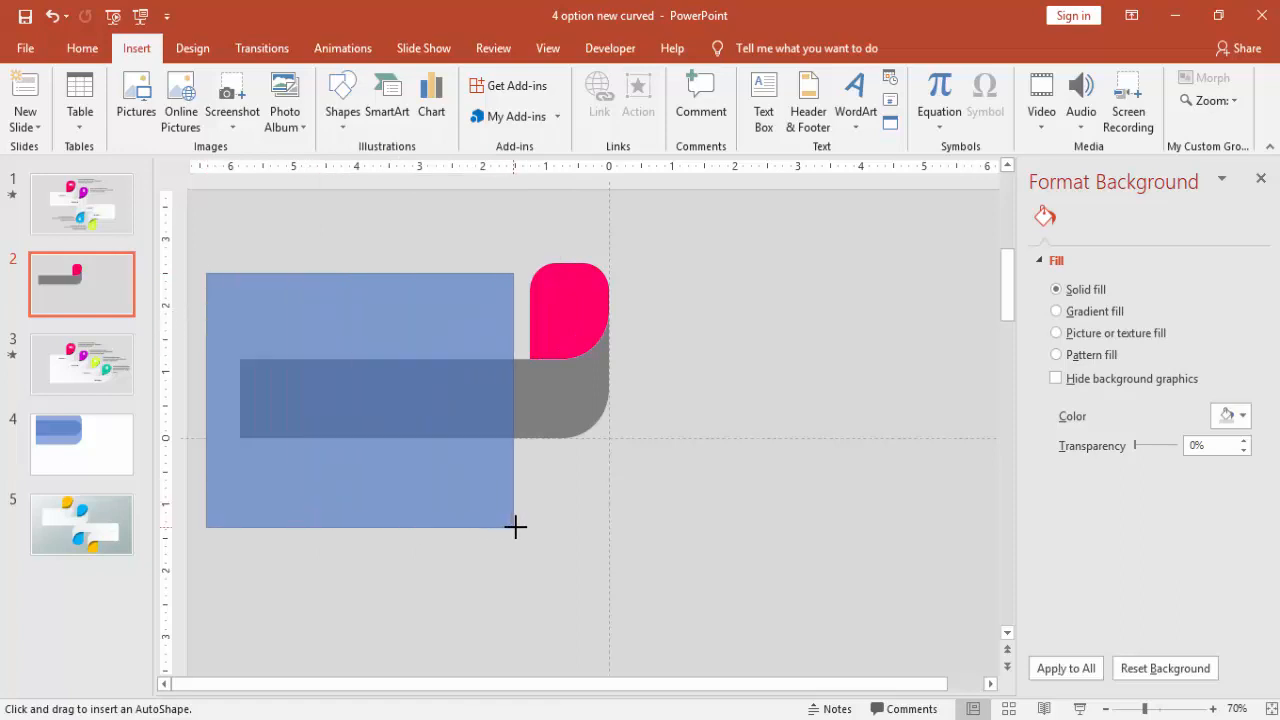
click(360, 400)
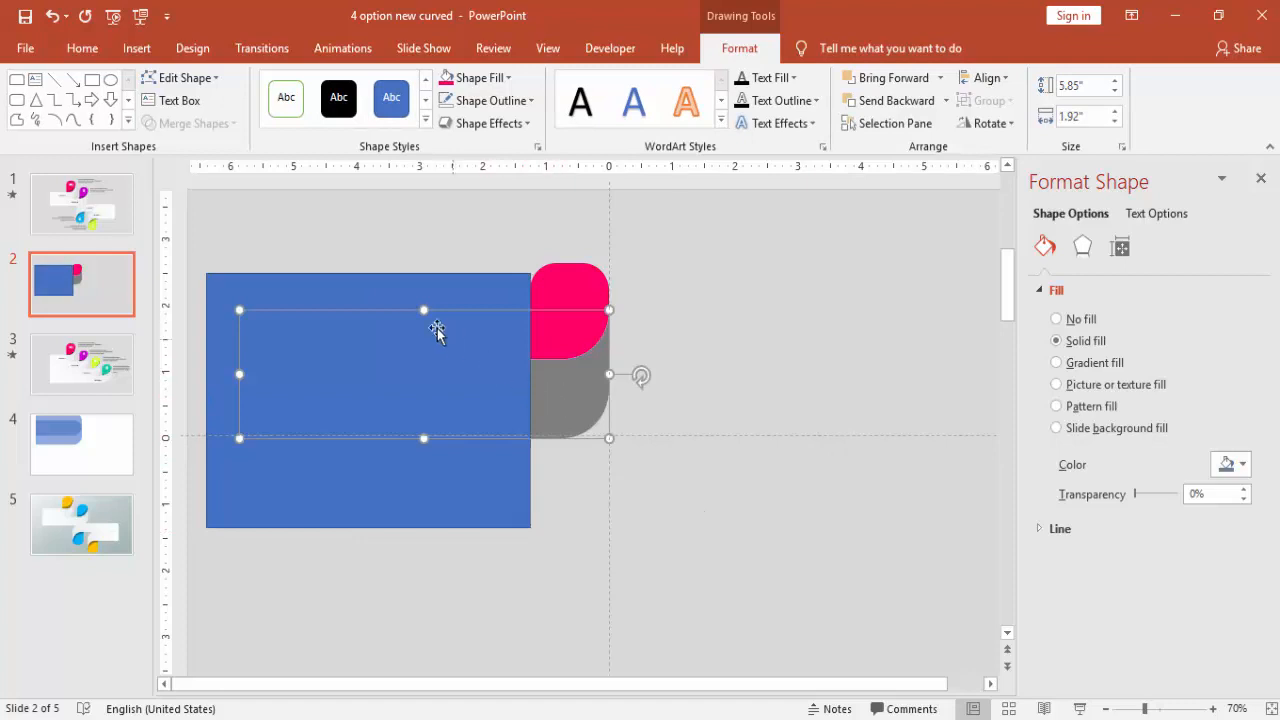
click(190, 123)
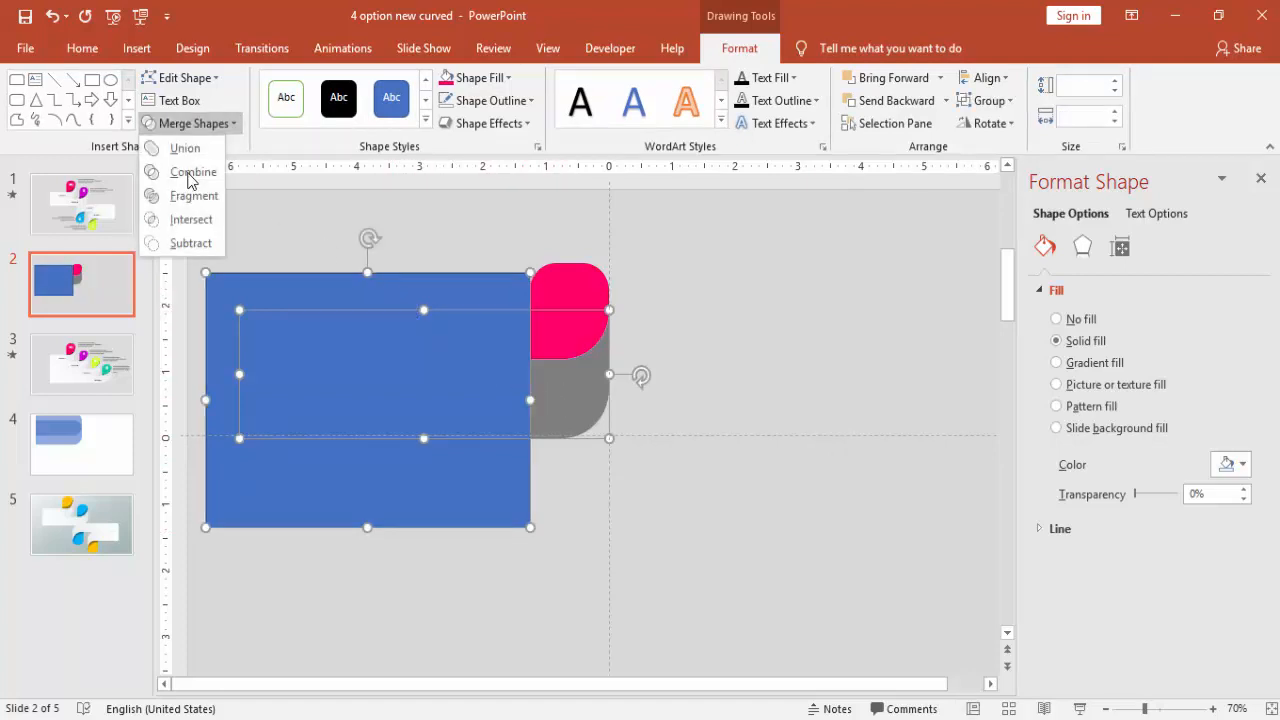
click(193, 171)
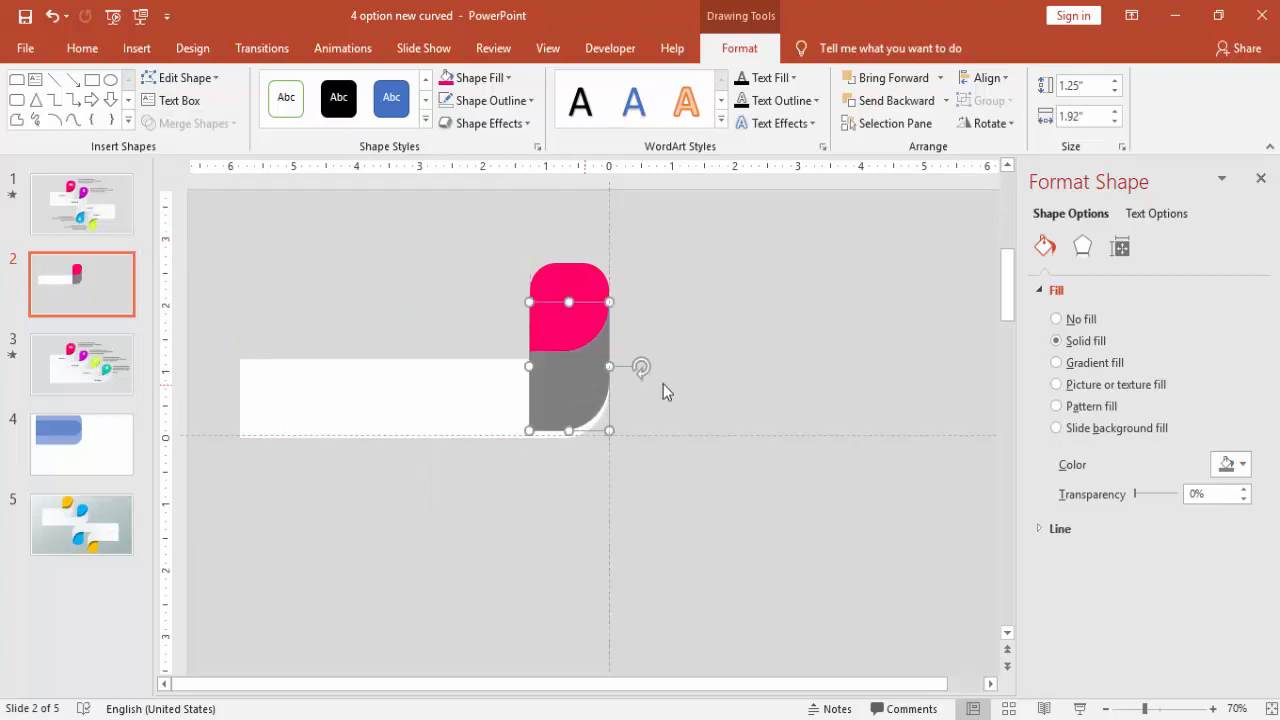
mouse_move(1228, 429)
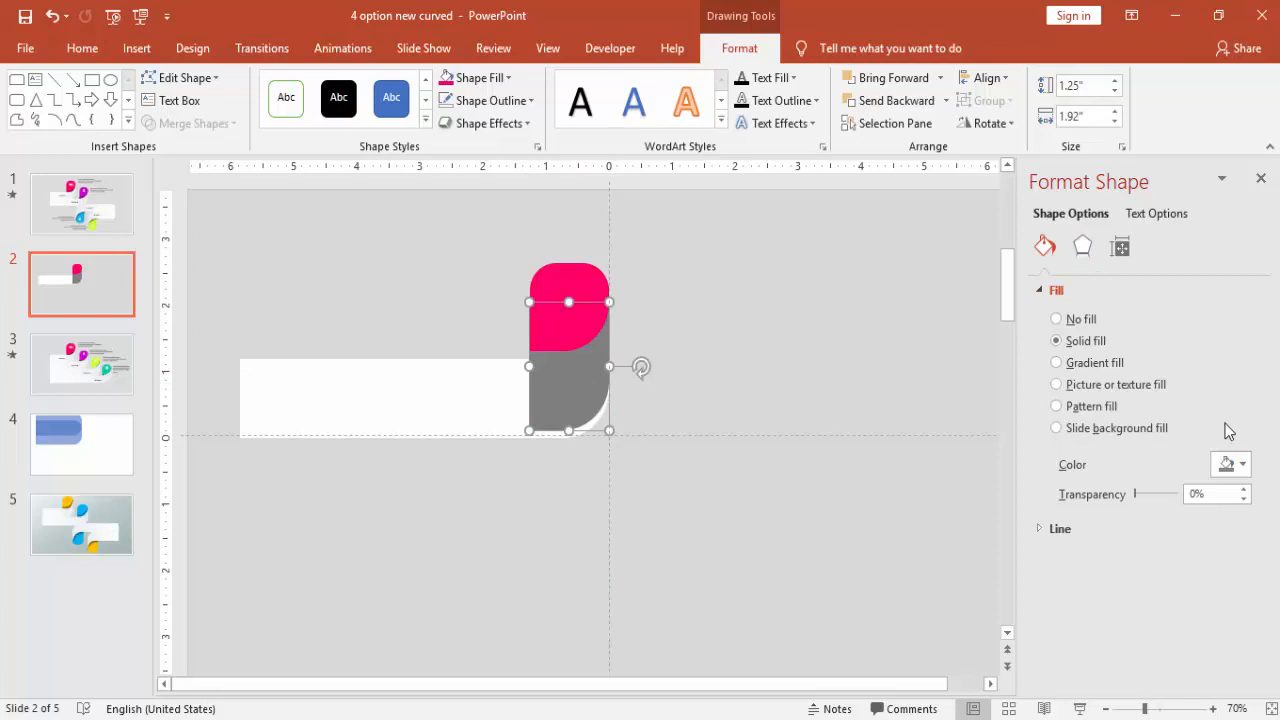
Give the corner piece 2 pt soft edges
click(1082, 246)
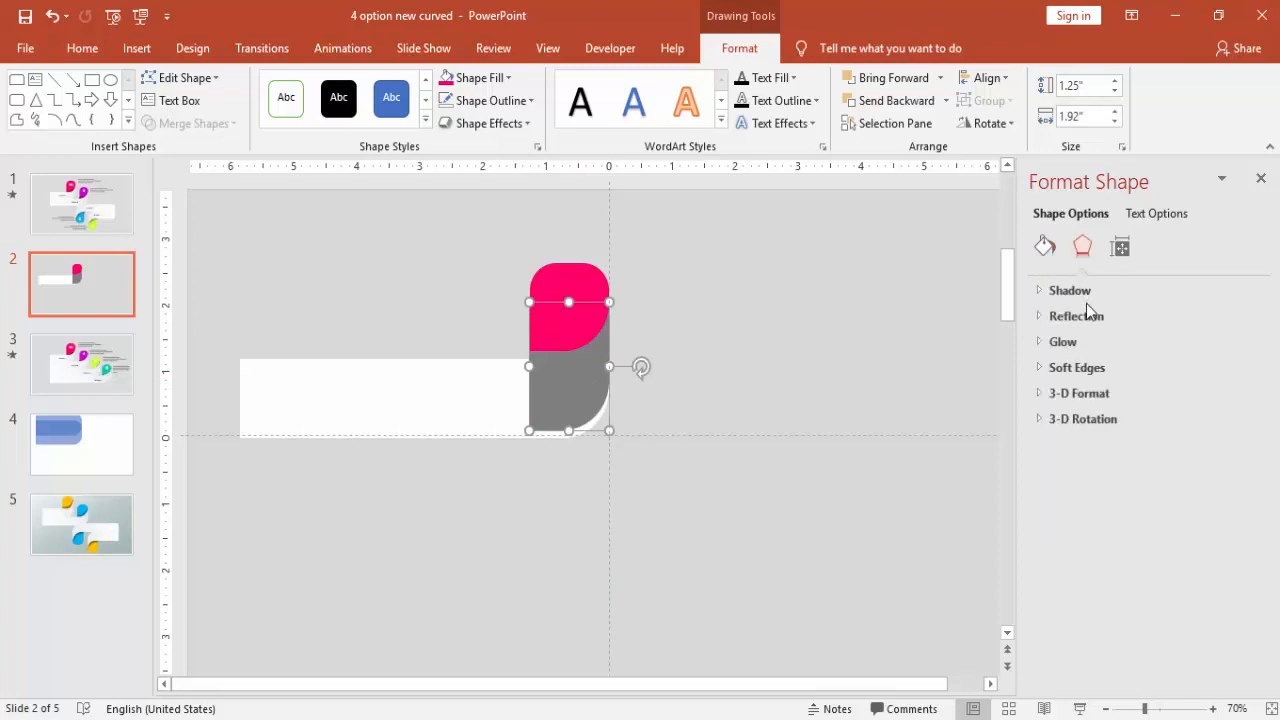
click(1076, 367)
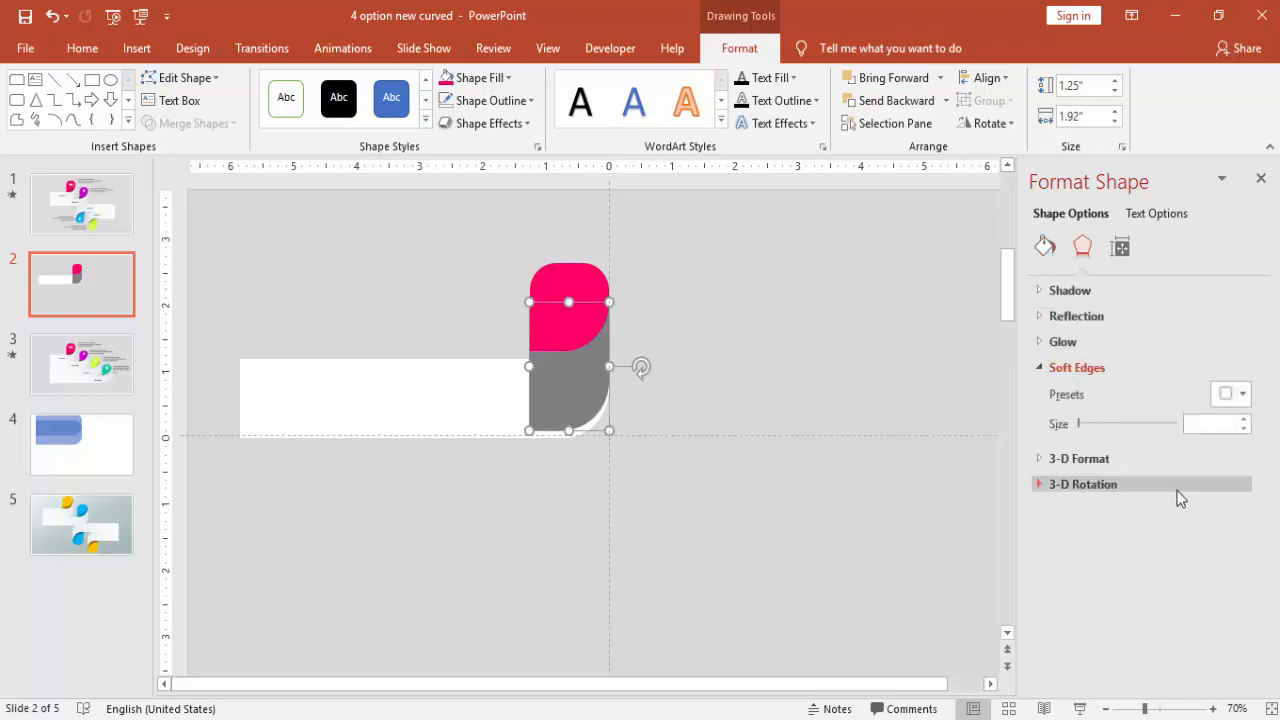
click(1244, 418)
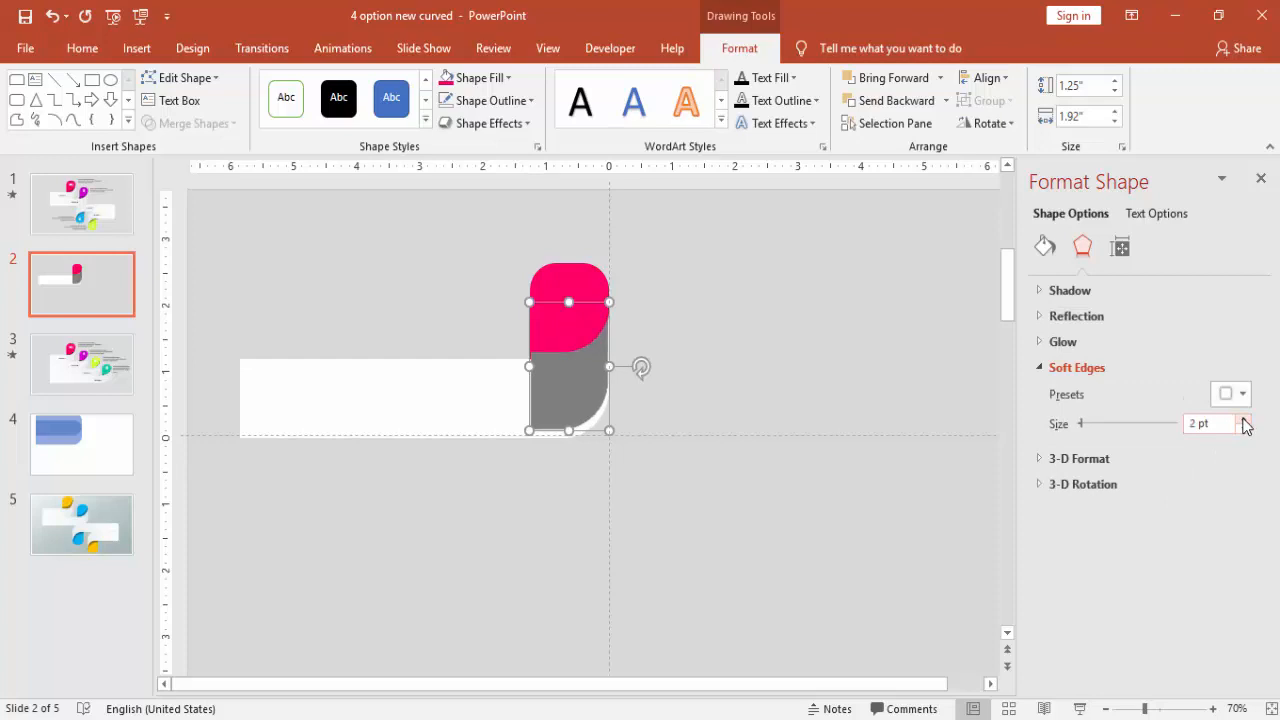
mouse_move(1070, 290)
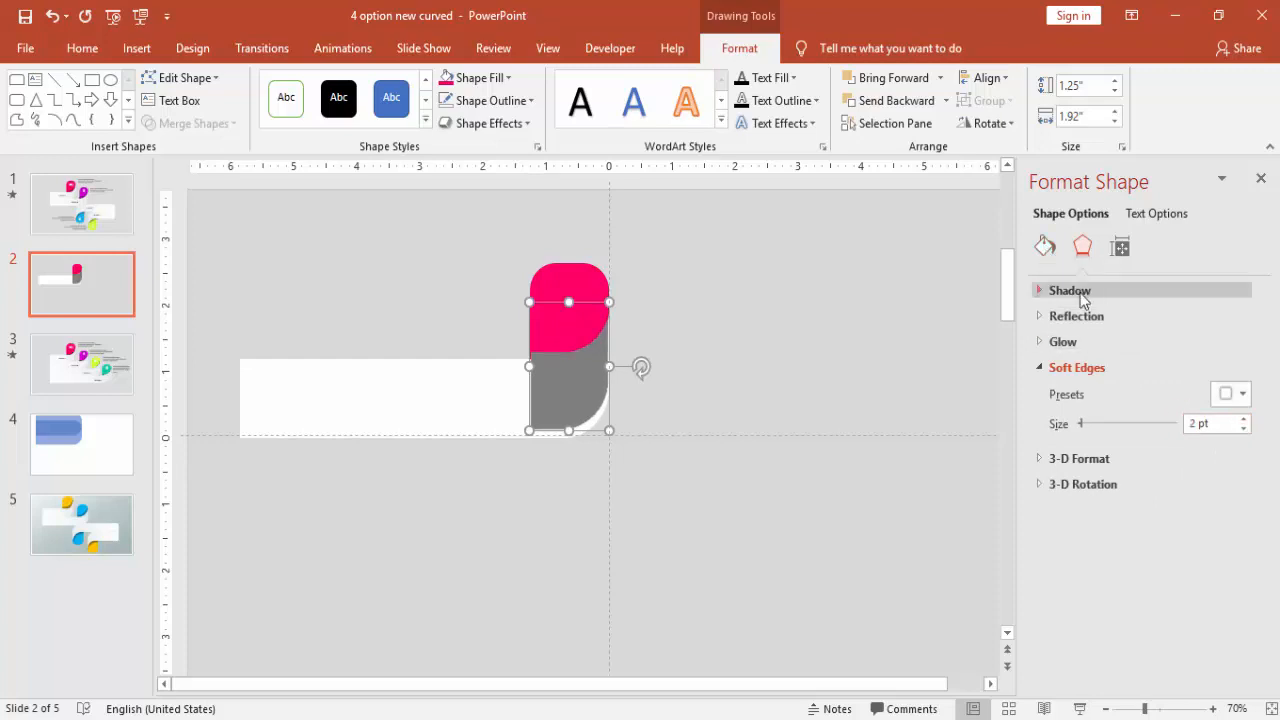
Apply an Offset: Top outer shadow to the corner piece with blur raised to 10 pt
click(1230, 317)
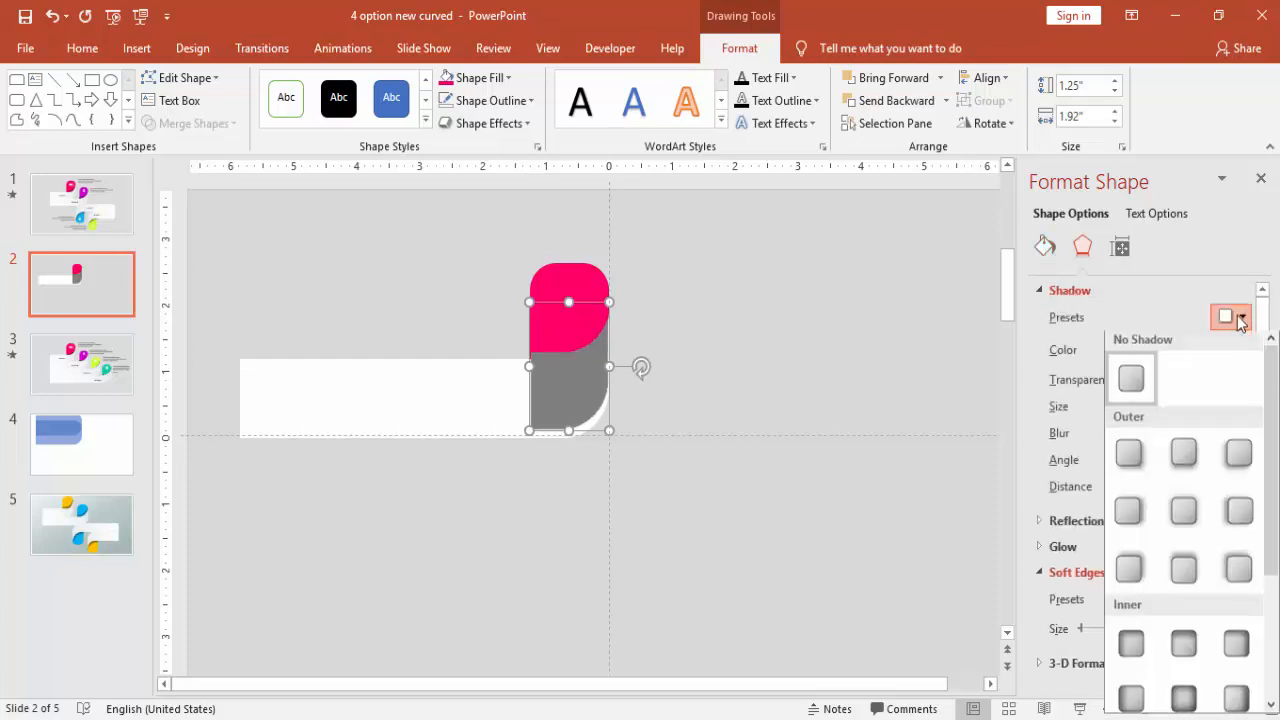
mouse_move(1184, 566)
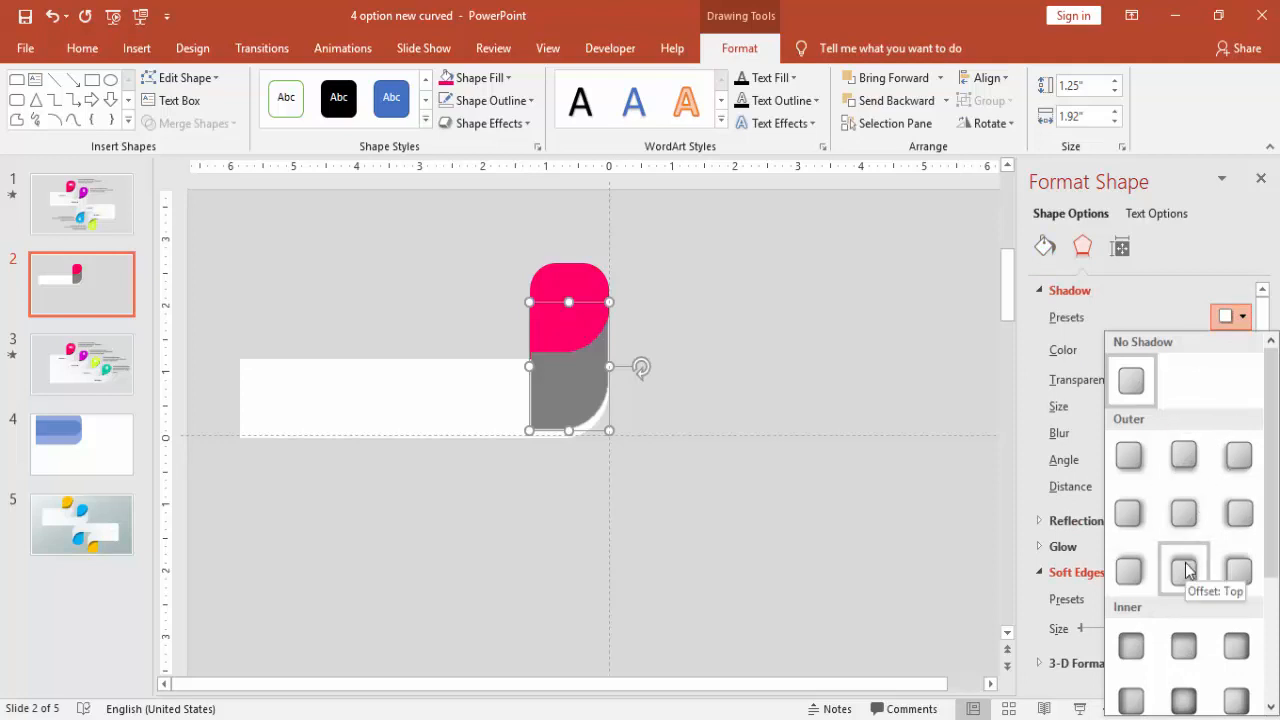
click(1186, 569)
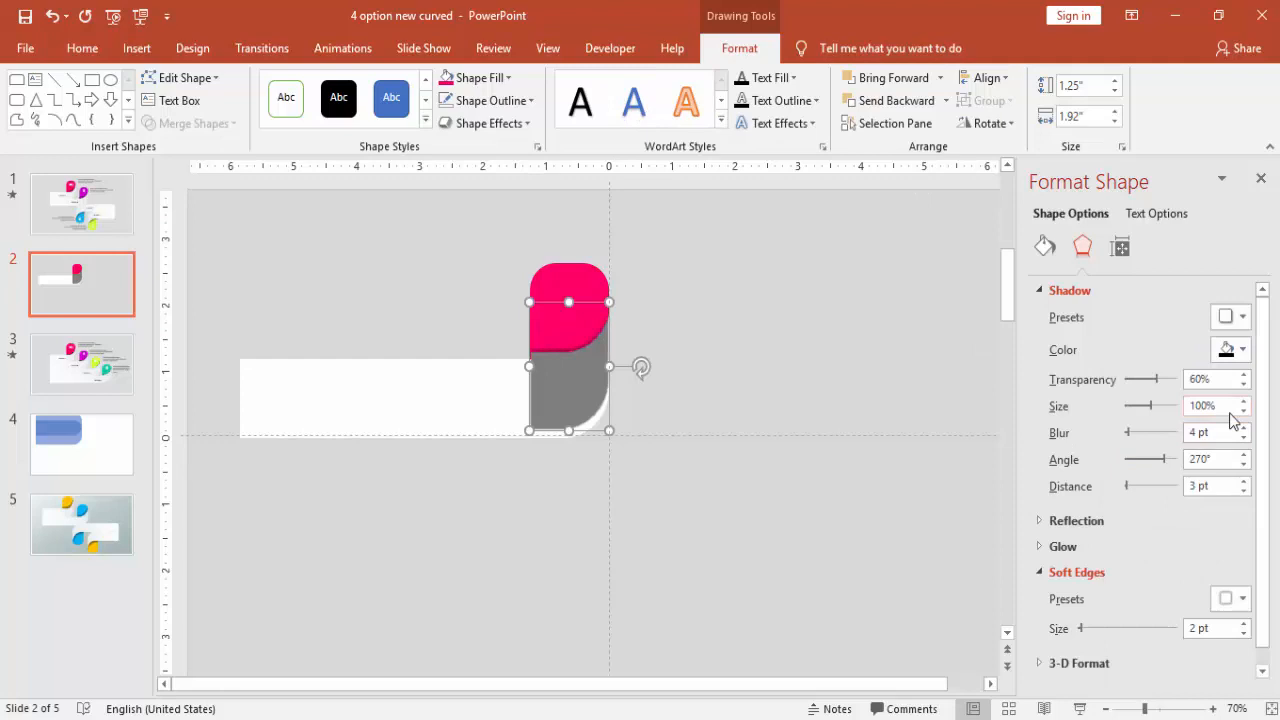
click(1243, 427)
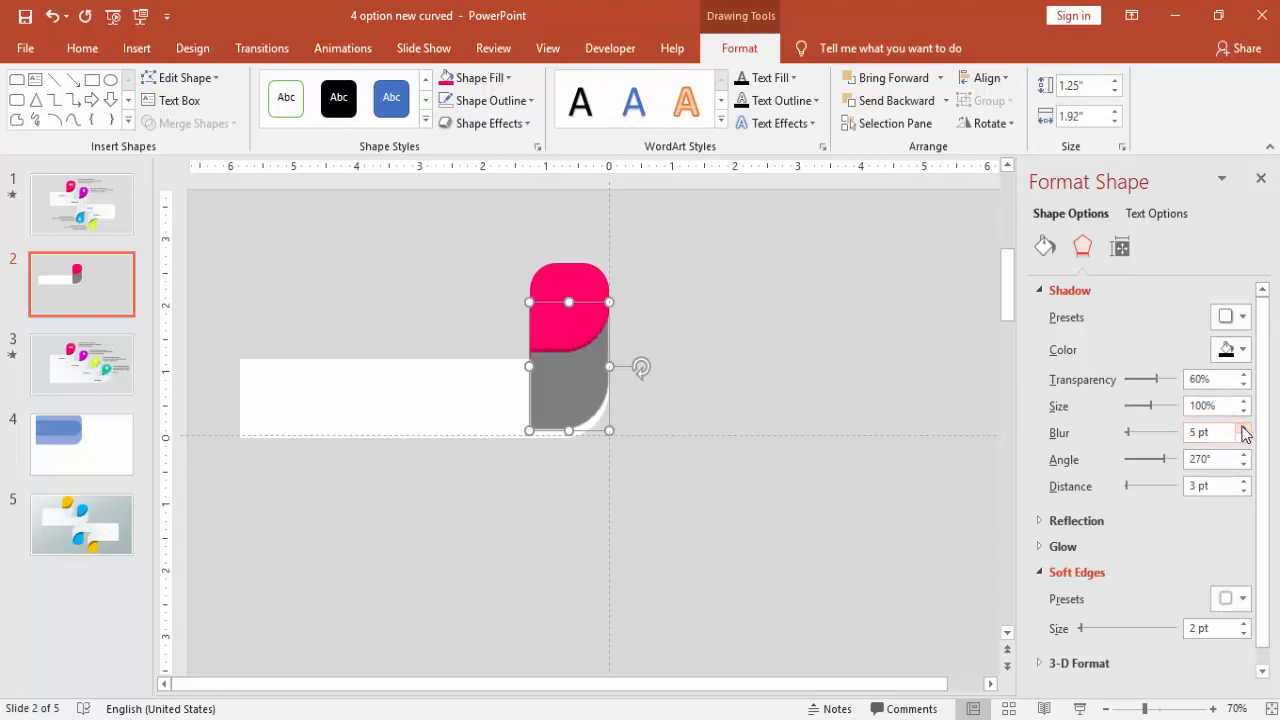
click(1241, 428)
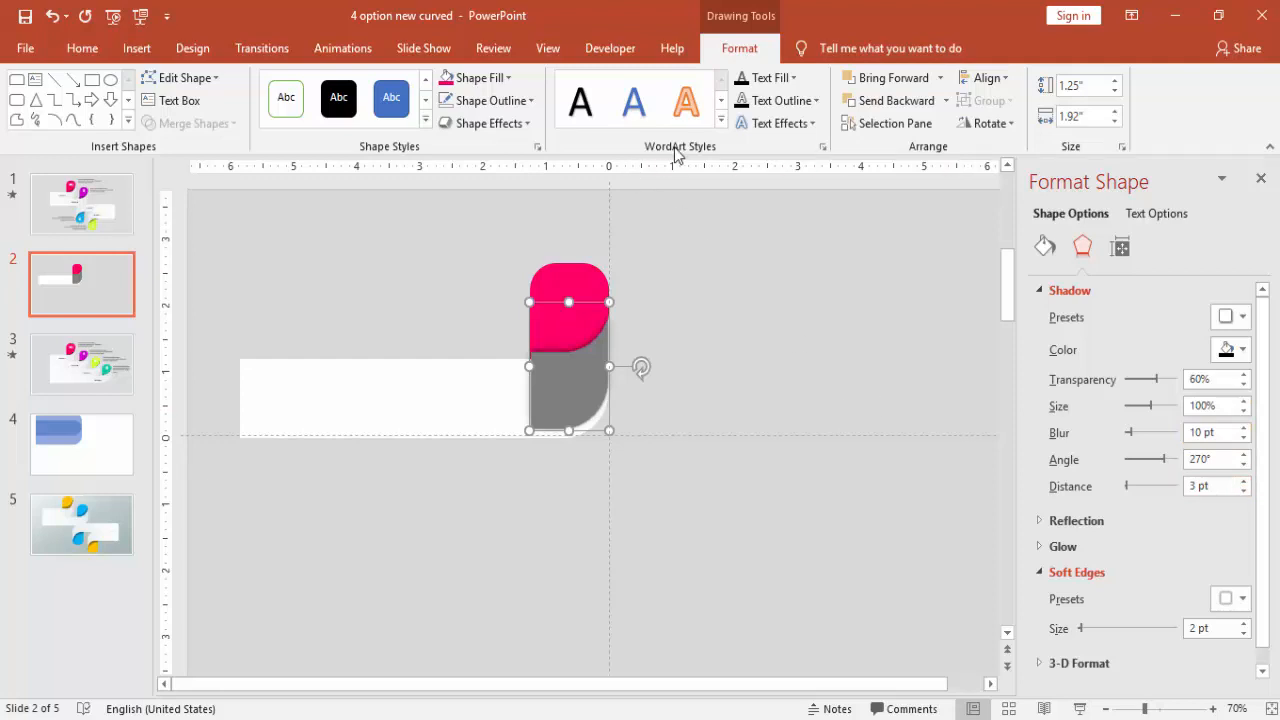
Lower the corner piece's fill transparency so it blends into the white band
click(893, 100)
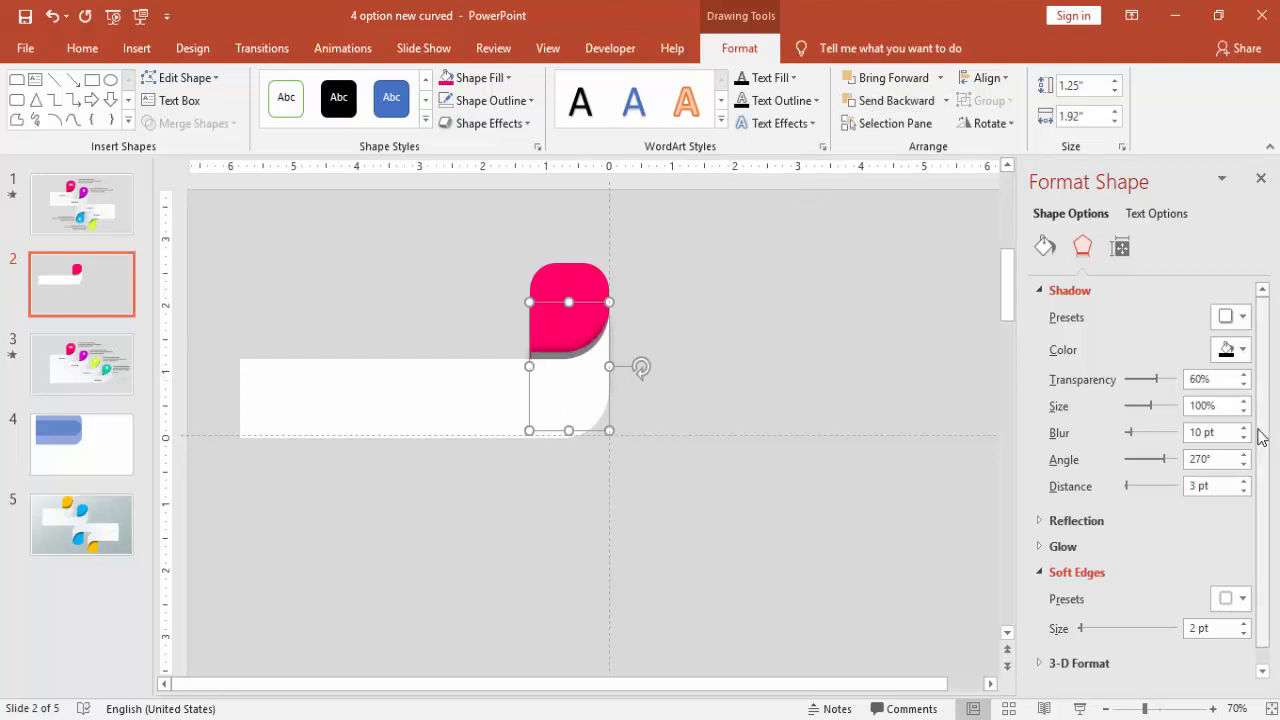
click(1044, 246)
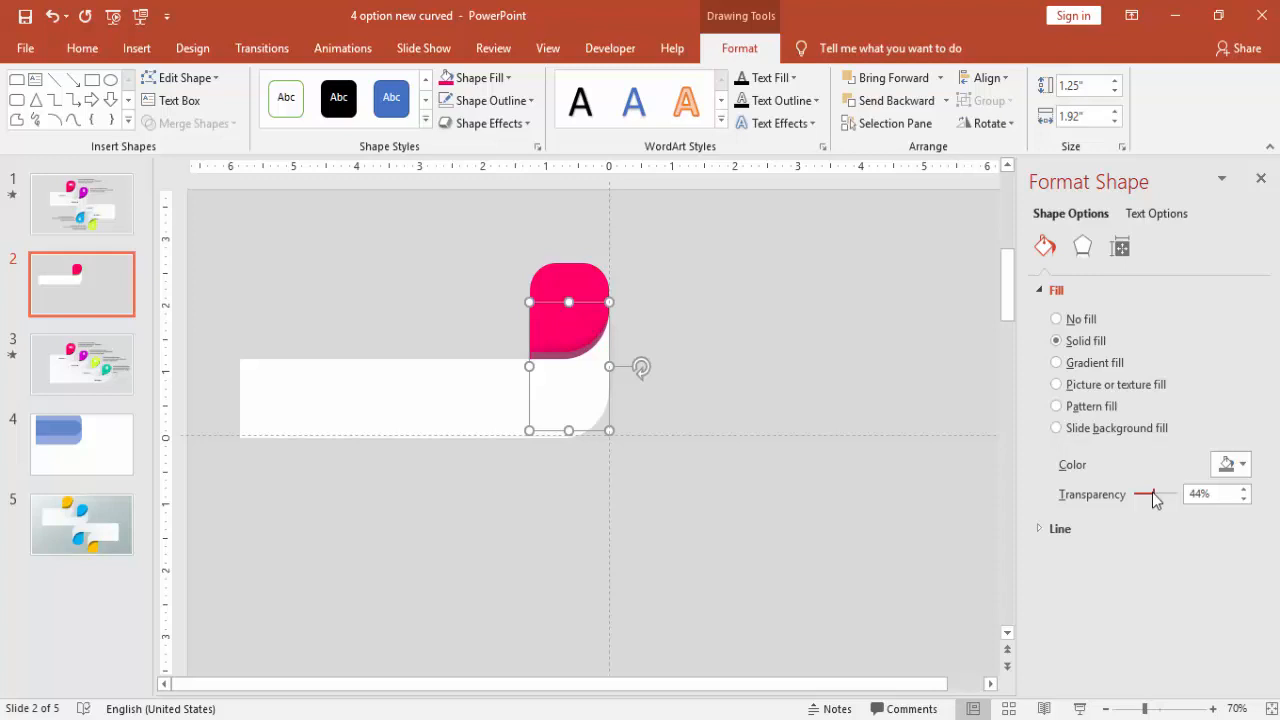
drag(1150, 494, 1160, 494)
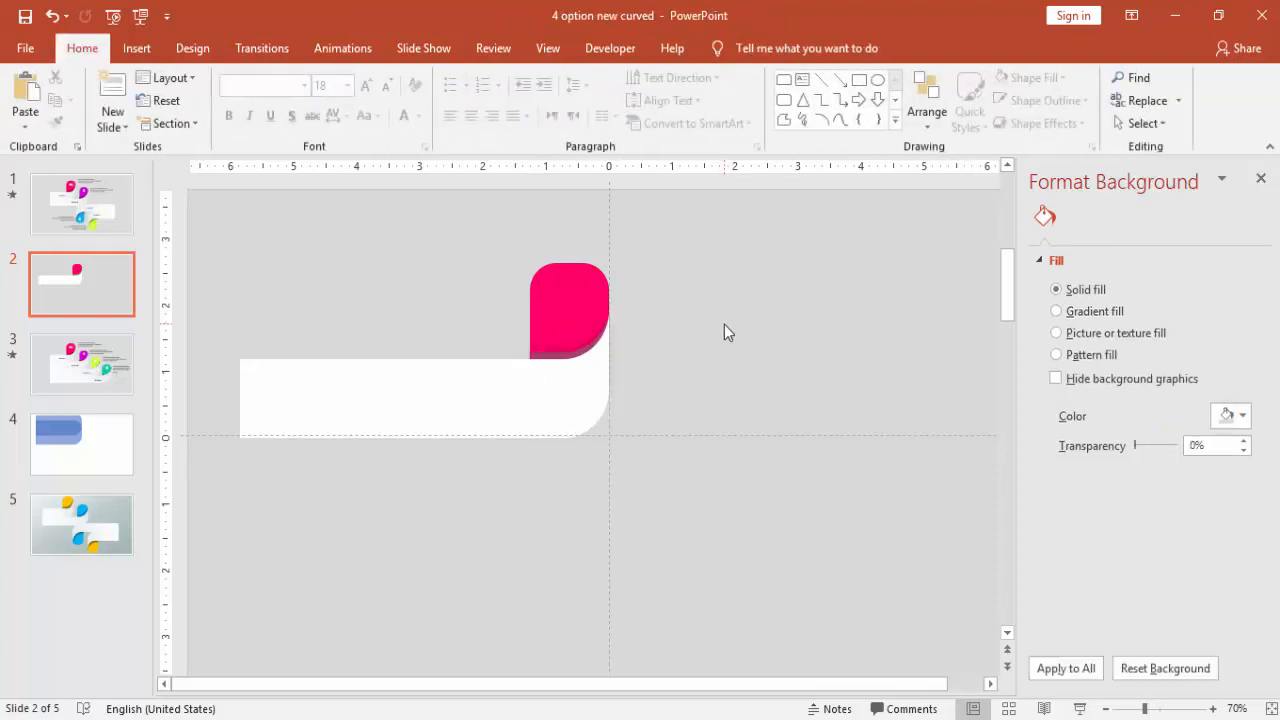
mouse_move(560, 474)
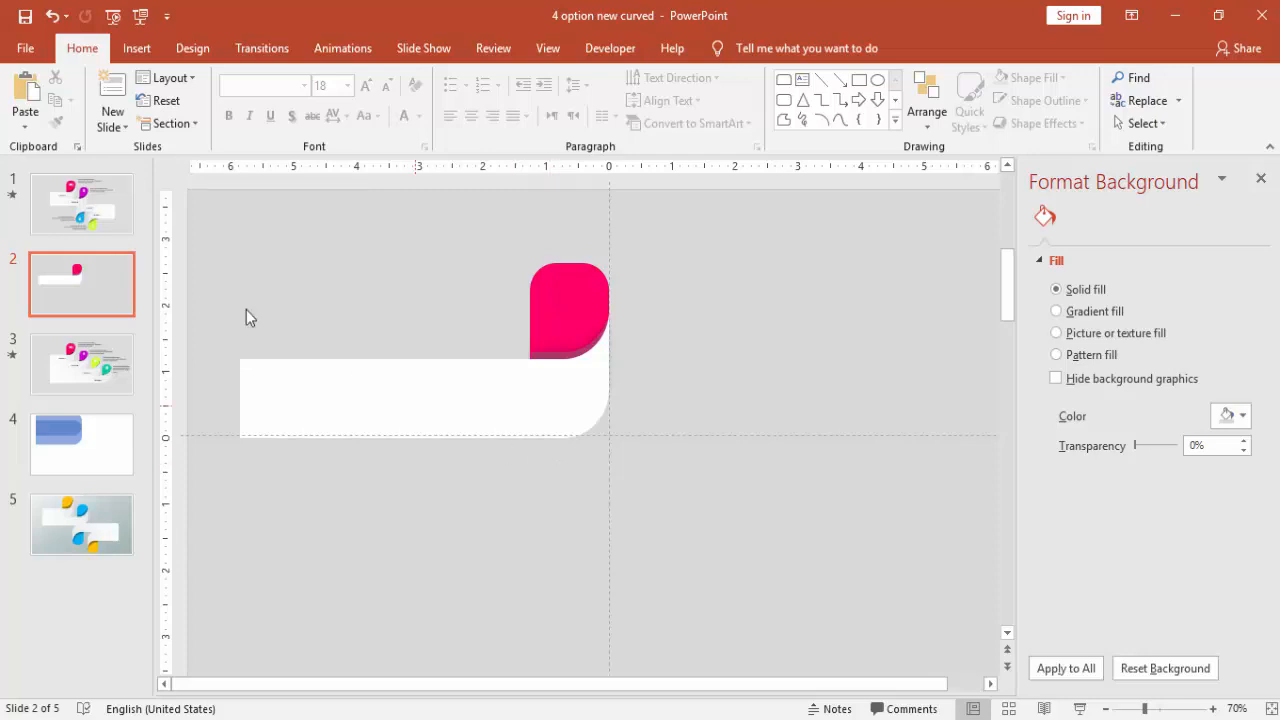
mouse_move(810, 498)
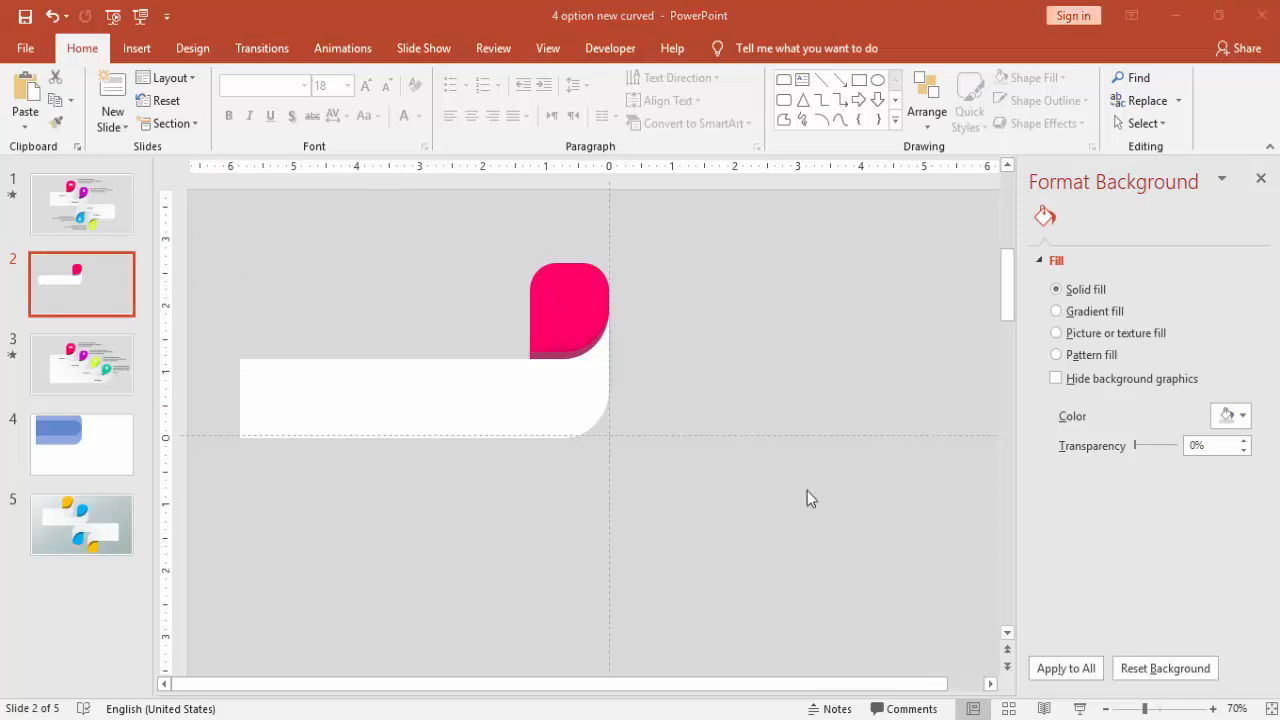
mouse_move(867, 591)
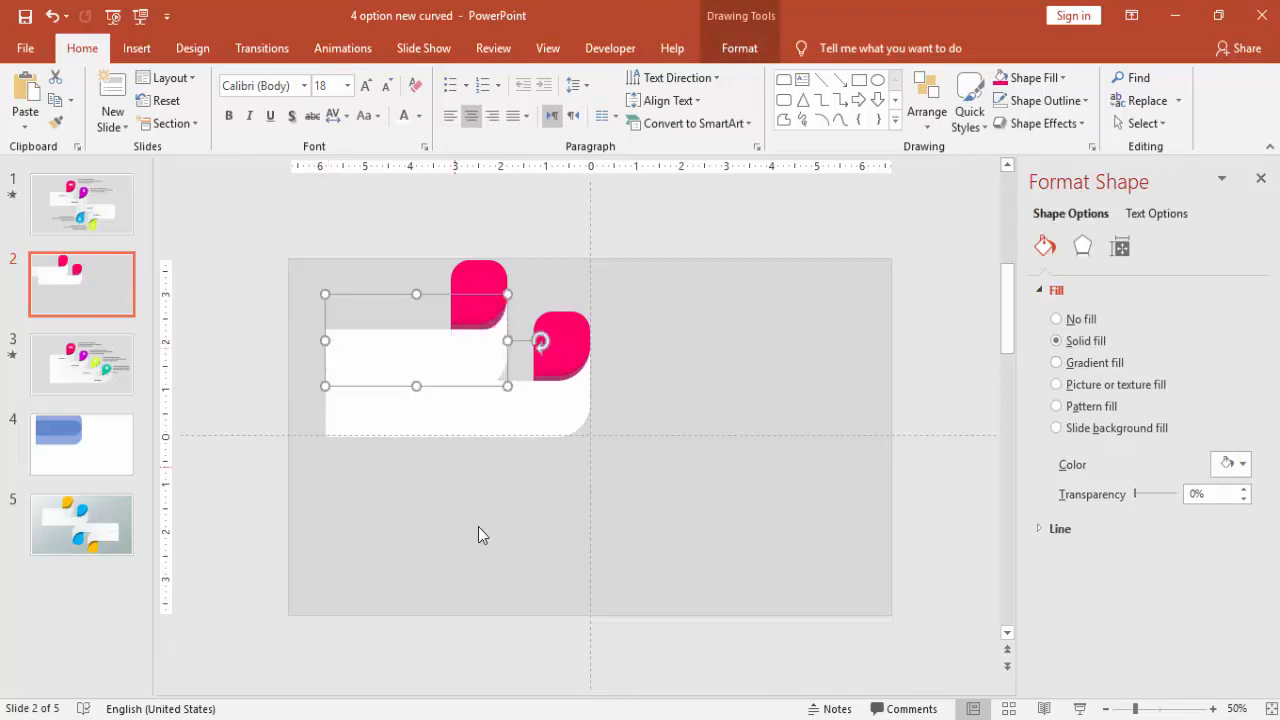
mouse_move(984, 399)
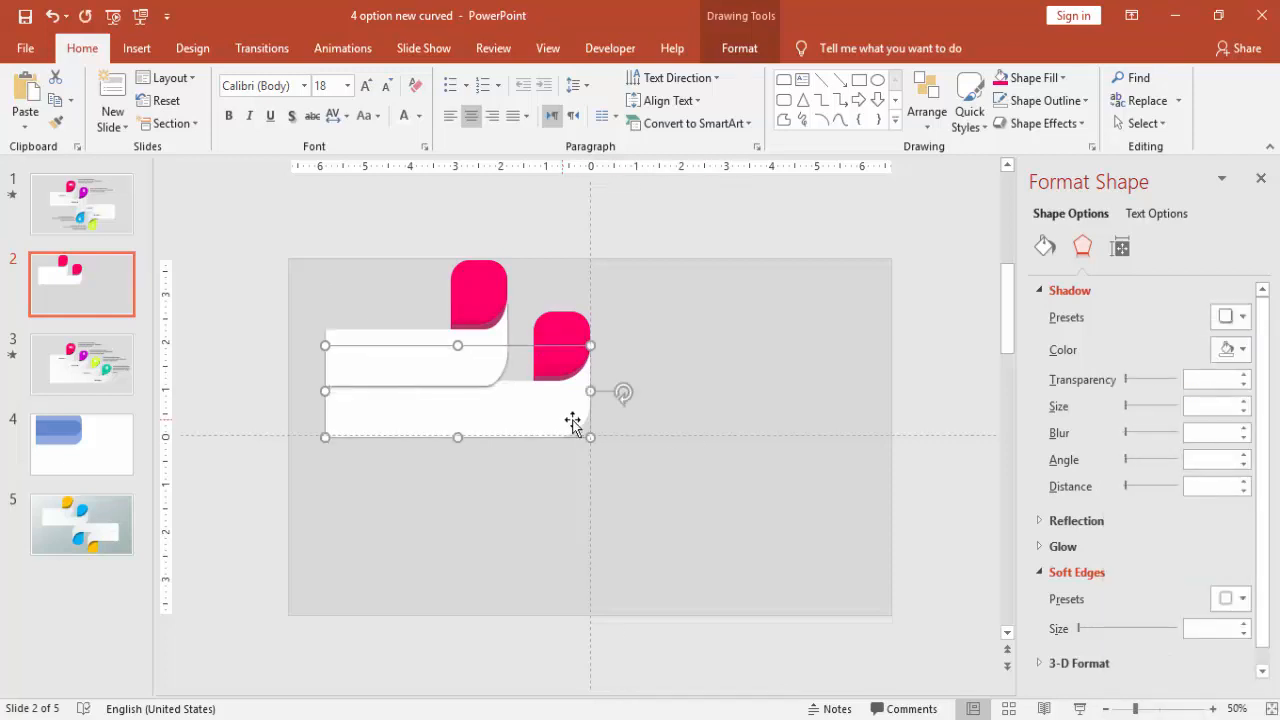
Give both white bands soft downward shadows at 90°, 5 pt distance, 4 pt blur
click(1242, 317)
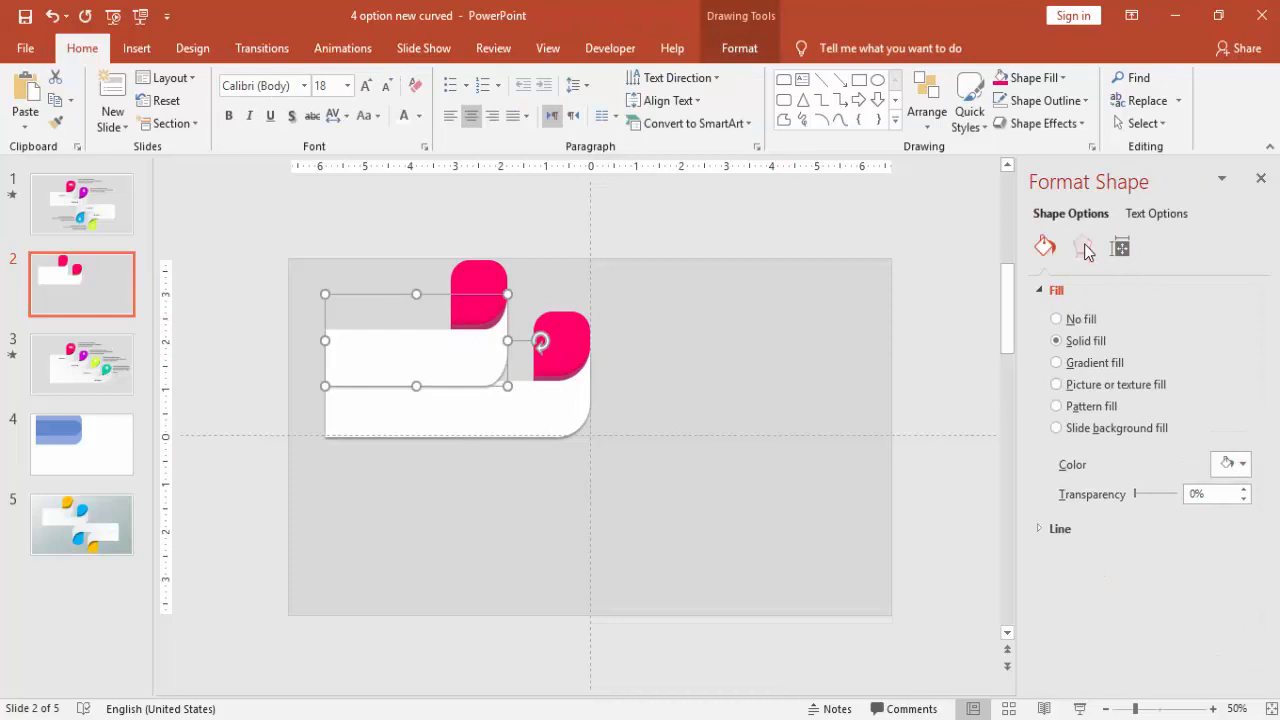
click(1082, 247)
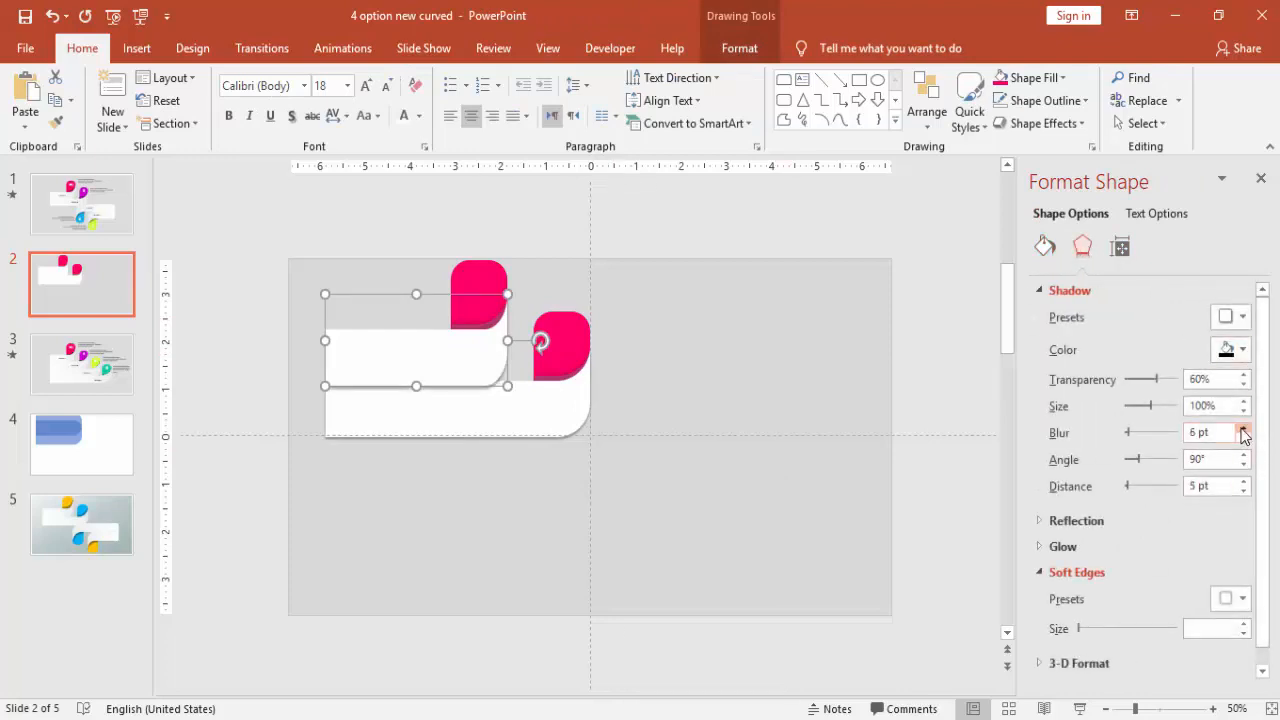
click(1245, 426)
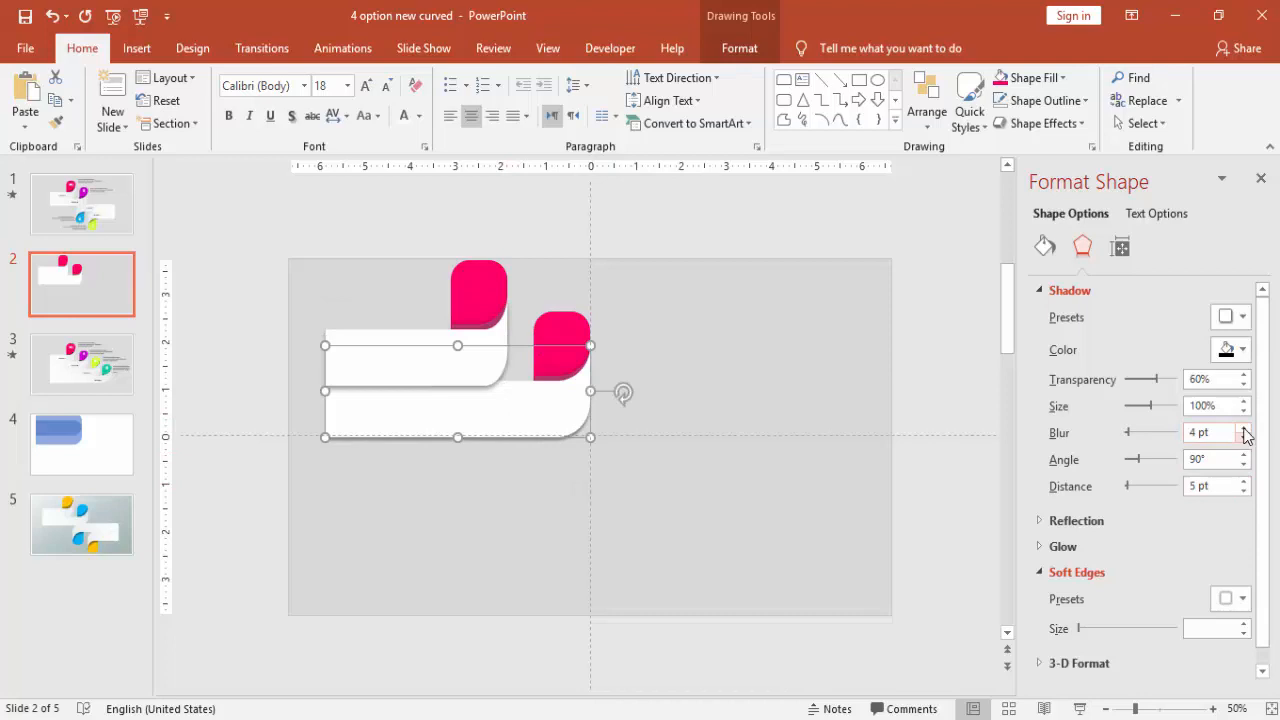
click(1245, 427)
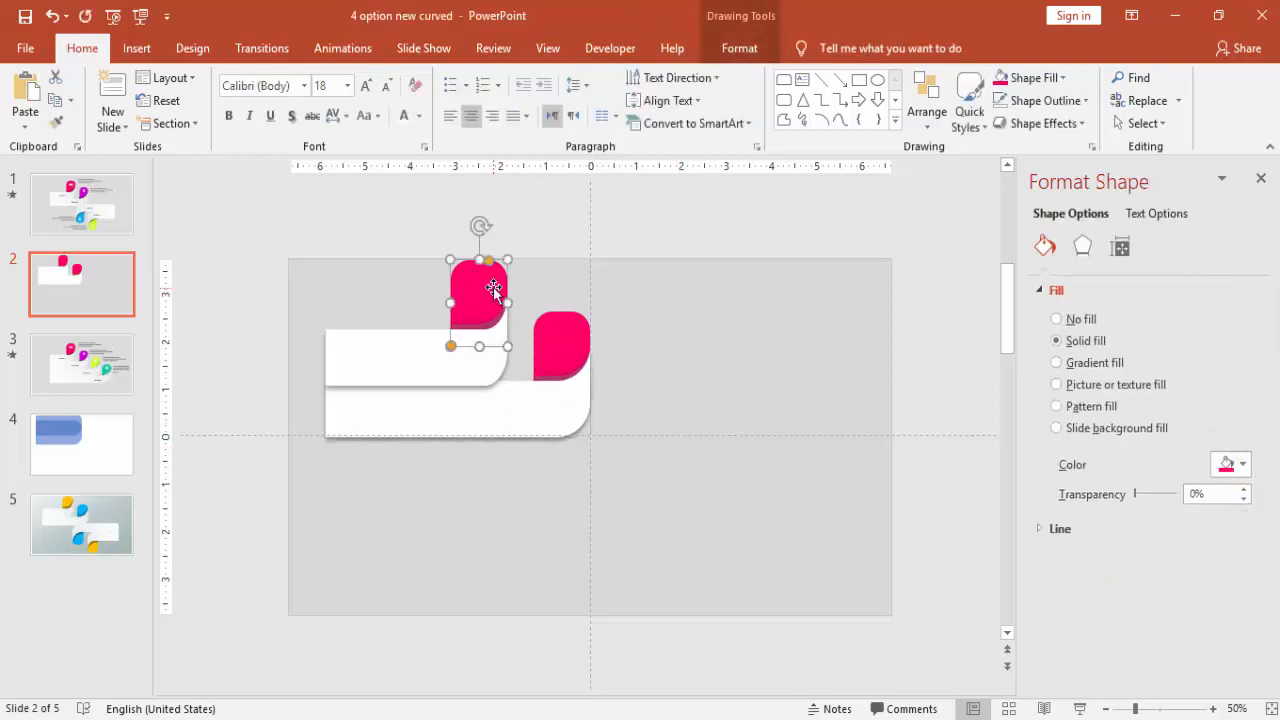
Select the upper pink tab and recolour it teal with Shape Fill
click(737, 47)
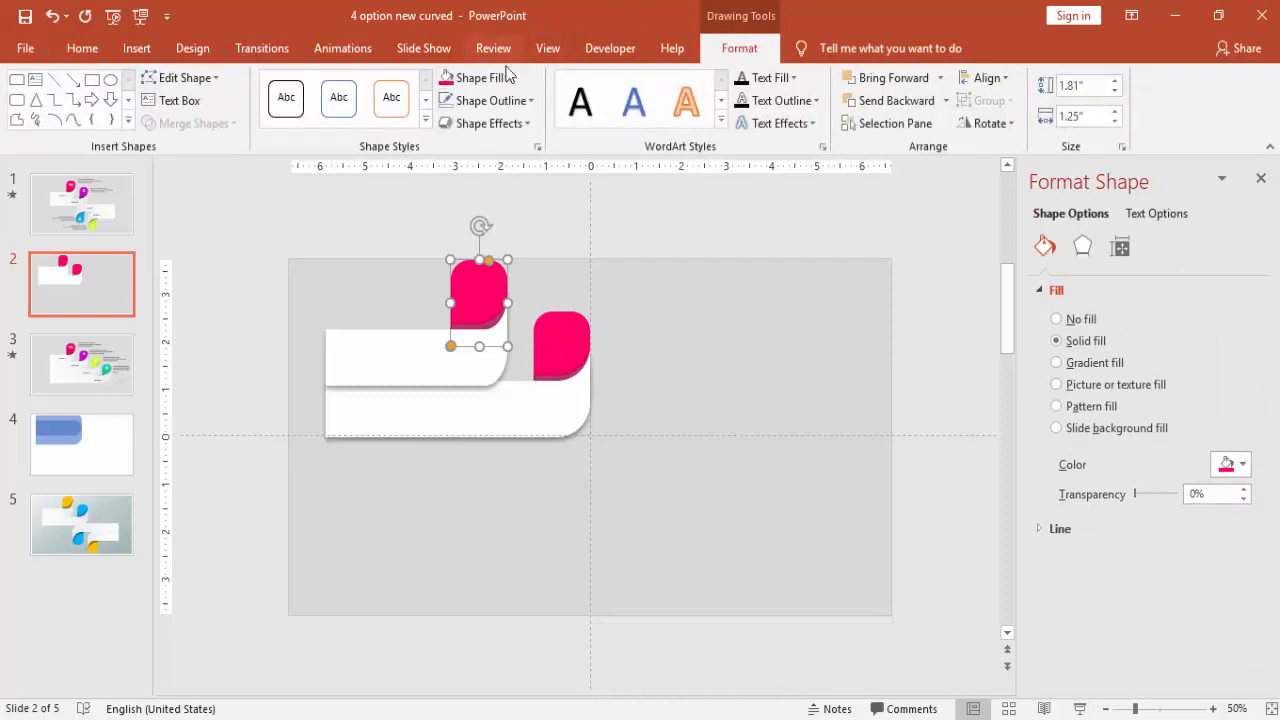
click(472, 78)
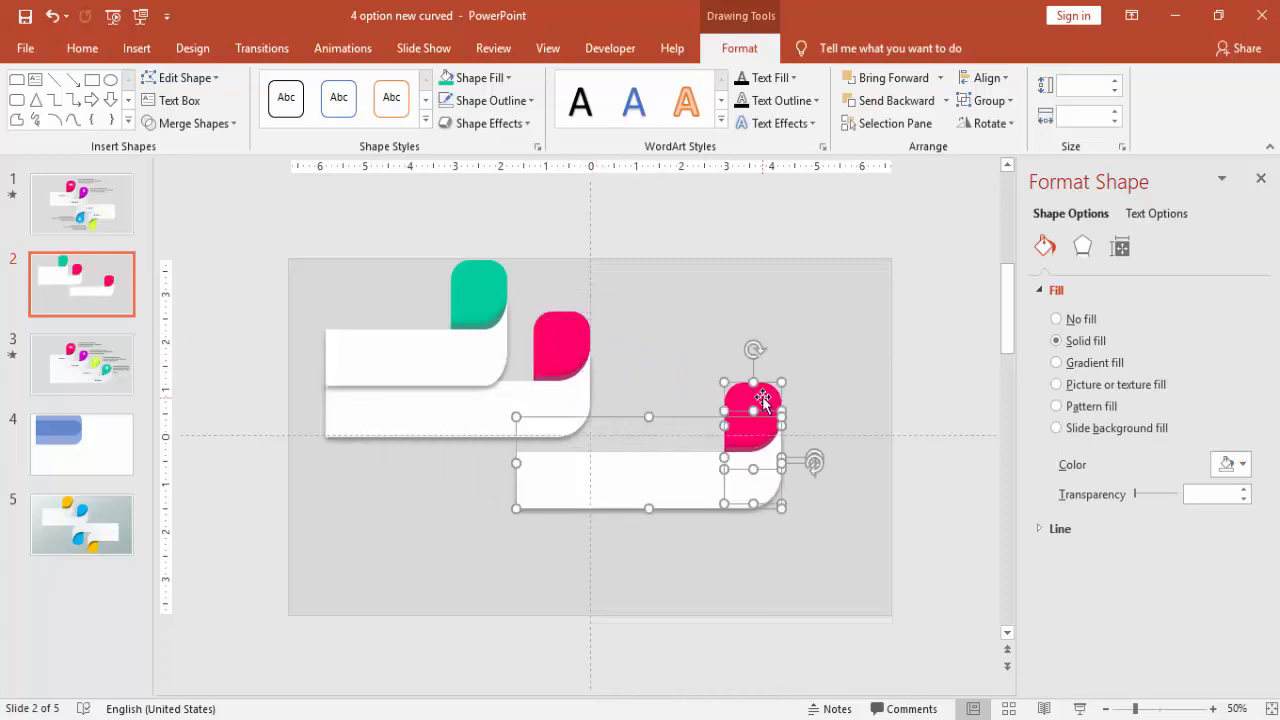
Flip the copied band horizontally, then vertically
right_click(761, 398)
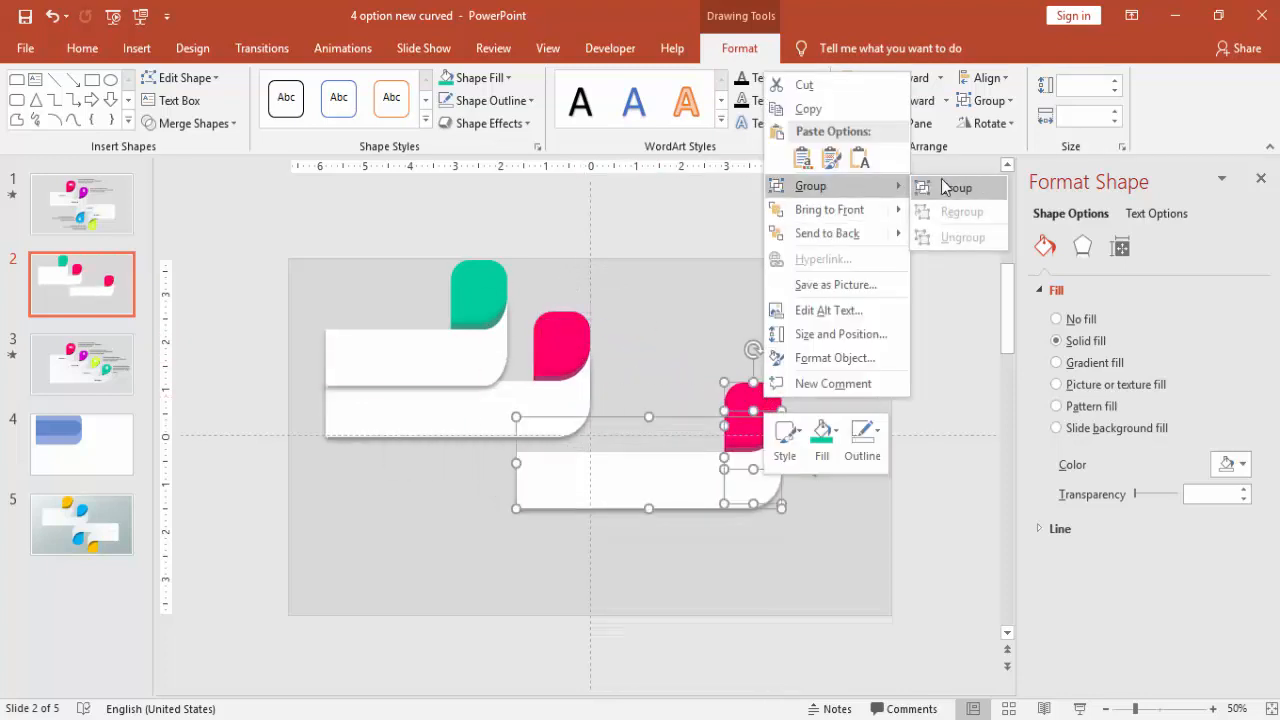
click(958, 187)
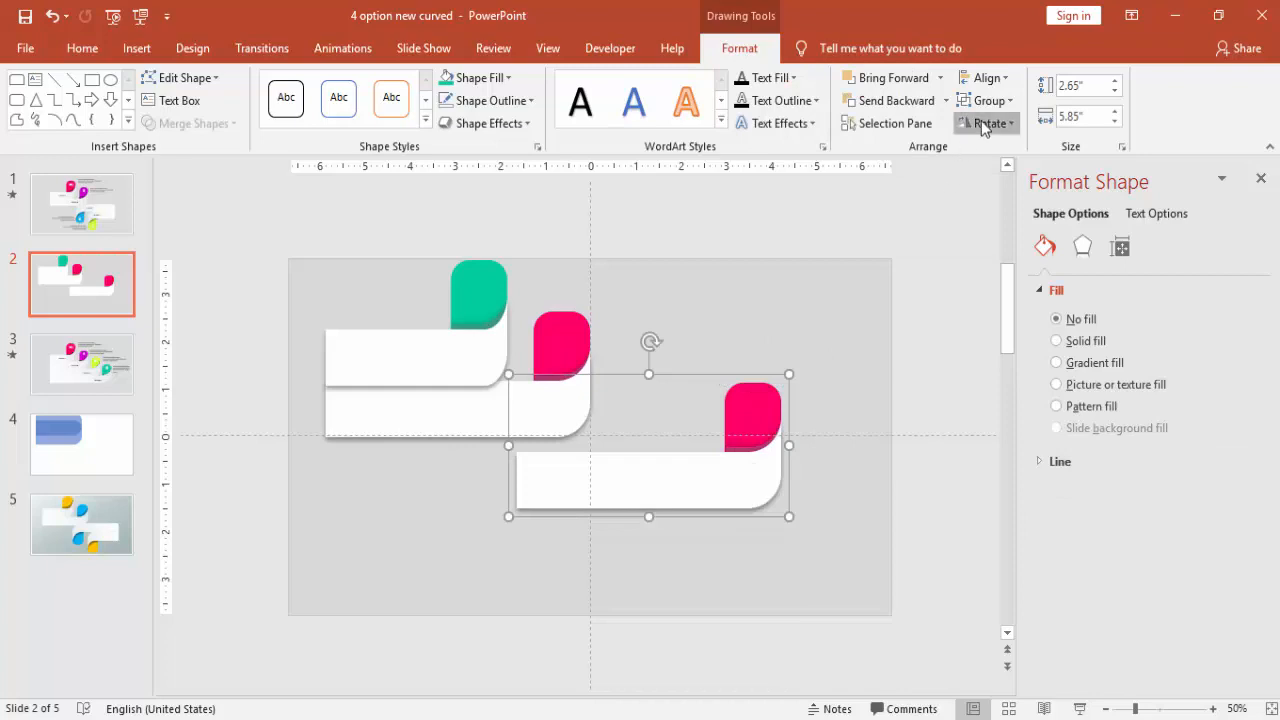
click(987, 123)
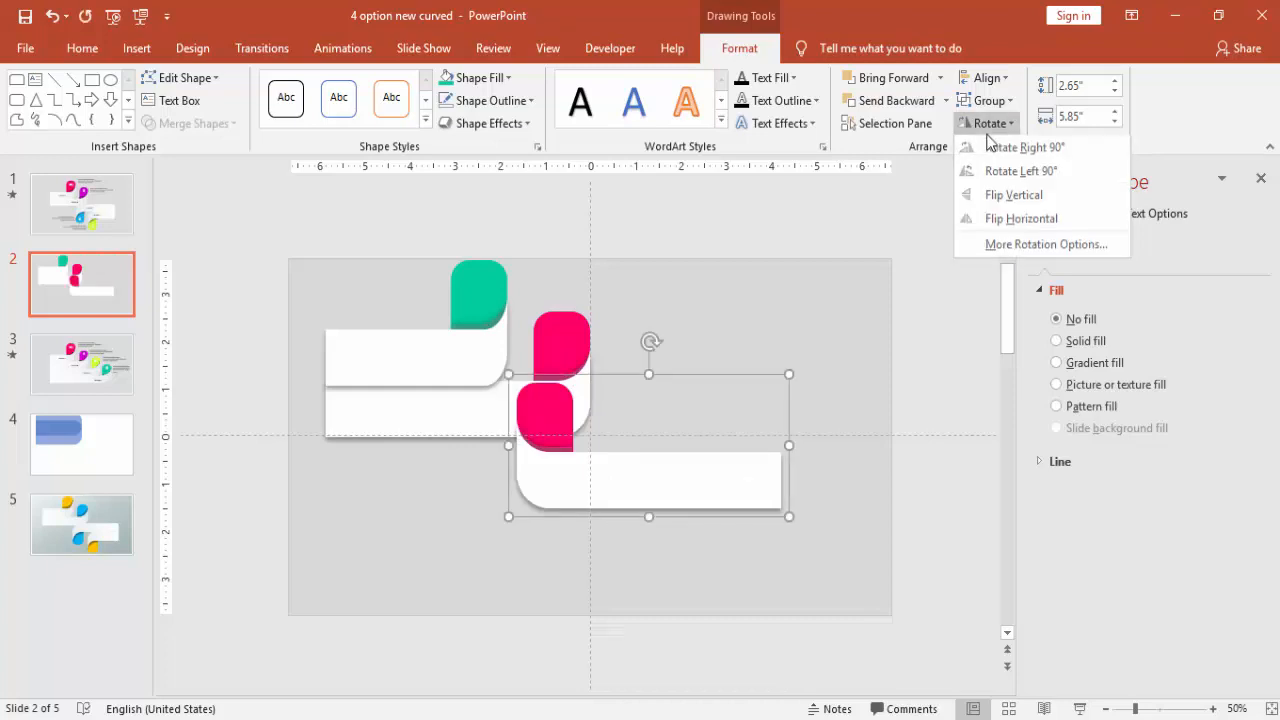
click(1013, 195)
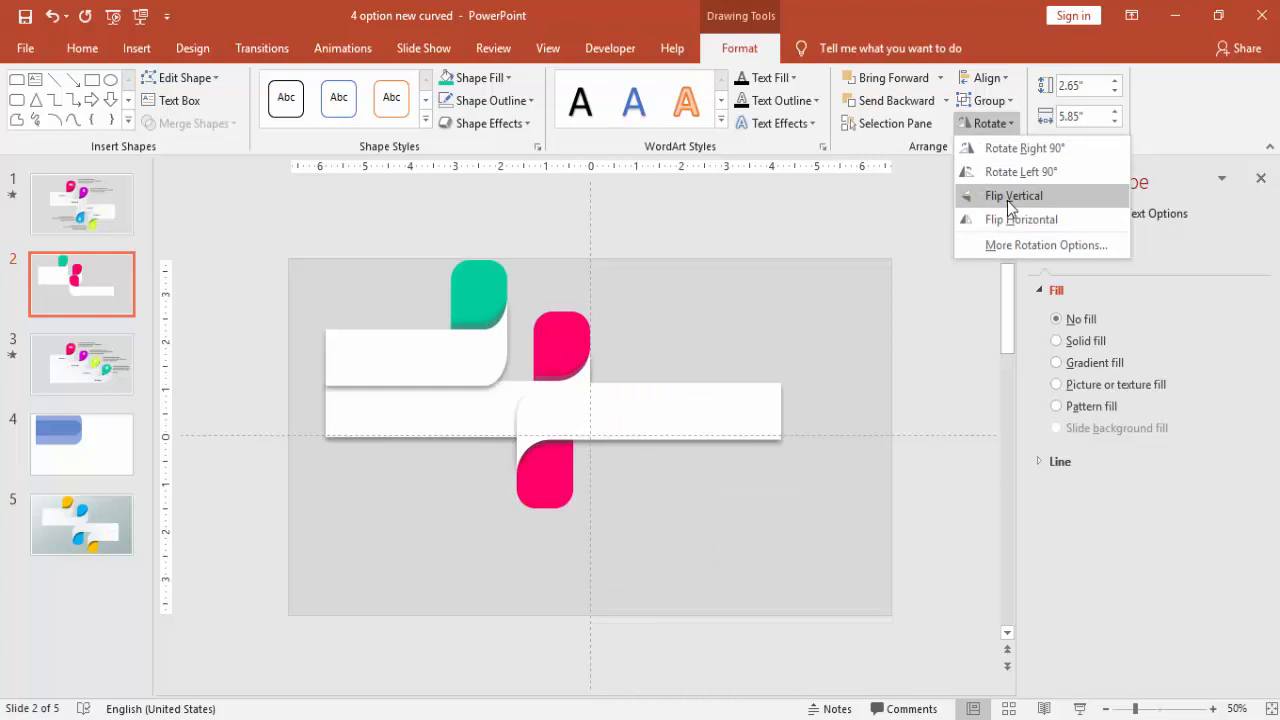
click(1013, 195)
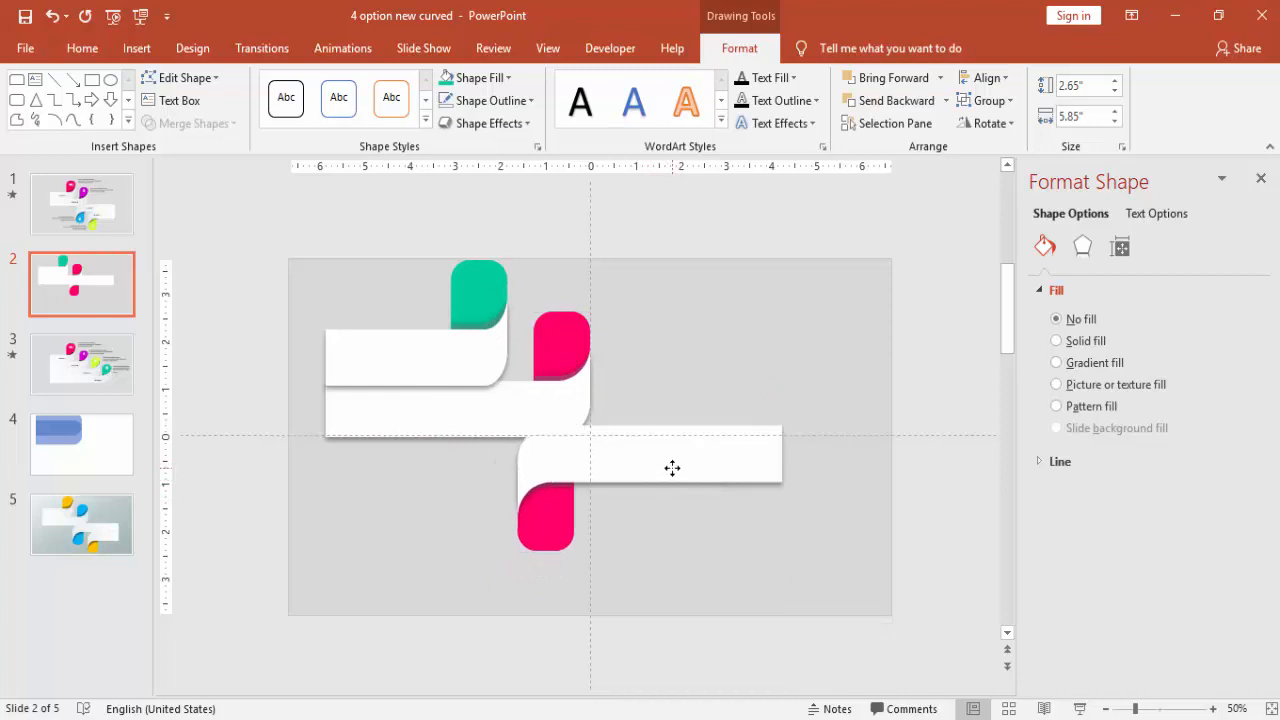
Move the flipped band beneath the second band and fill its tab lime green
drag(672, 467, 678, 469)
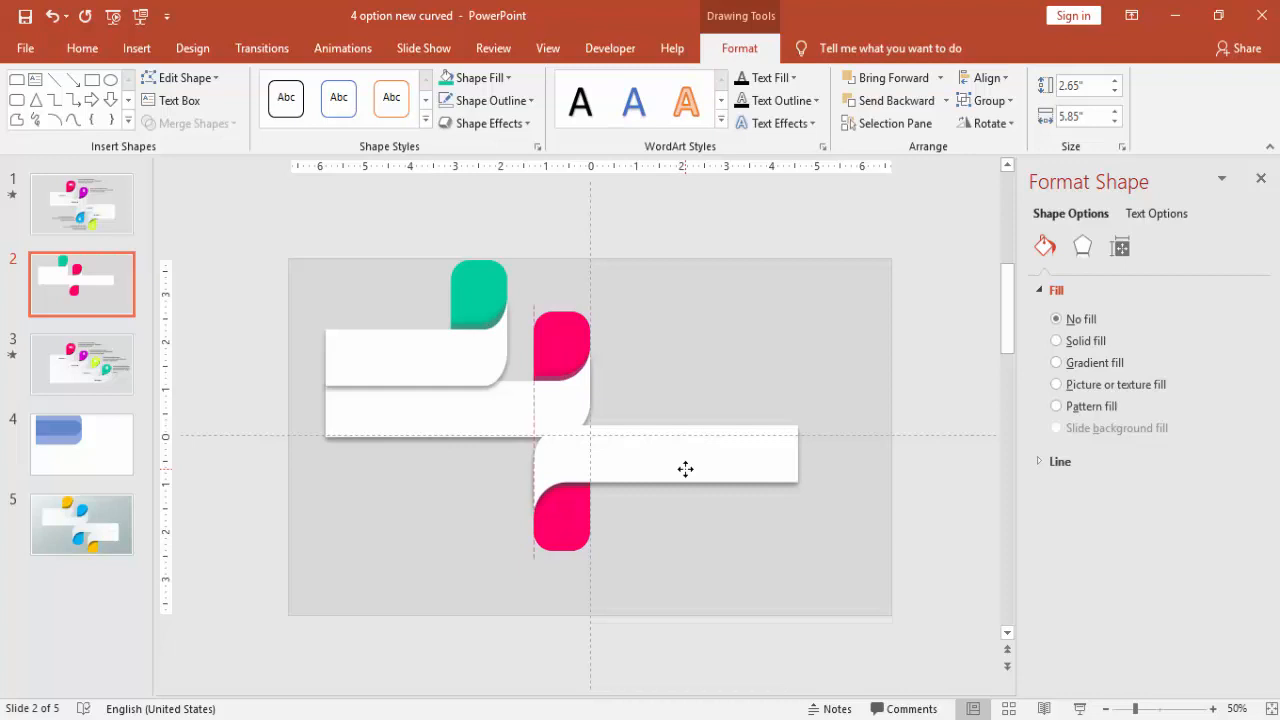
click(685, 468)
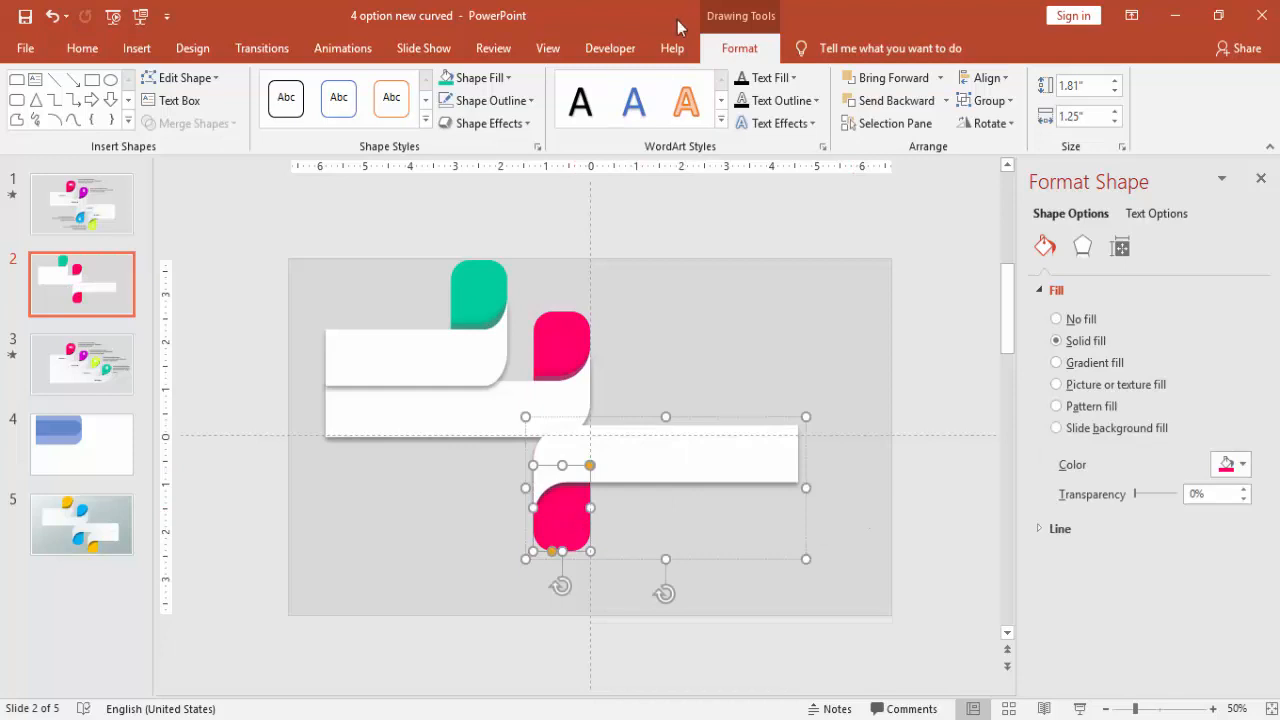
click(476, 77)
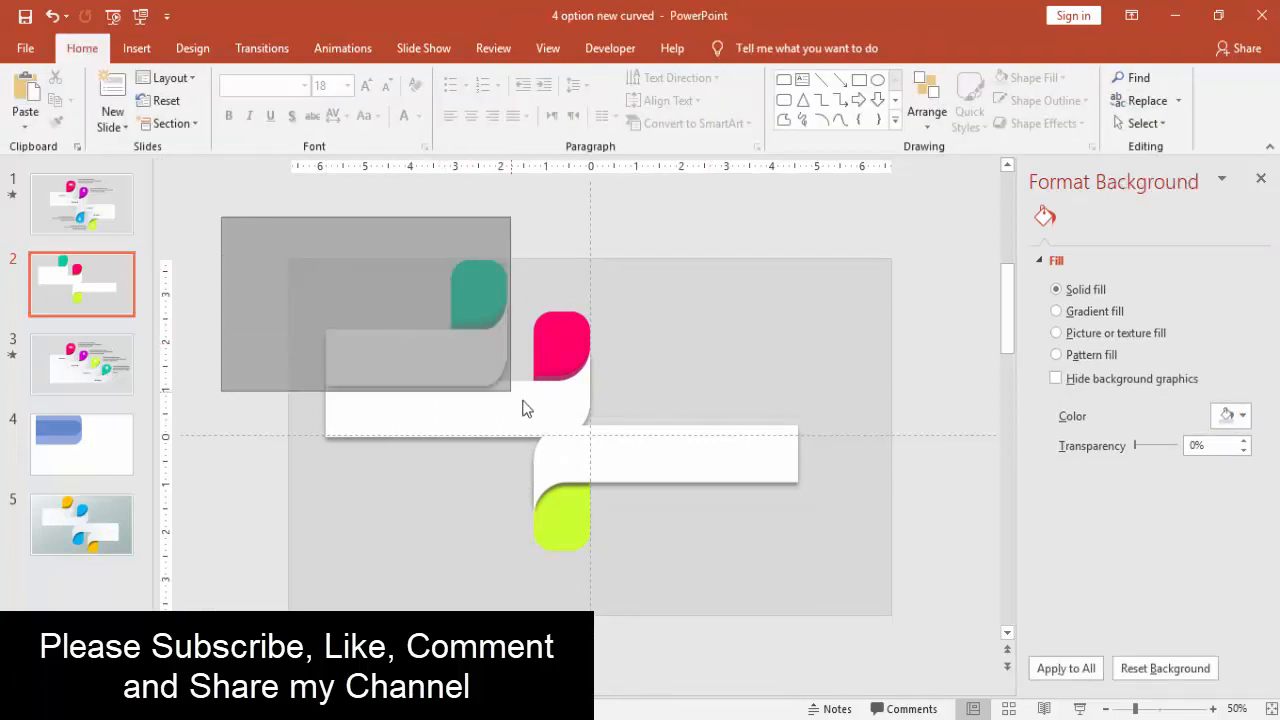
Group the fourth band with its teal tab, flip it vertically, and place it under the third band
click(478, 300)
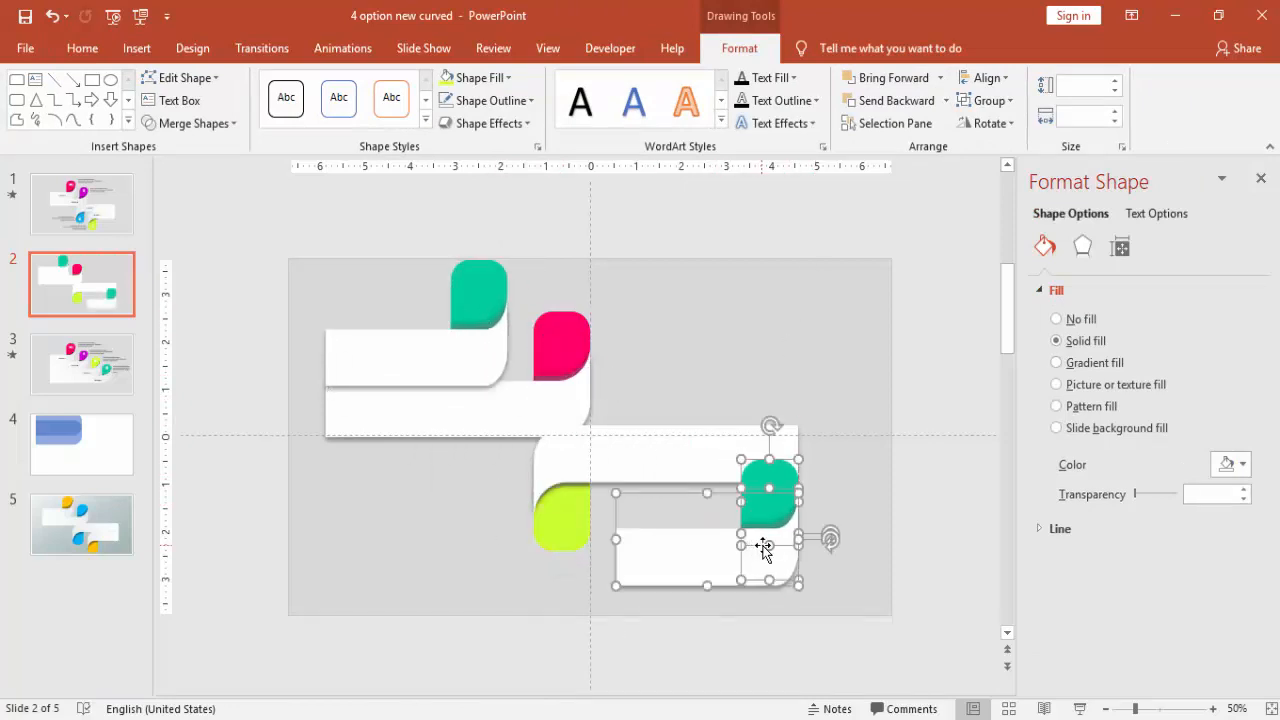
right_click(763, 546)
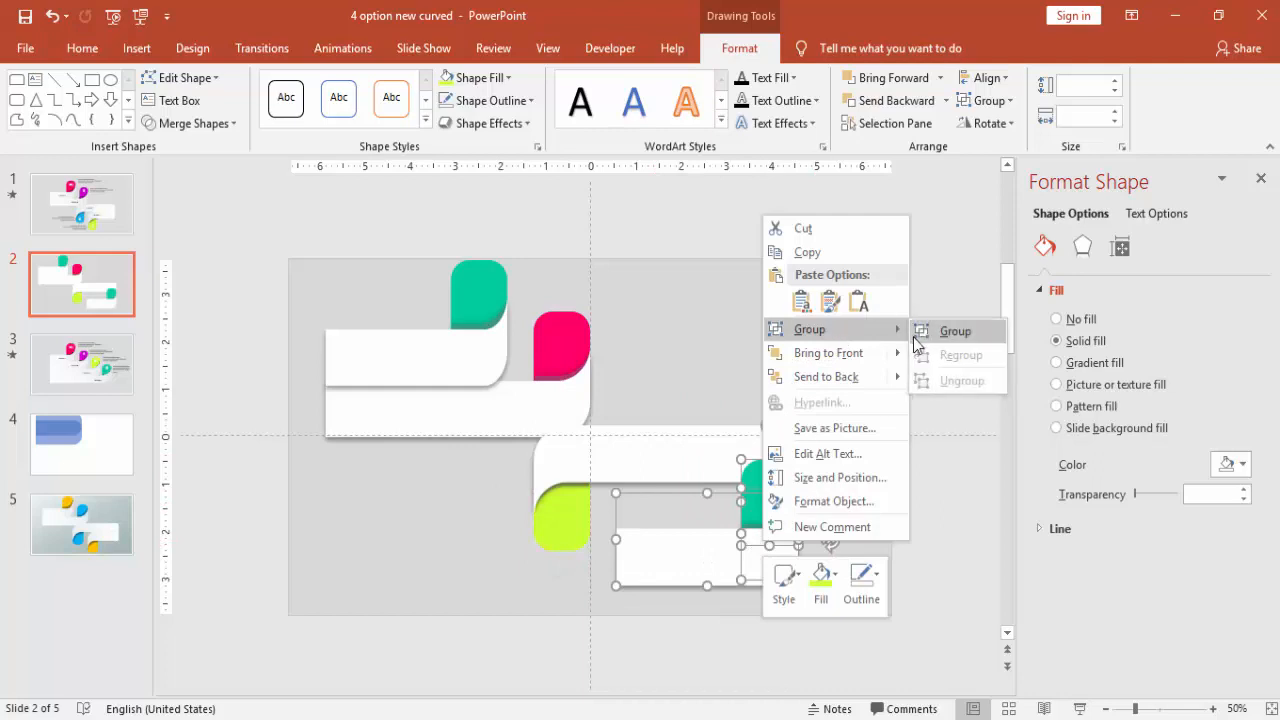
click(986, 123)
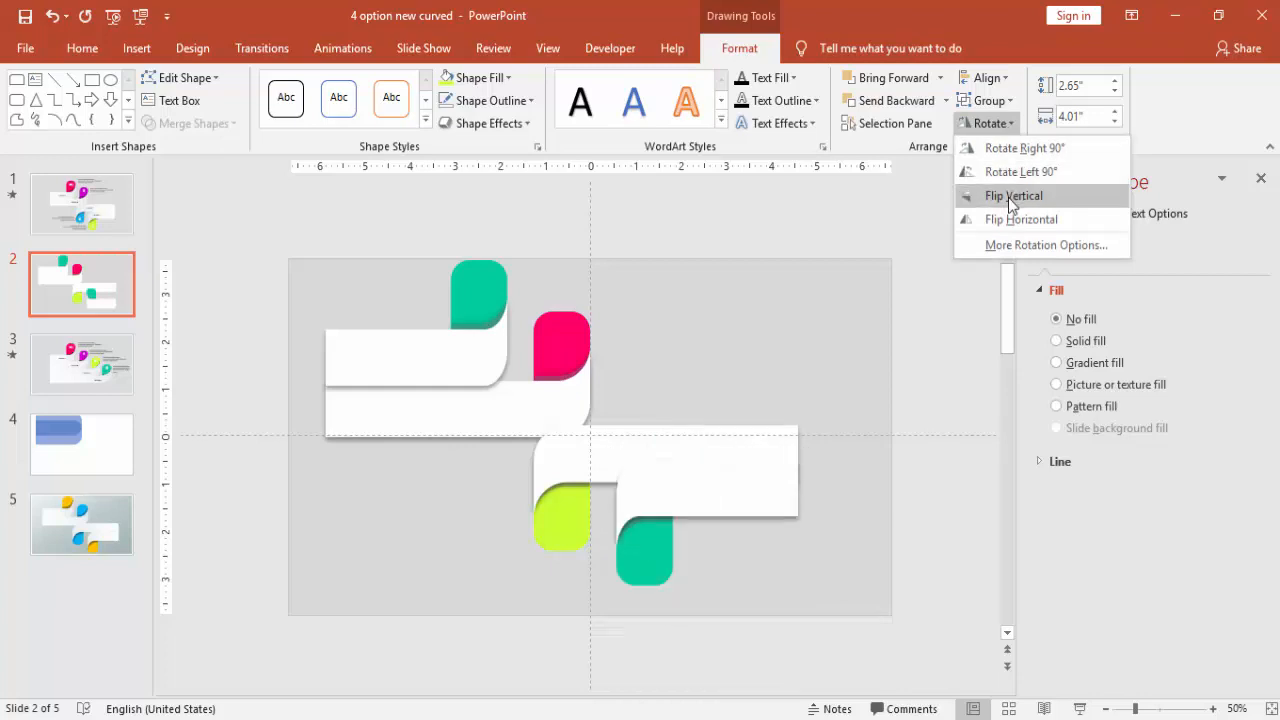
click(1013, 195)
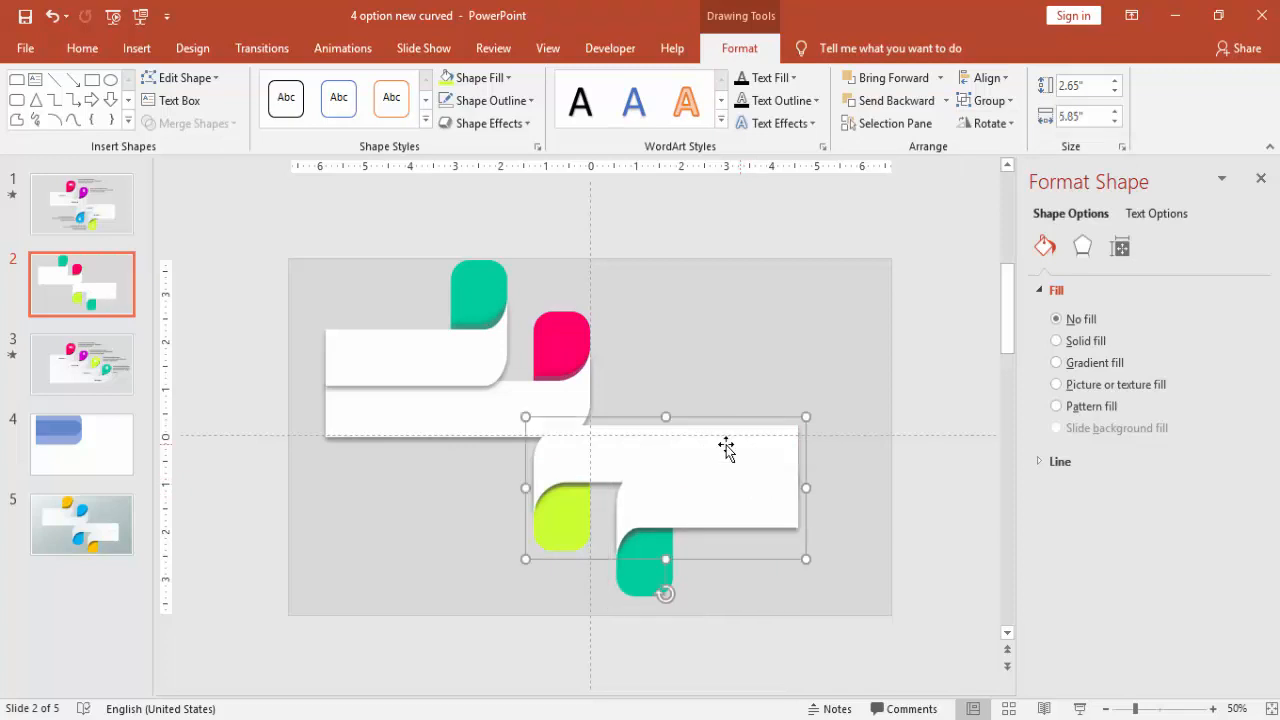
right_click(727, 447)
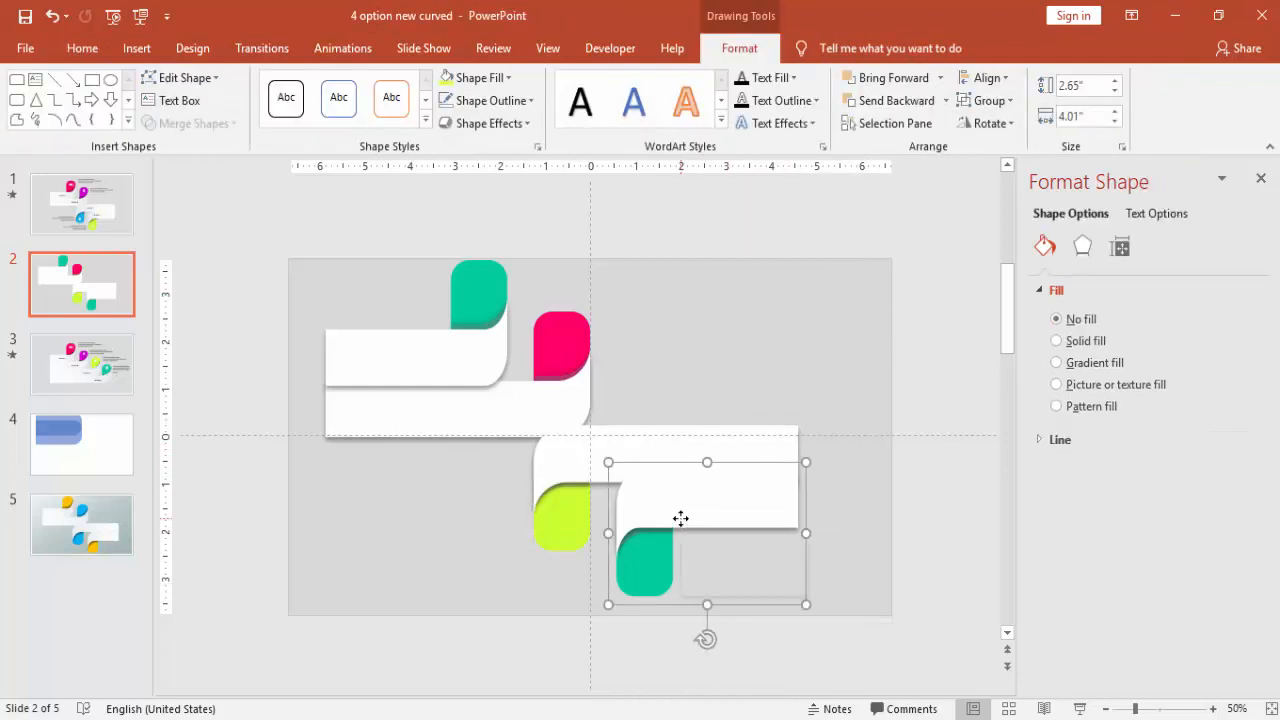
right_click(681, 518)
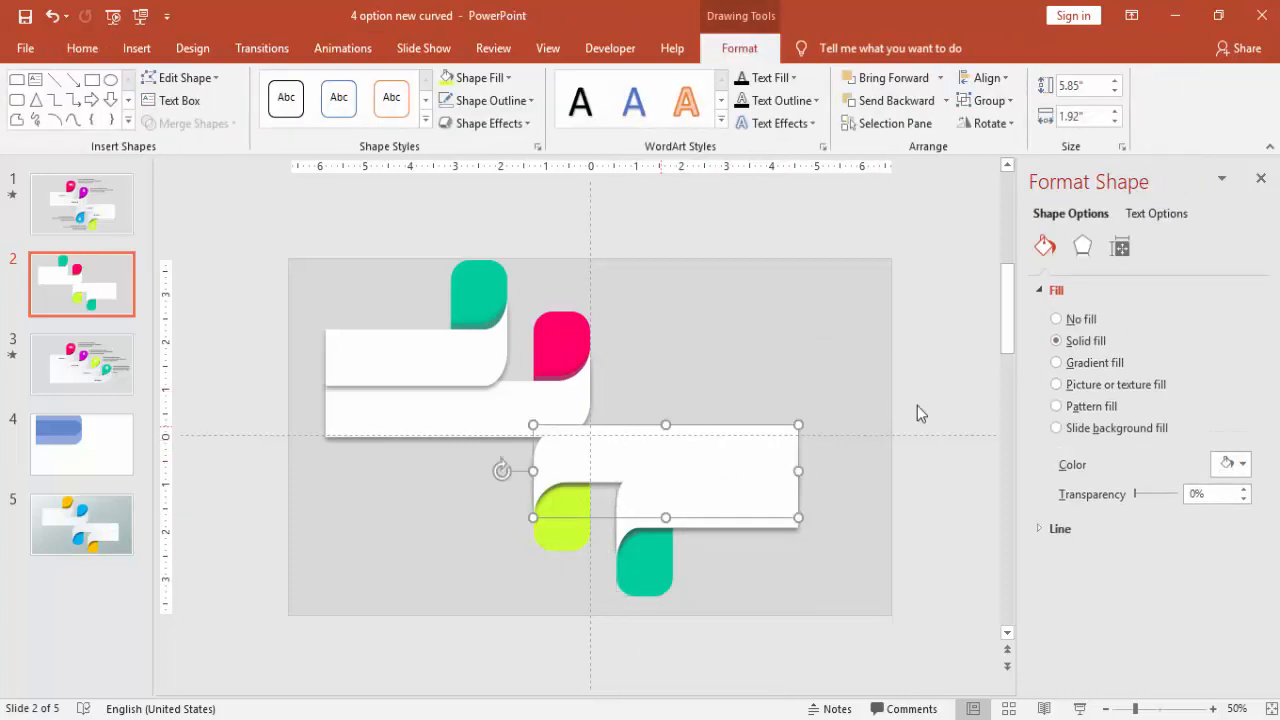
Apply an outer shadow to the fourth band at 270°, 5 pt distance, 7 pt blur
click(1082, 247)
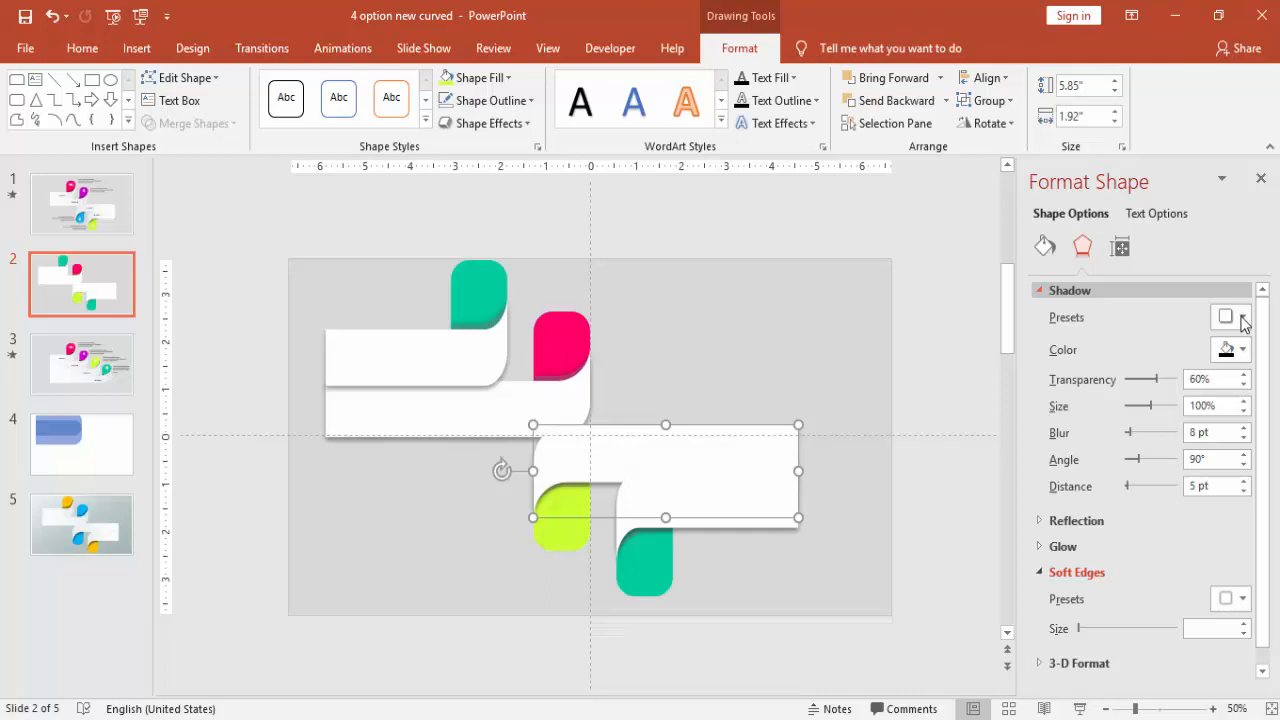
click(1241, 317)
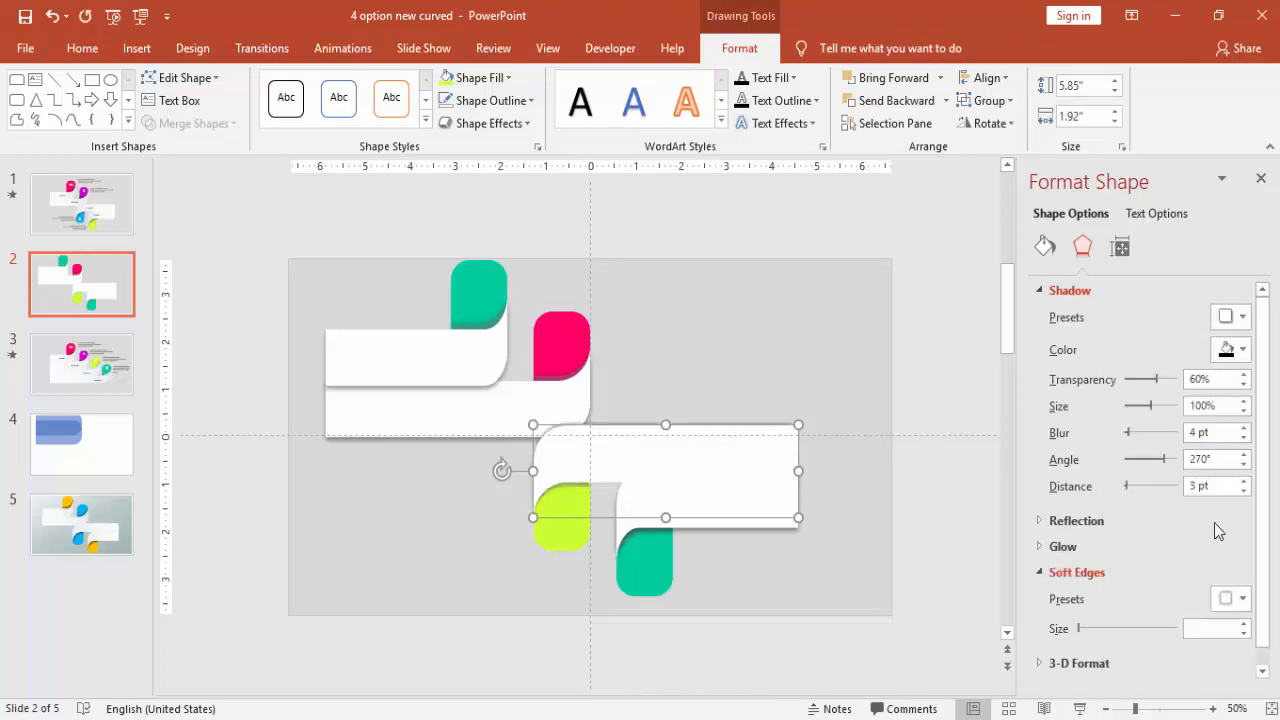
click(1245, 481)
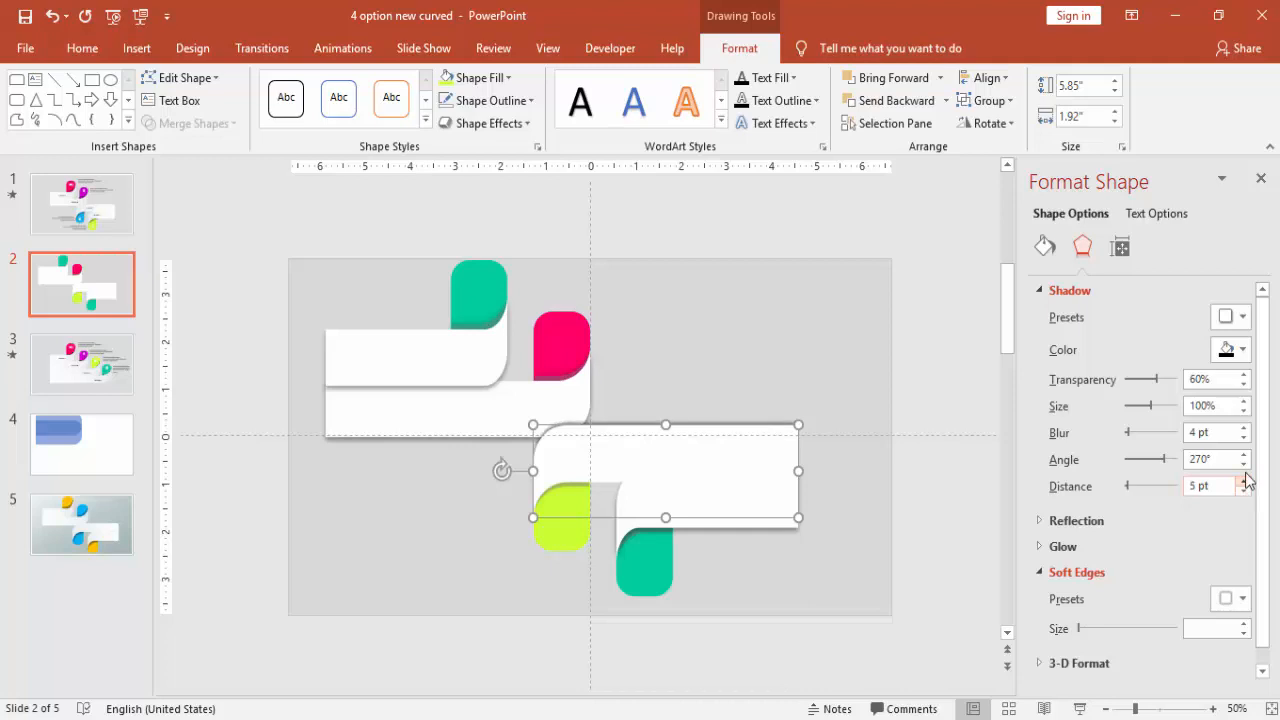
click(1245, 428)
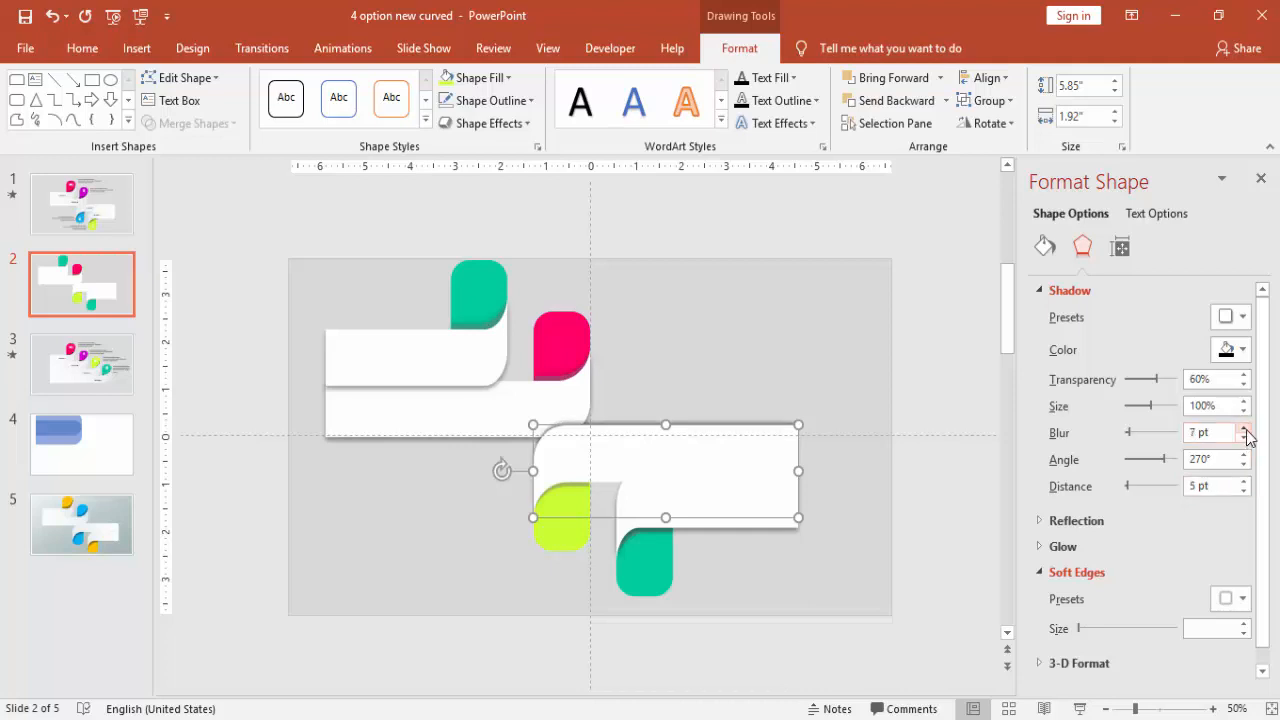
click(1245, 428)
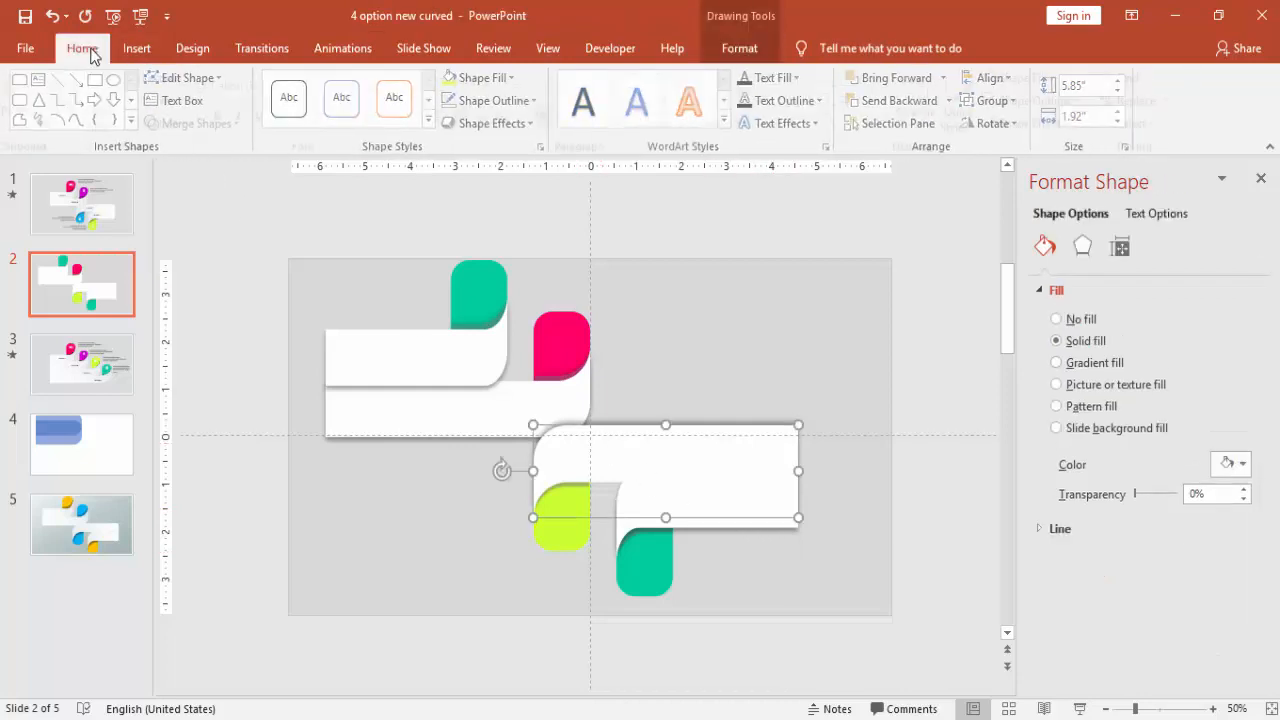
click(82, 47)
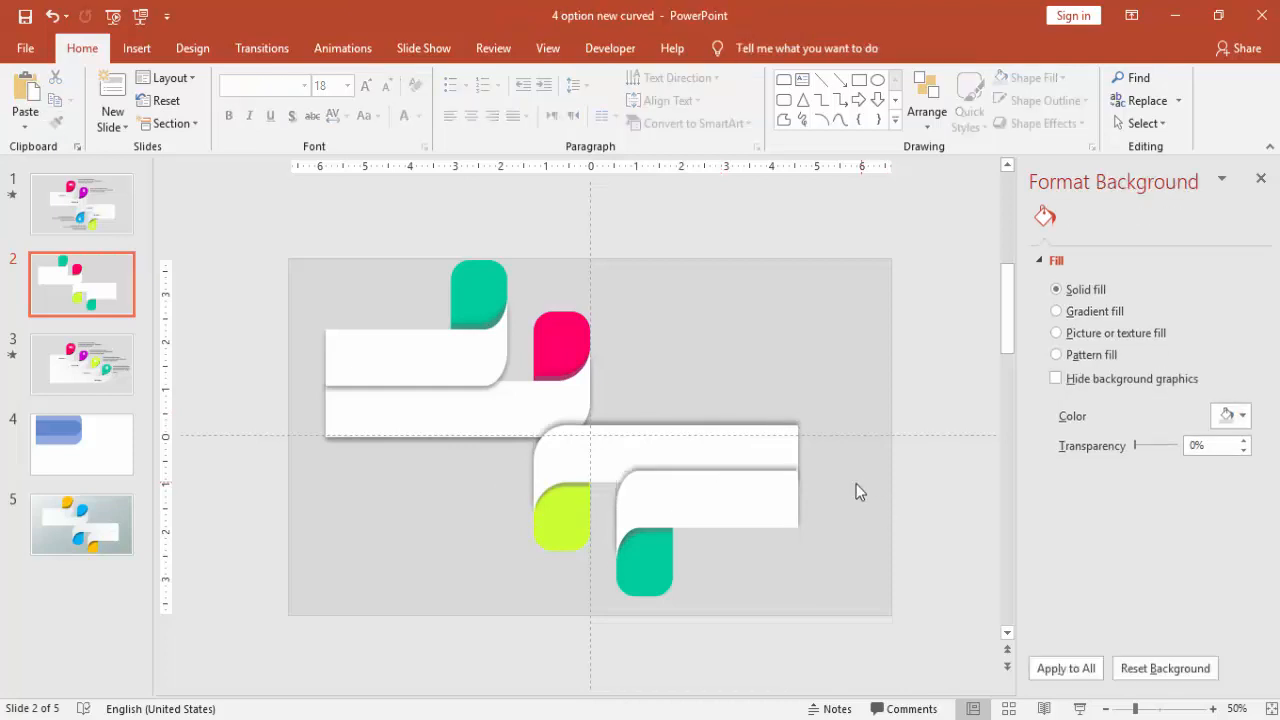
Recolour the bottom band's teal tab magenta from Recent Colors
click(644, 565)
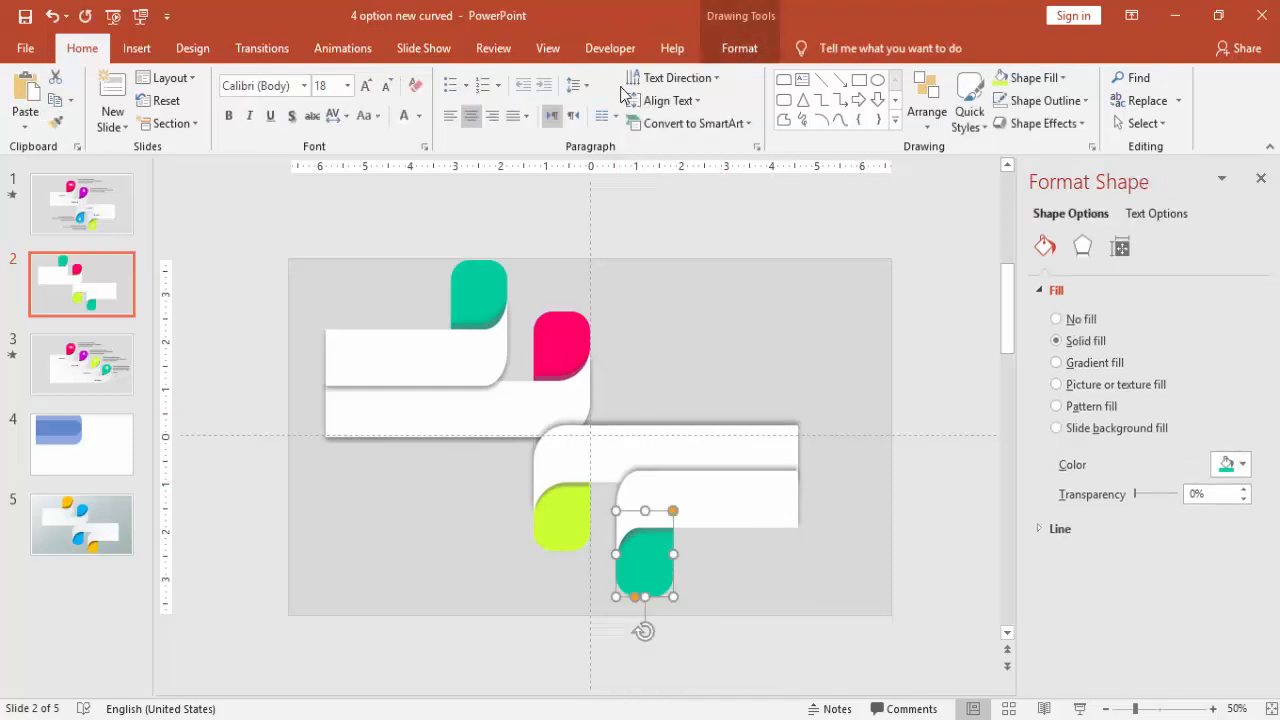
click(480, 78)
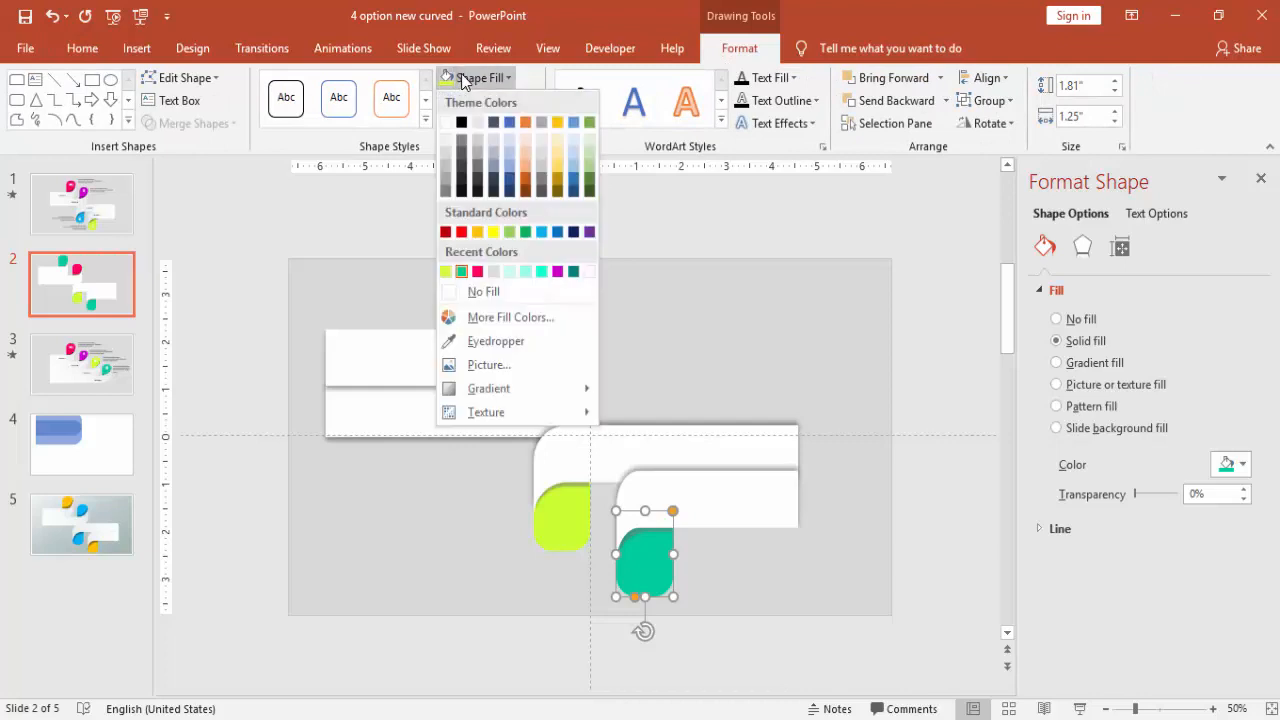
click(543, 271)
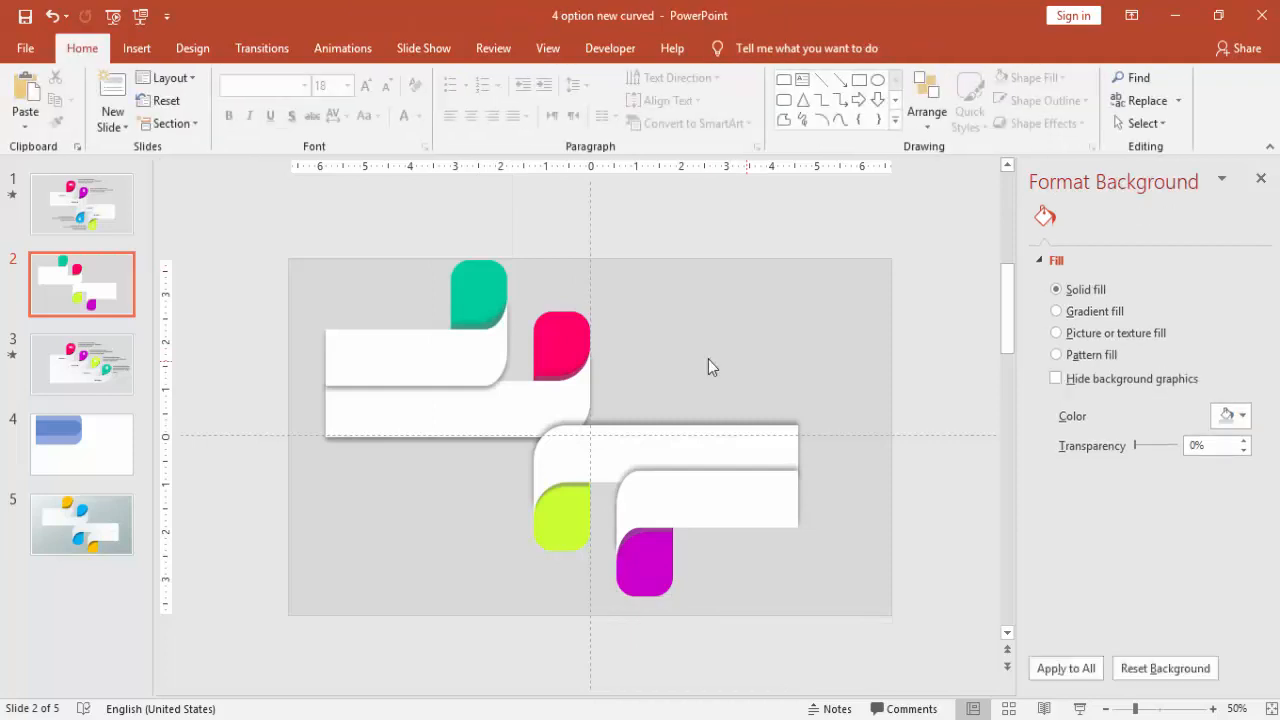
mouse_move(673, 490)
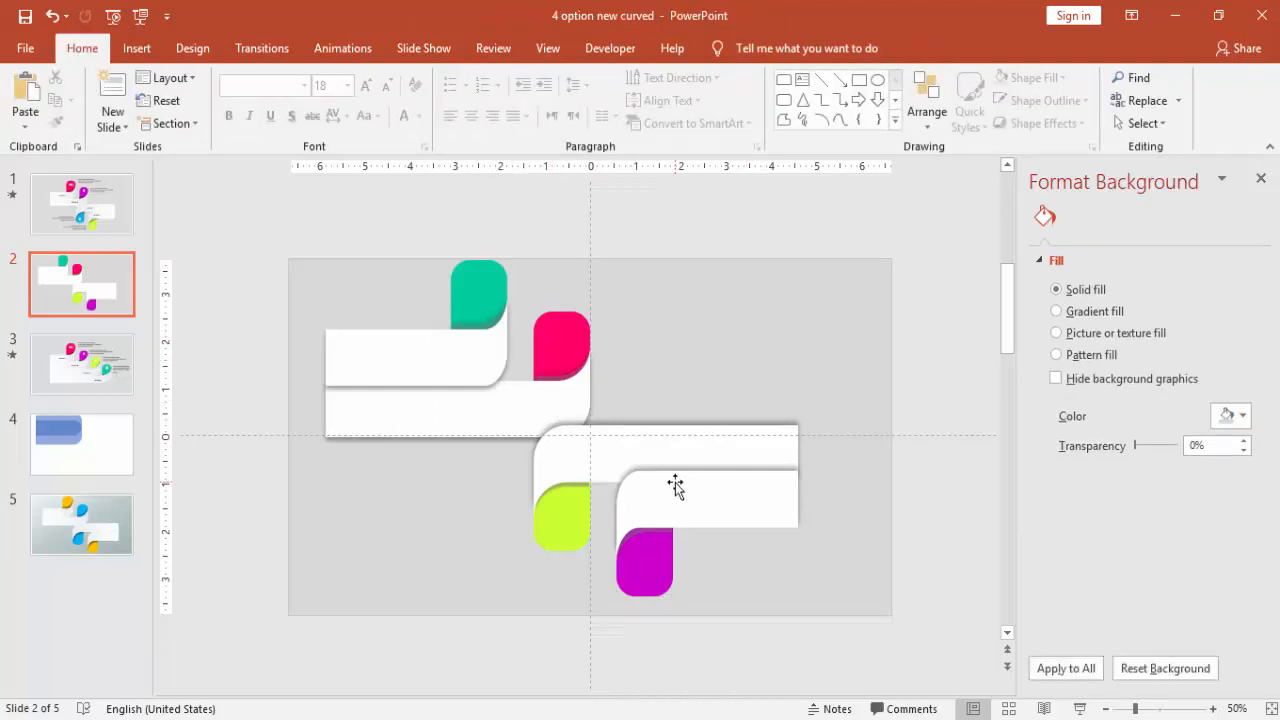
mouse_move(975, 511)
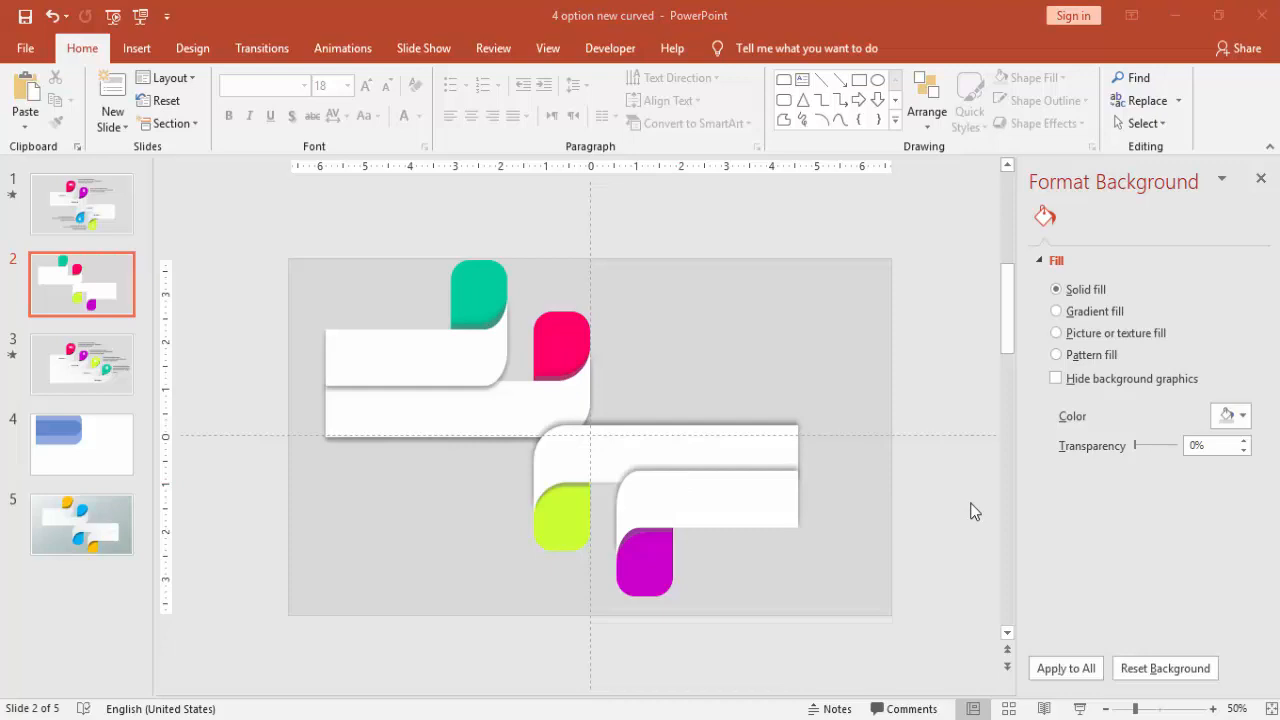
mouse_move(725, 527)
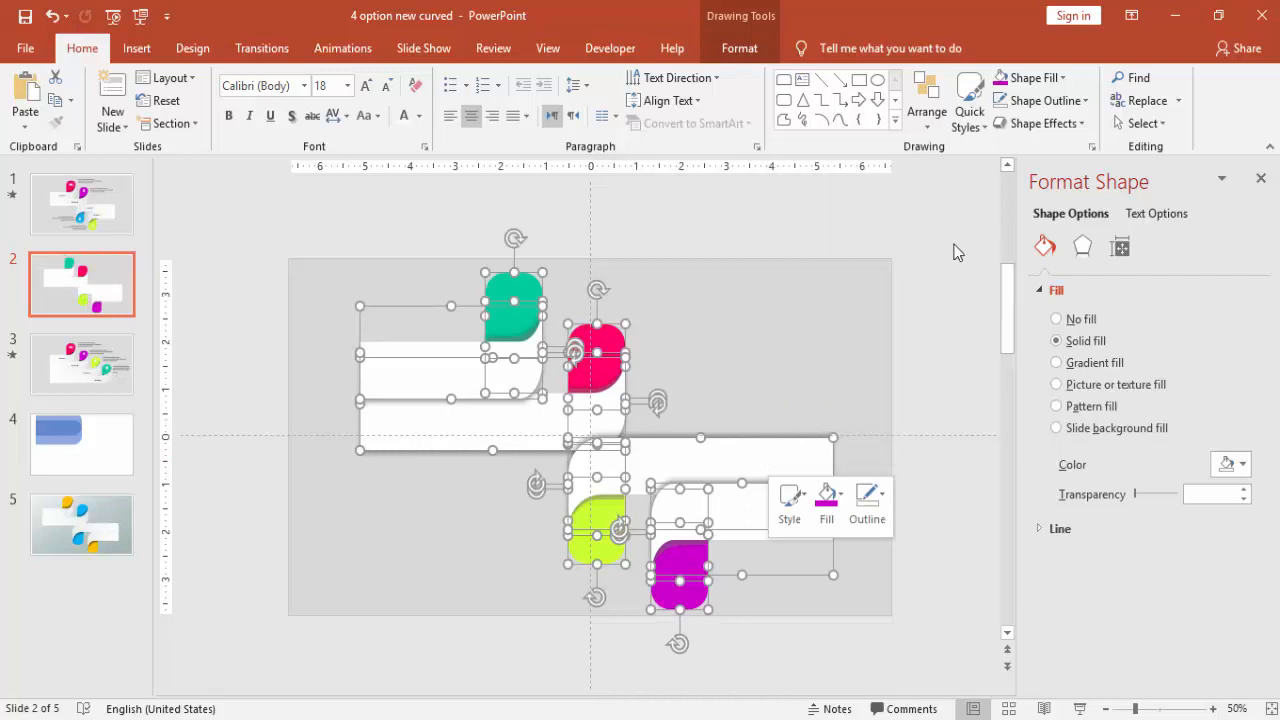
Select all four bands and tabs together and bring up grouping options
click(1056, 318)
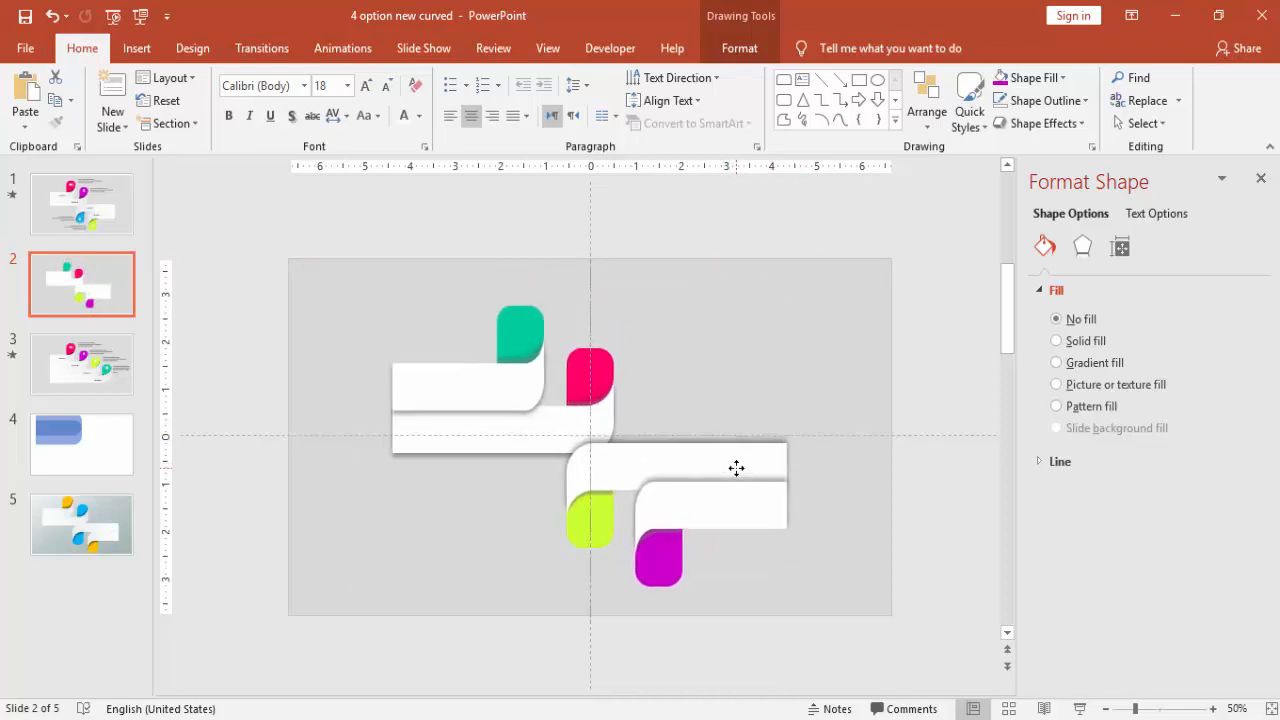
right_click(737, 468)
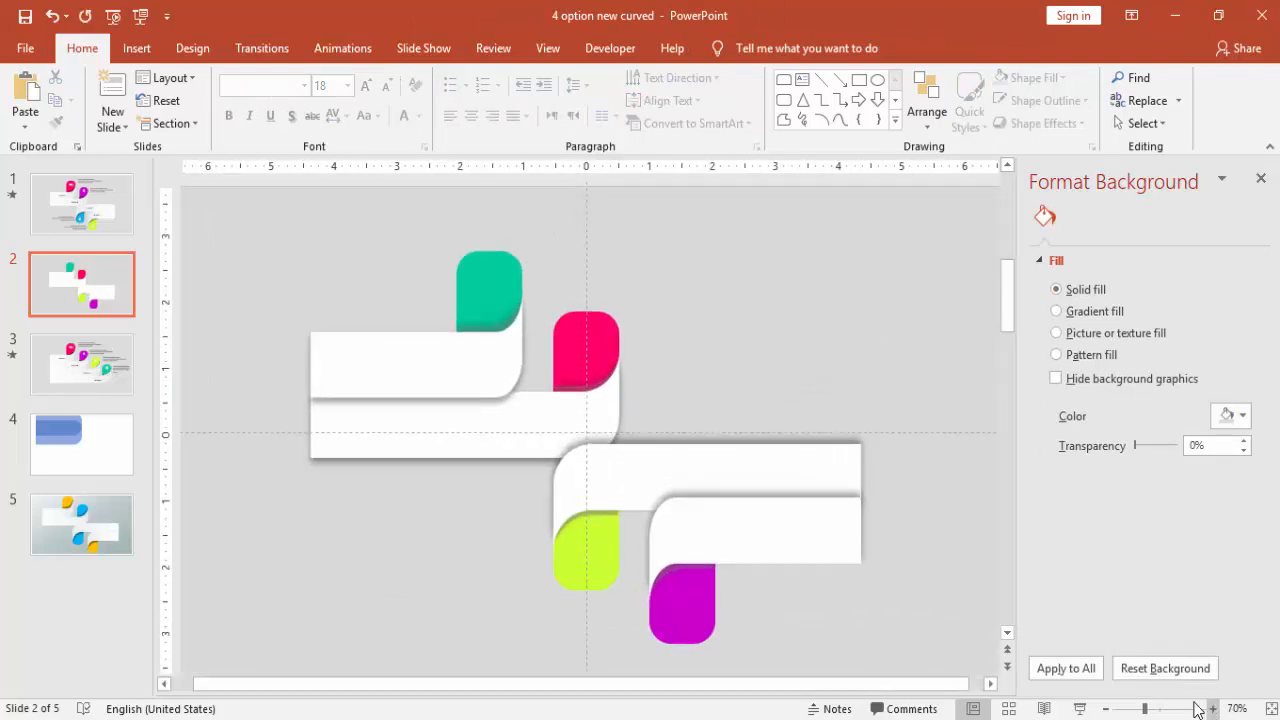
Draw a thin rectangle bar at the top band's left end
click(136, 48)
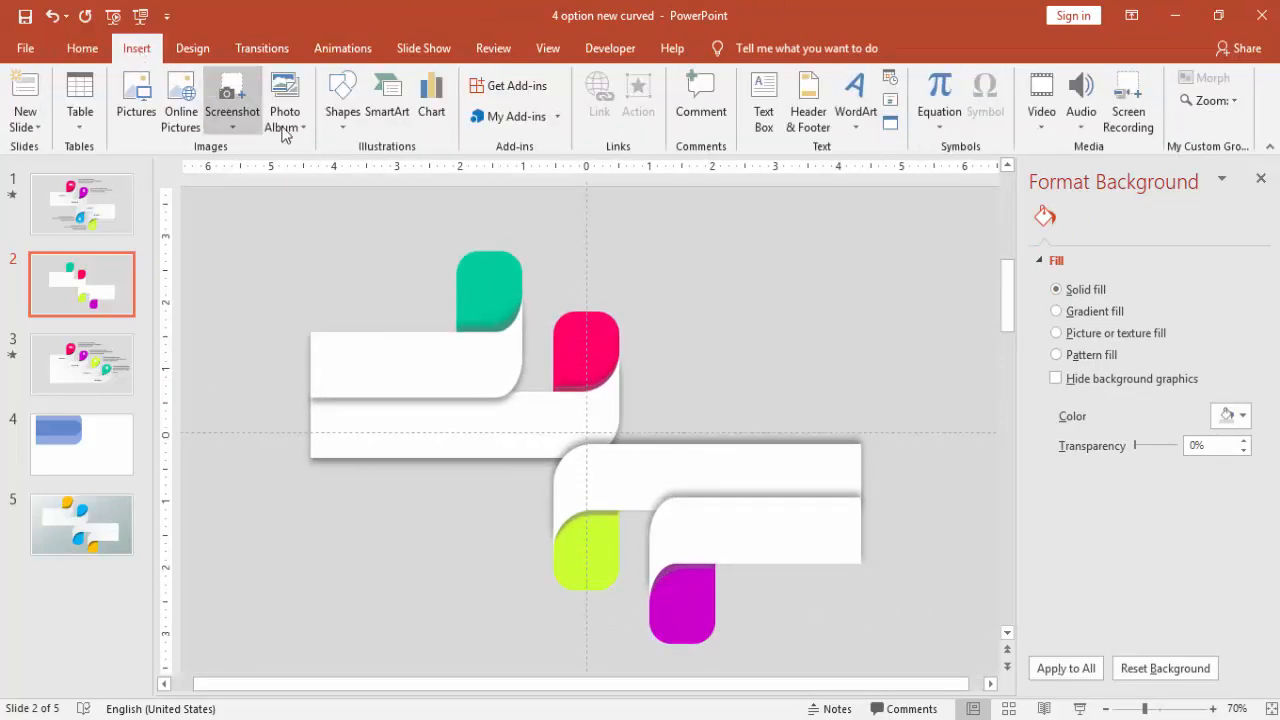
click(342, 100)
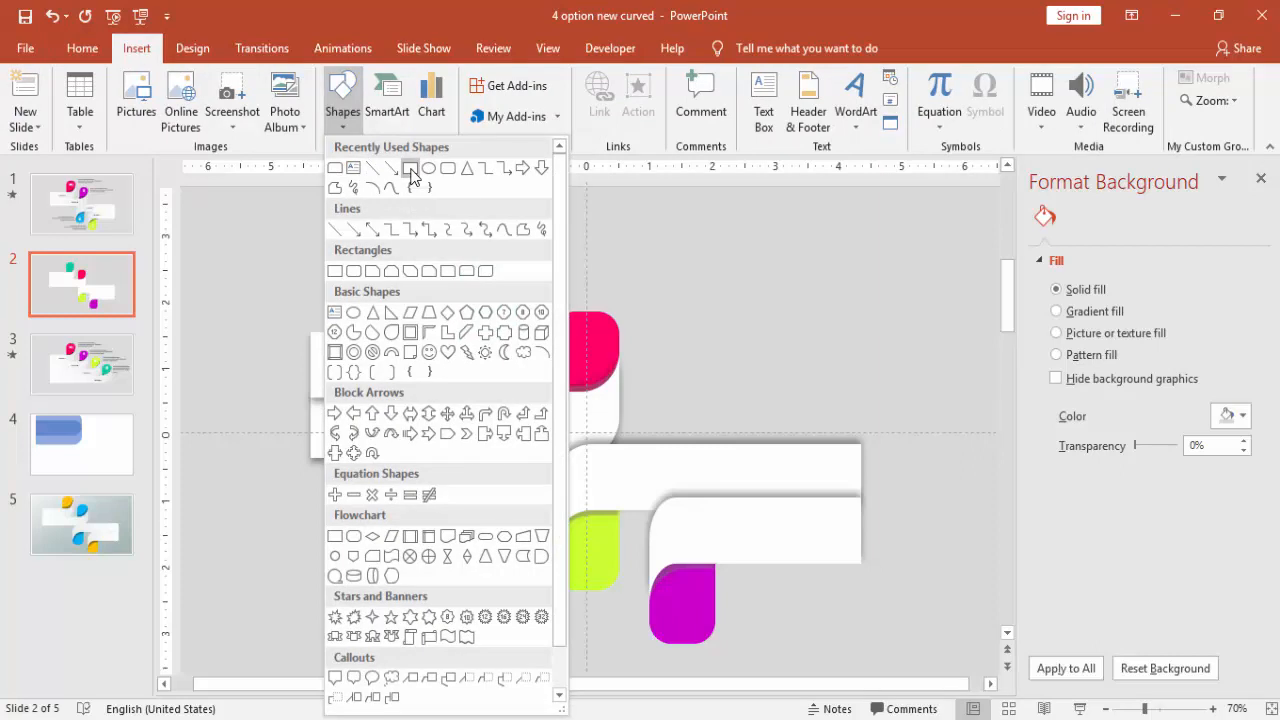
click(410, 169)
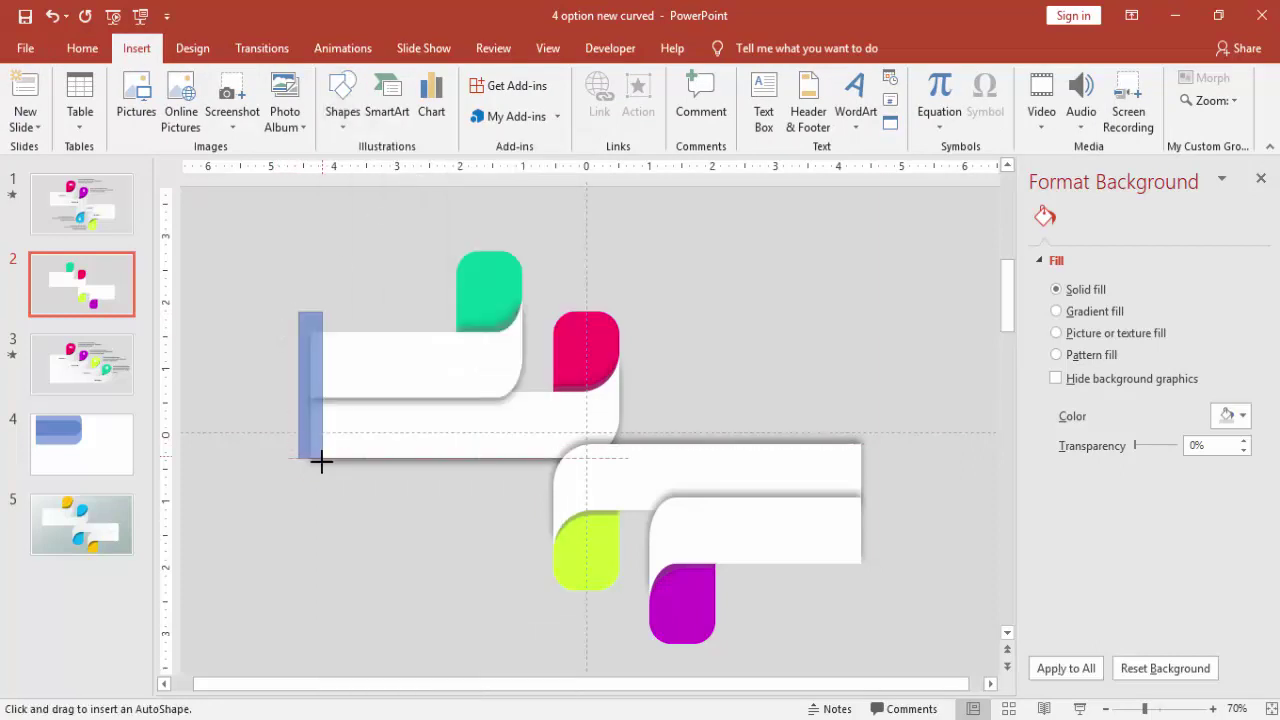
click(310, 390)
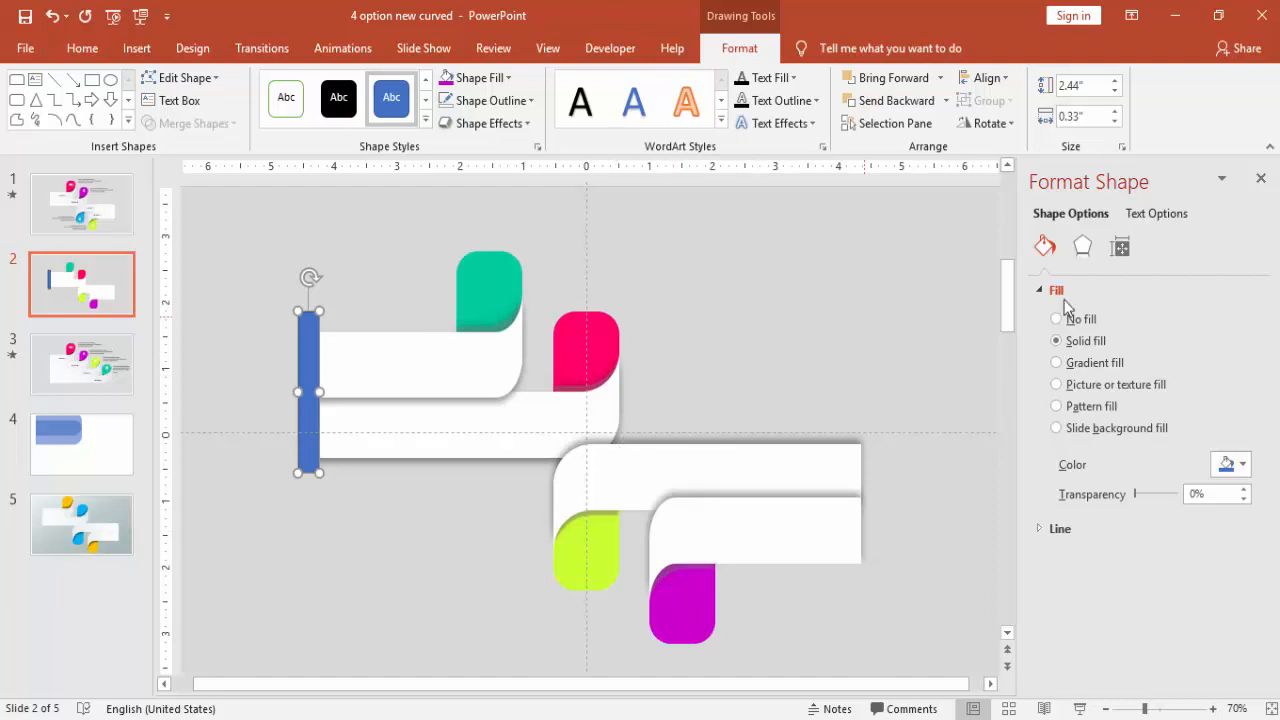
Give the bar a soft shadow with 5 pt distance and slide background fill
click(1082, 246)
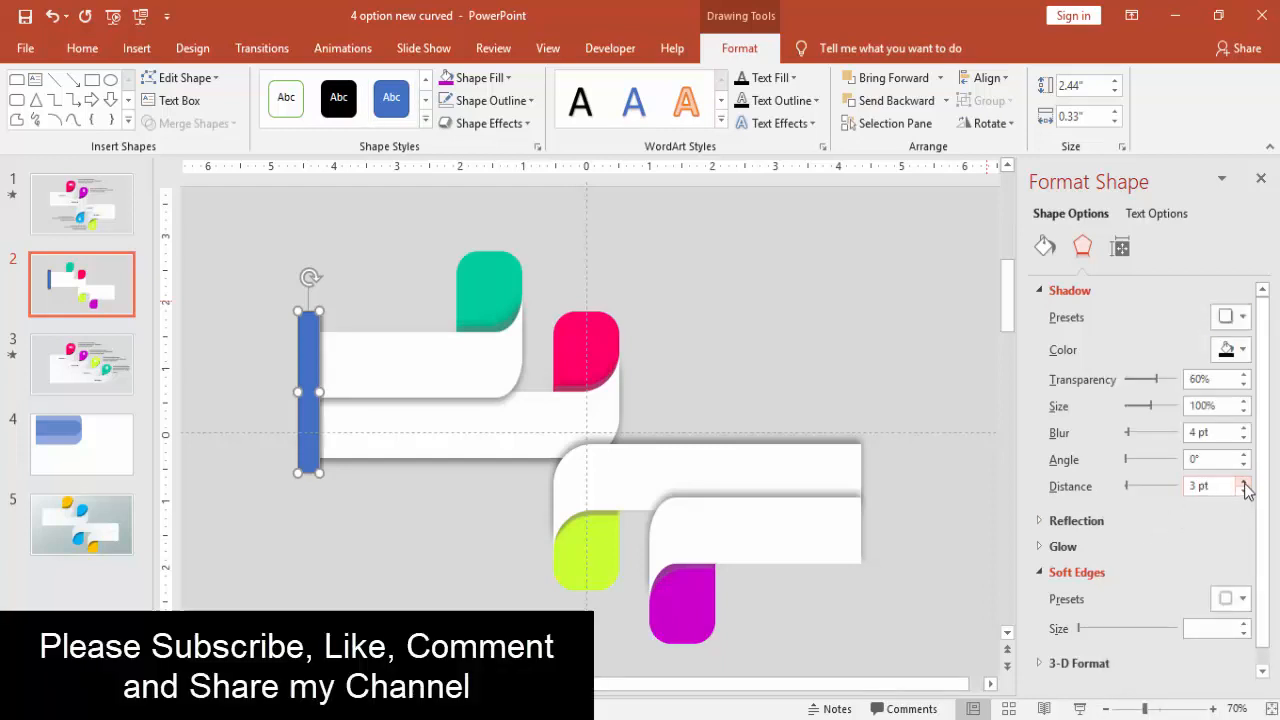
click(1242, 481)
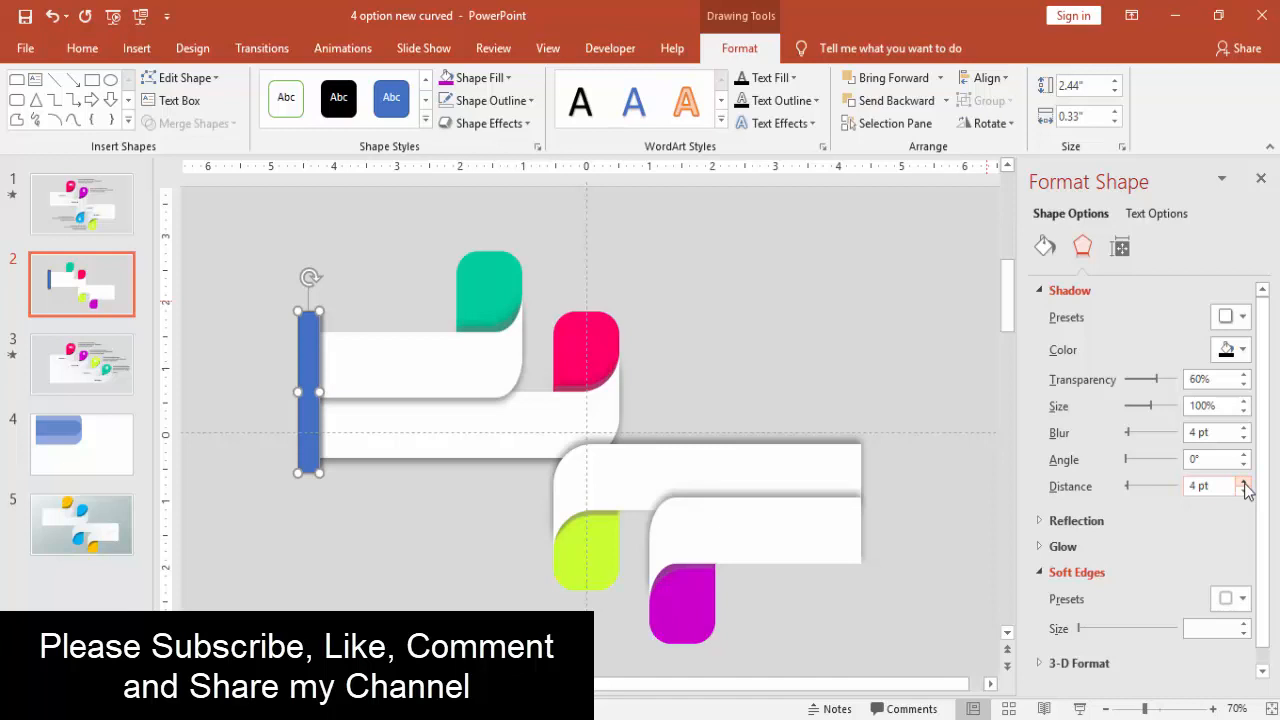
click(1246, 482)
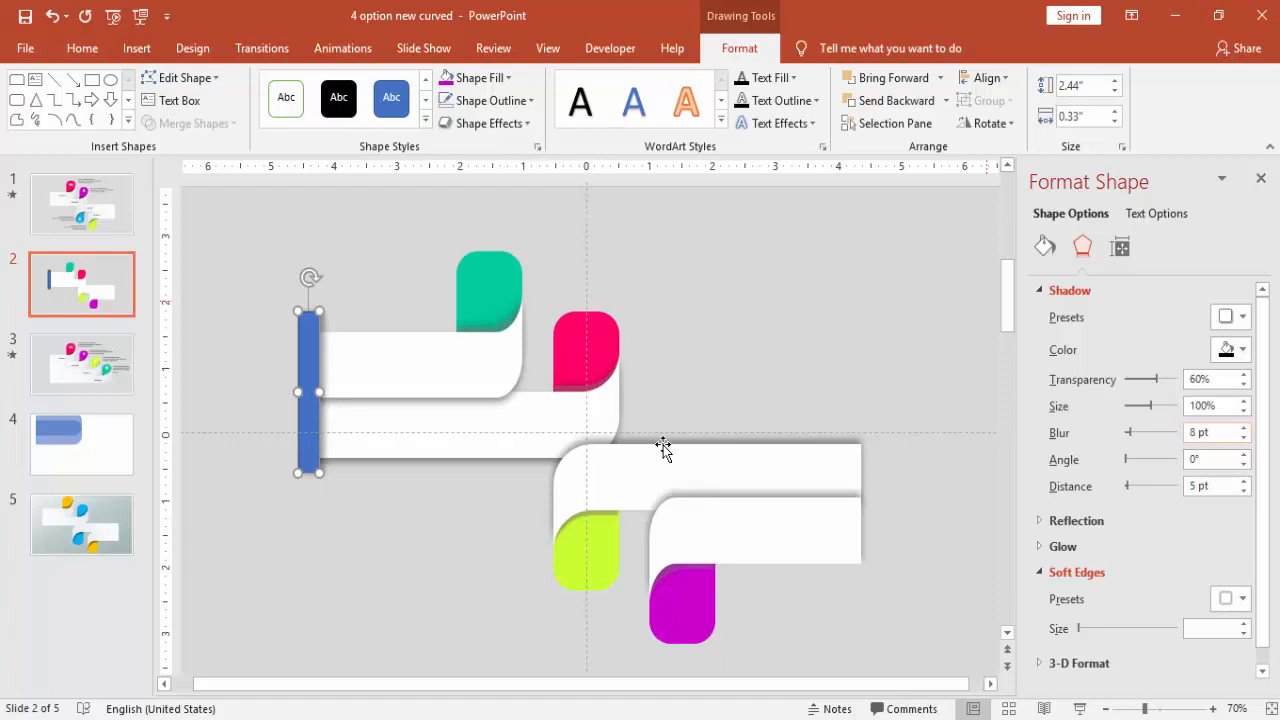
click(522, 100)
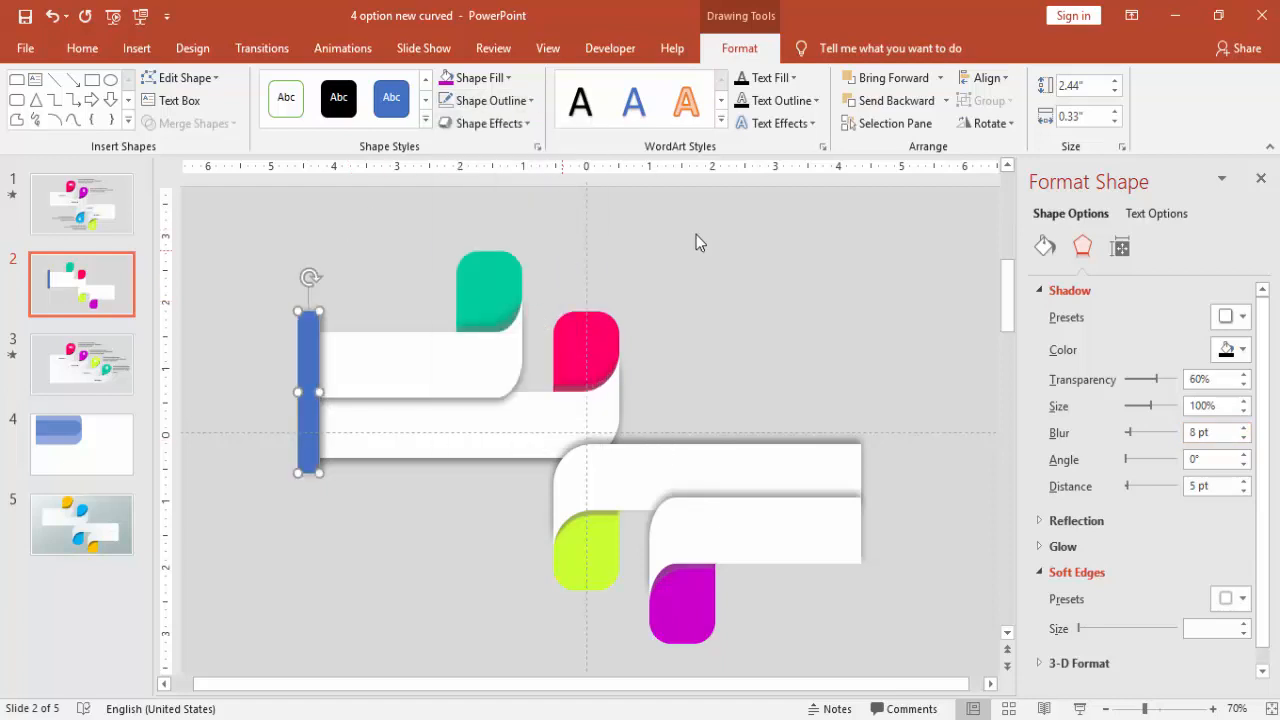
click(1044, 246)
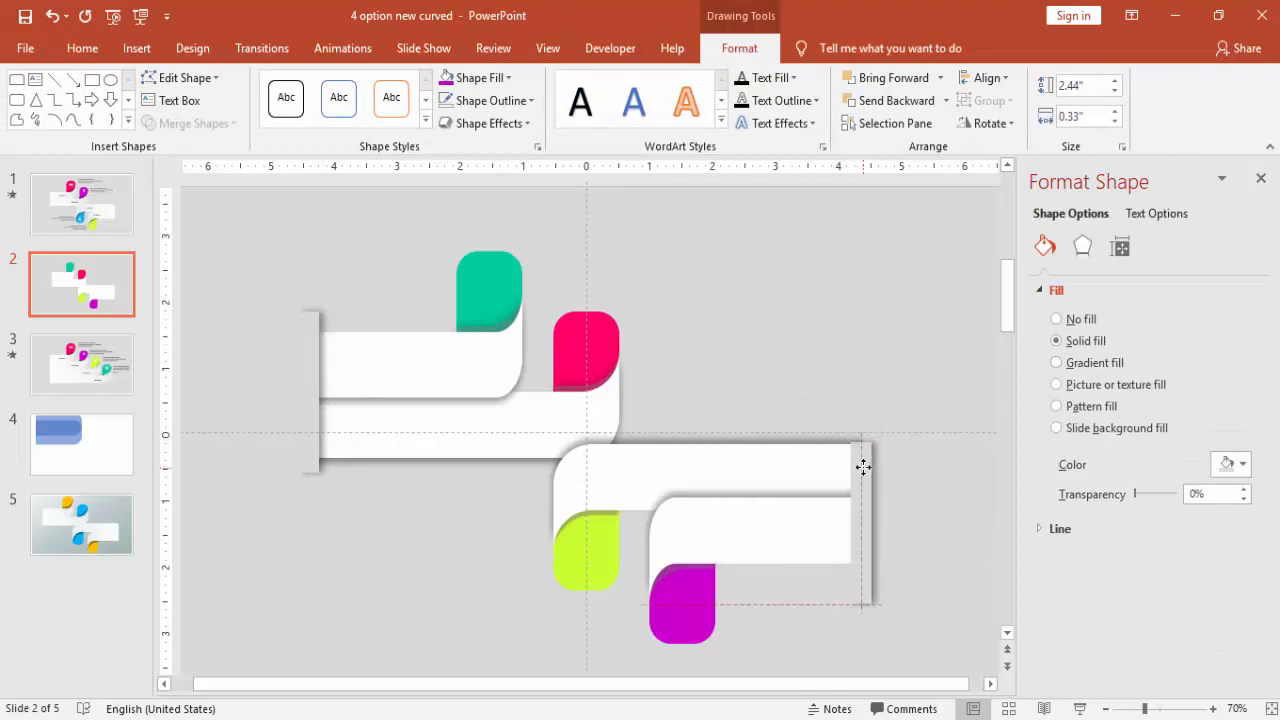
Give the right-end strip an outer shadow cast leftward, with more distance and softer blur
click(864, 468)
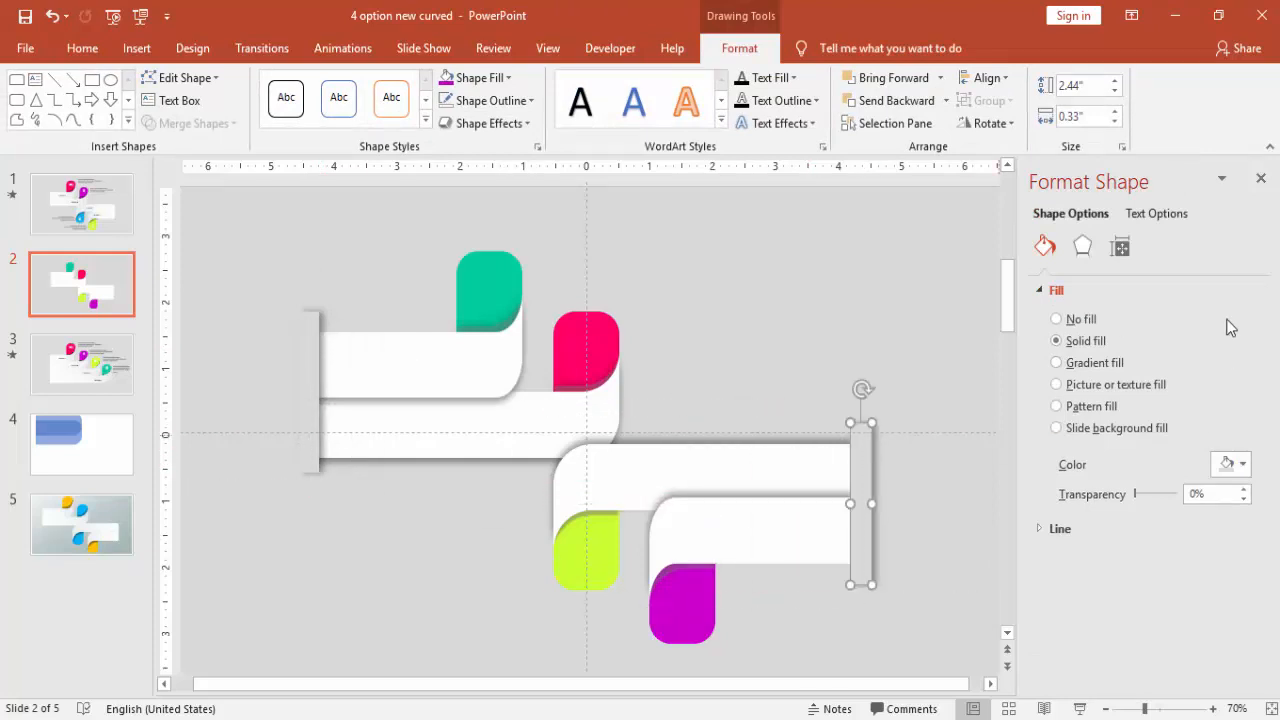
click(1082, 246)
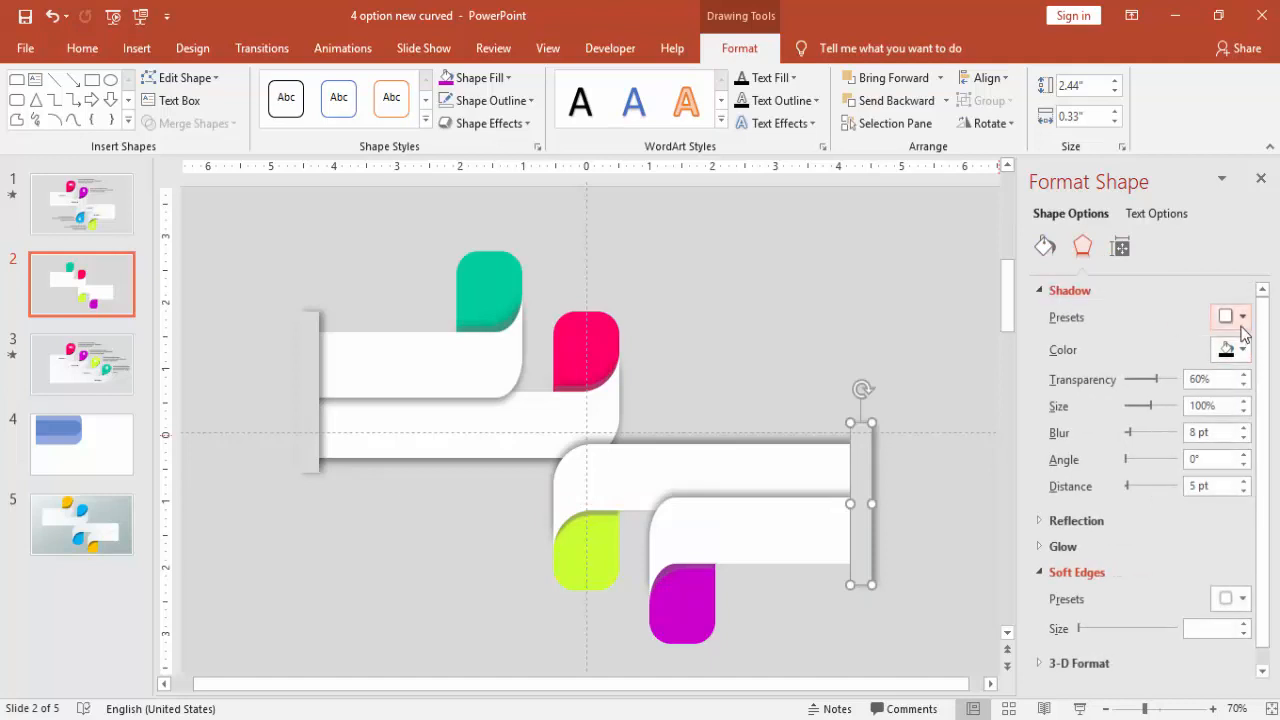
click(1240, 317)
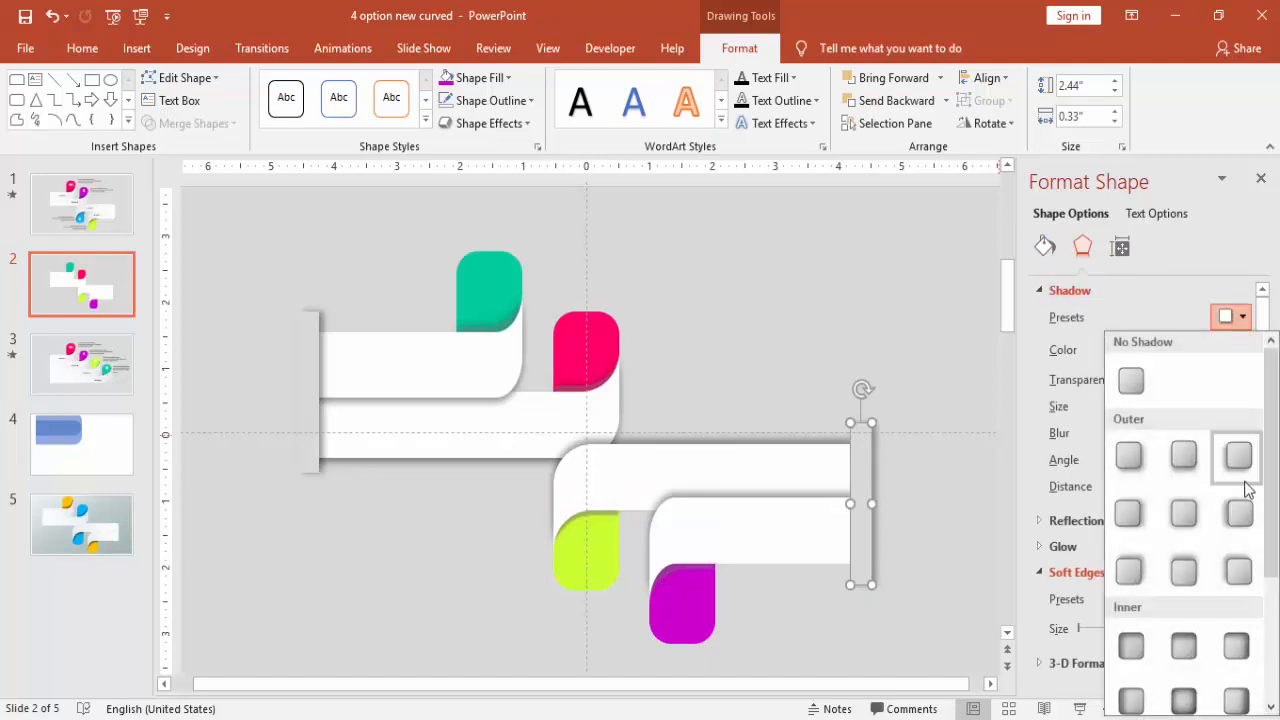
click(1225, 477)
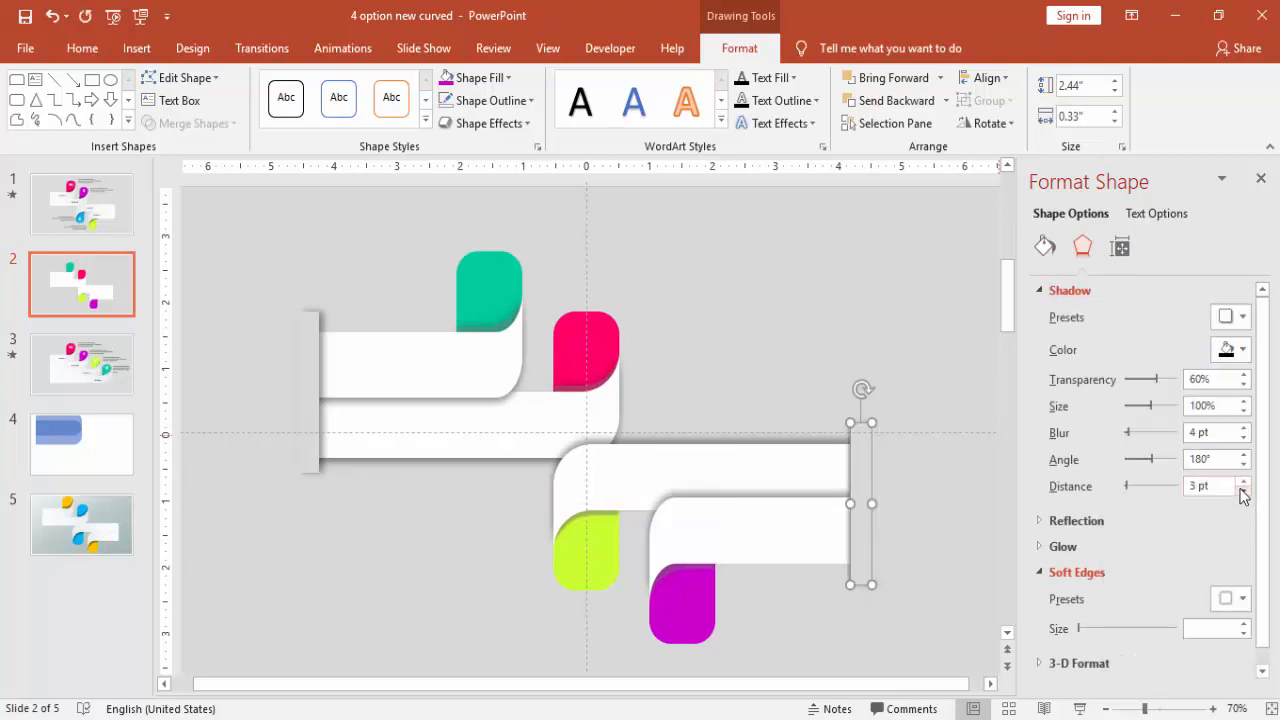
click(1244, 481)
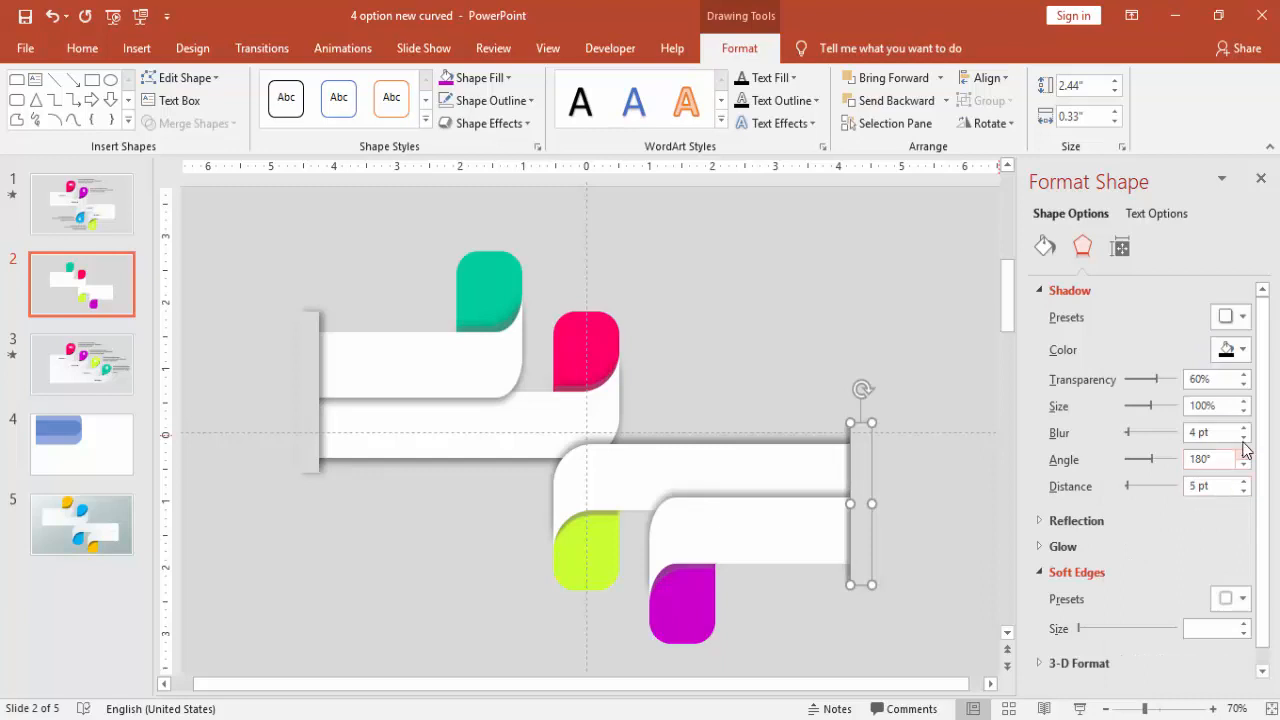
click(1244, 429)
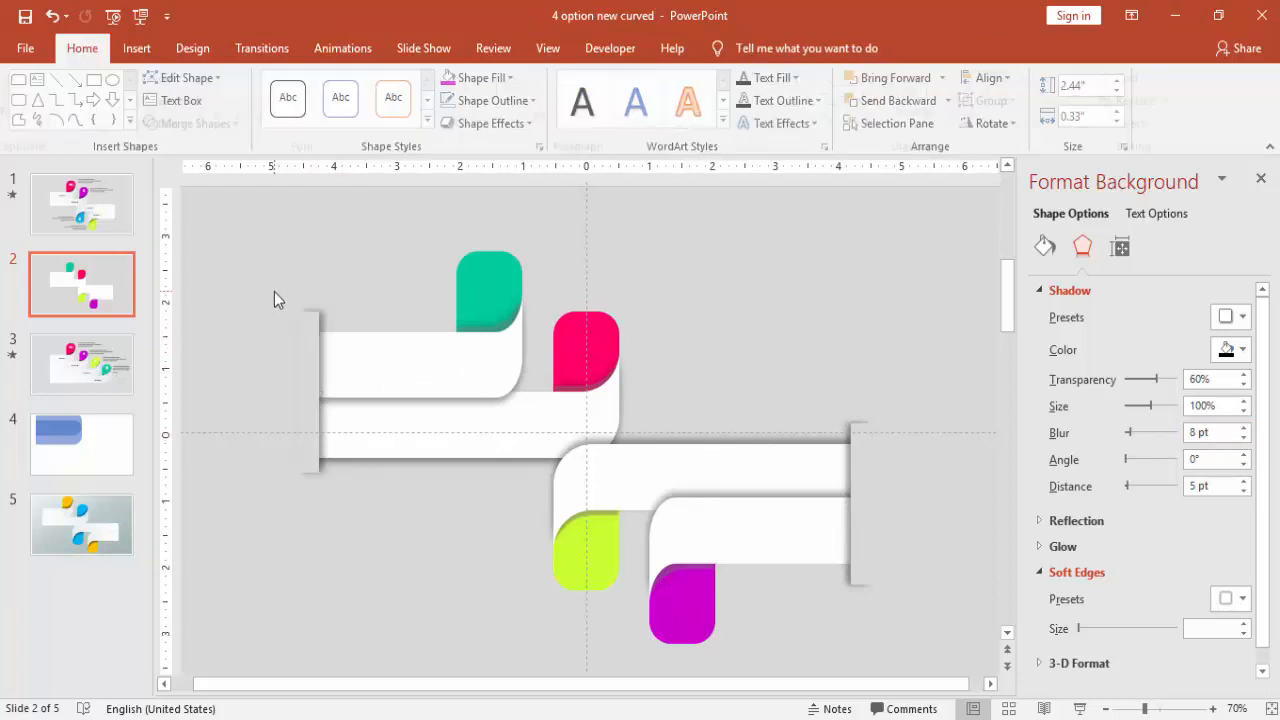
click(136, 48)
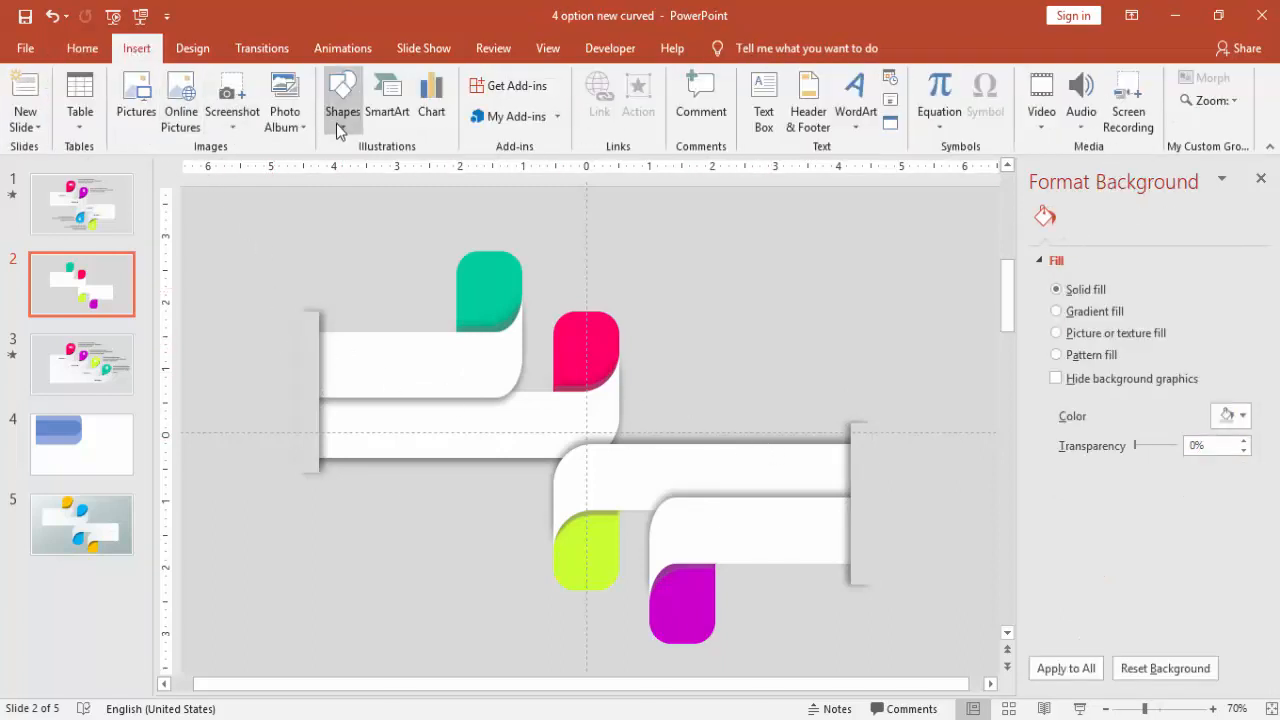
Draw a rectangle over the ribbons' left end filled with the slide background
click(342, 95)
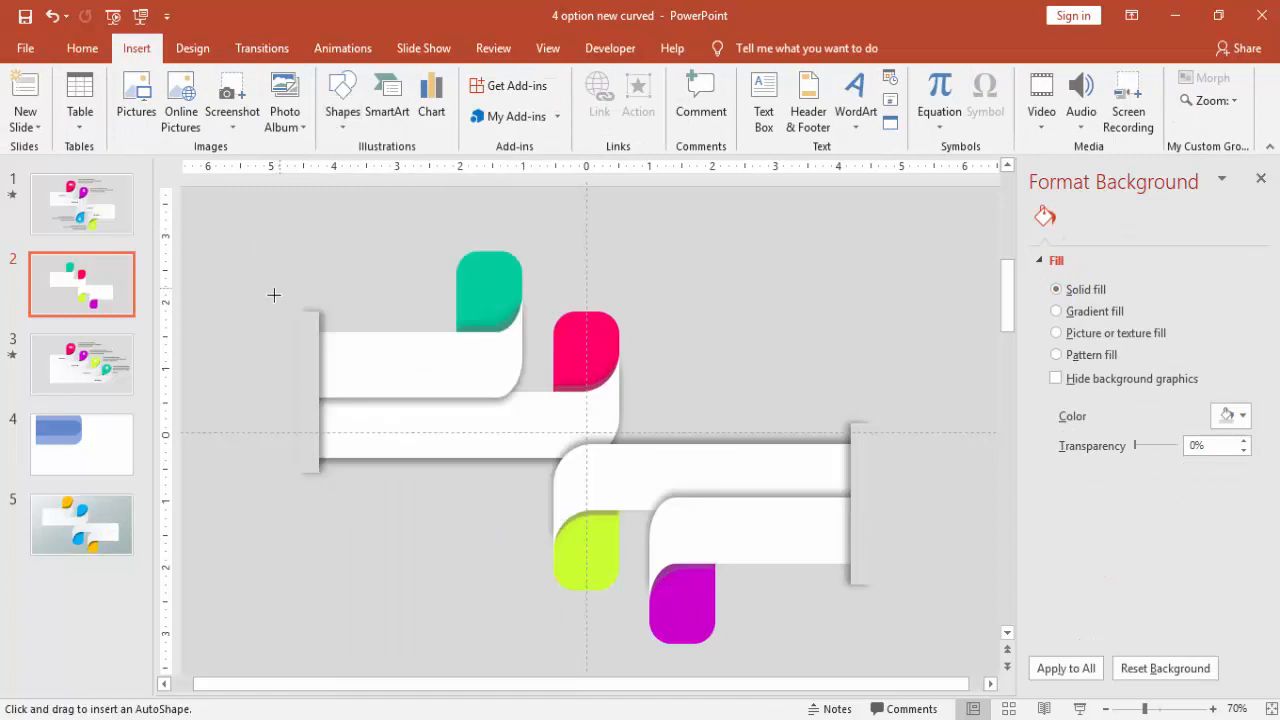
drag(275, 295, 318, 498)
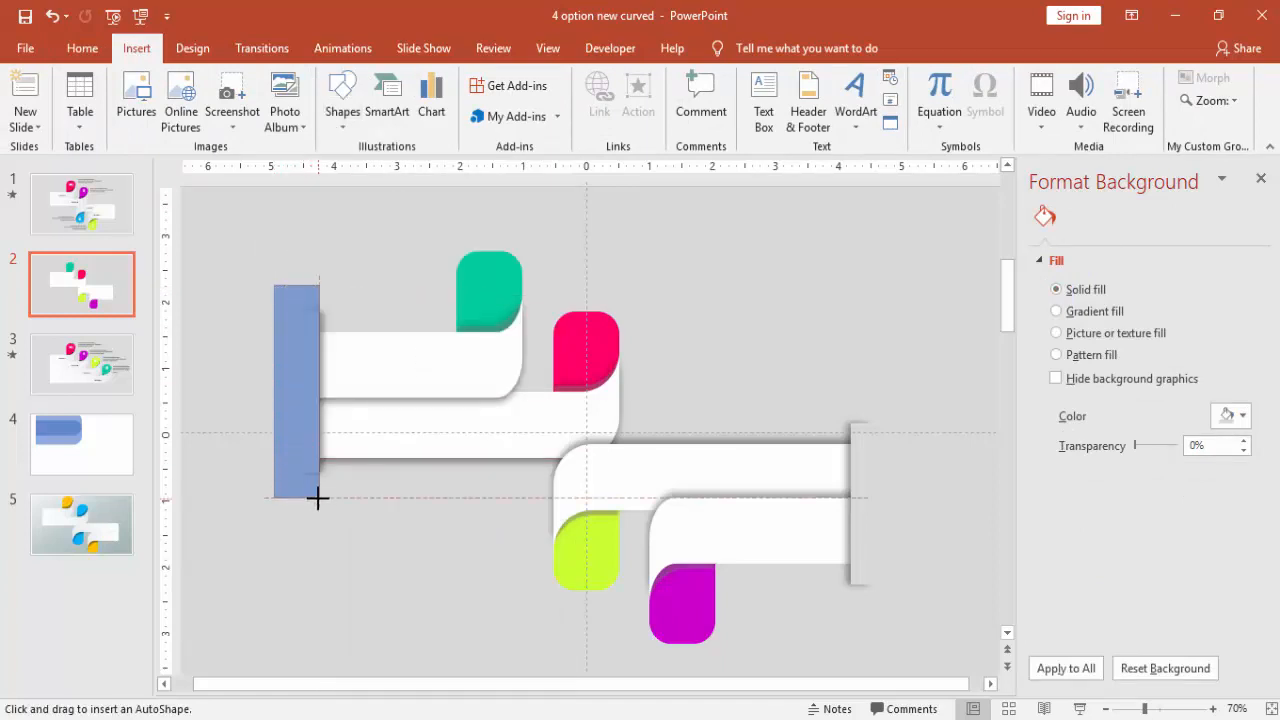
click(486, 100)
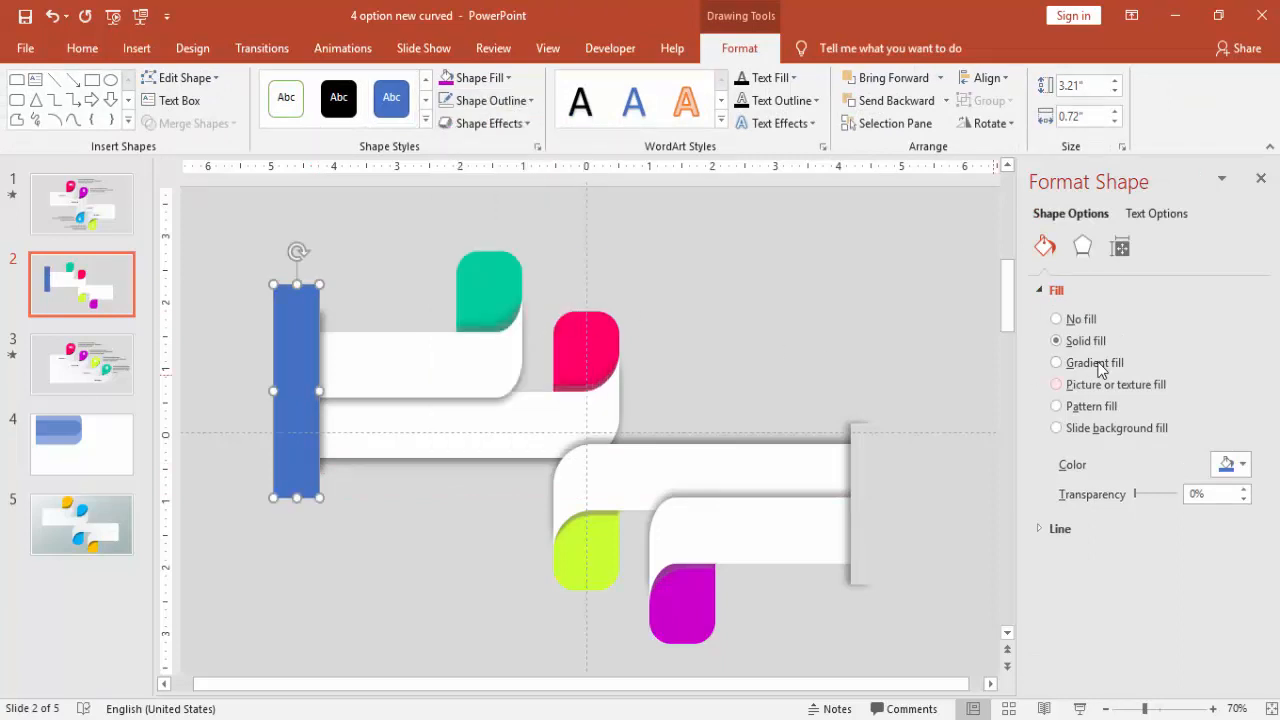
click(1241, 464)
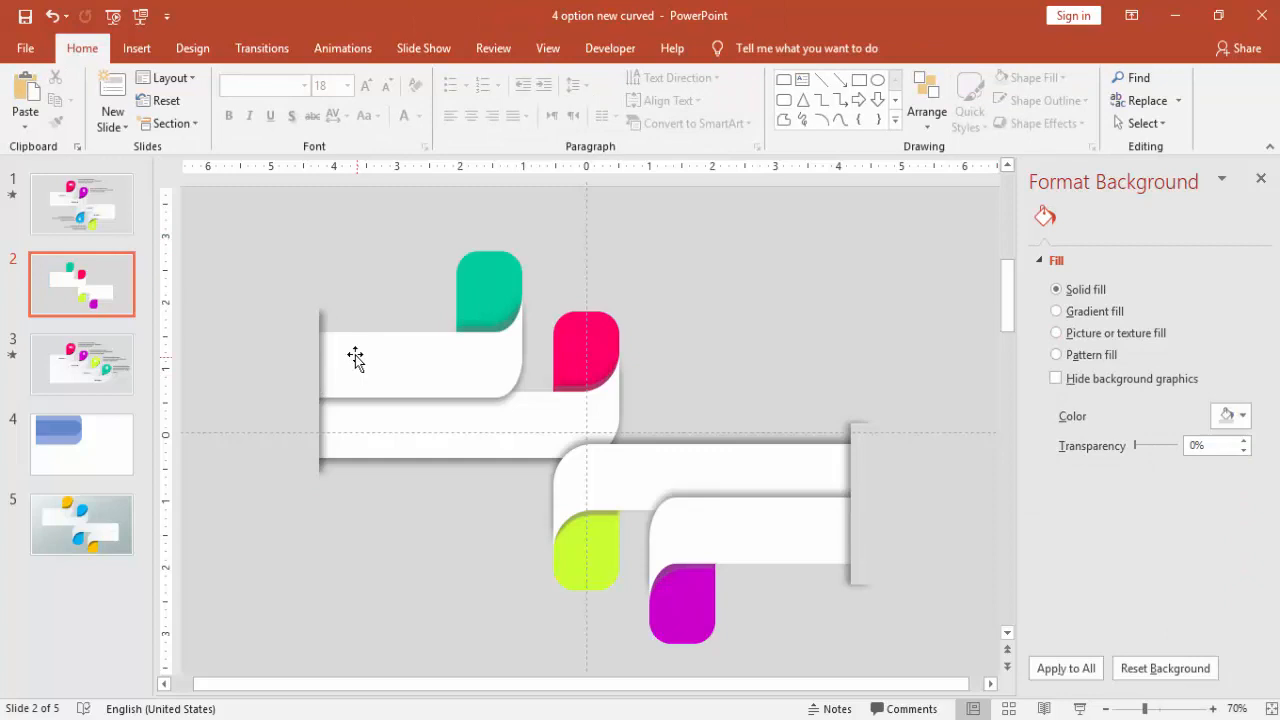
click(355, 358)
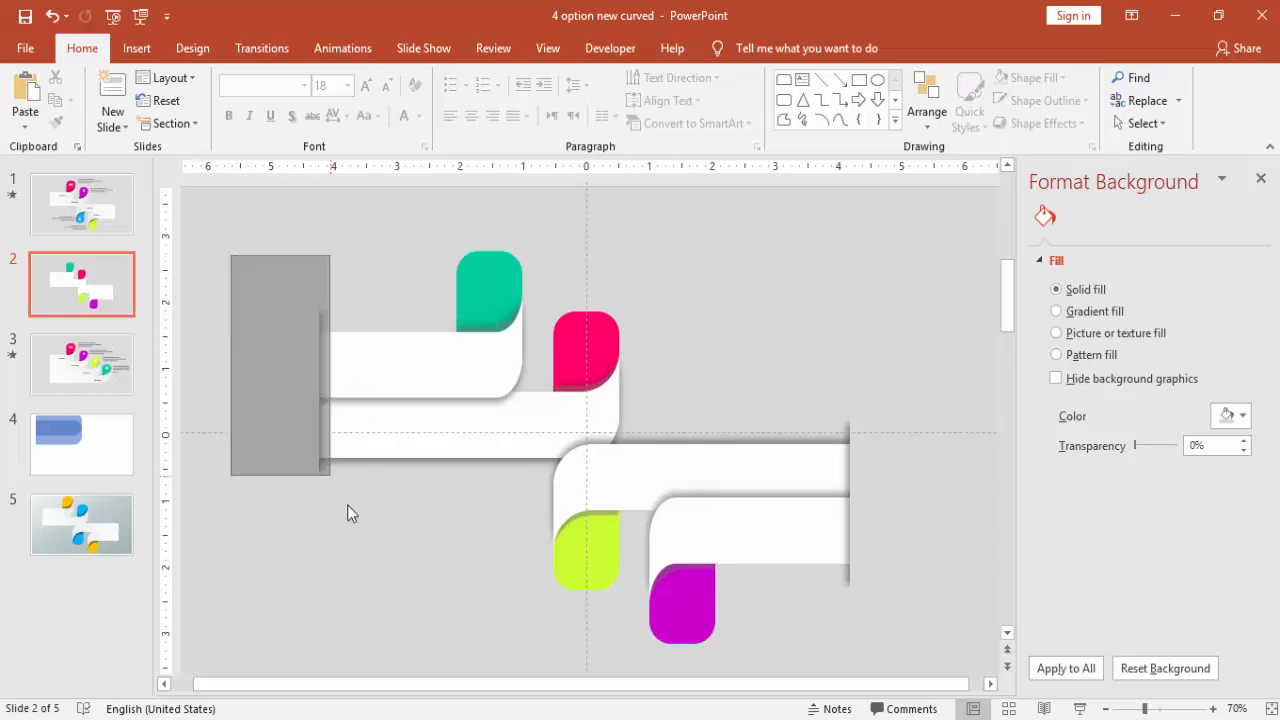
Select the left strip with its cover, then the right-end shapes, for grouping
click(280, 365)
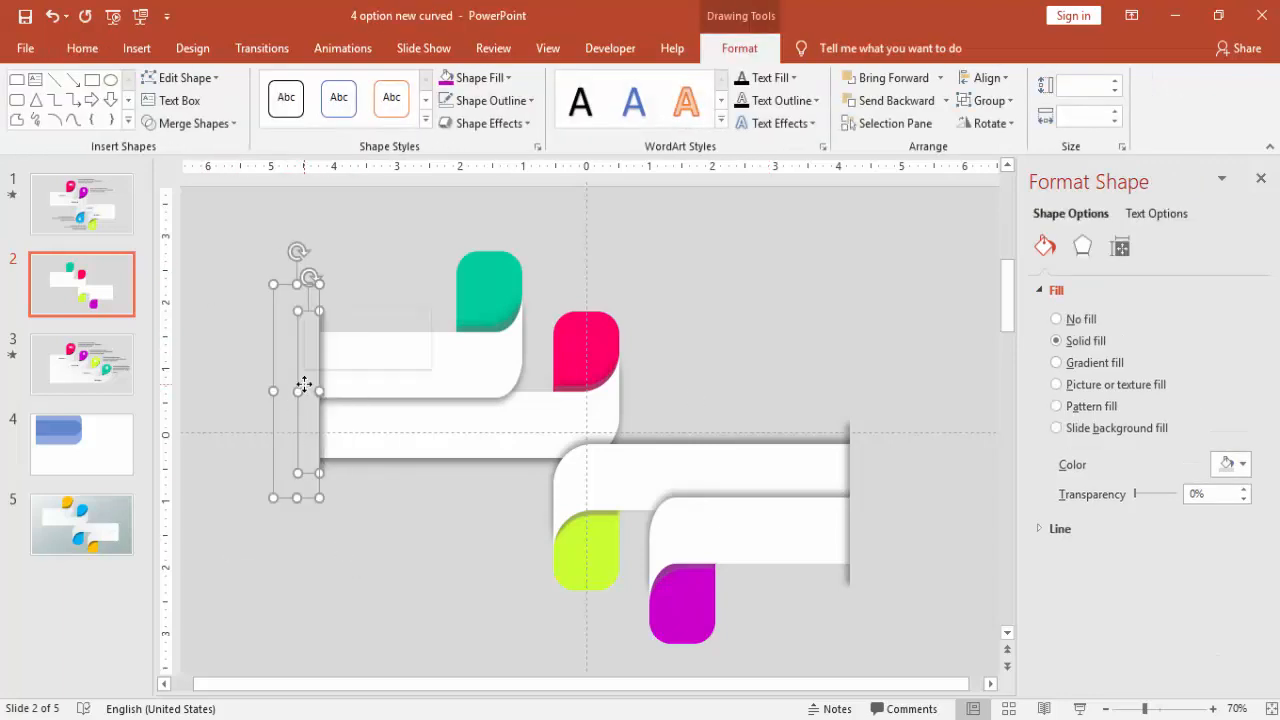
click(1056, 318)
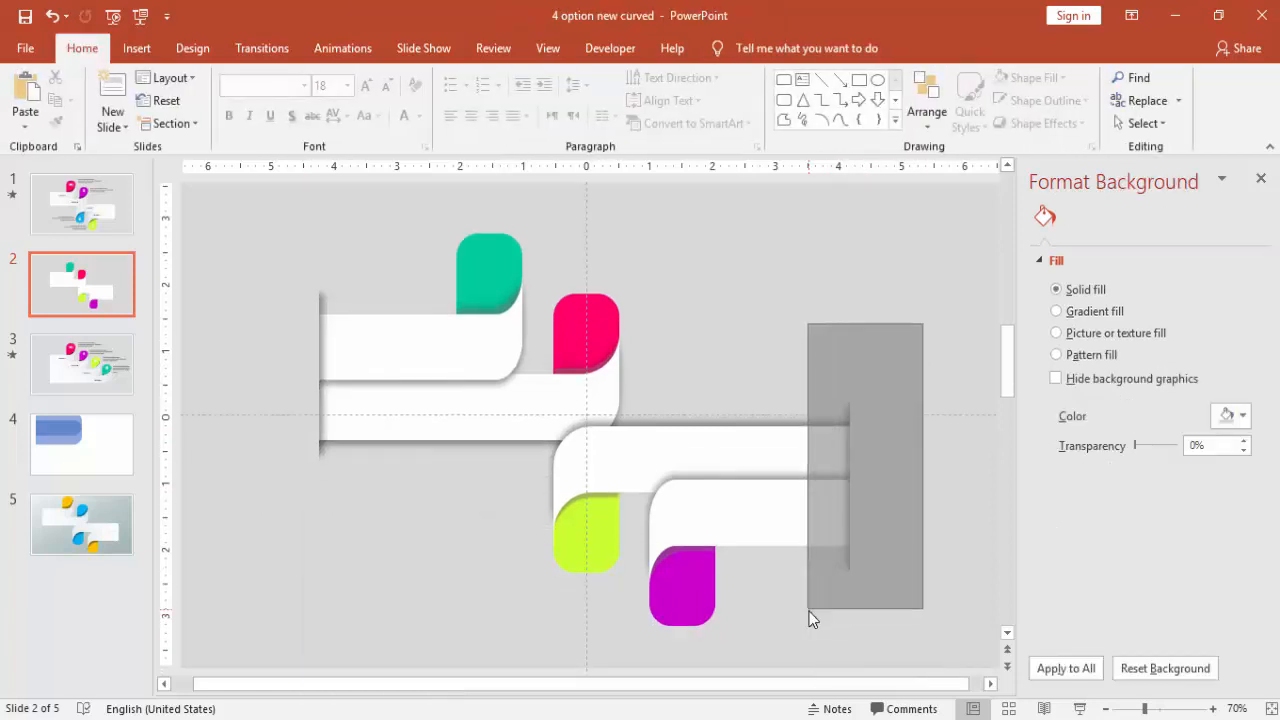
right_click(865, 468)
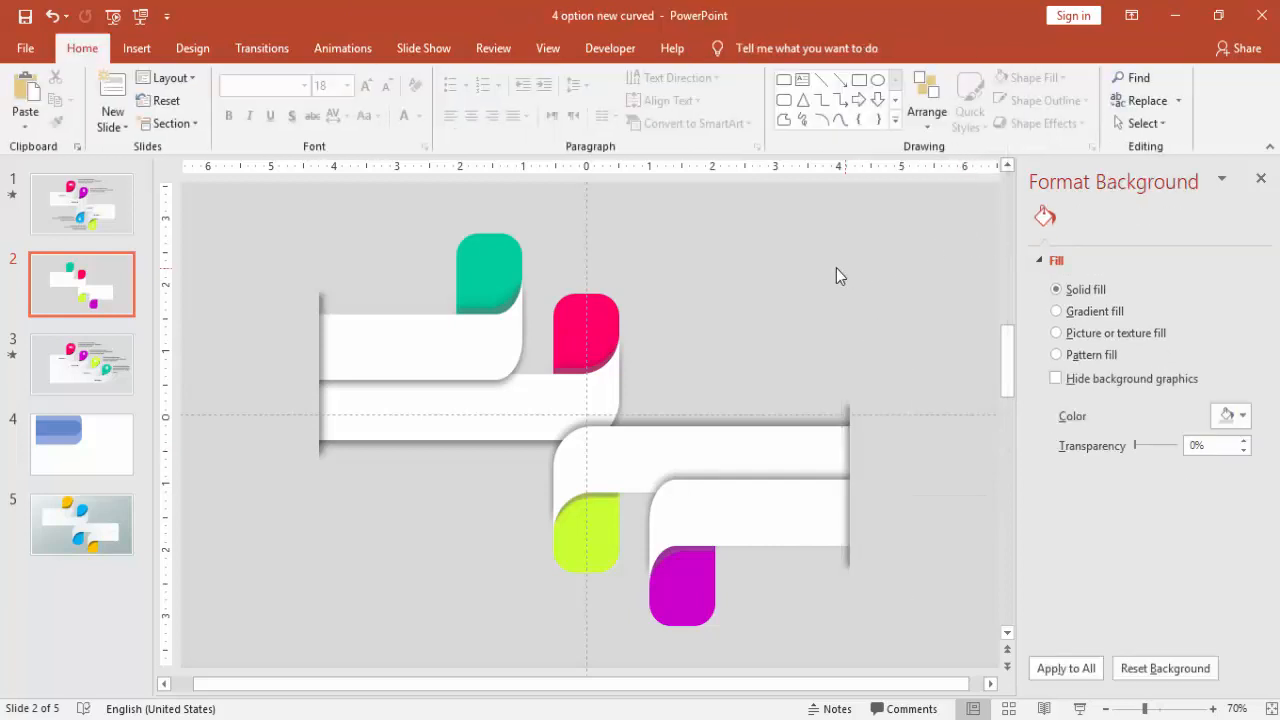
click(136, 48)
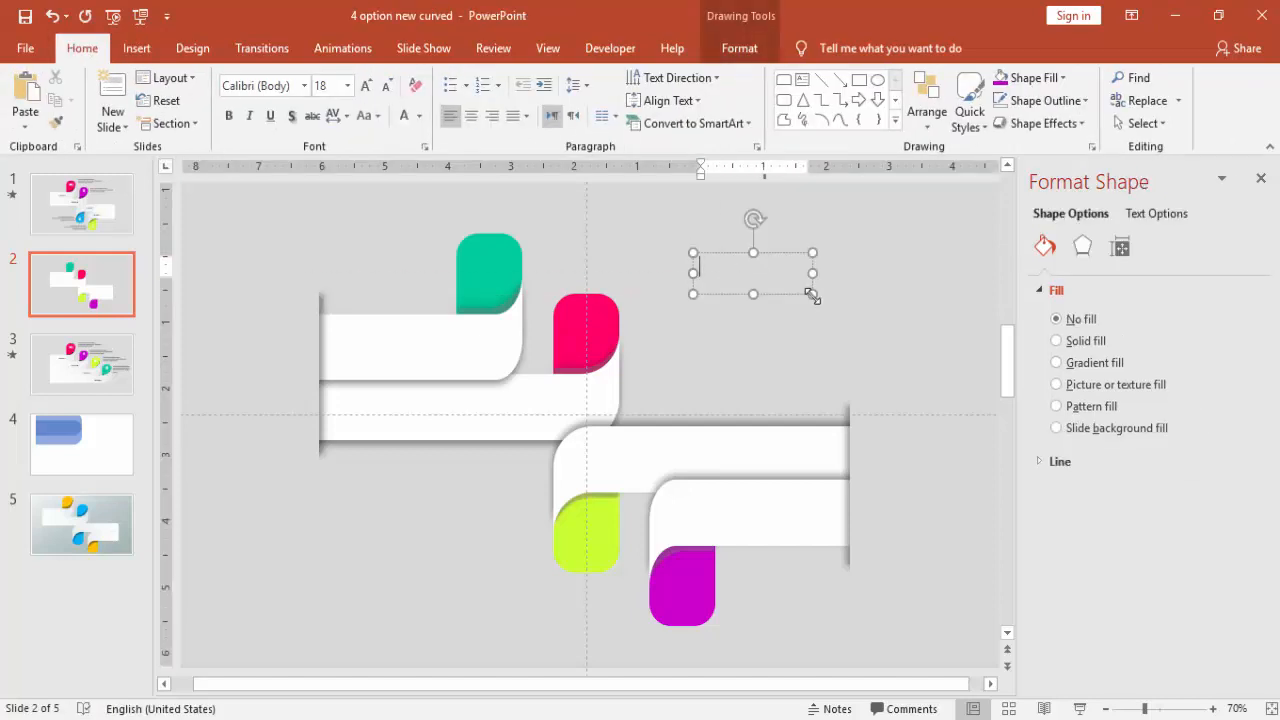
Add a bold Oswald 'OPTION A' label on the top ribbon with a pink letter A
text(OPTION A)
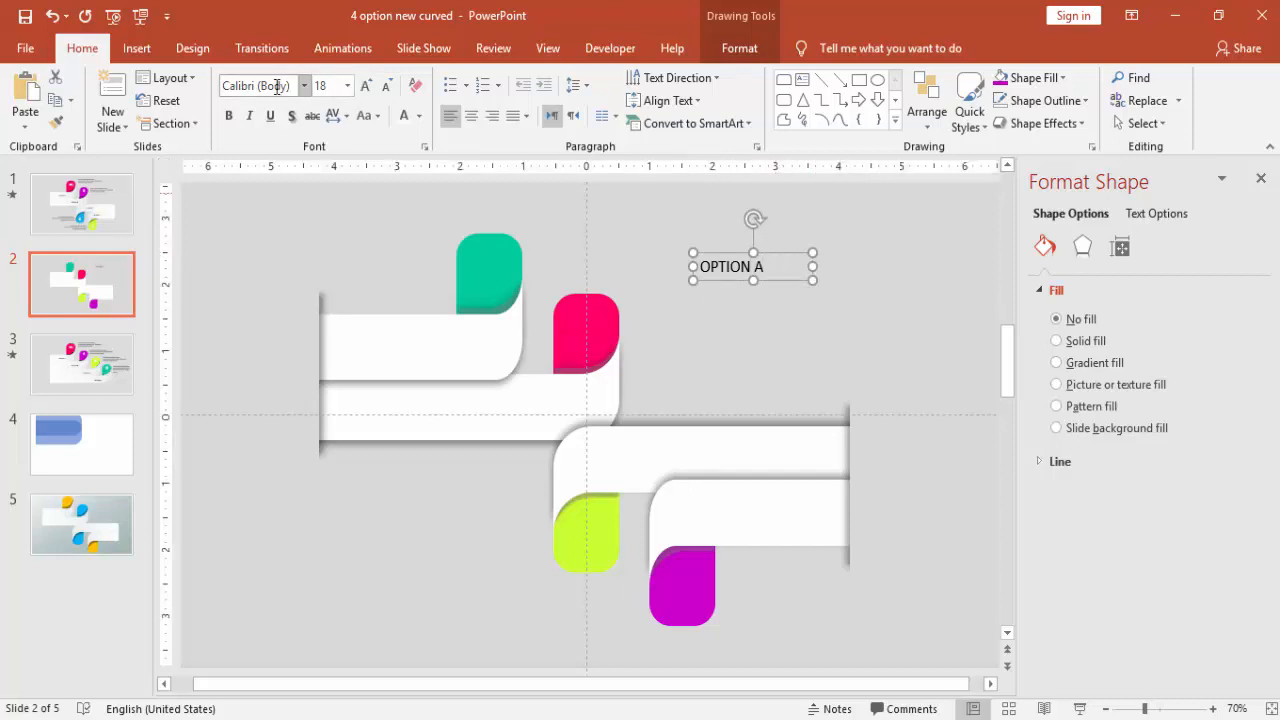
text(Oswald)
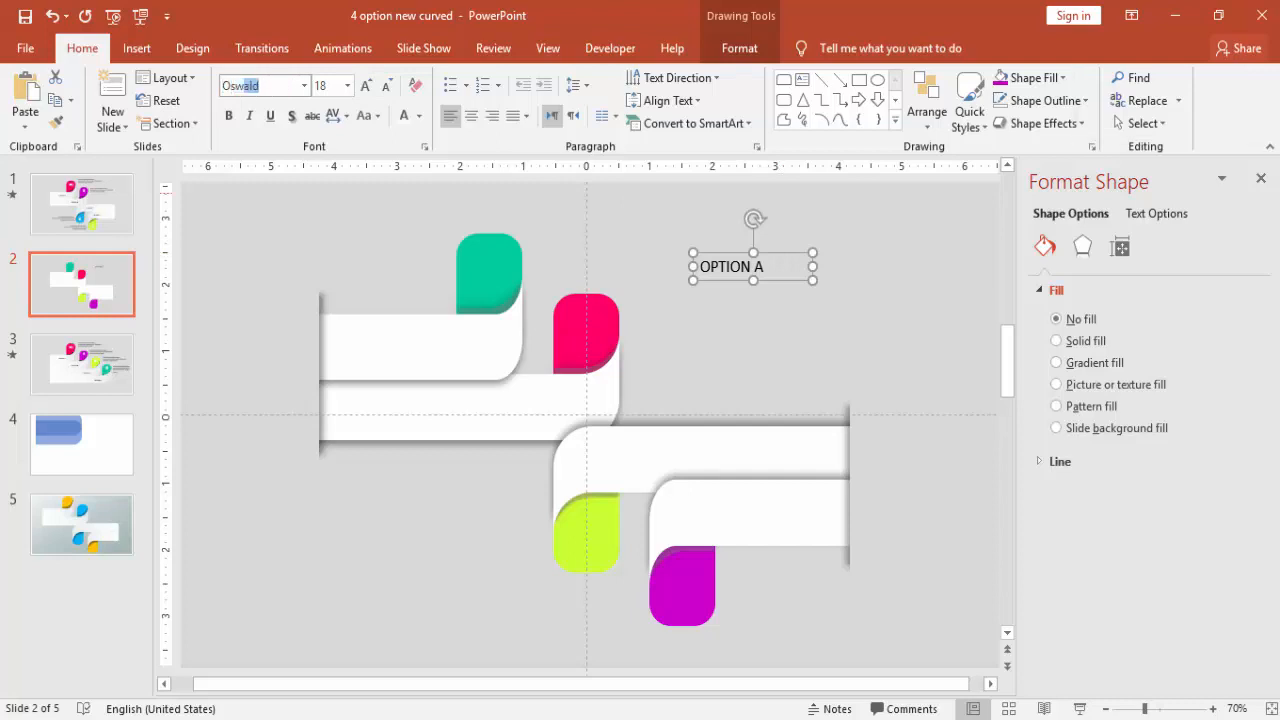
click(364, 85)
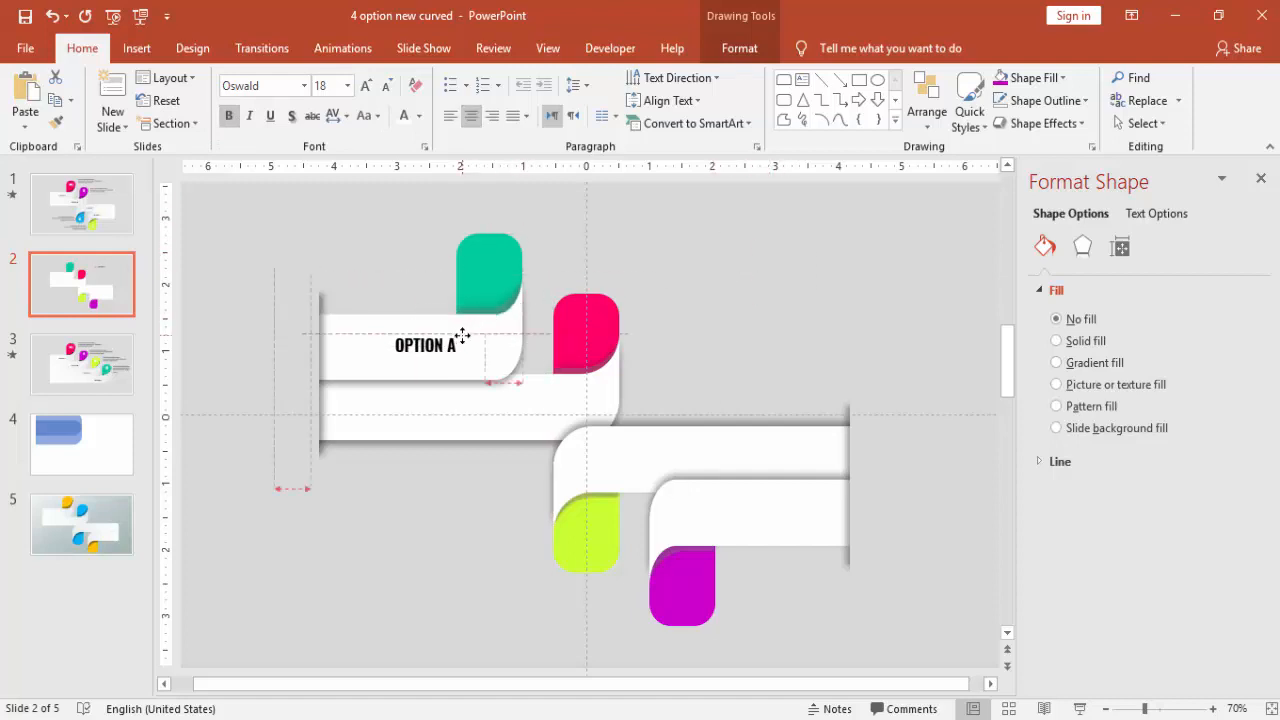
click(458, 344)
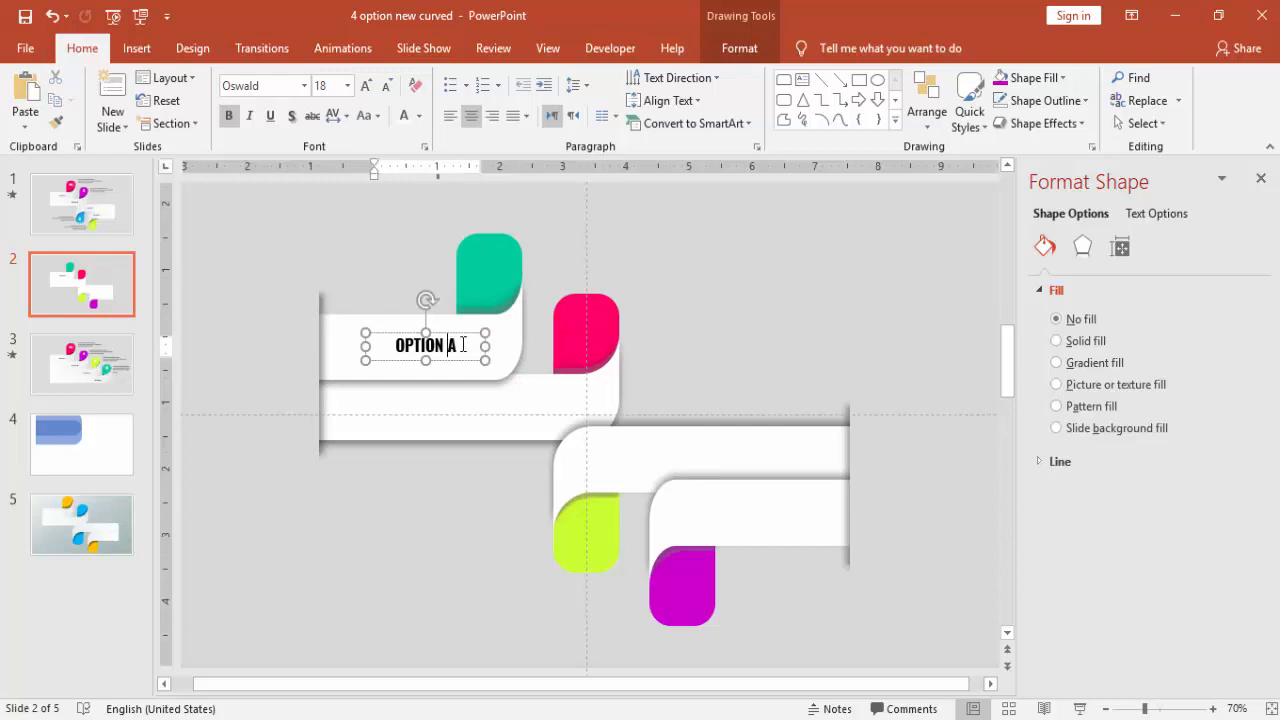
click(419, 115)
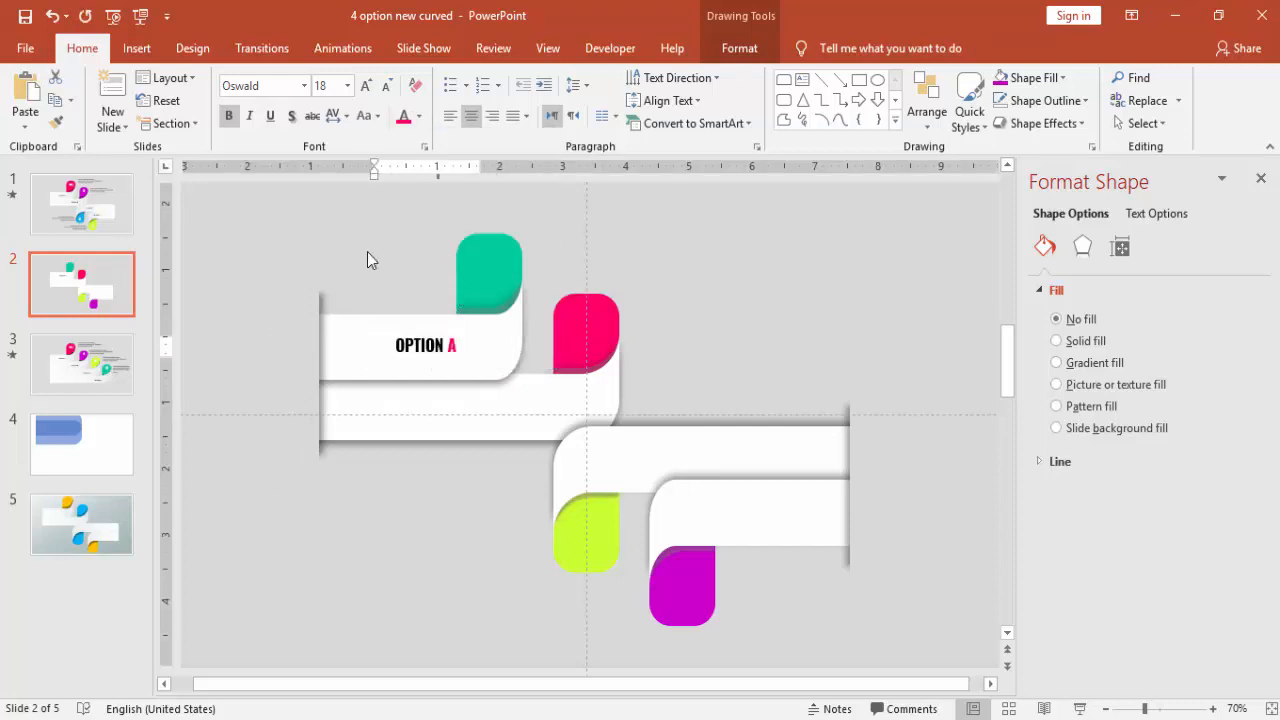
click(425, 345)
text(OPTION)
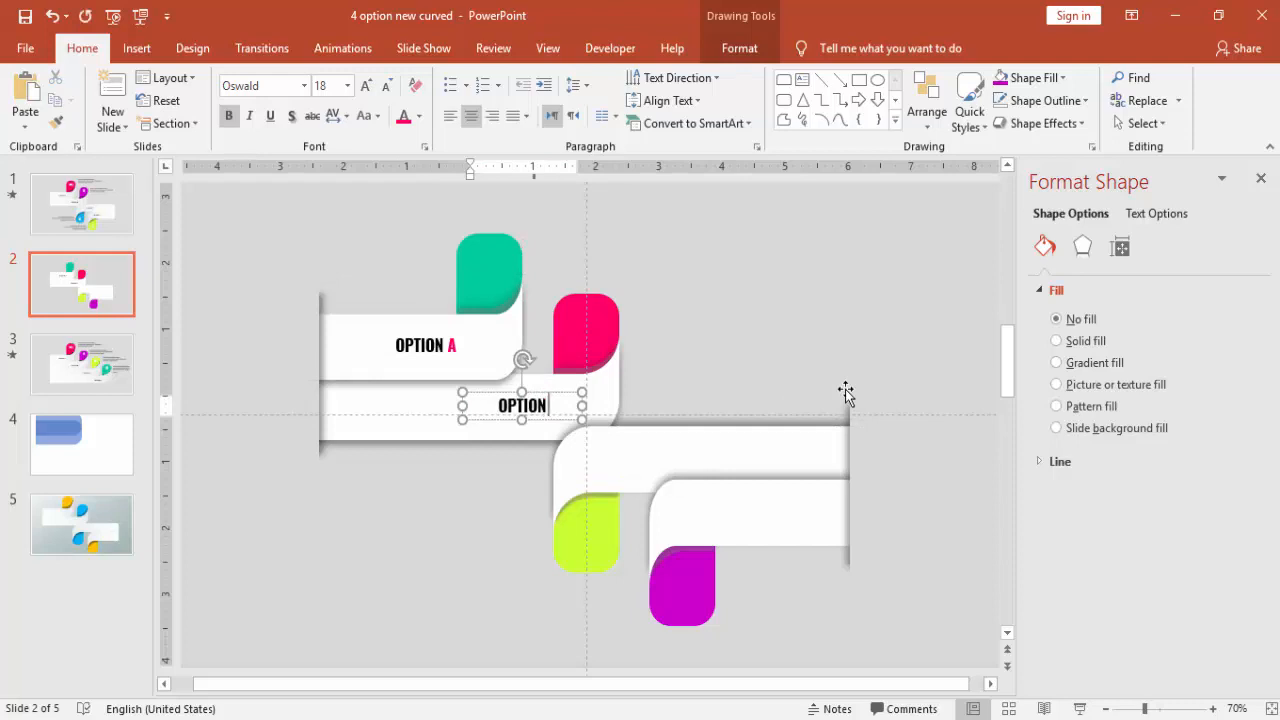
Copy the OPTION A label onto the lower ribbons, relabelling them OPTION B, C and D
text(B)
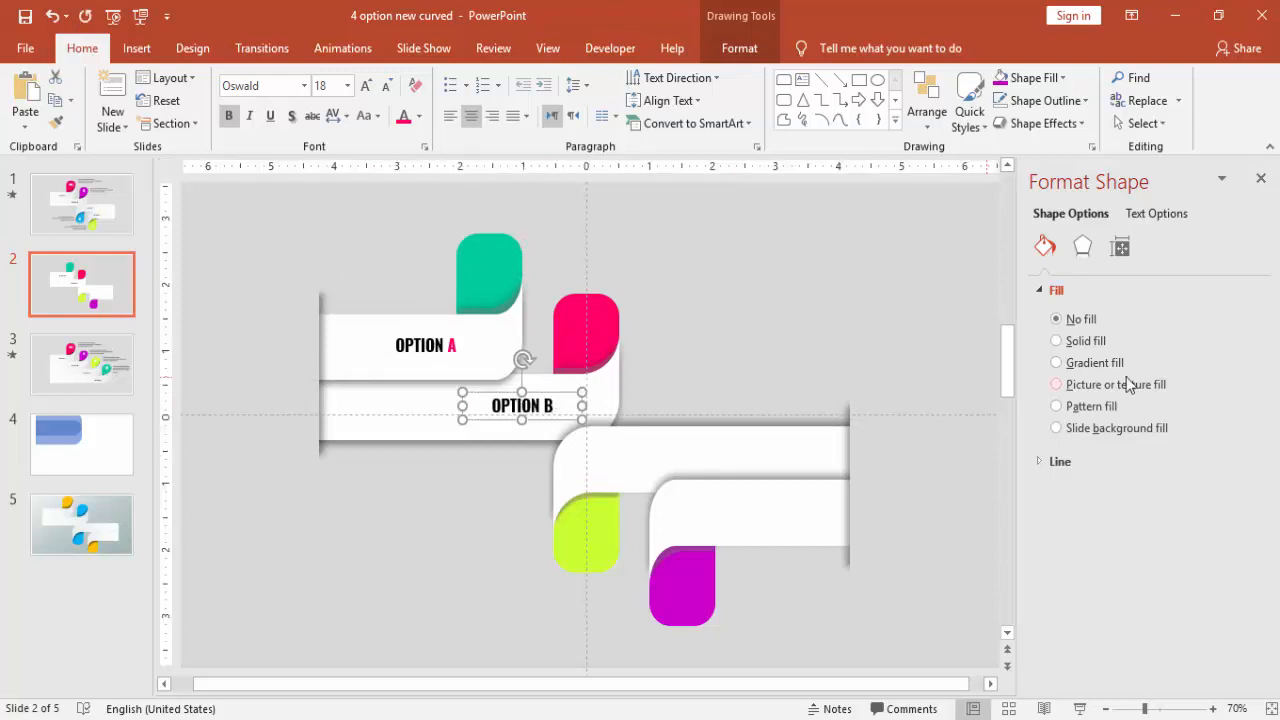
drag(521, 405, 618, 464)
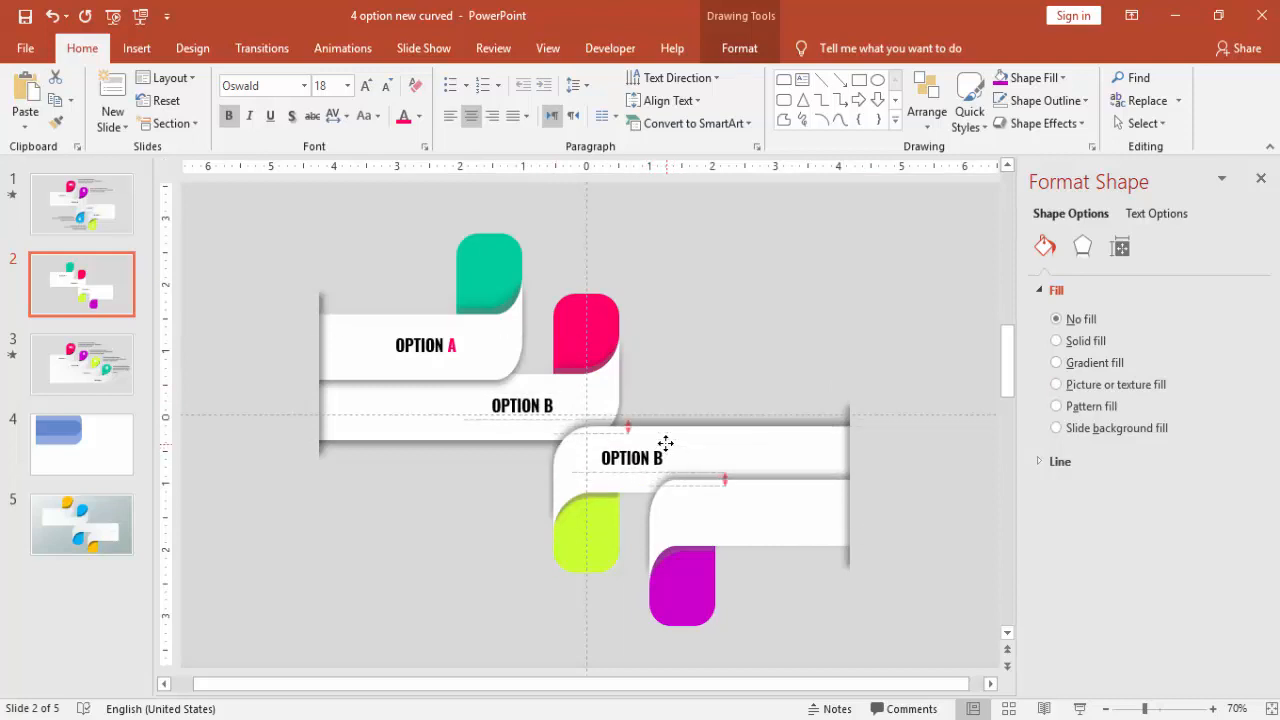
click(629, 457)
text(C)
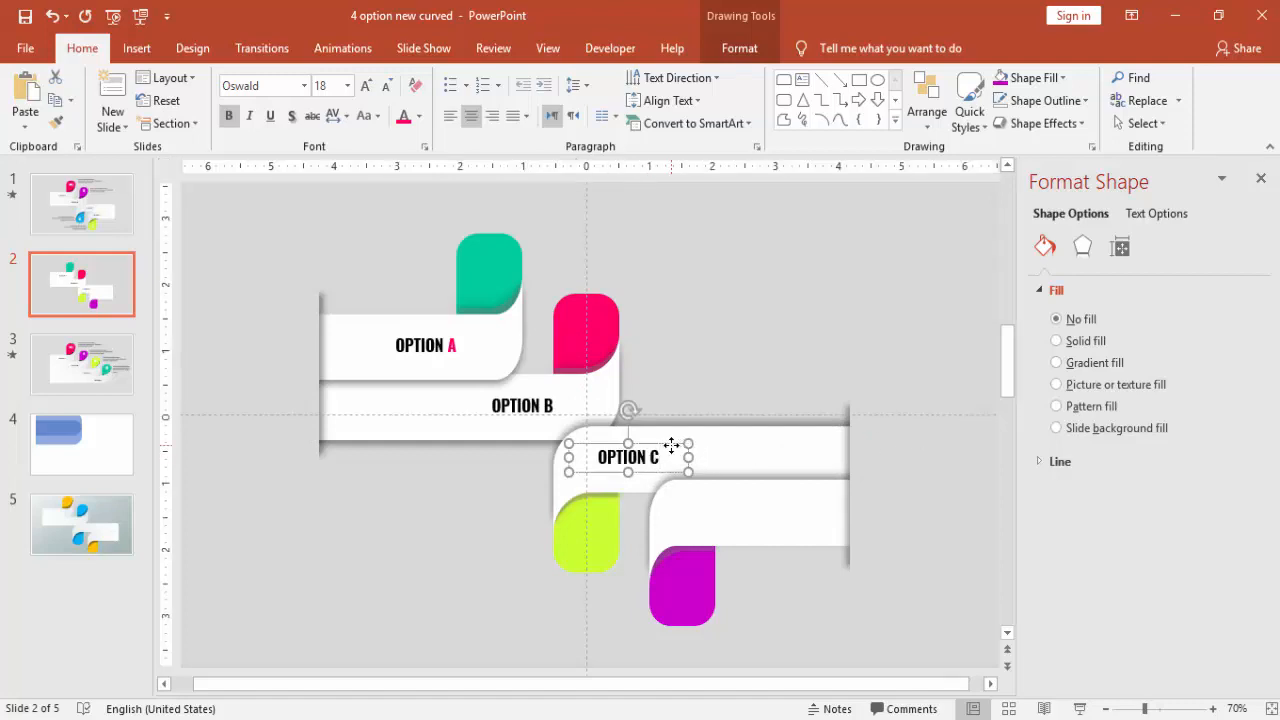
drag(628, 456, 733, 508)
text(OPTION D)
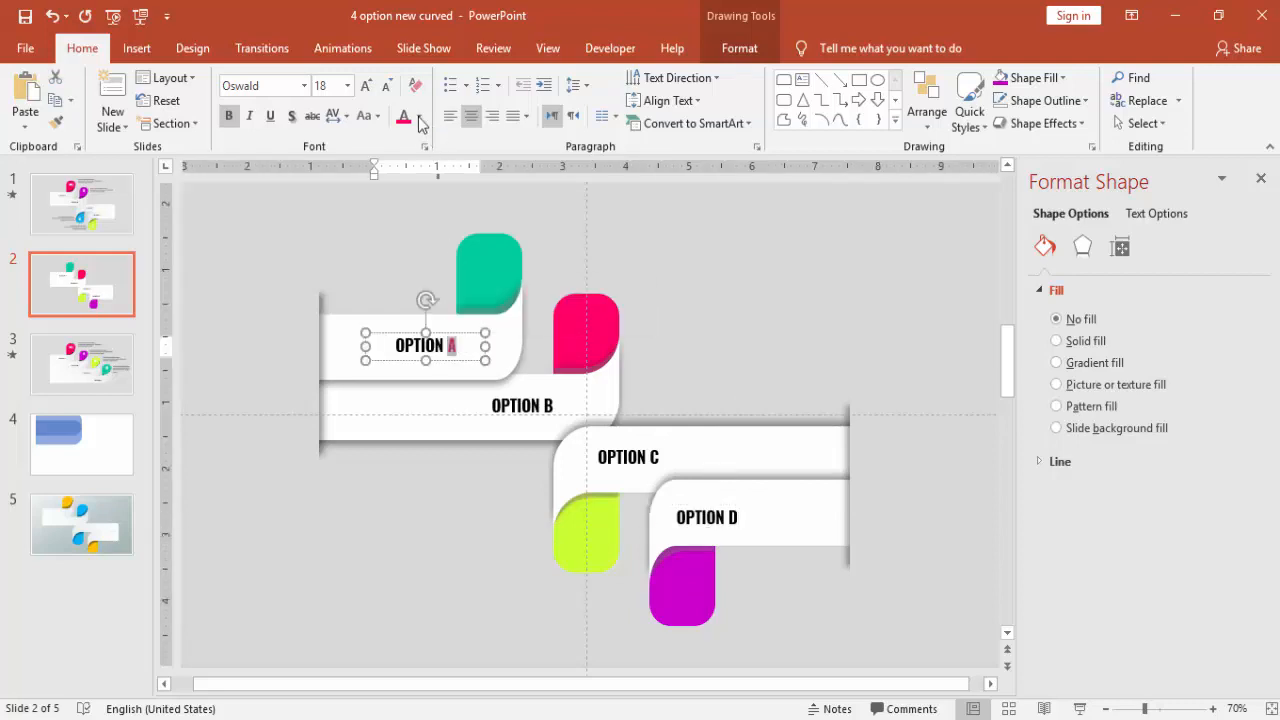
Recolour the label letters to match their tabs: A teal, B pink, C lime, D magenta
click(418, 116)
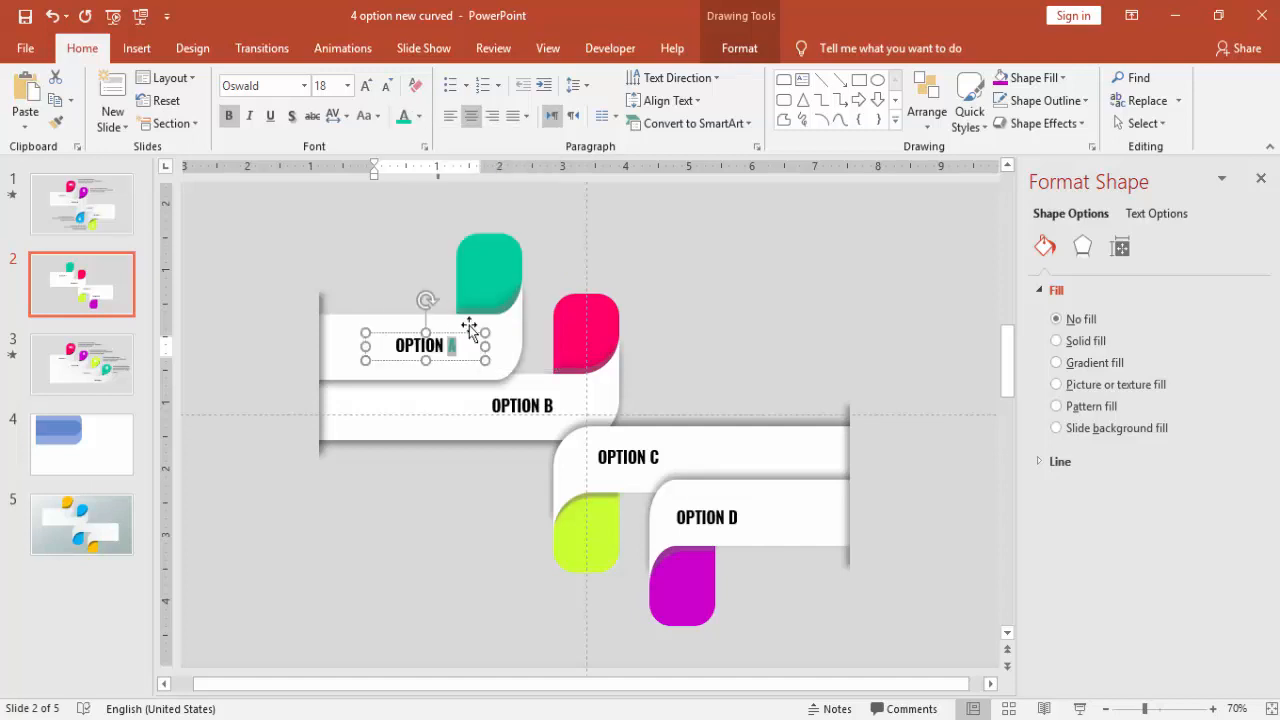
click(522, 405)
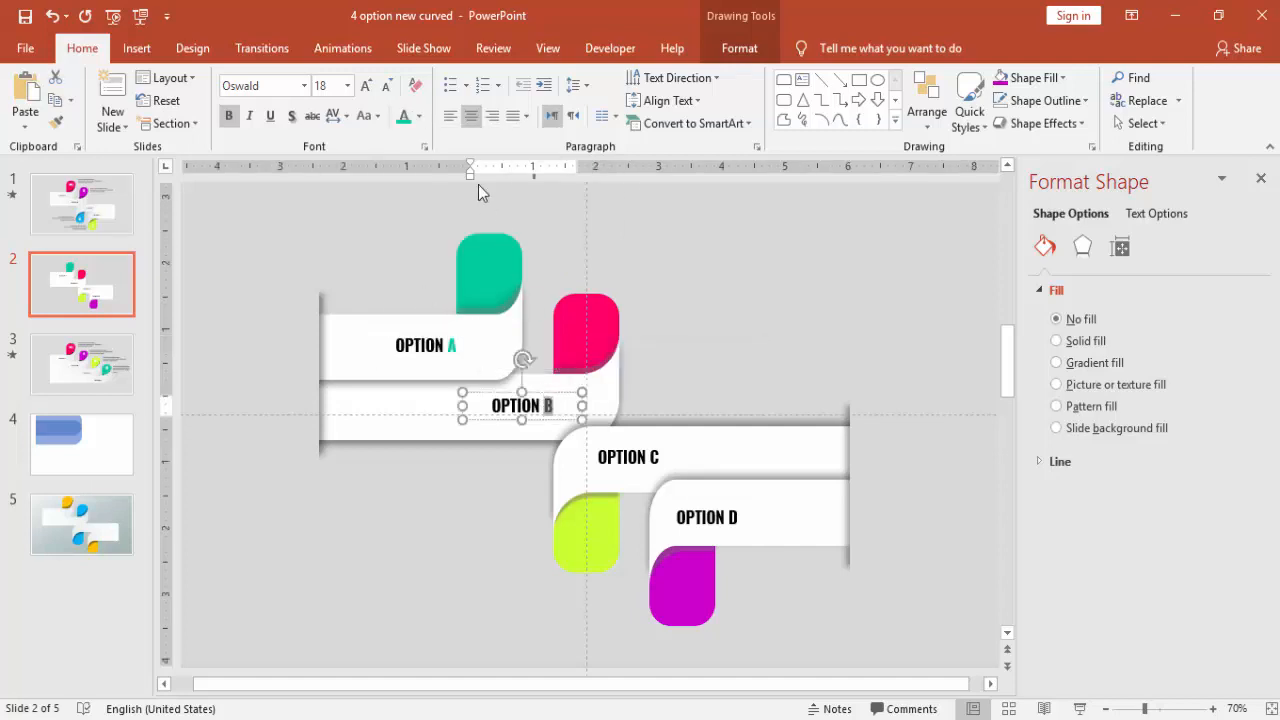
click(421, 116)
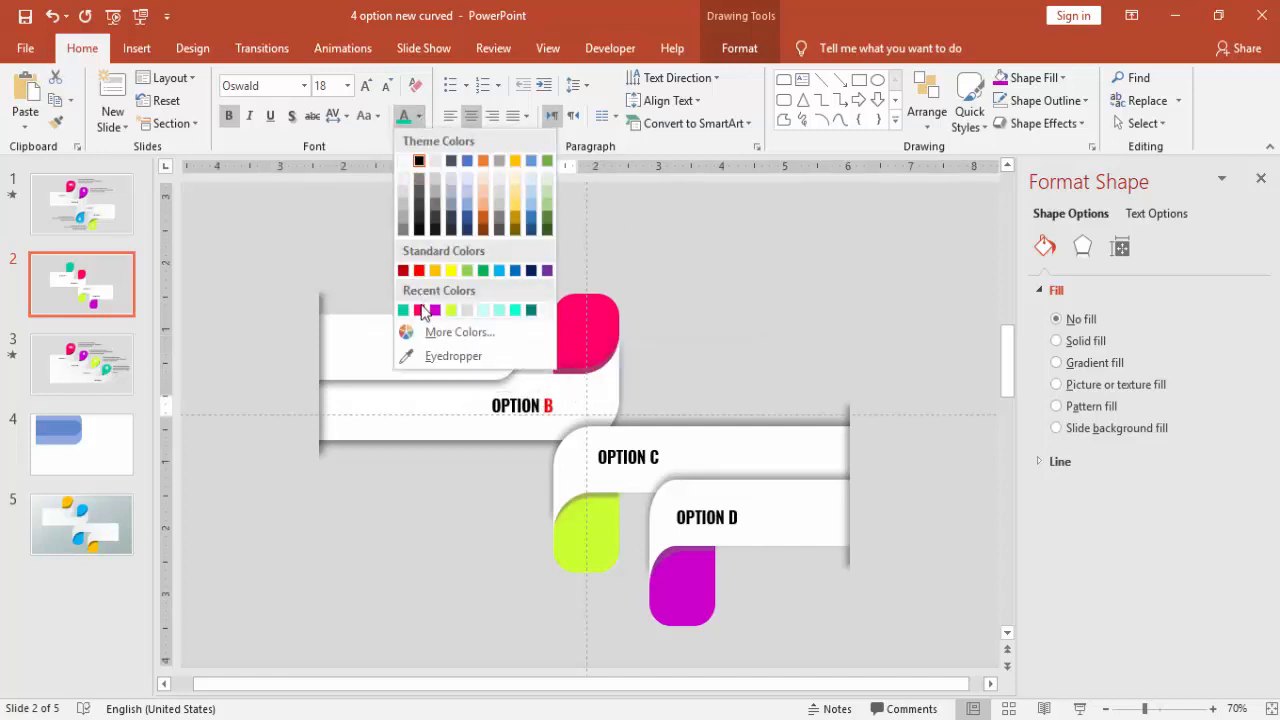
click(421, 310)
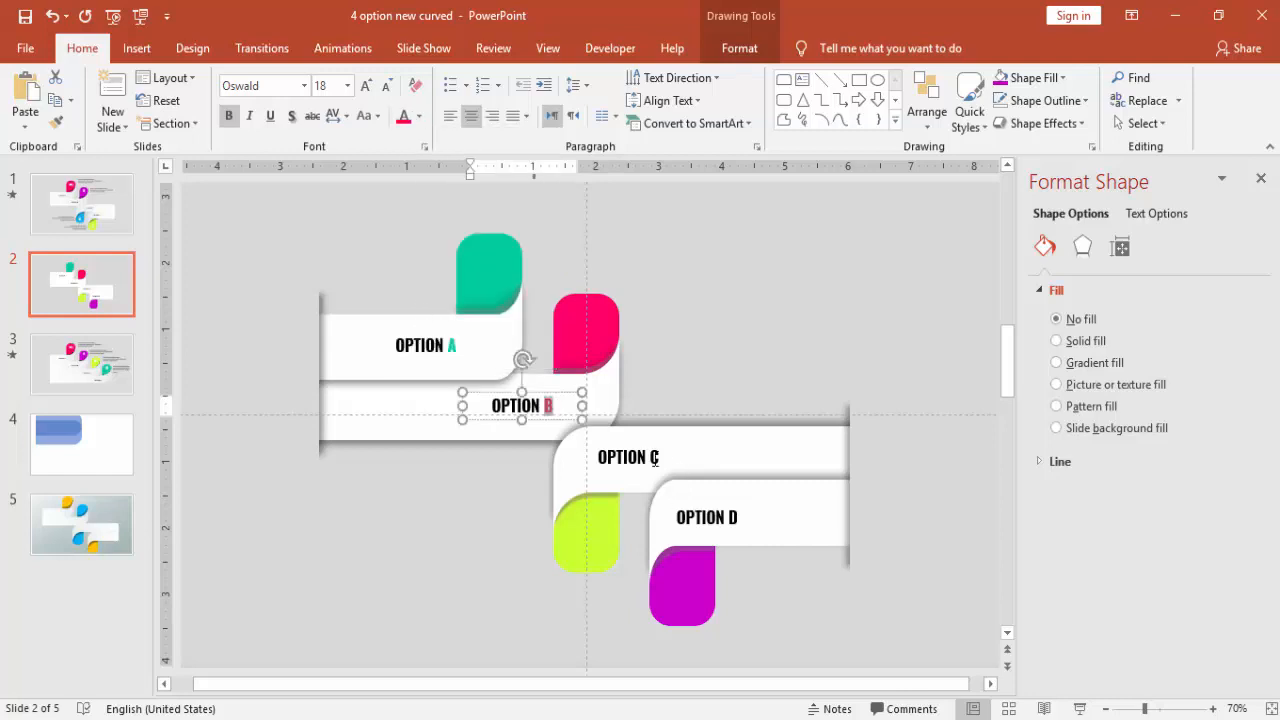
click(420, 116)
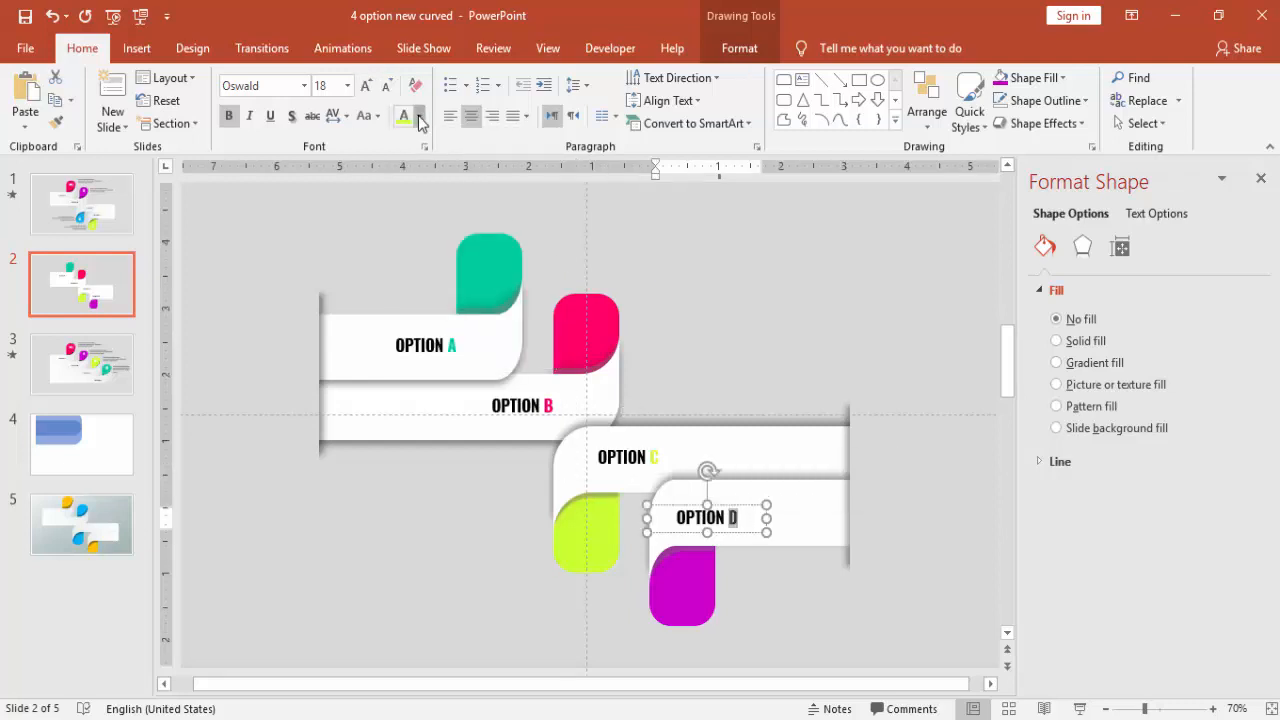
click(419, 116)
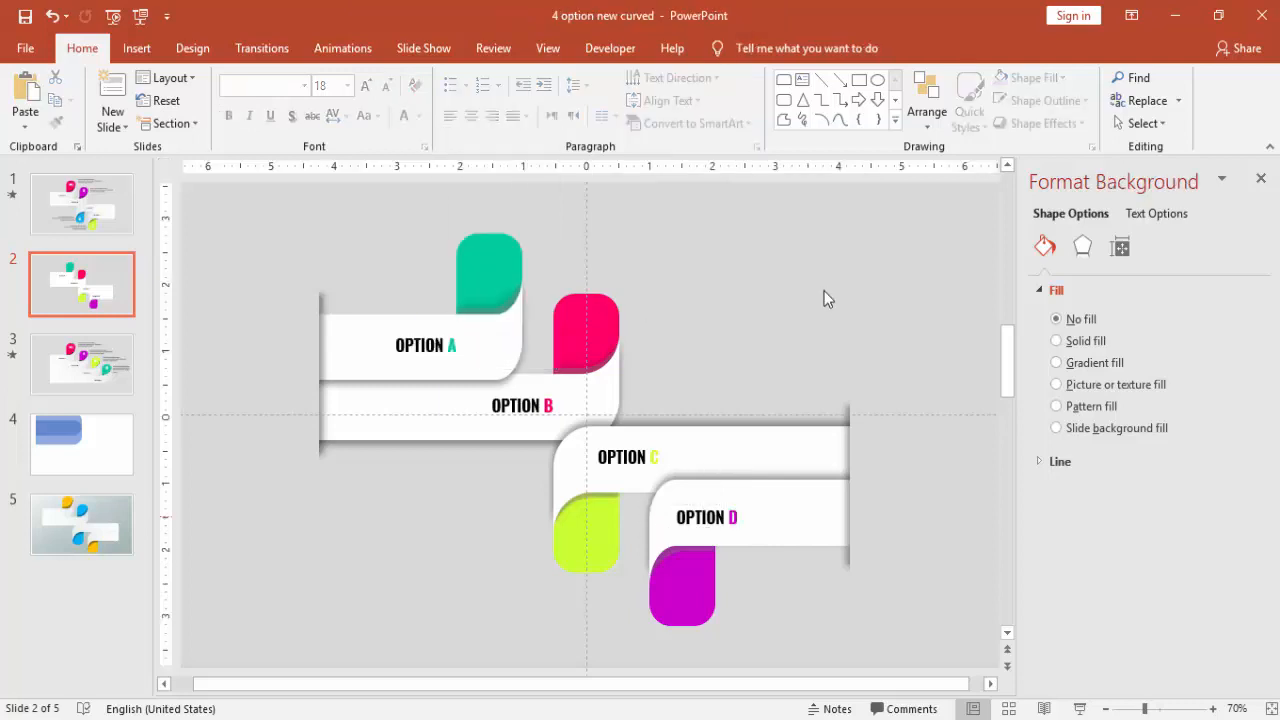
click(1056, 340)
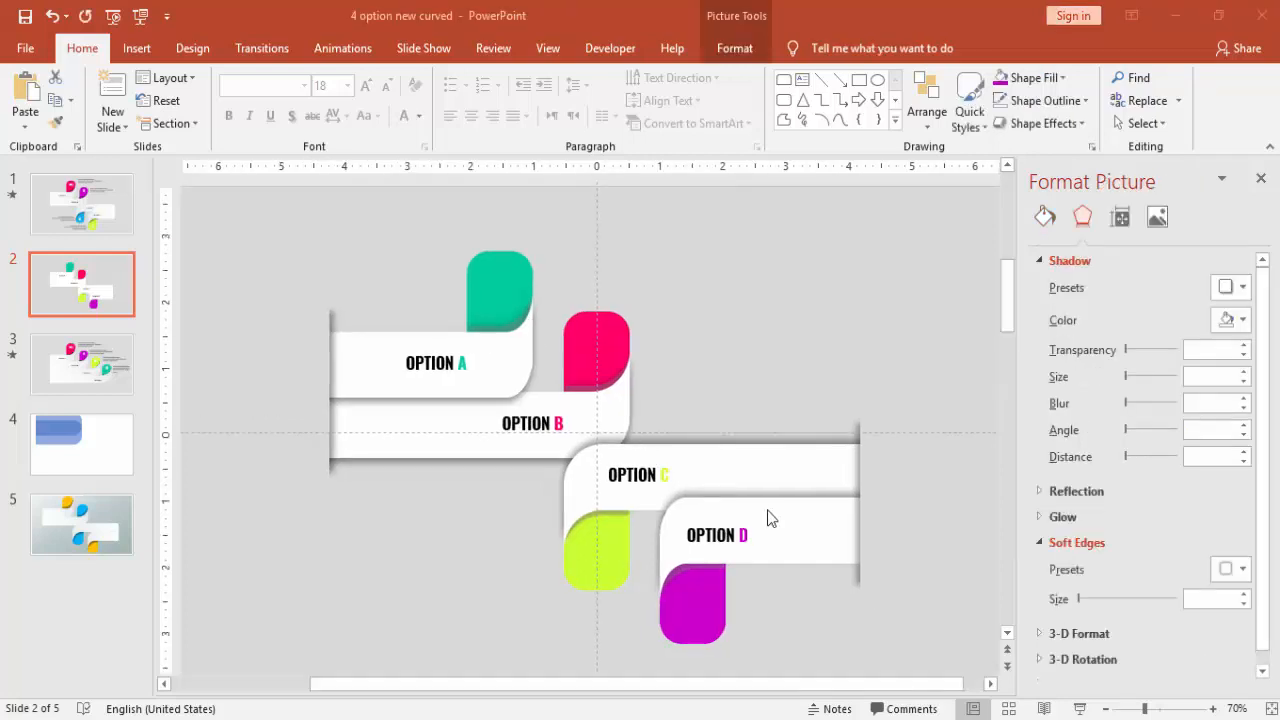
Copy the white icons from slide 1 and place one on each coloured tab
click(82, 204)
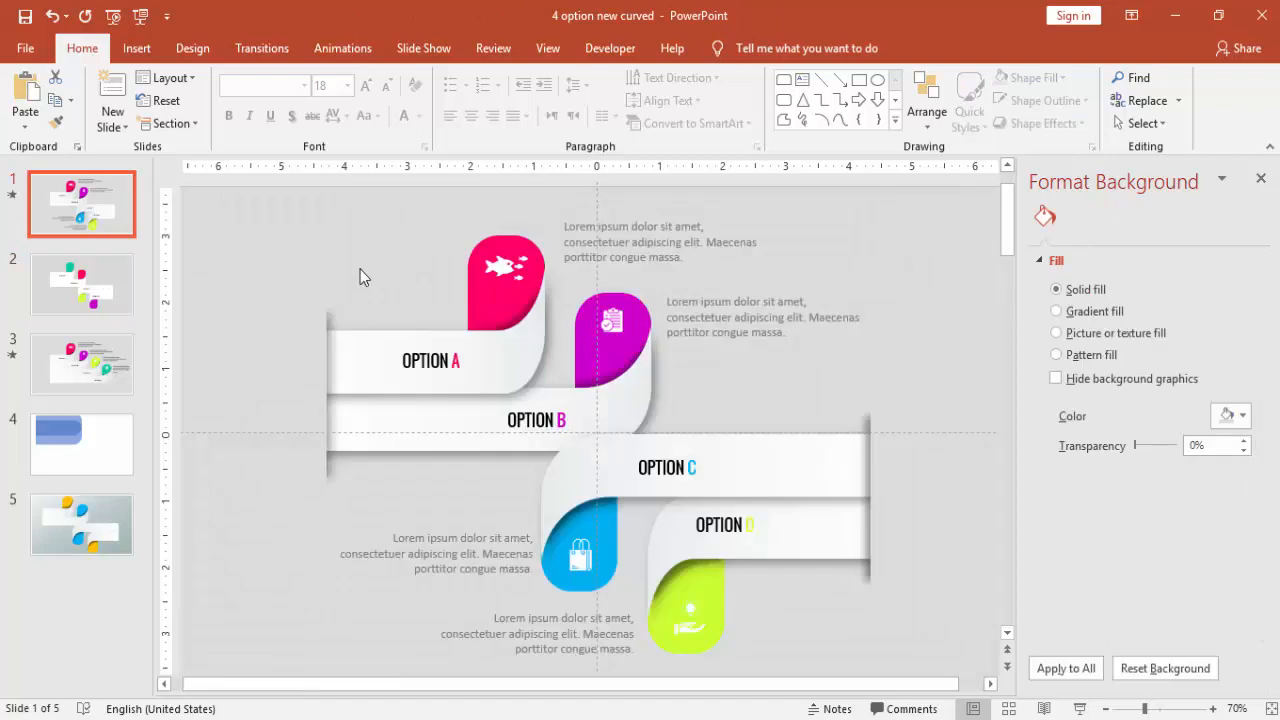
click(82, 284)
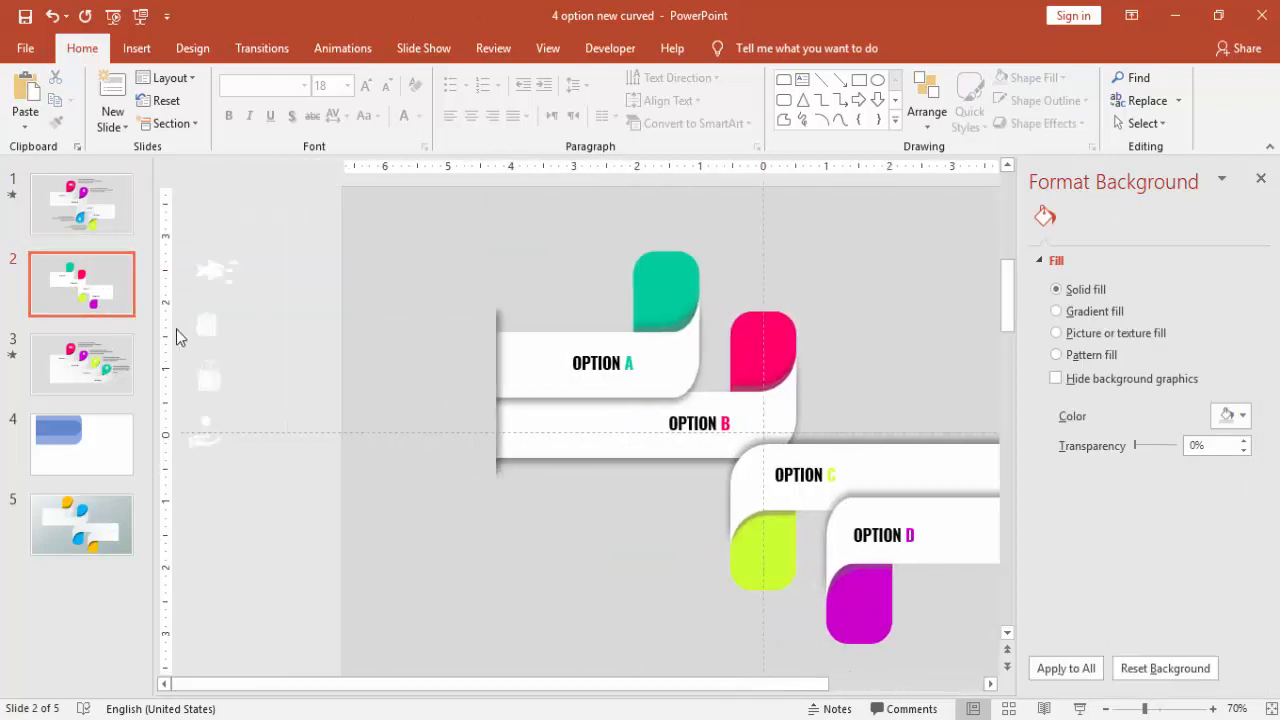
click(665, 290)
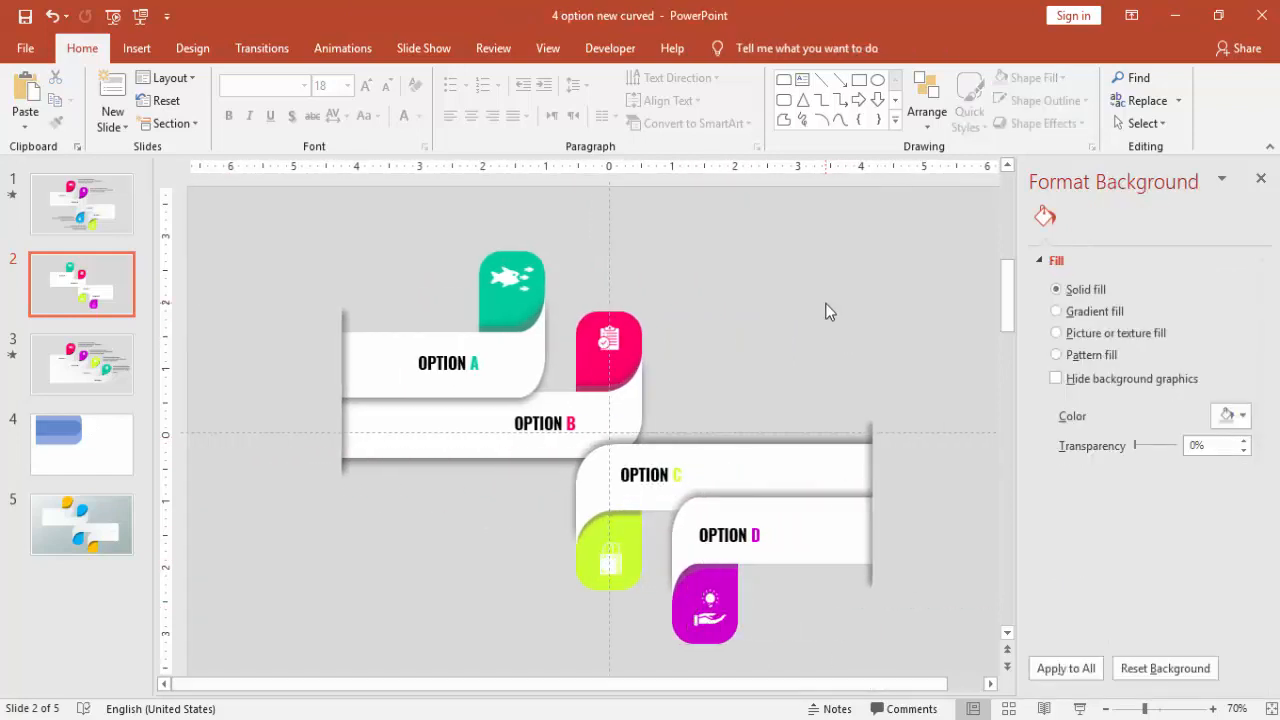
mouse_move(119, 62)
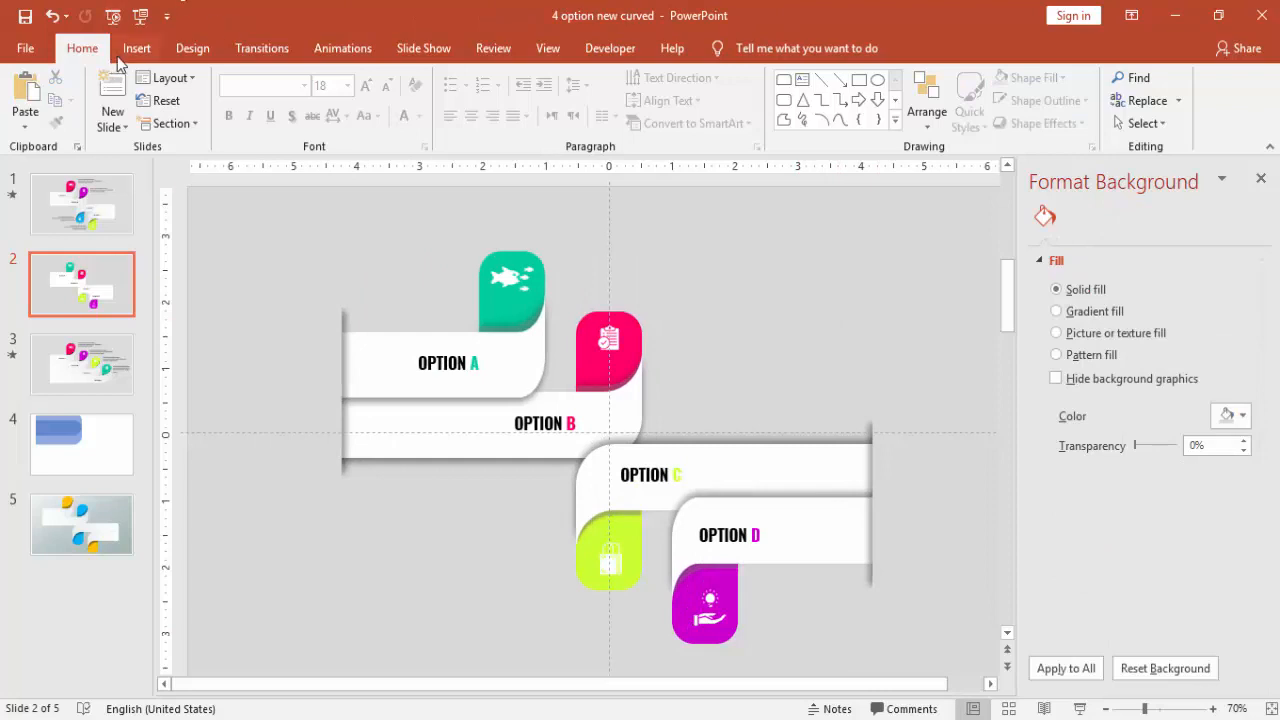
Insert a text box in the top-right area filled with =lorem(1) placeholder text
click(137, 48)
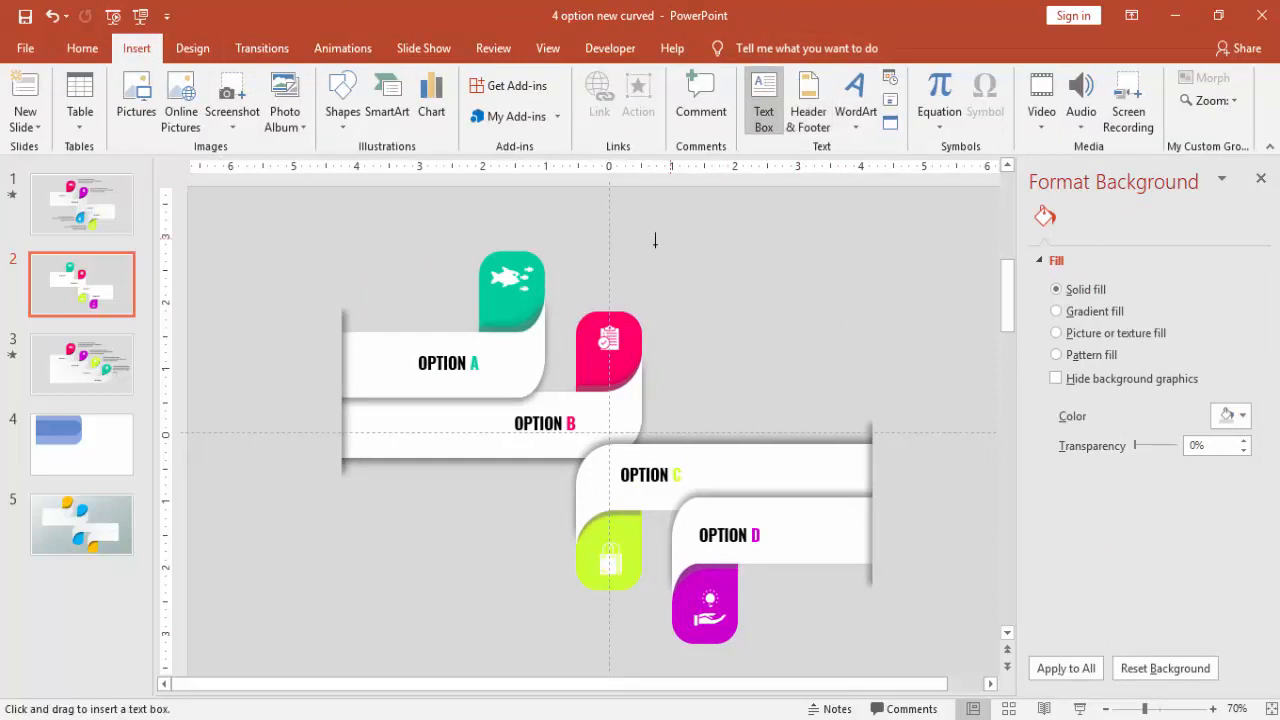
drag(631, 227, 863, 281)
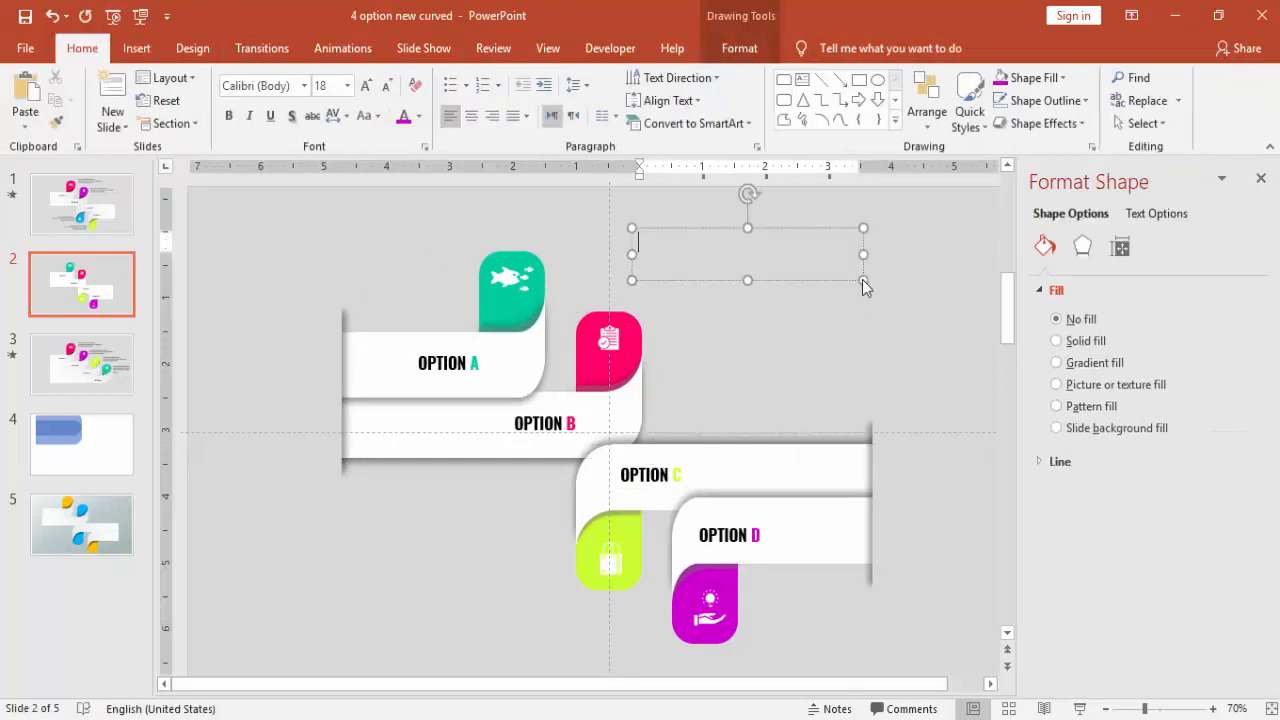
text(=lorem)
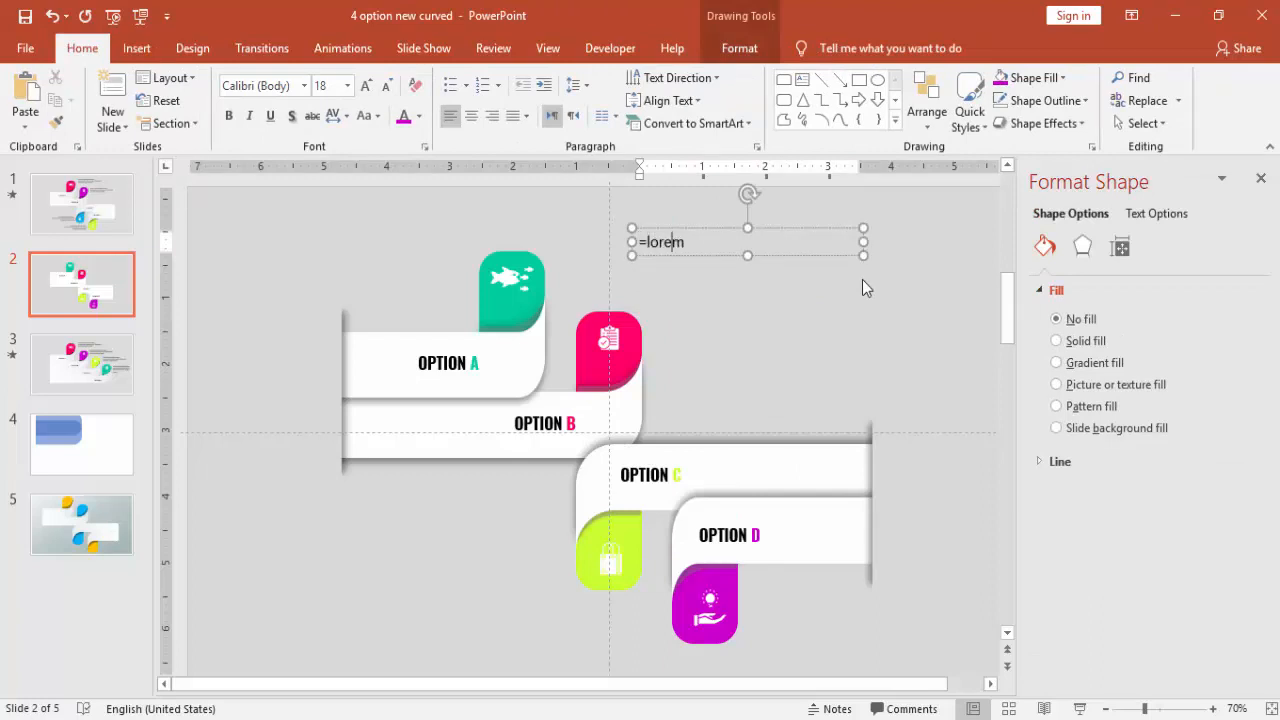
text((1))
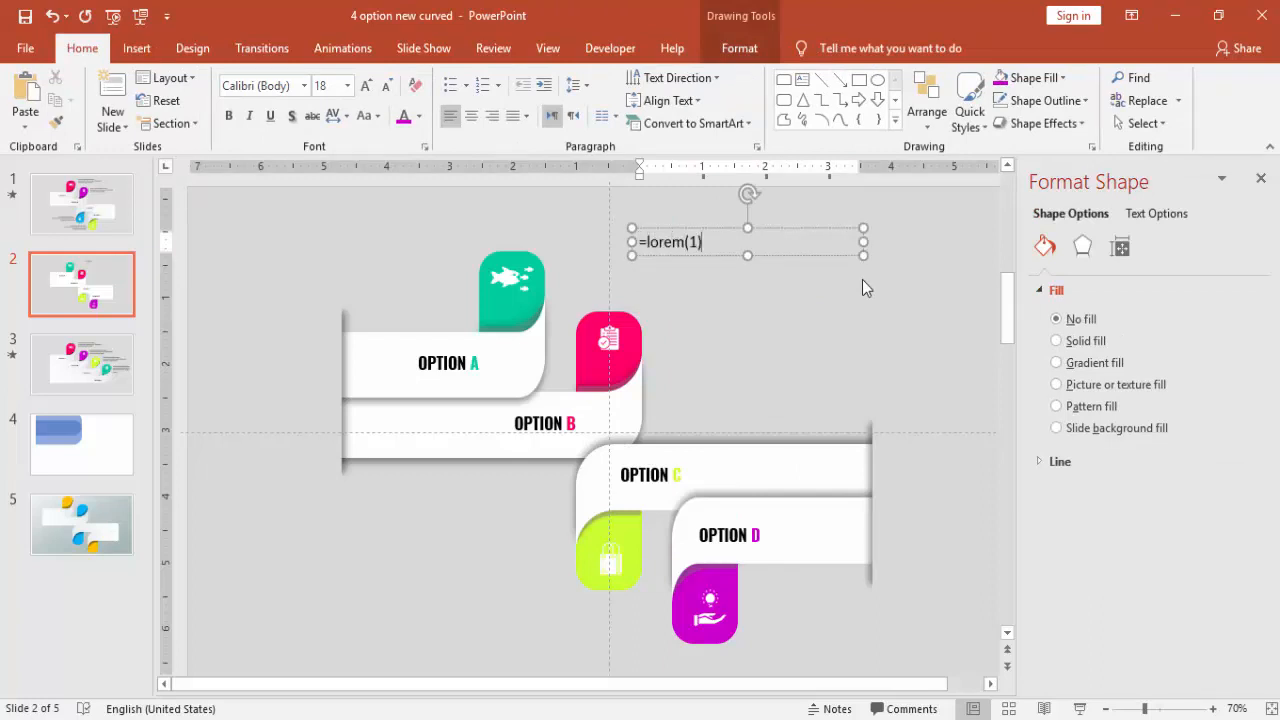
key(Enter)
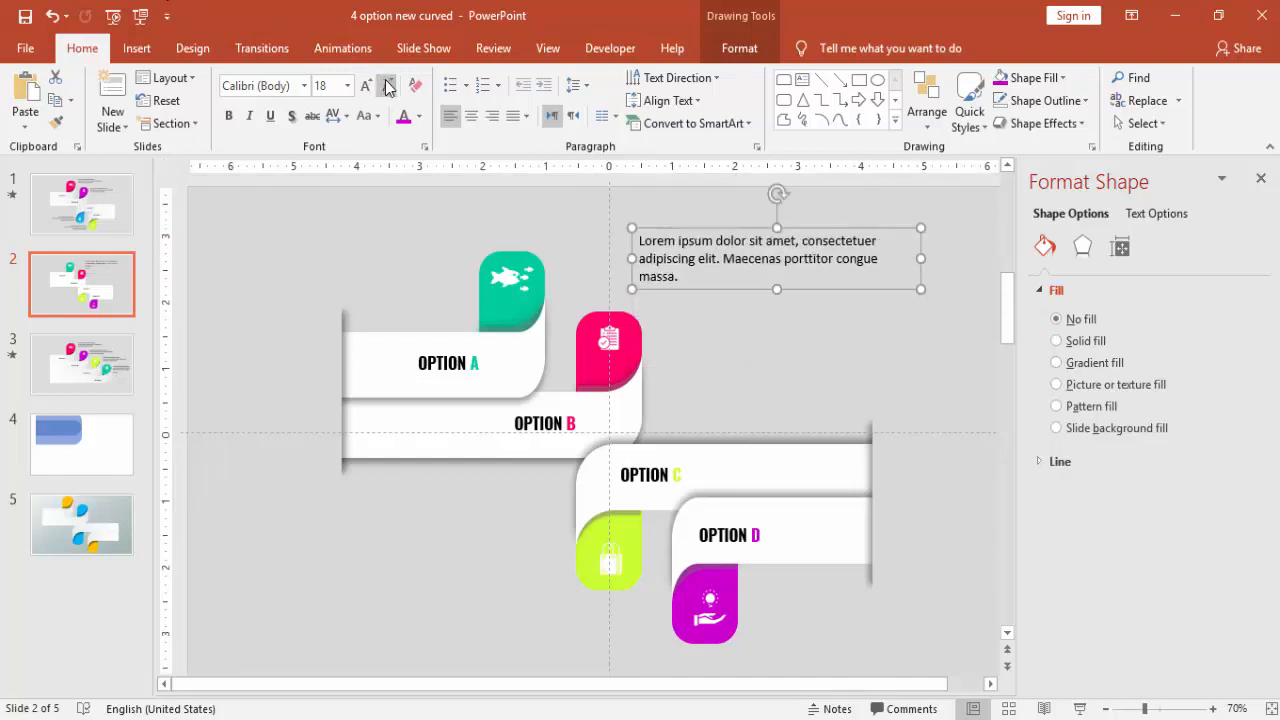
Shrink the paragraph text, narrow and justify the box, and place it beside option A
click(386, 85)
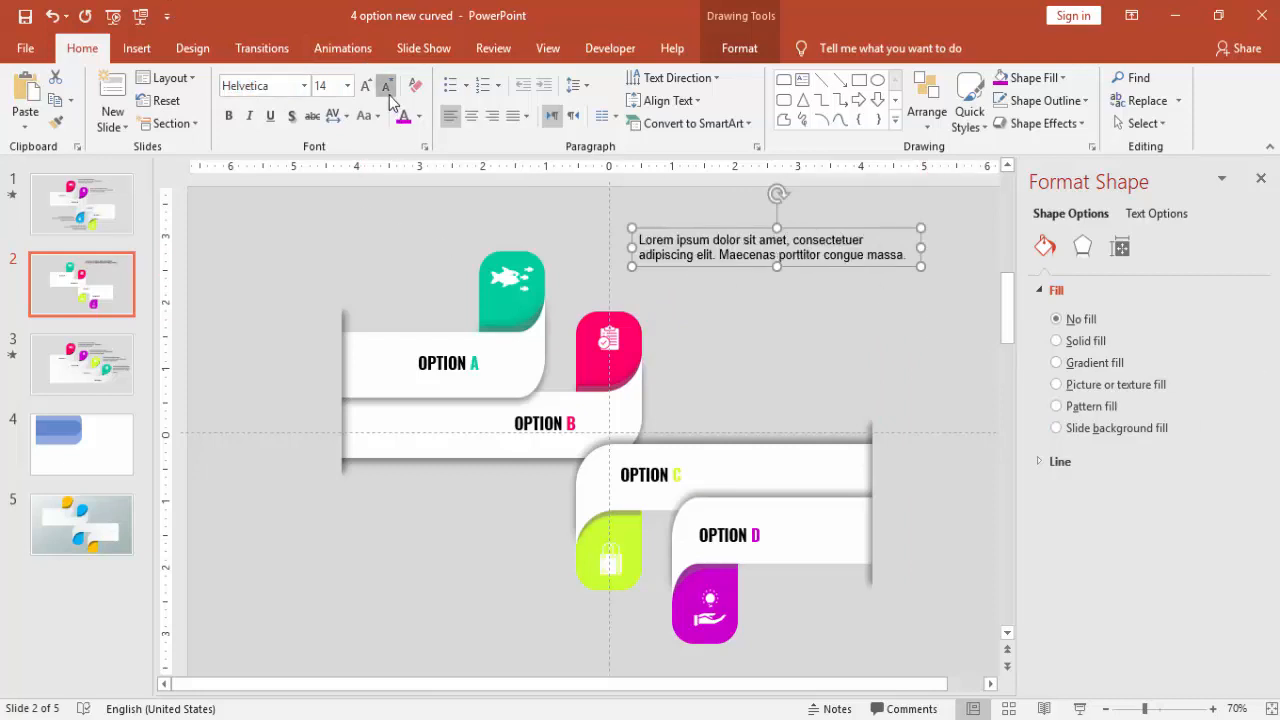
click(419, 115)
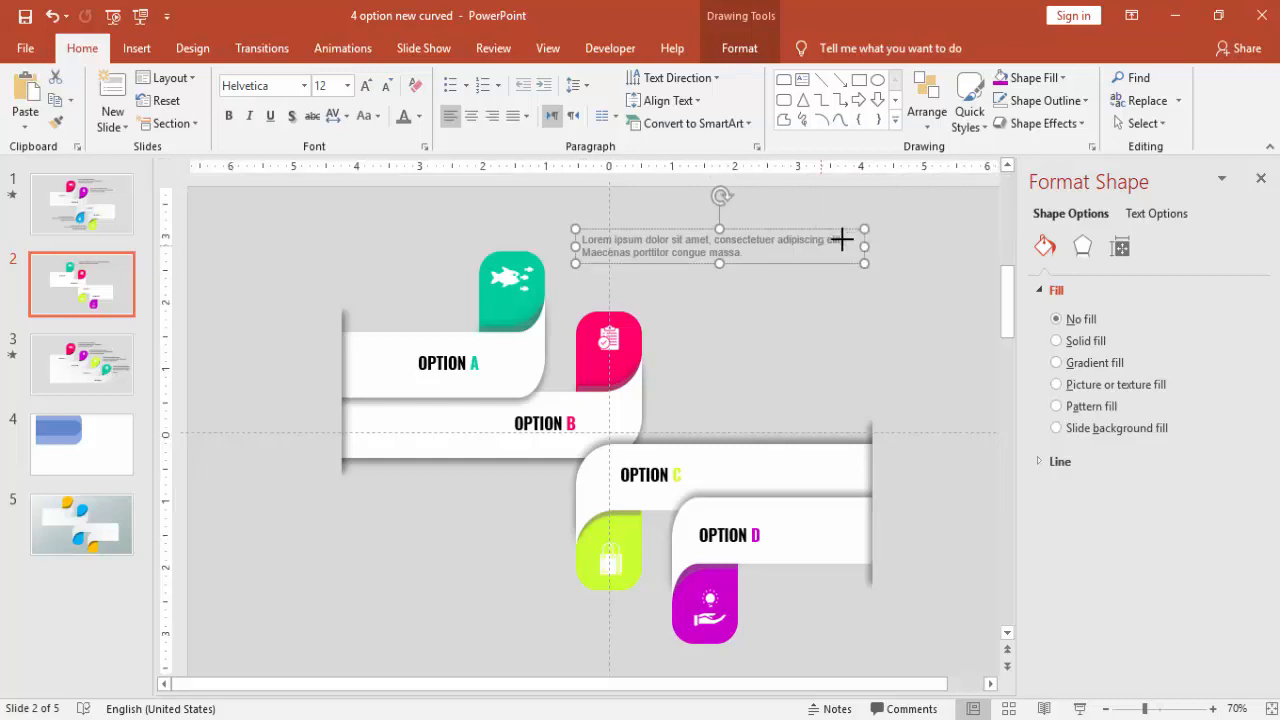
drag(864, 239, 779, 239)
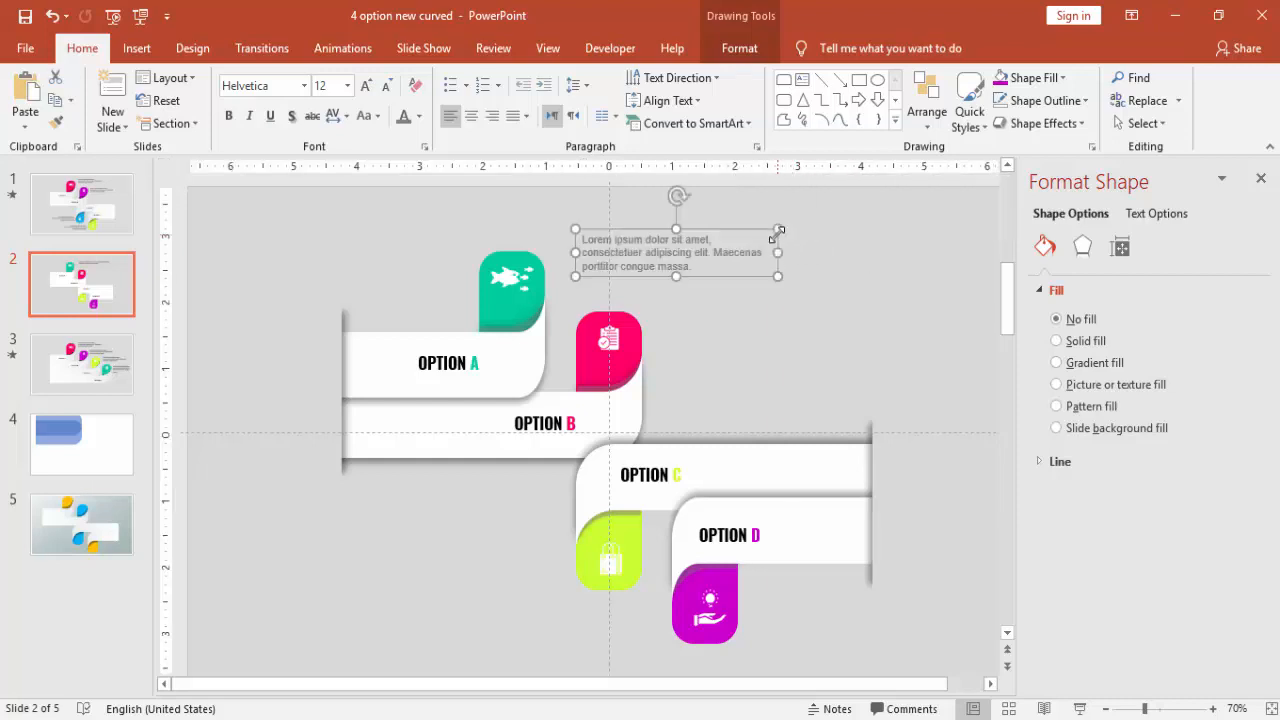
click(514, 116)
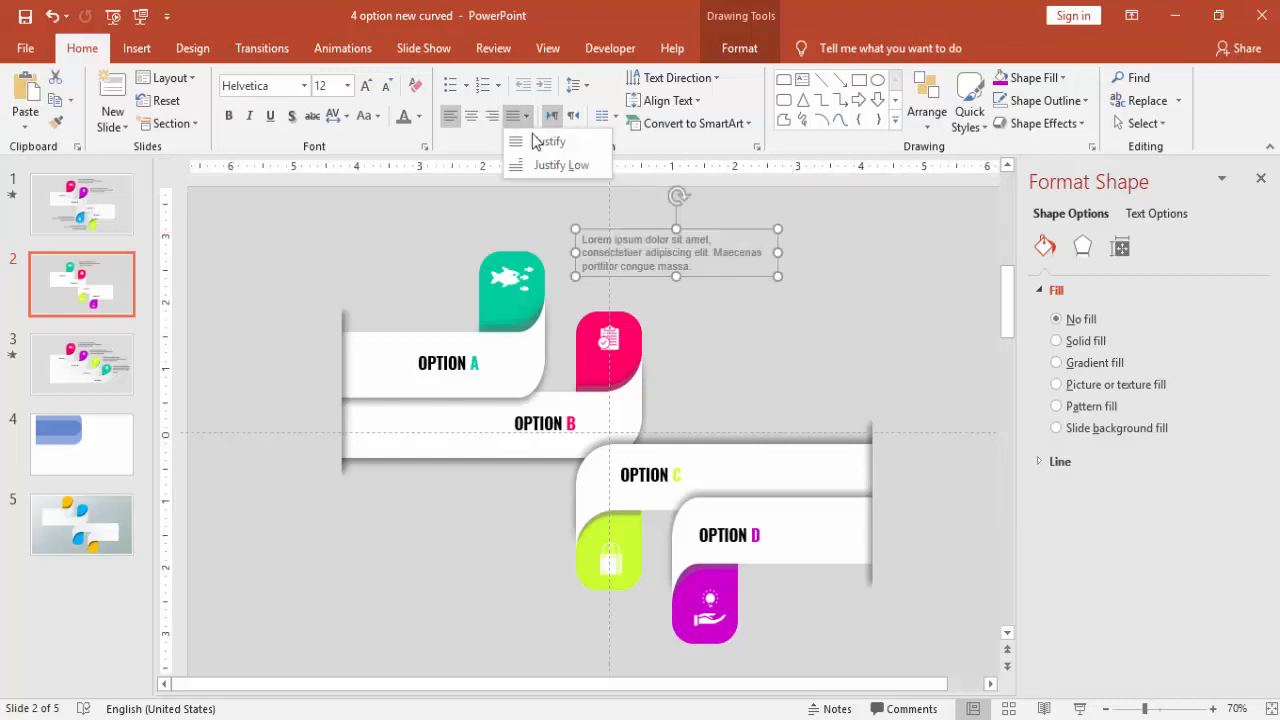
click(545, 140)
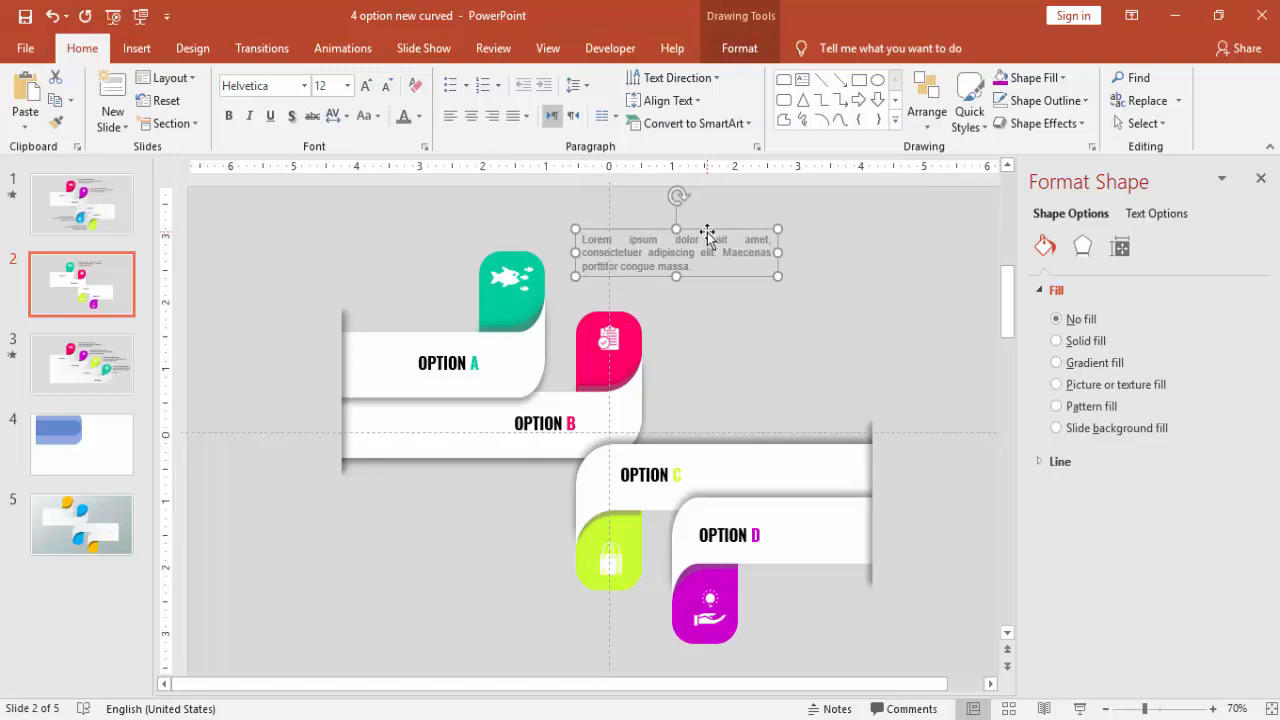
drag(707, 237, 682, 225)
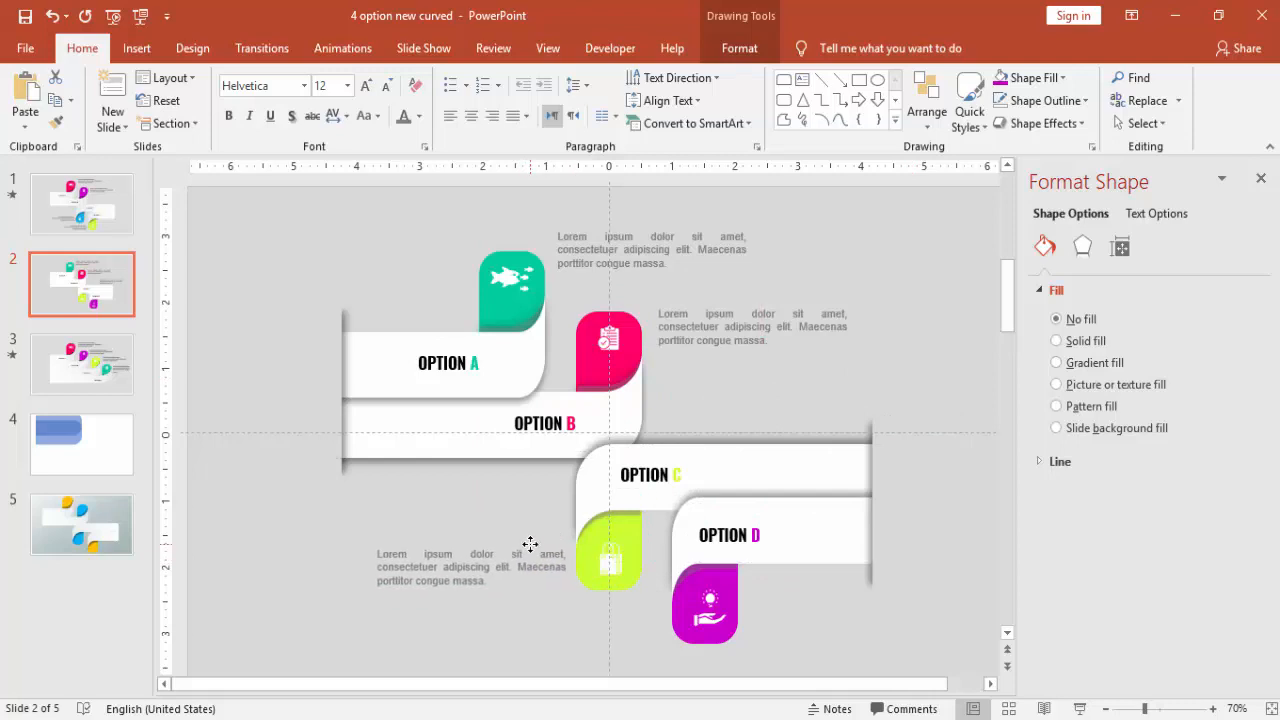
Place a copy of the description text box below the magenta option D tab
click(470, 566)
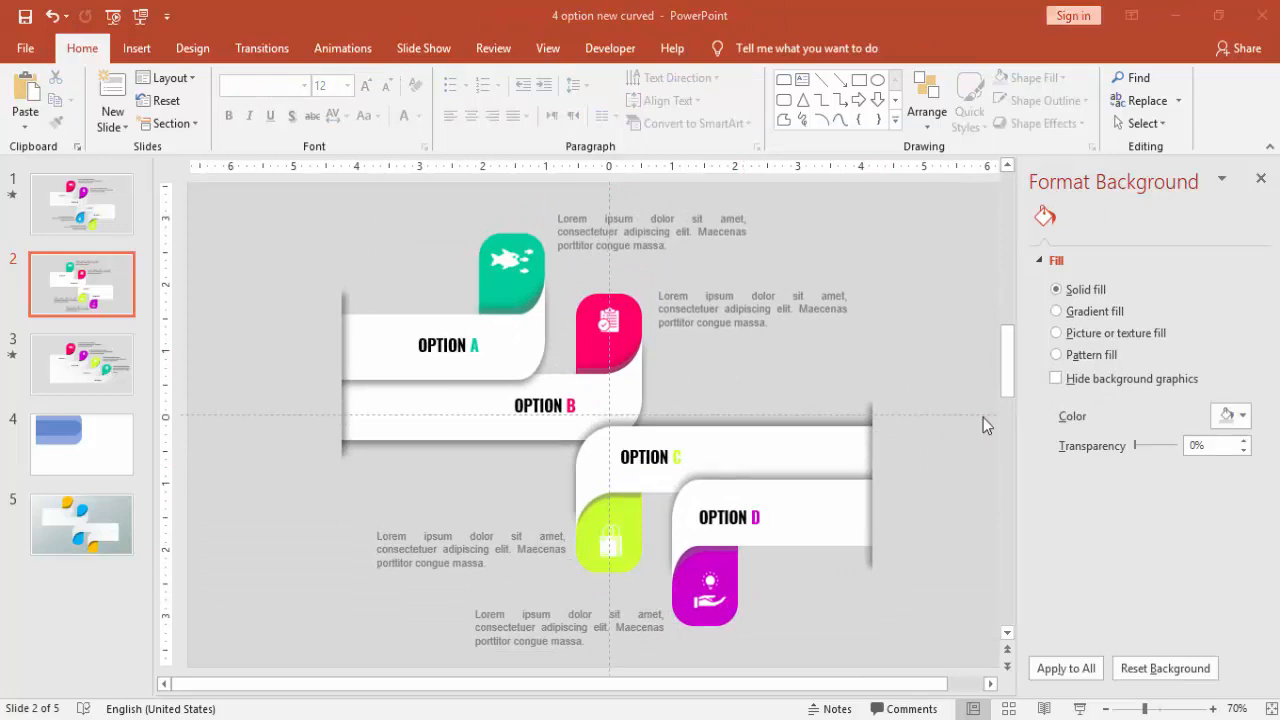
mouse_move(1262, 180)
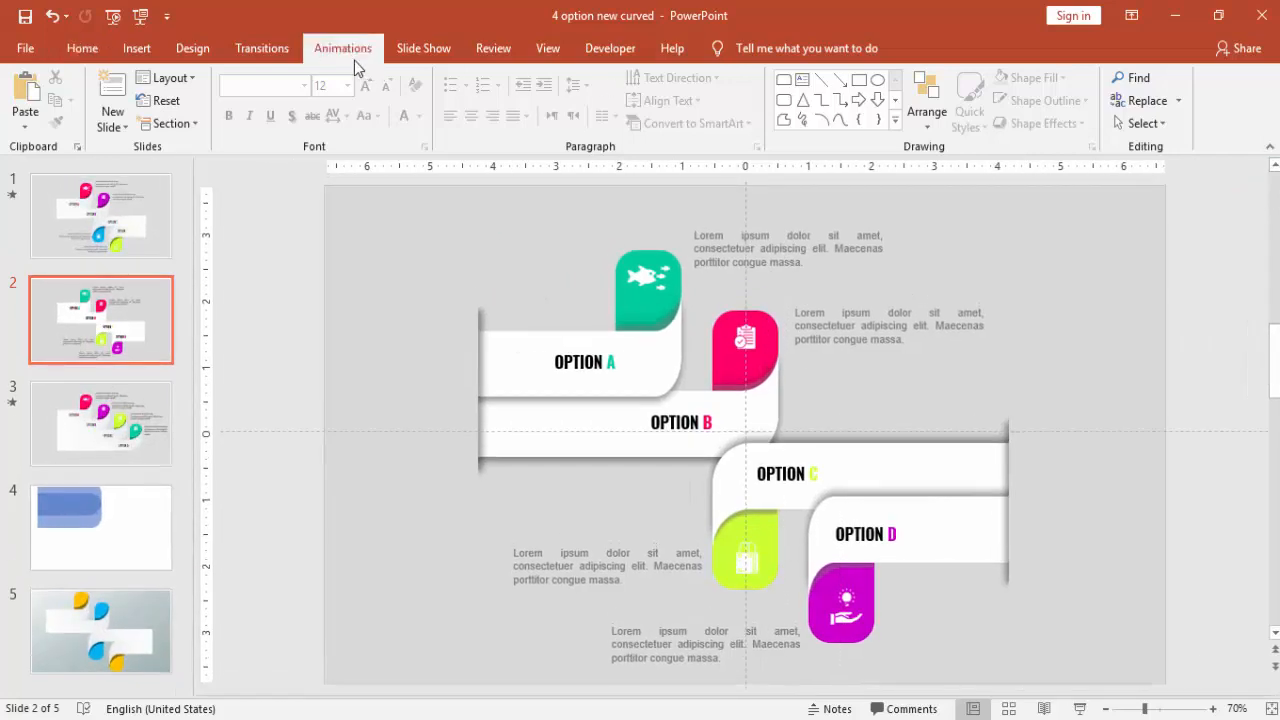
Inspect the right-click options for the option A ribbon and the green tab
click(737, 78)
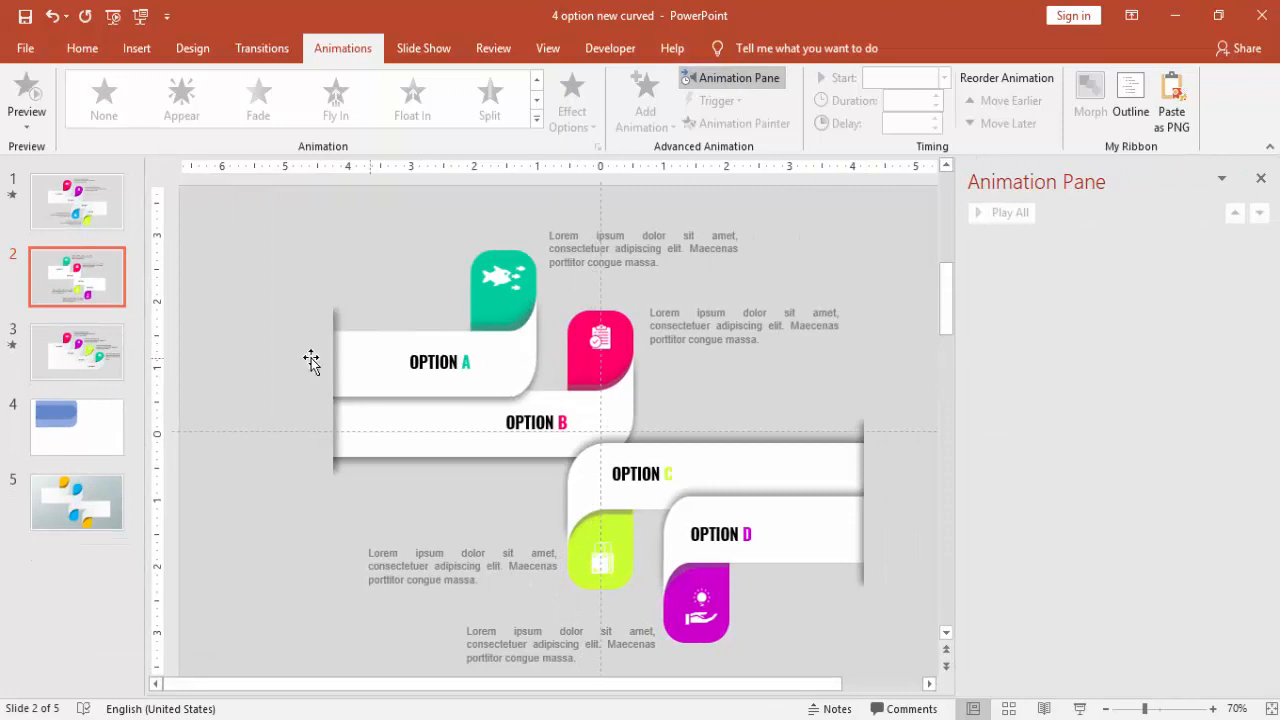
mouse_move(408, 353)
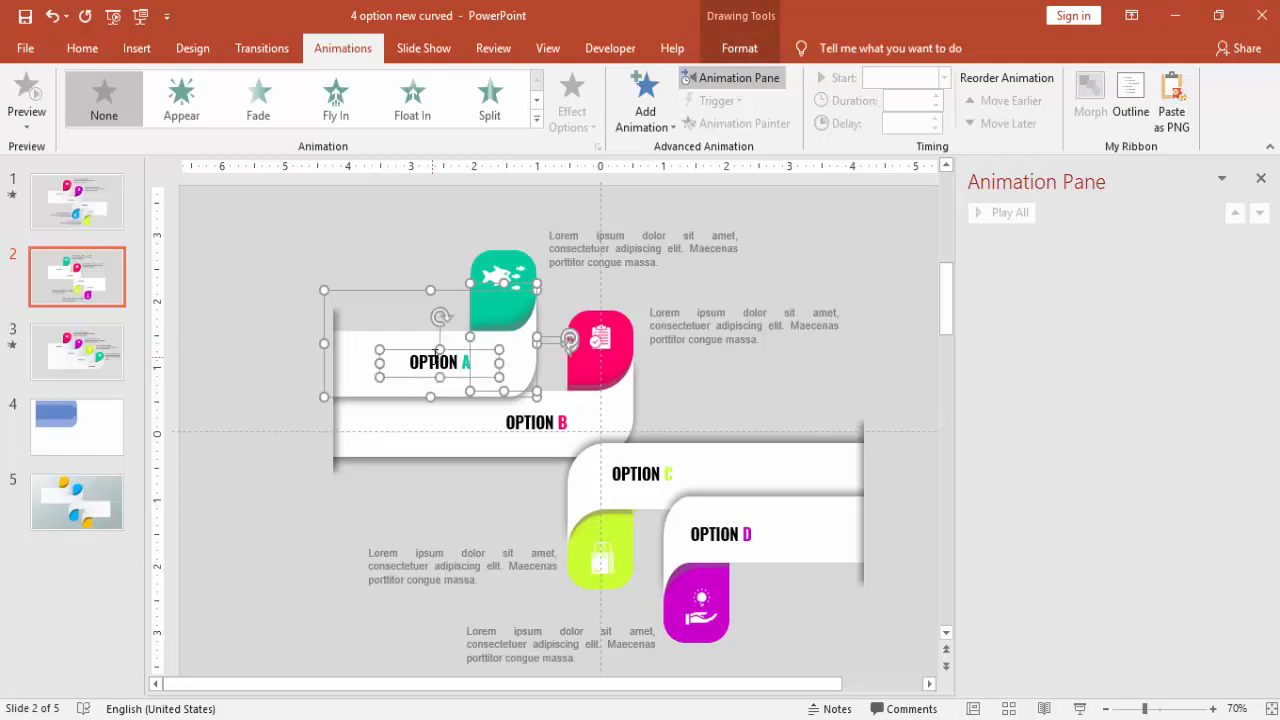
mouse_move(415, 340)
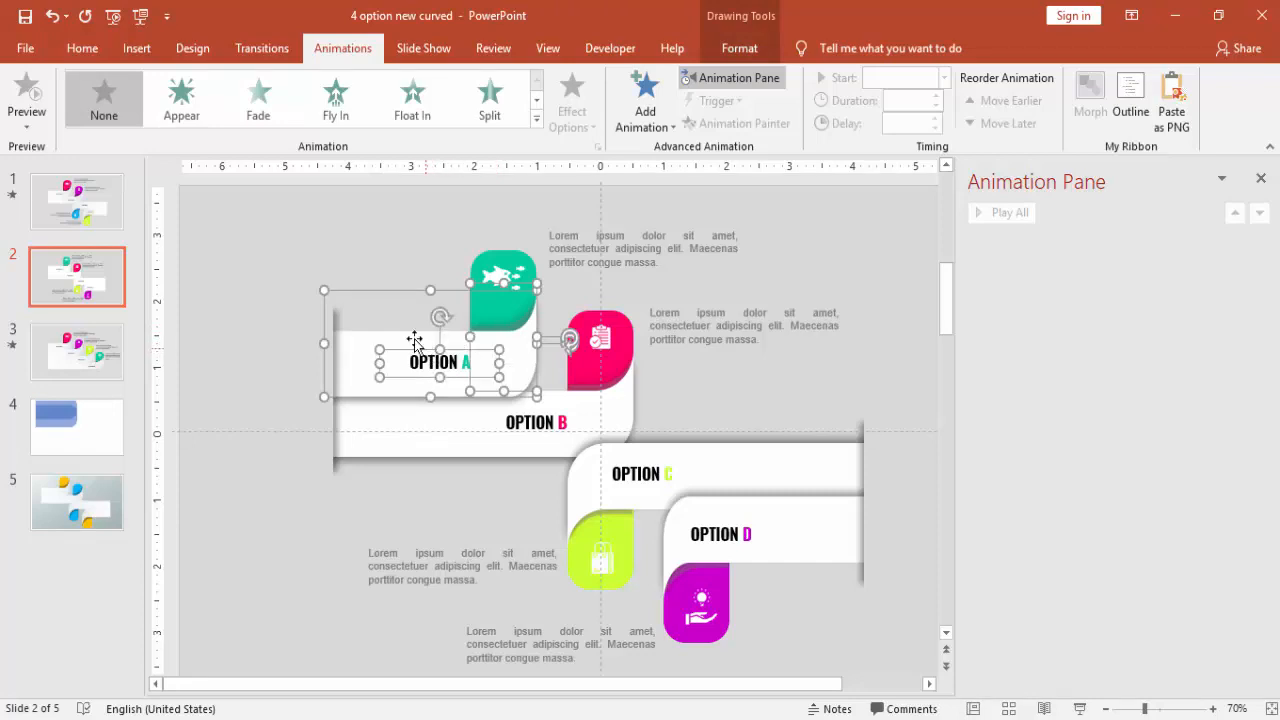
right_click(415, 362)
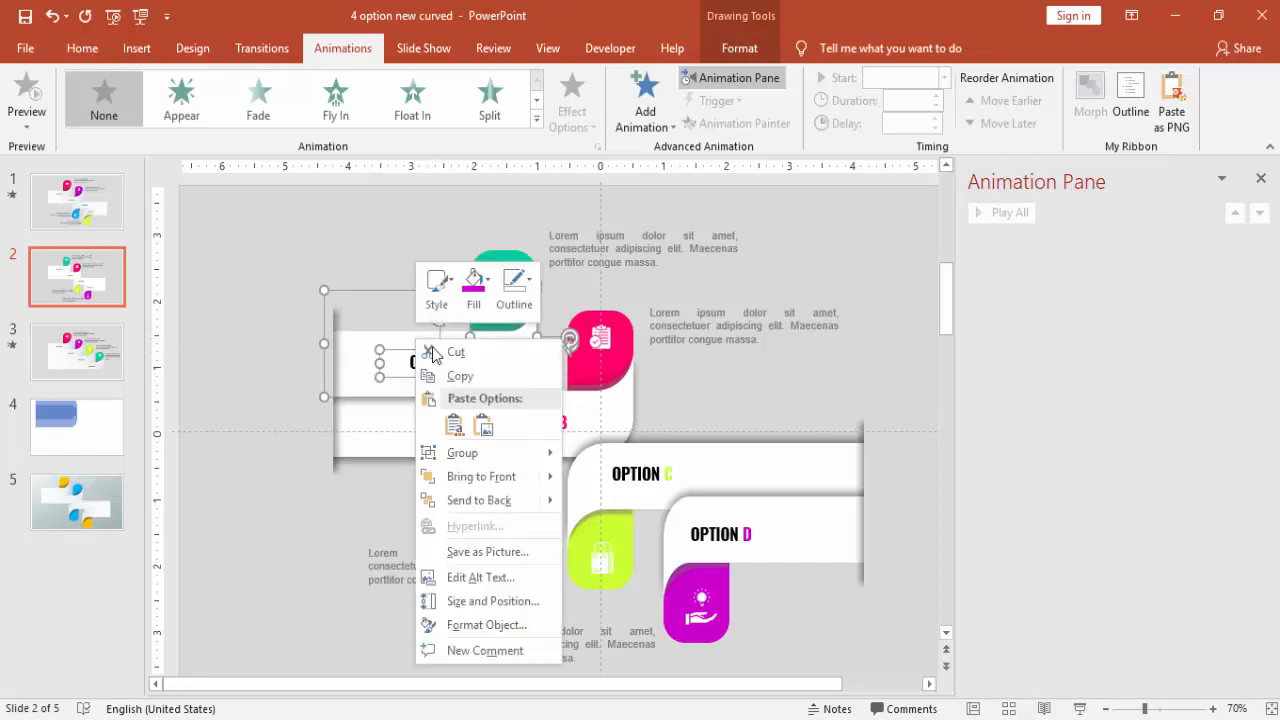
click(570, 462)
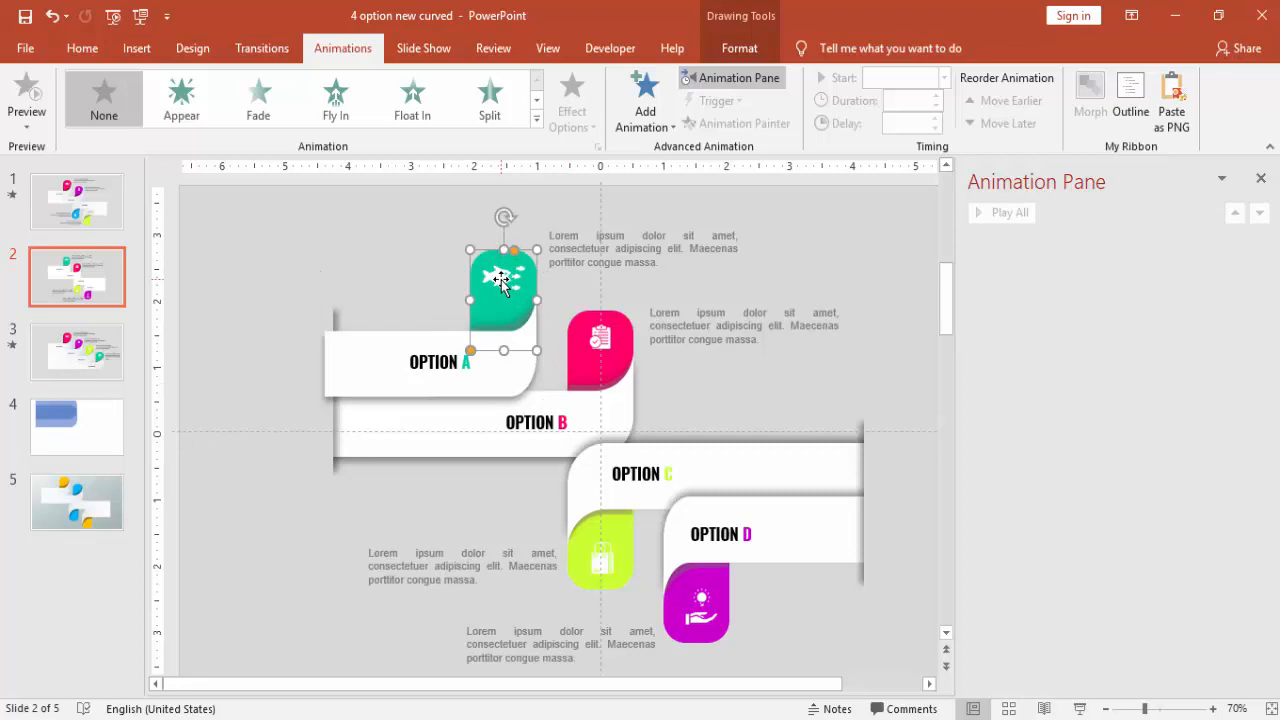
right_click(503, 280)
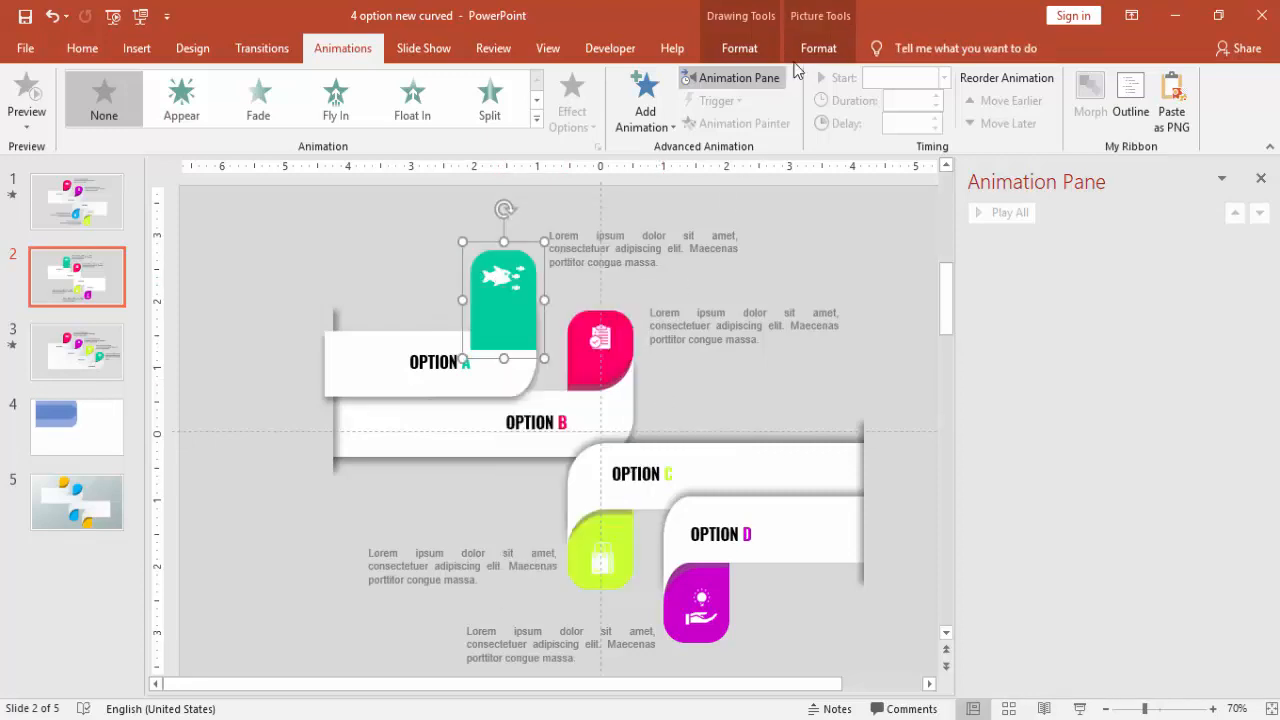
click(817, 48)
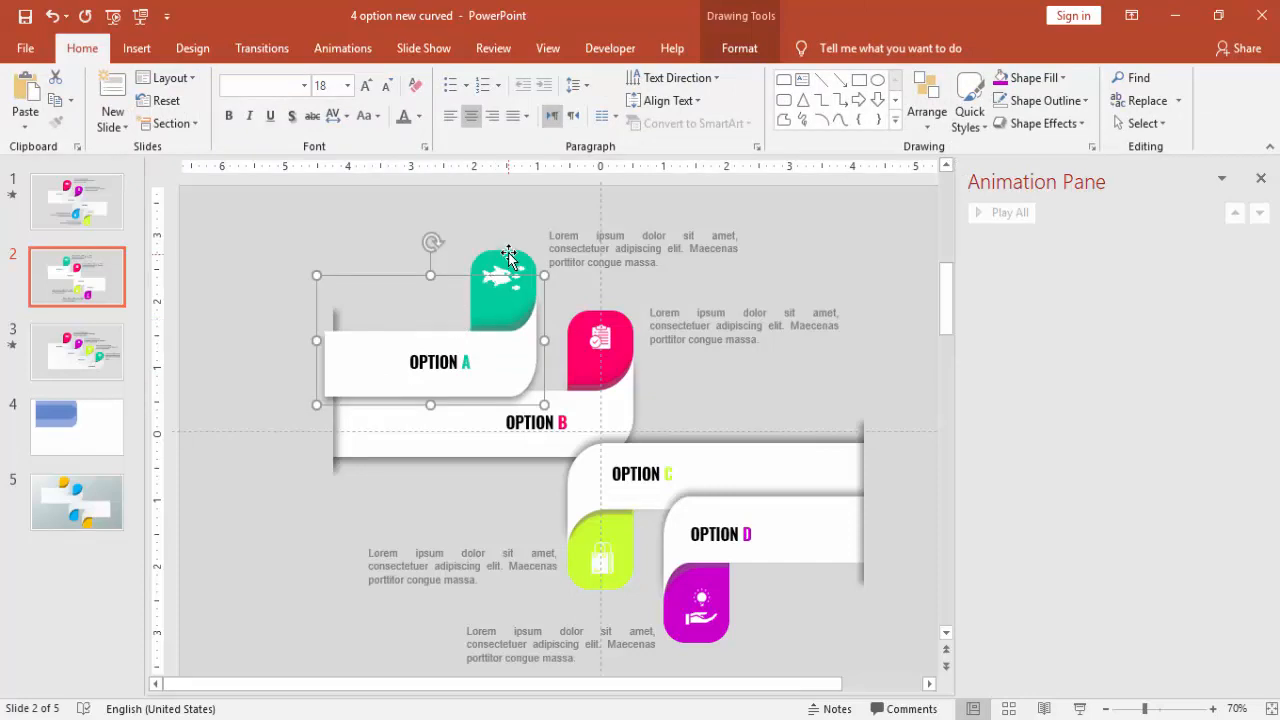
Select the OPTION A and B band pieces and group them
click(503, 288)
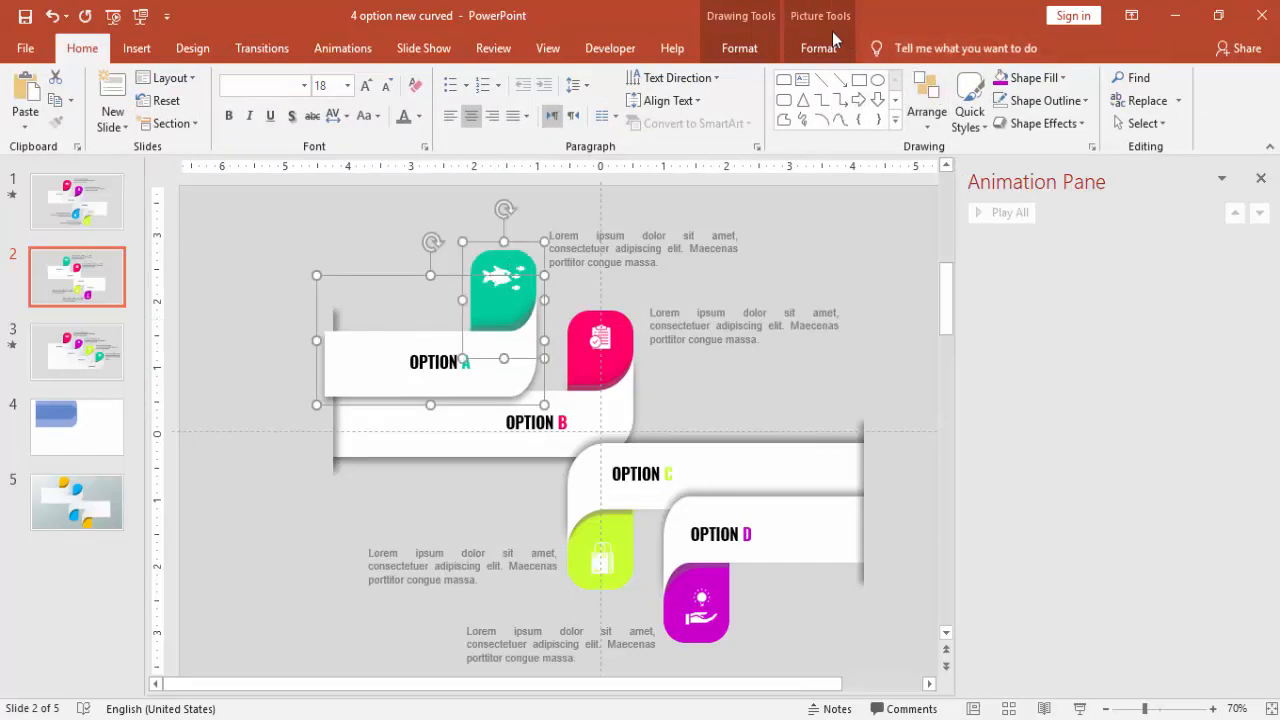
click(977, 100)
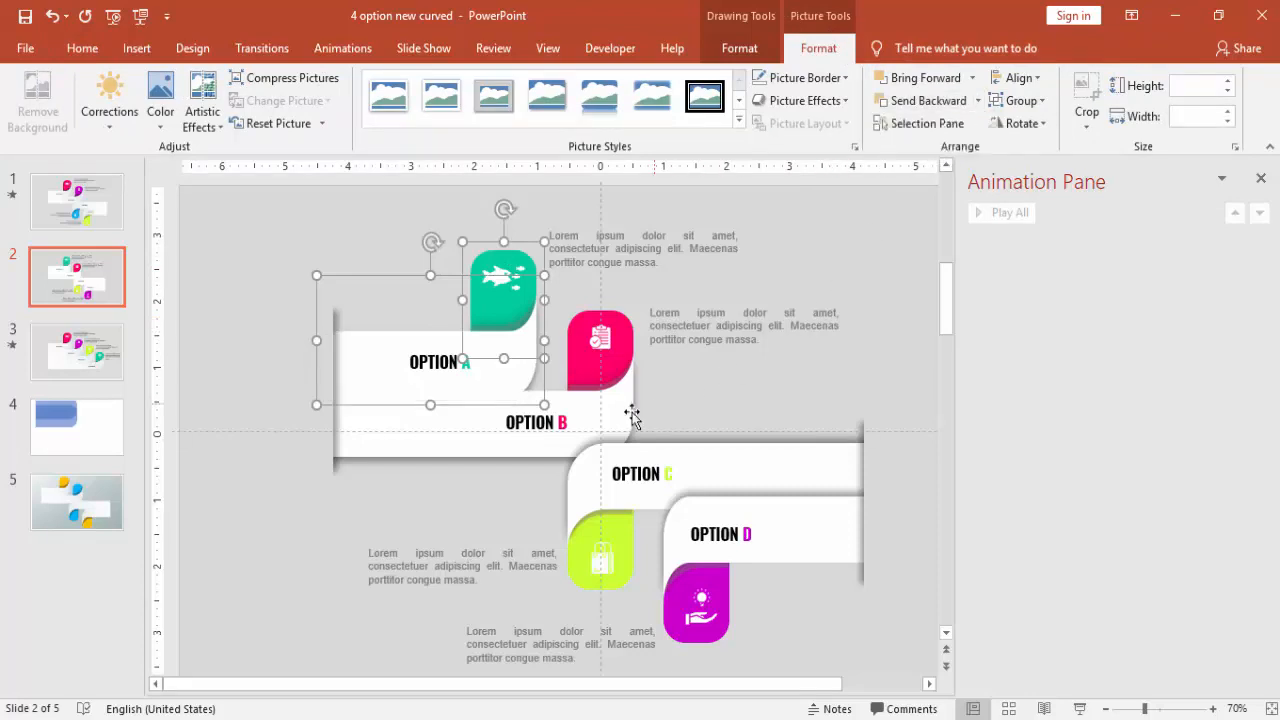
click(536, 422)
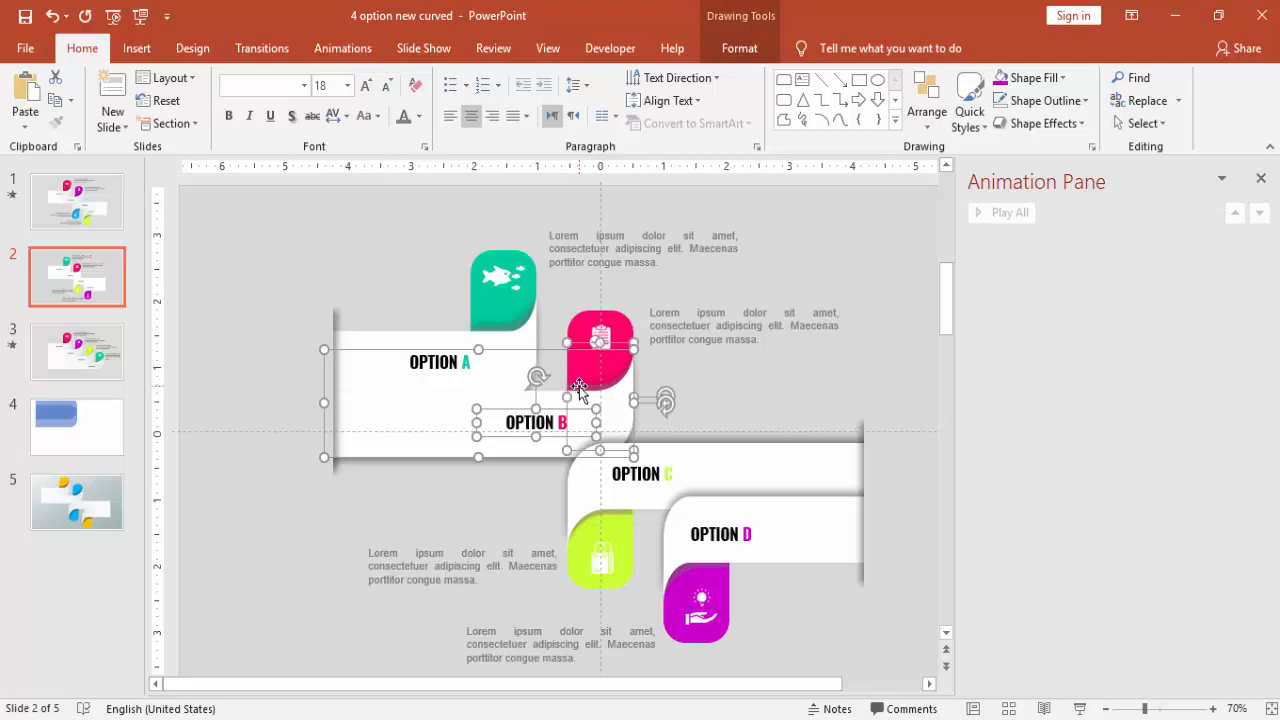
right_click(580, 390)
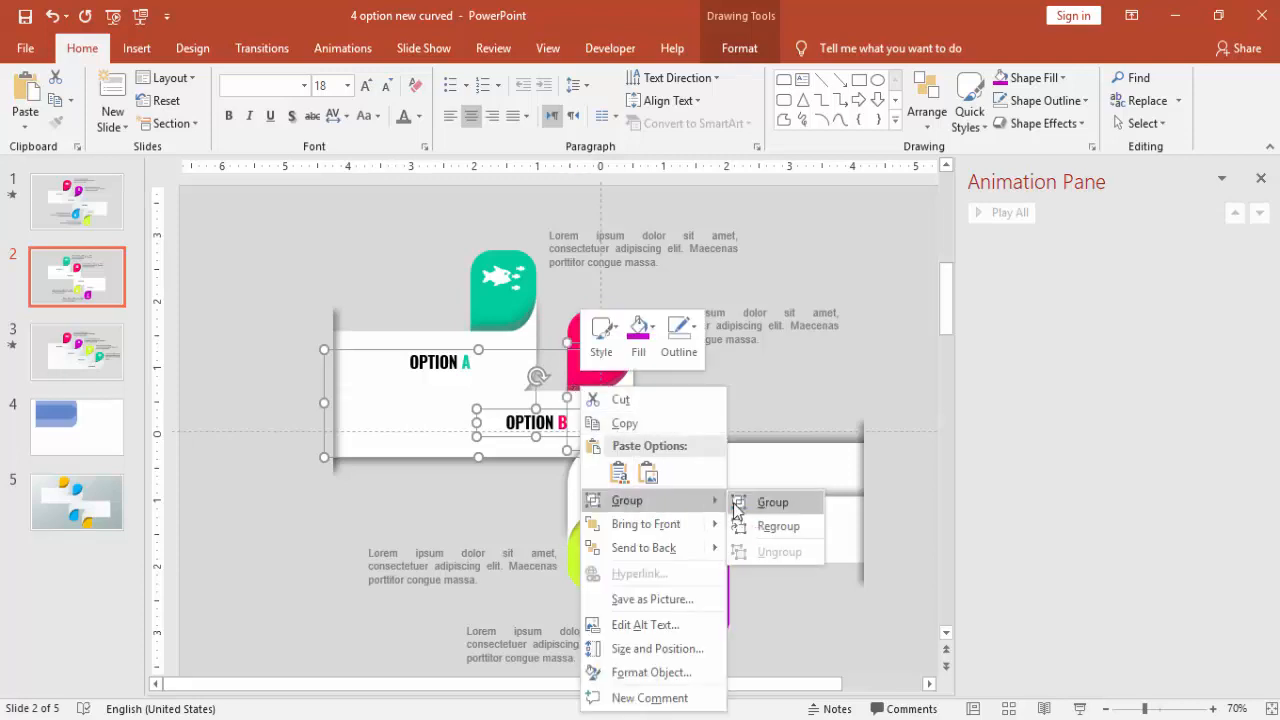
click(772, 501)
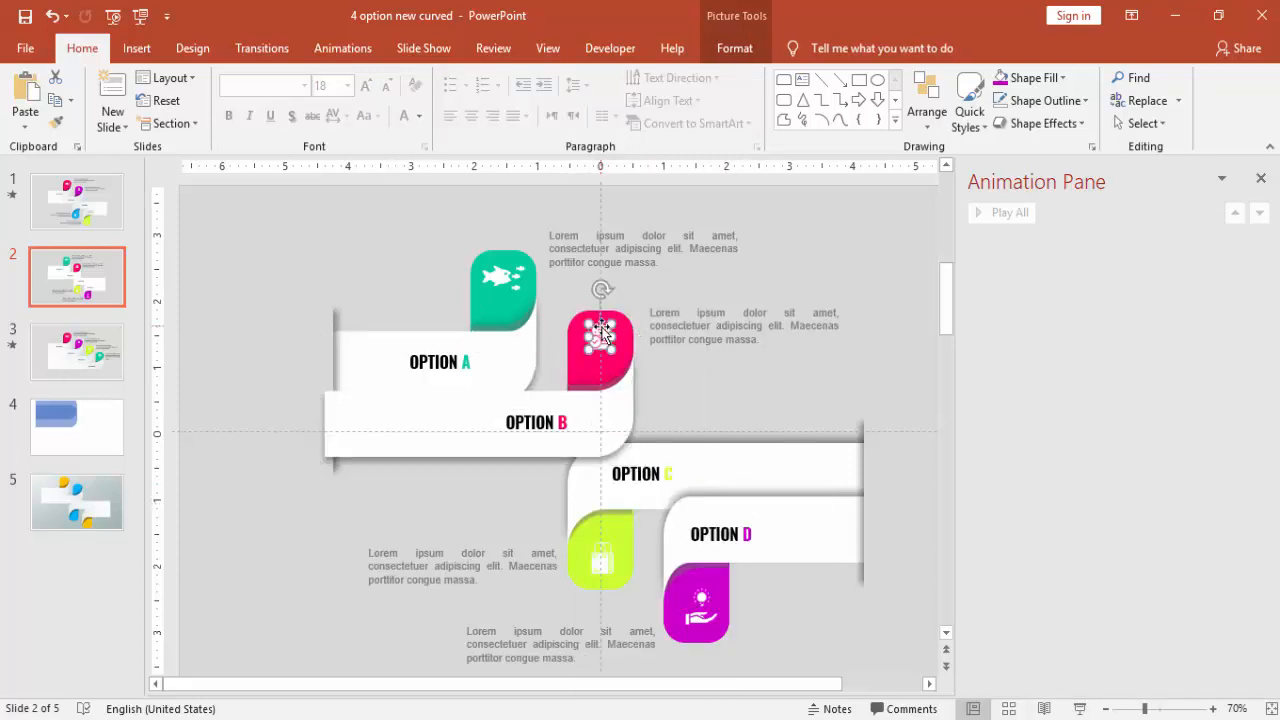
Select the pink B icon tab together with the band group and adjust its ordering
click(600, 345)
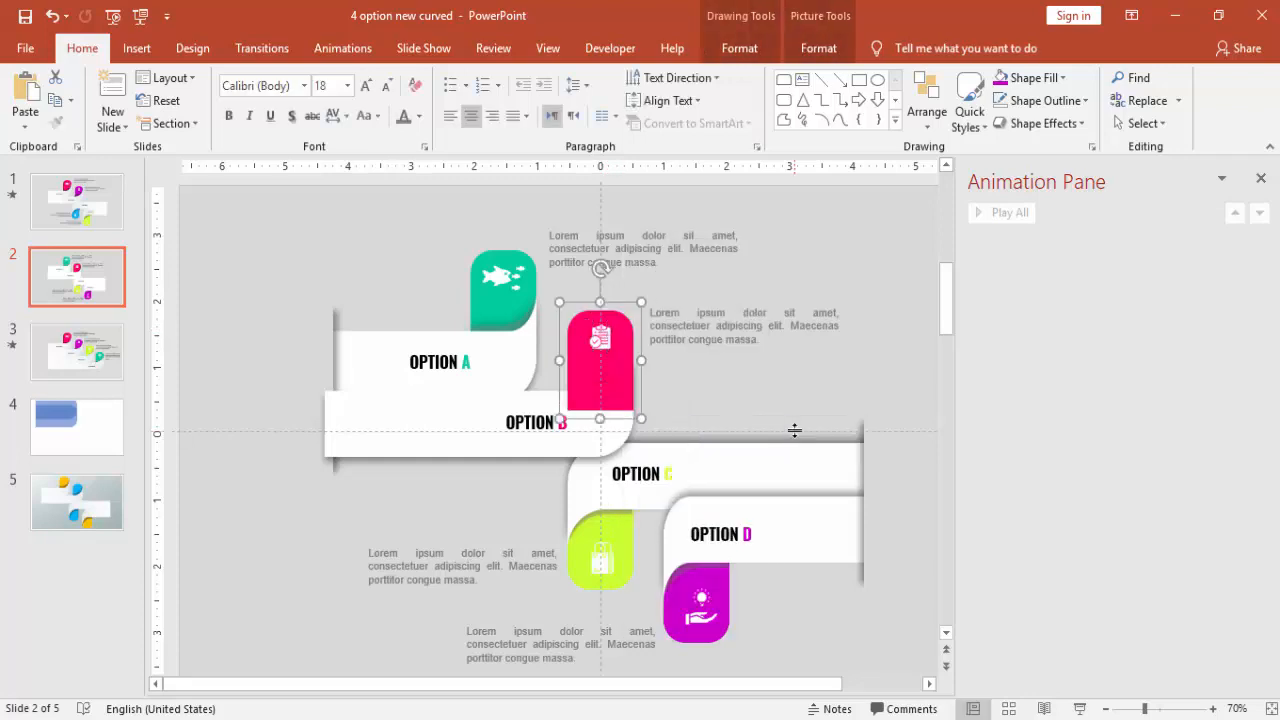
click(817, 47)
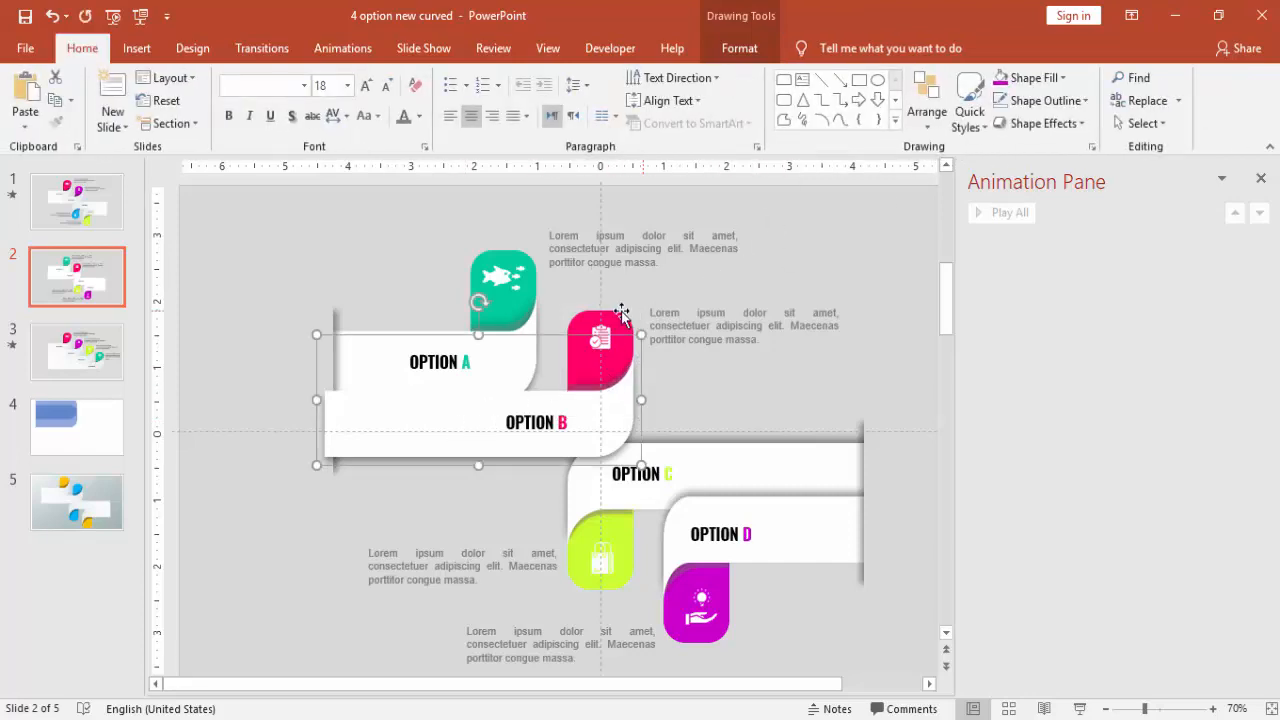
click(598, 337)
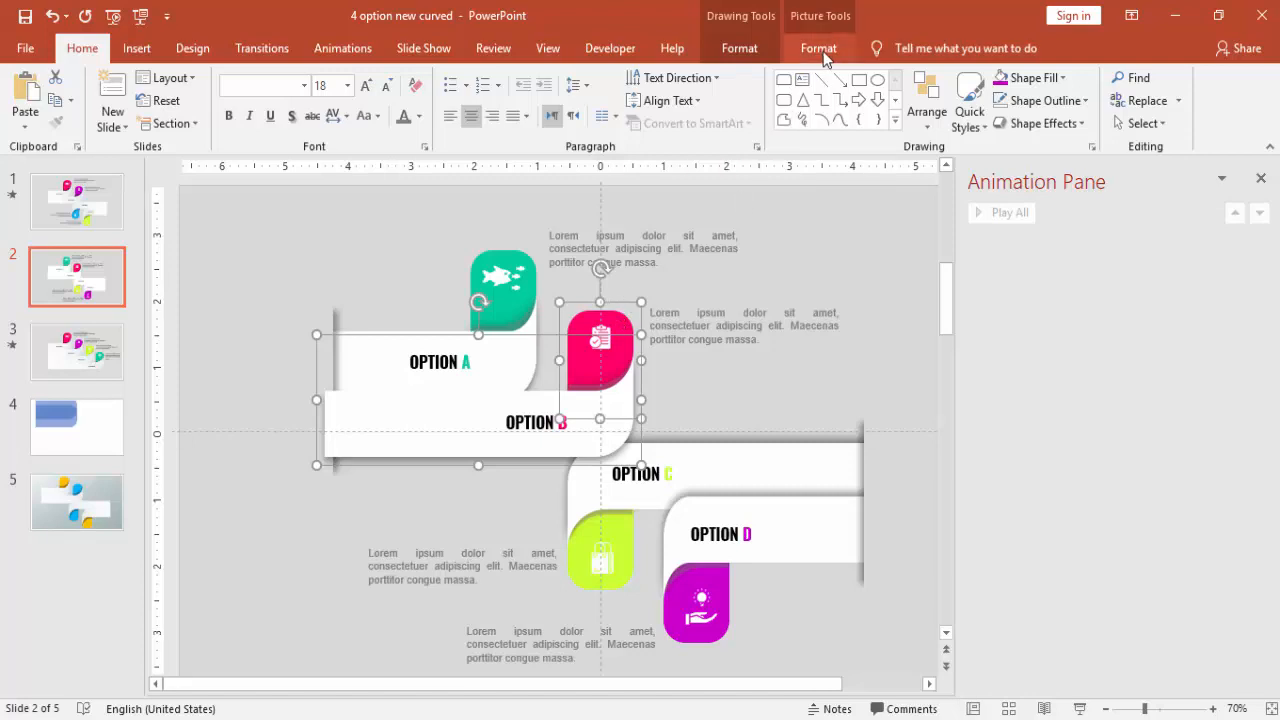
click(818, 48)
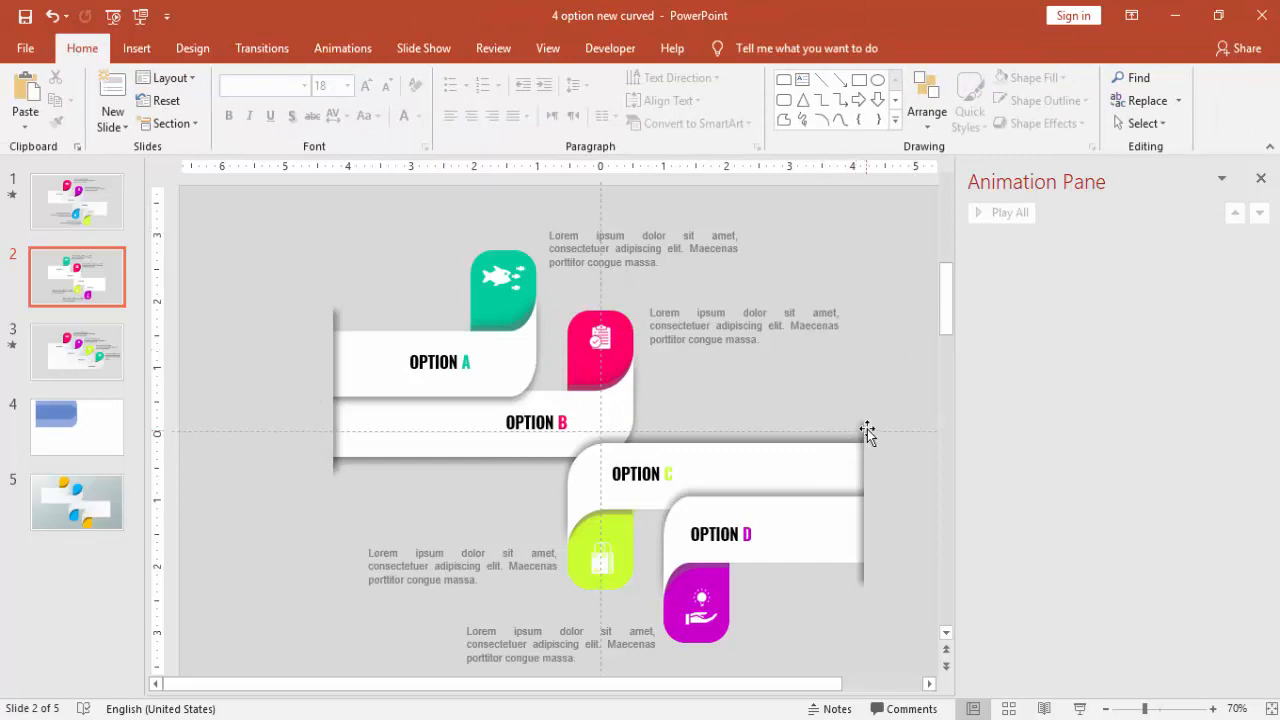
Push the green C icon tab behind the OPTION C and D band group
click(640, 473)
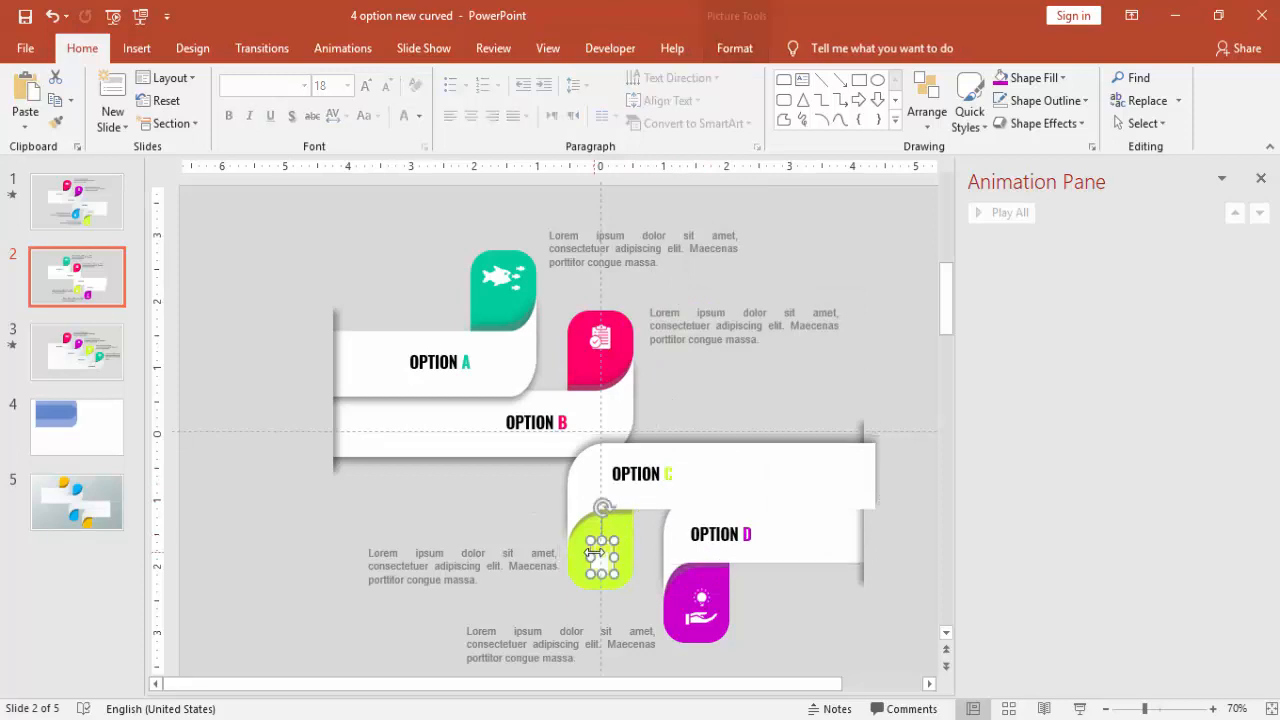
right_click(600, 565)
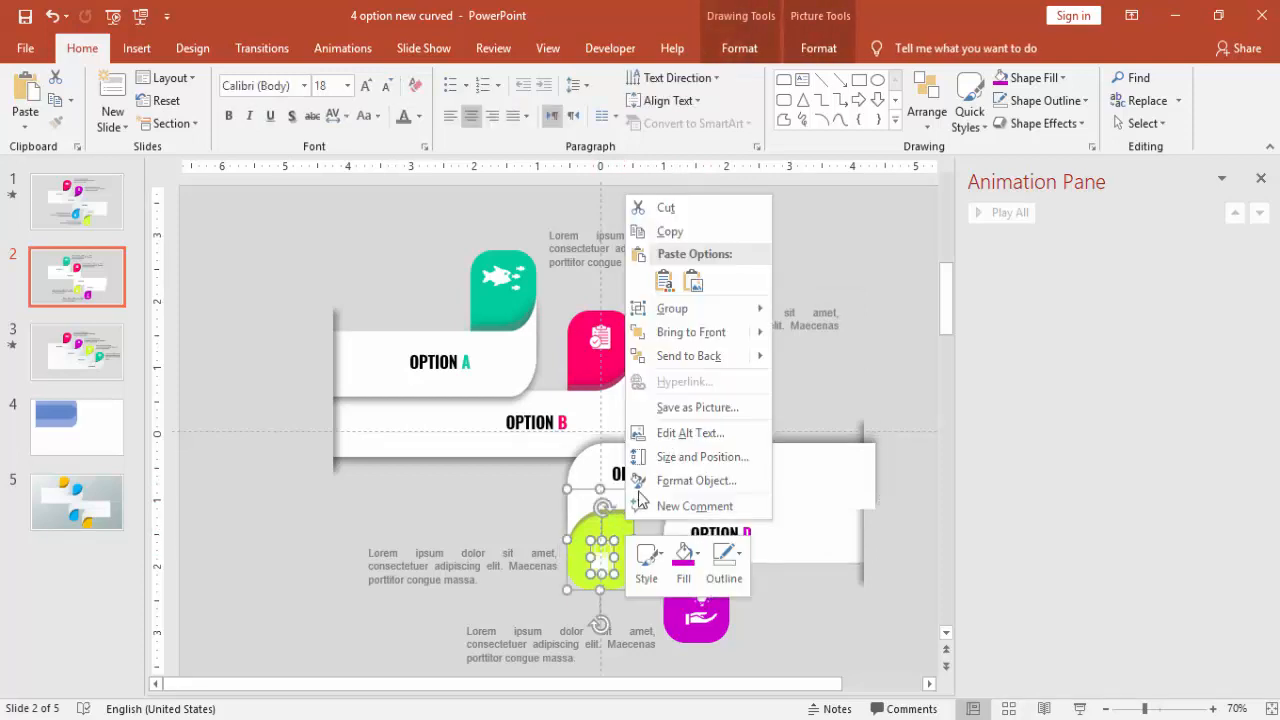
click(843, 164)
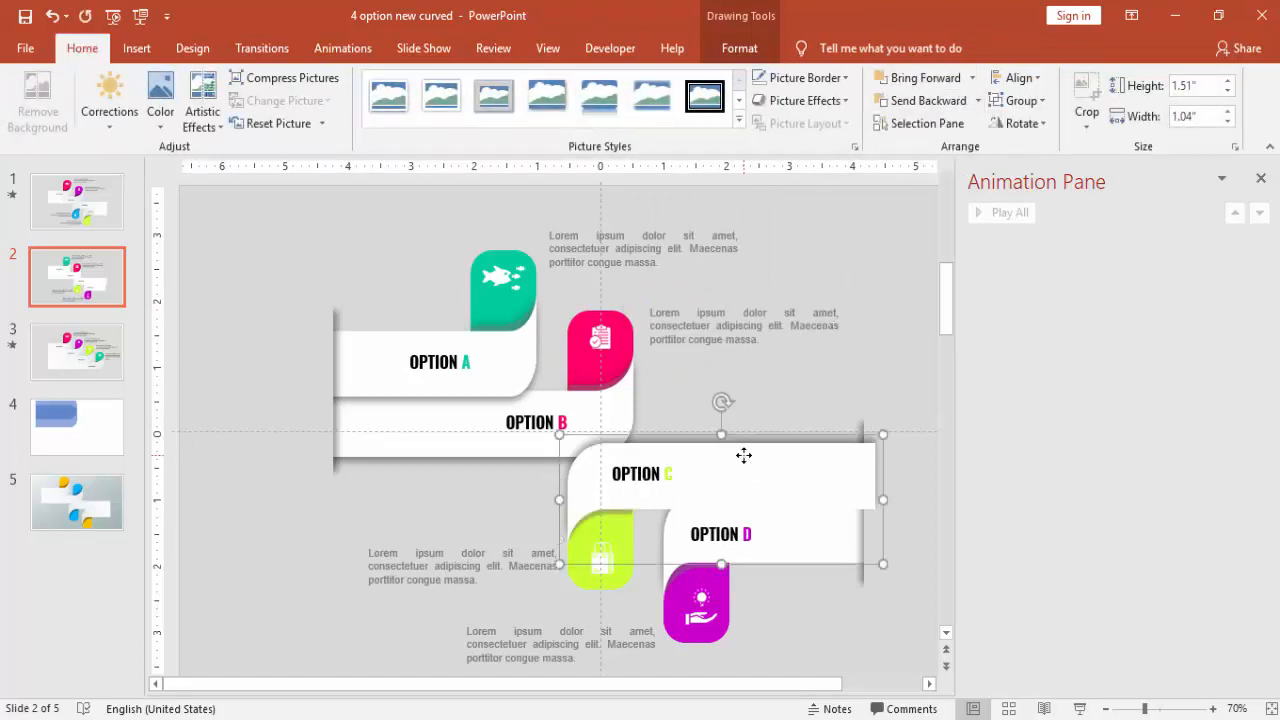
click(82, 48)
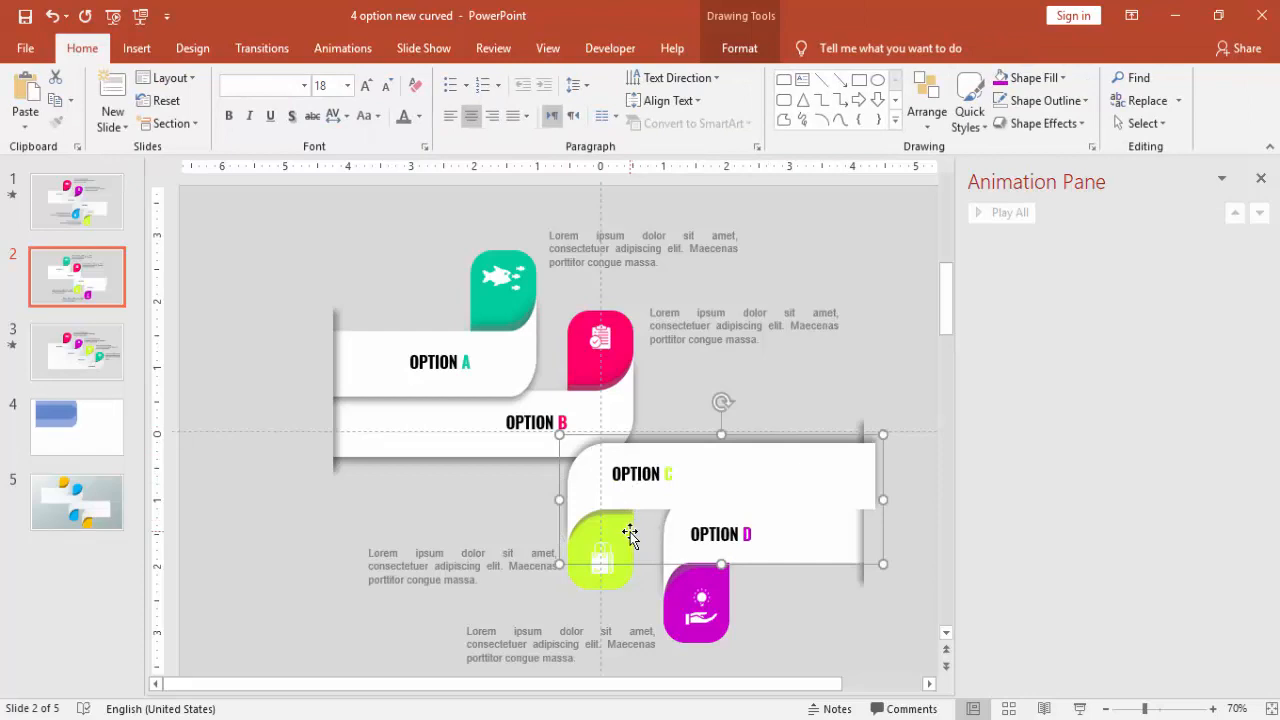
click(598, 545)
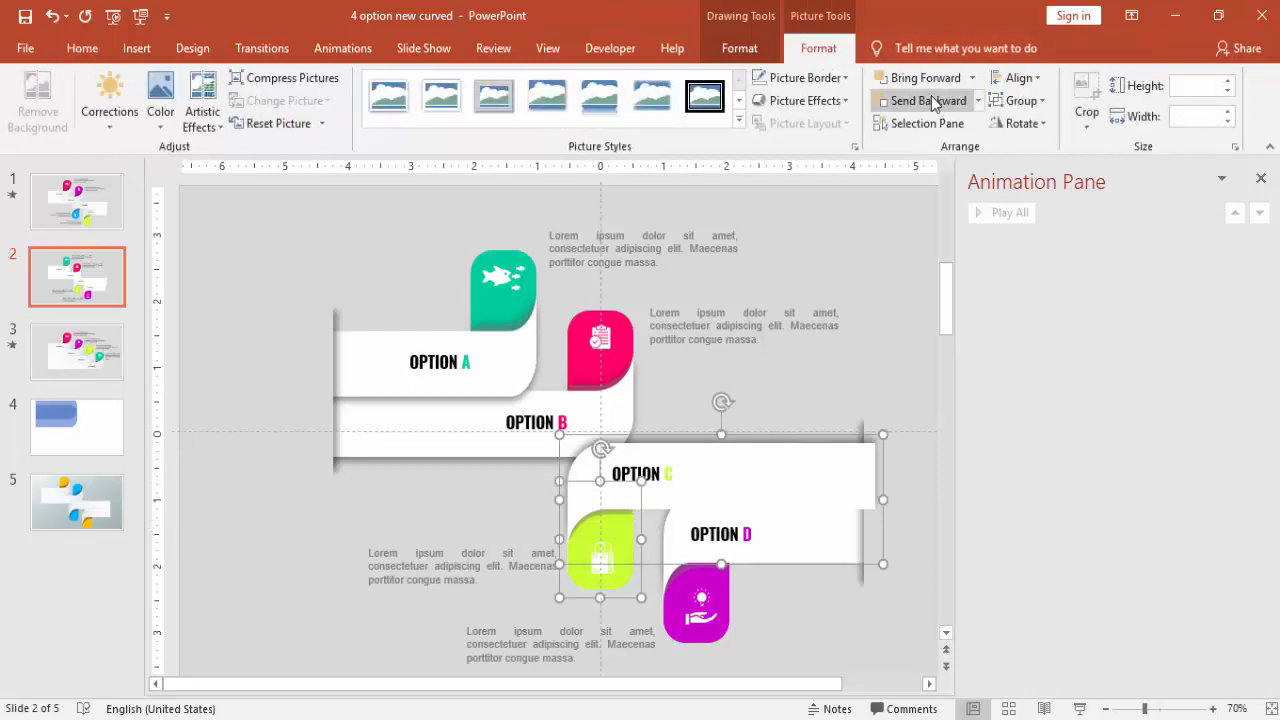
click(926, 100)
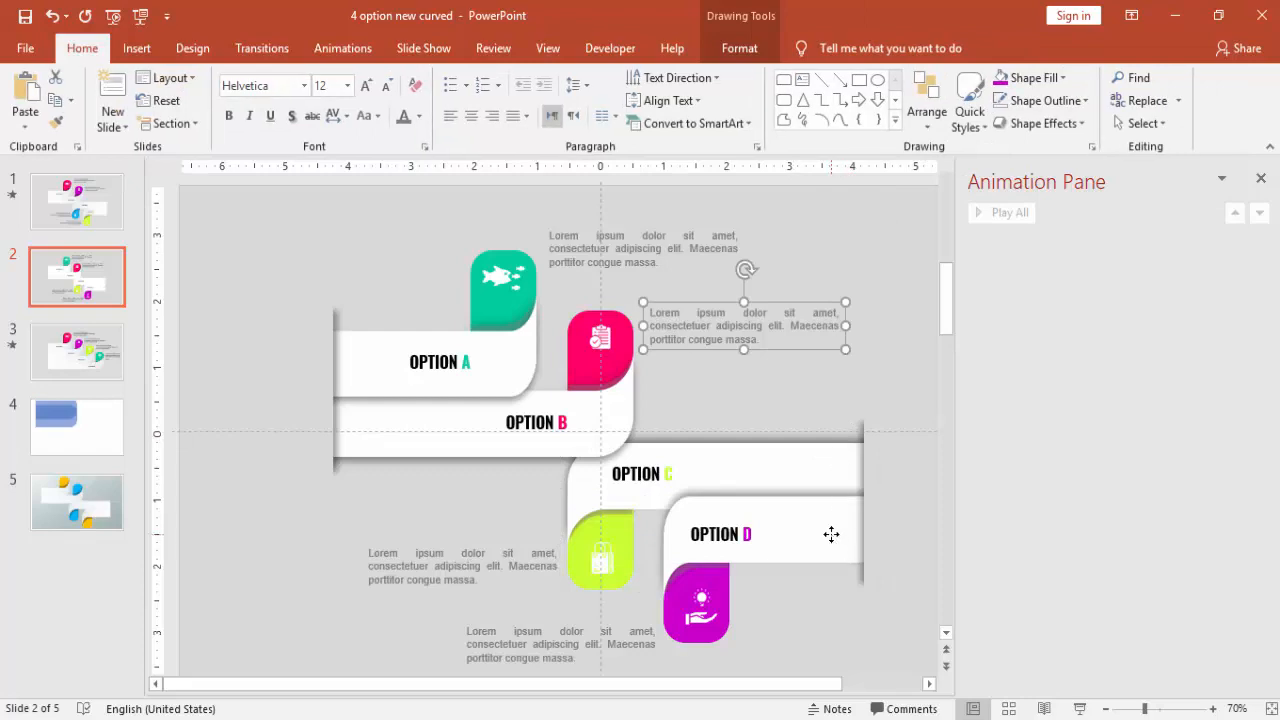
Send the magenta D icon tab to the very back
click(719, 534)
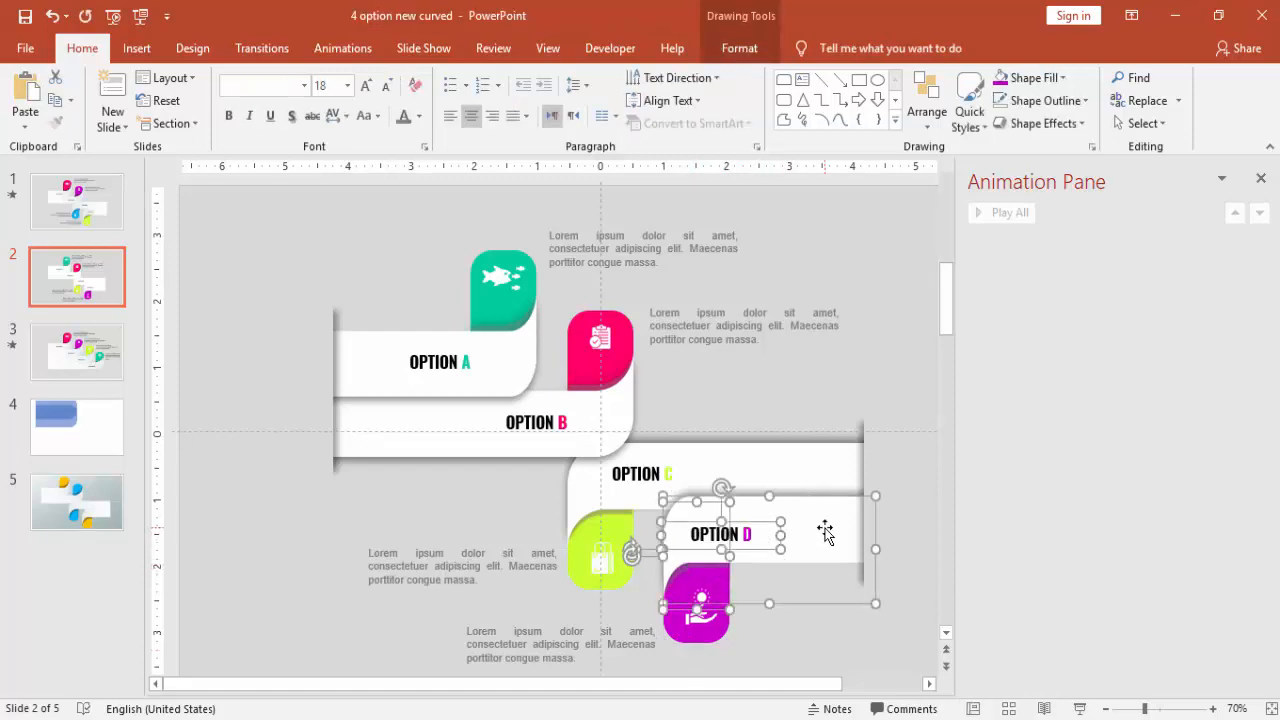
right_click(825, 533)
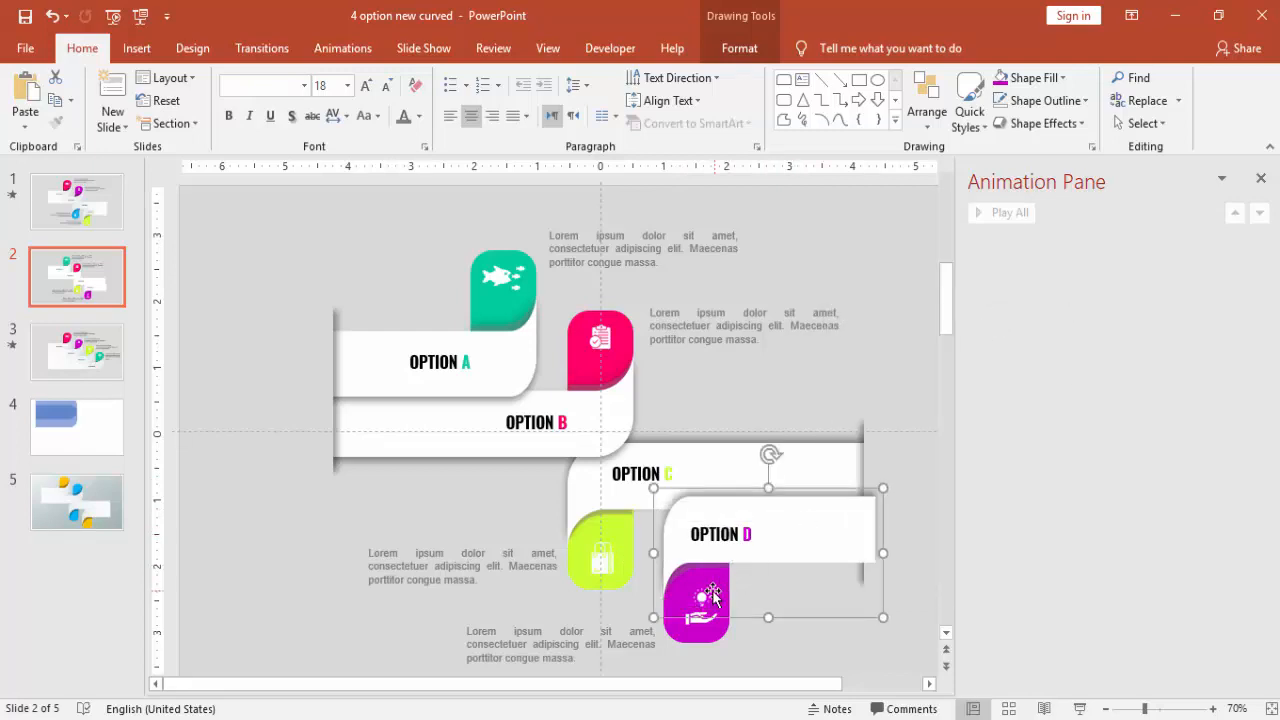
click(702, 599)
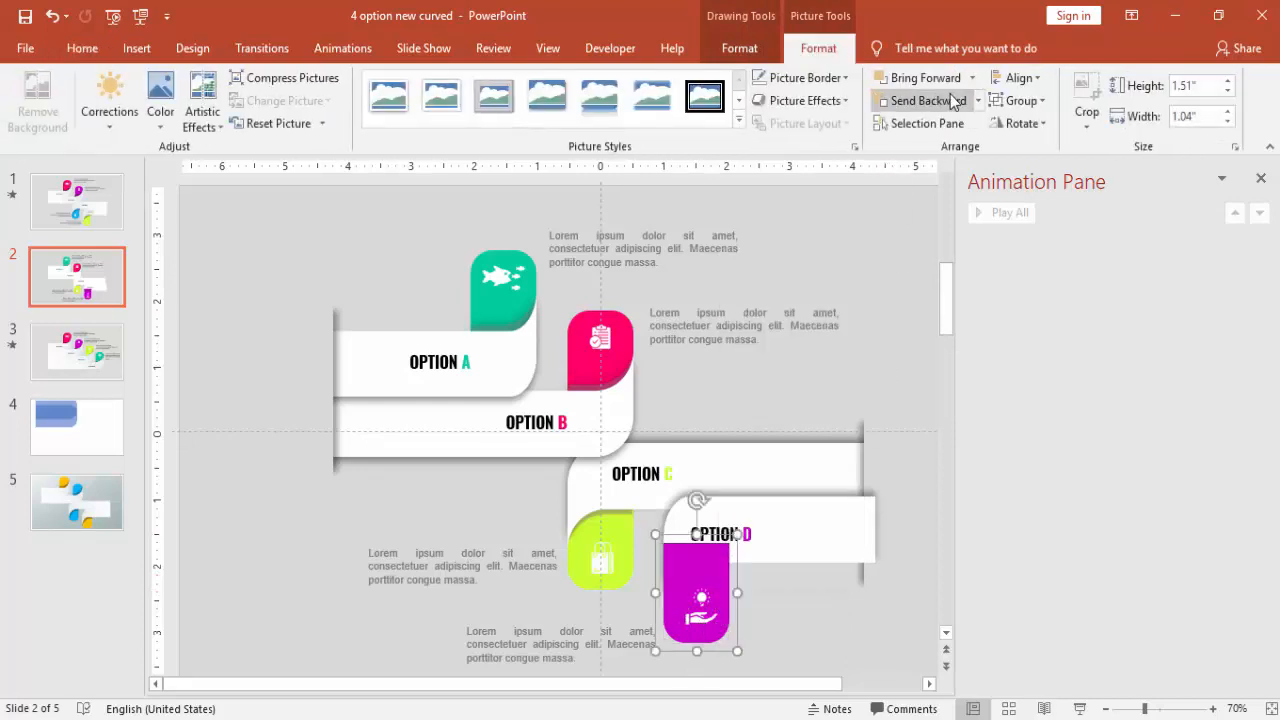
click(920, 100)
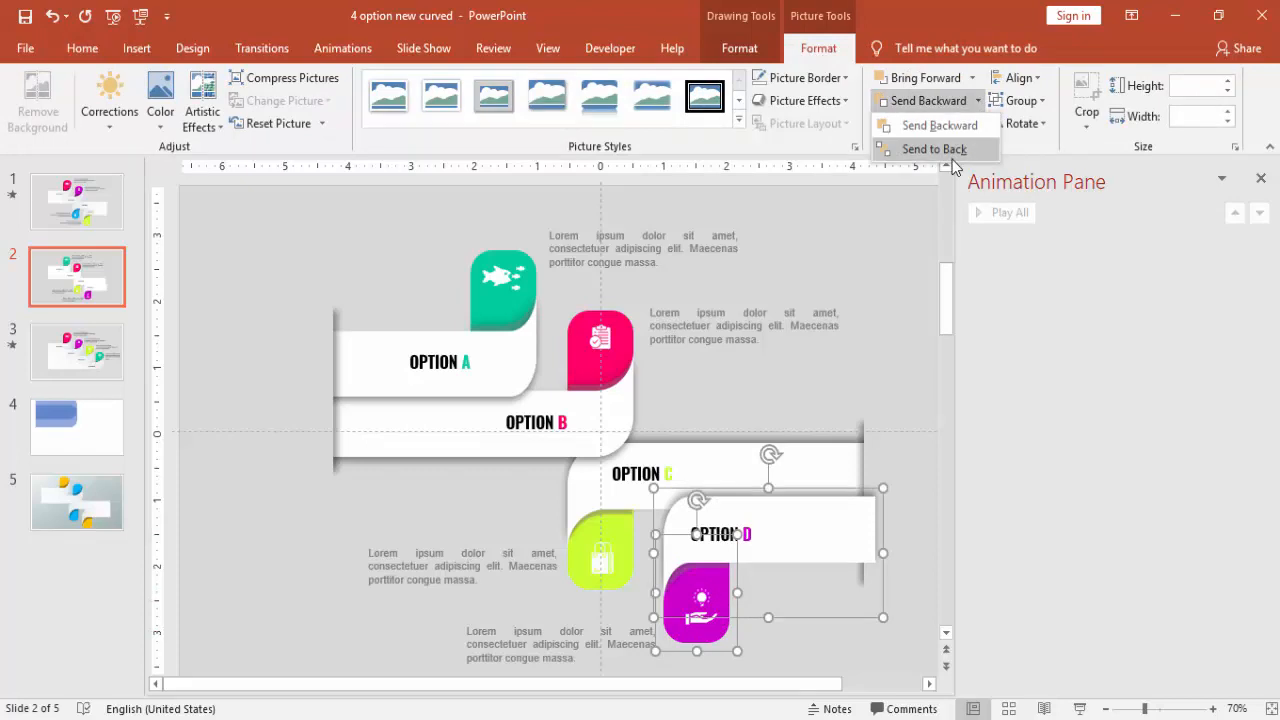
click(932, 149)
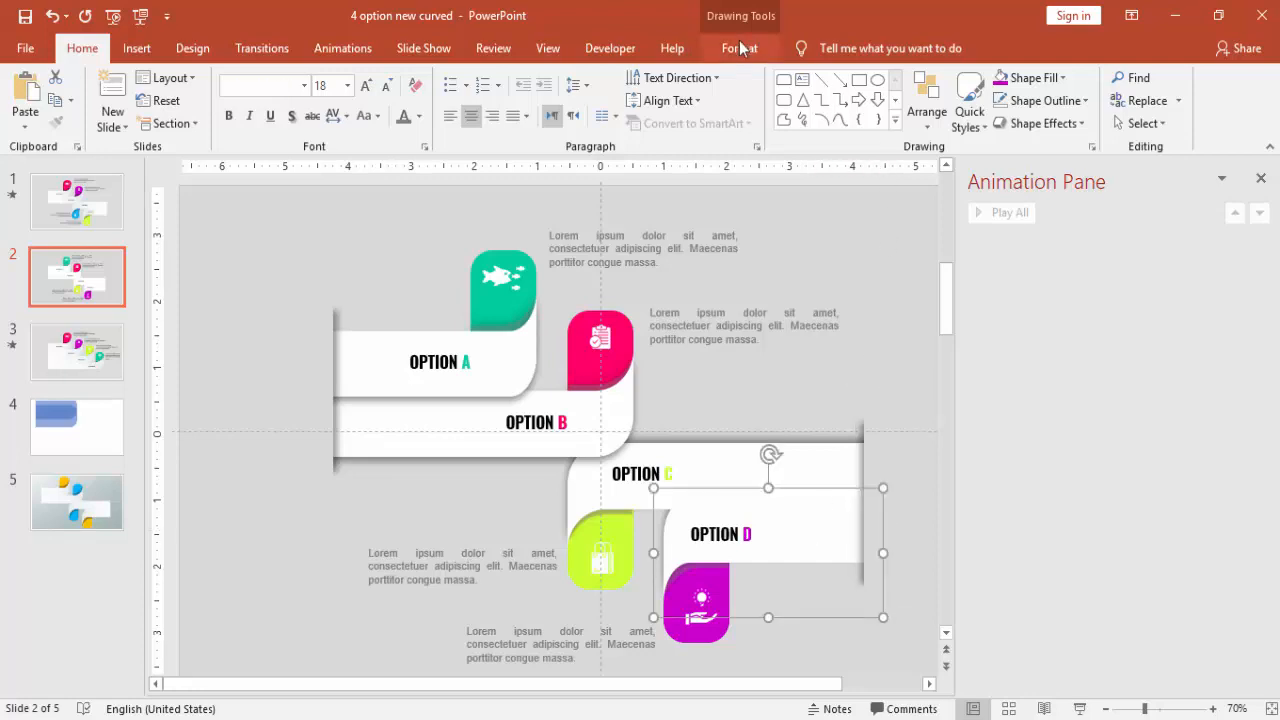
Send the lower band group back one layer and clear the selection to check layering
click(739, 48)
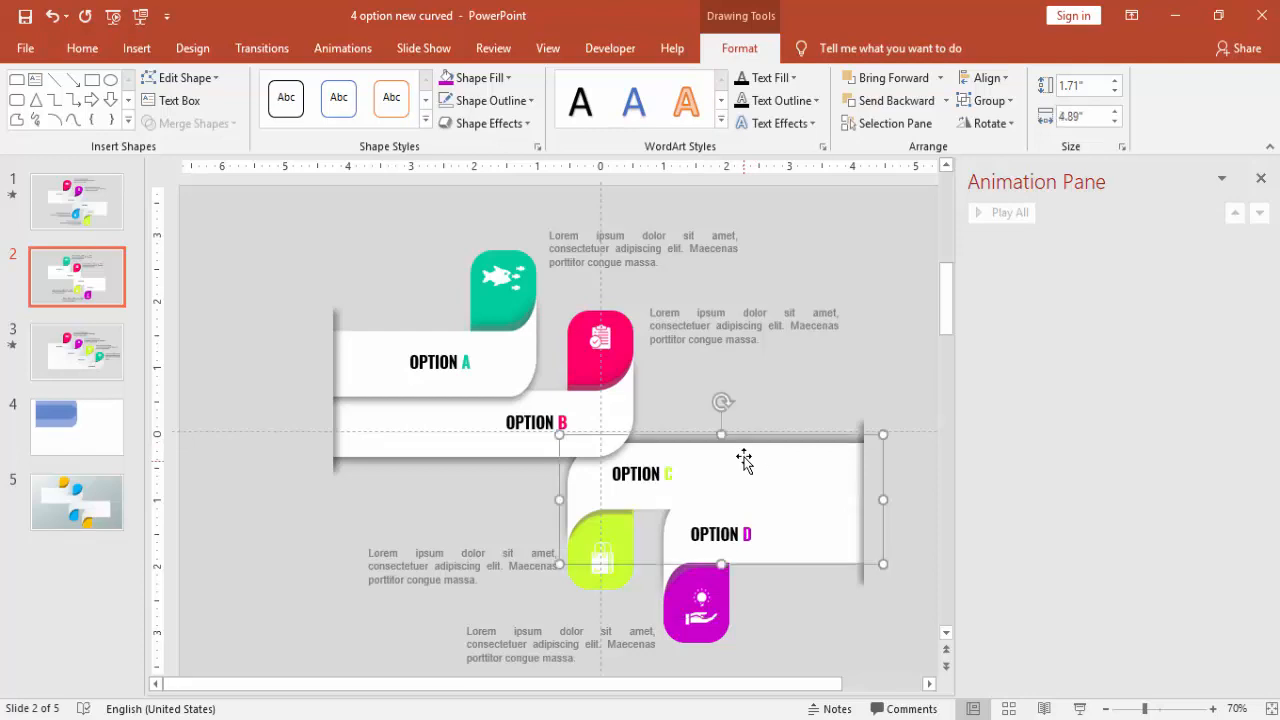
click(941, 100)
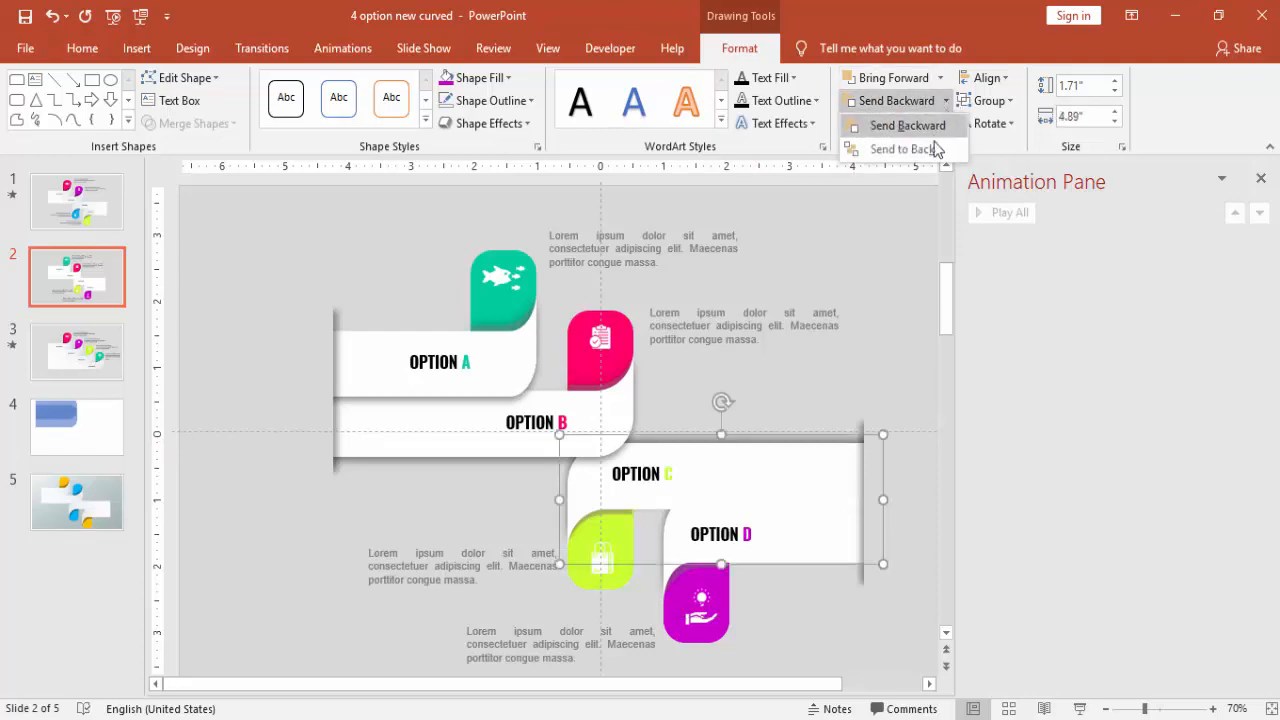
click(902, 148)
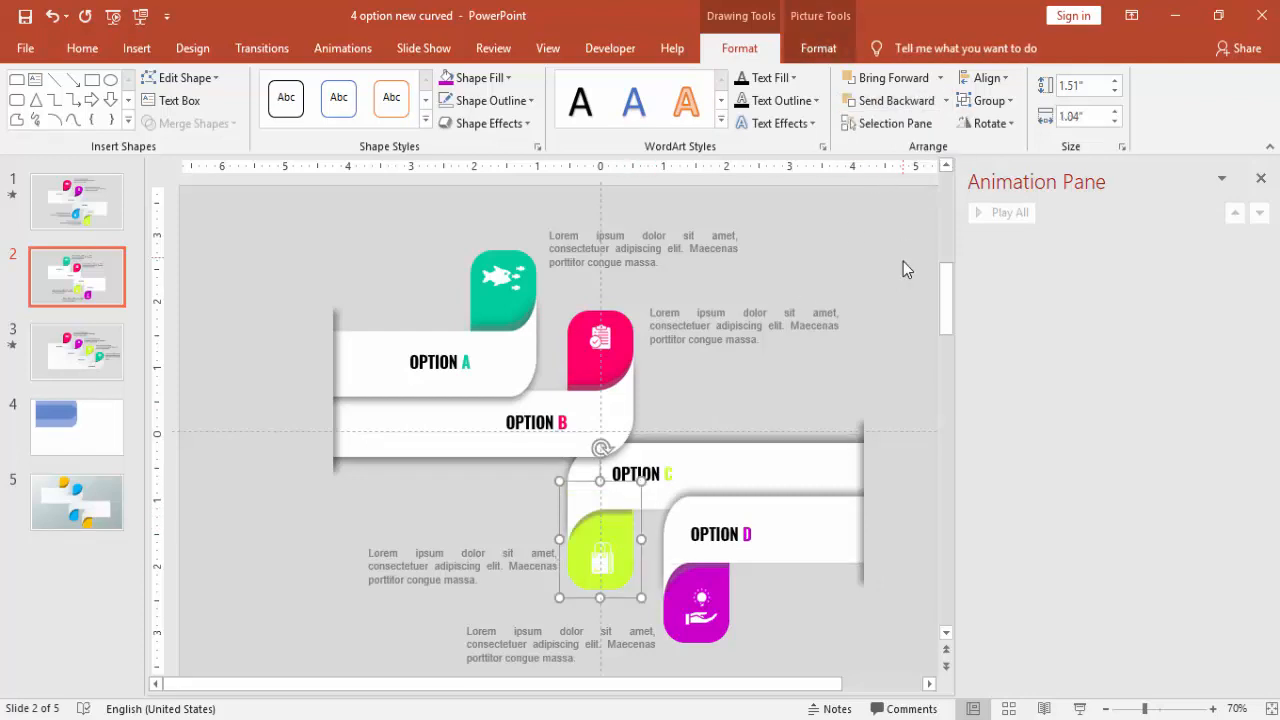
click(654, 515)
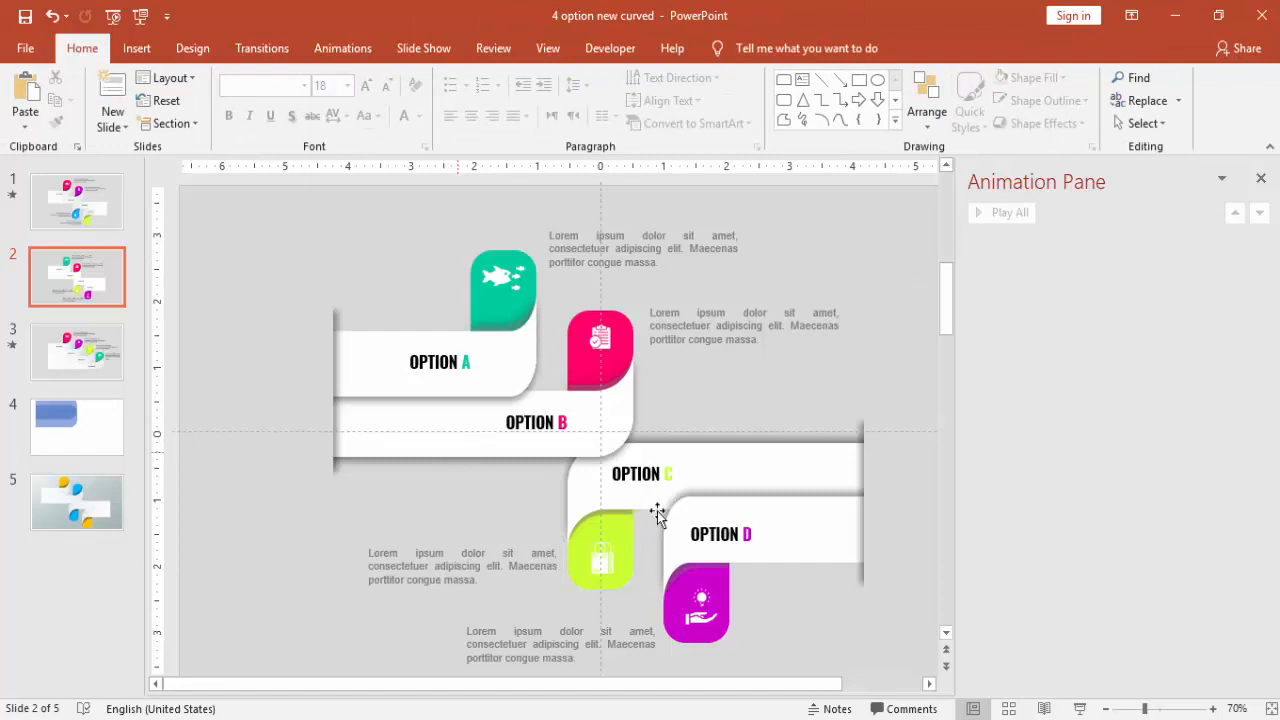
mouse_move(467, 447)
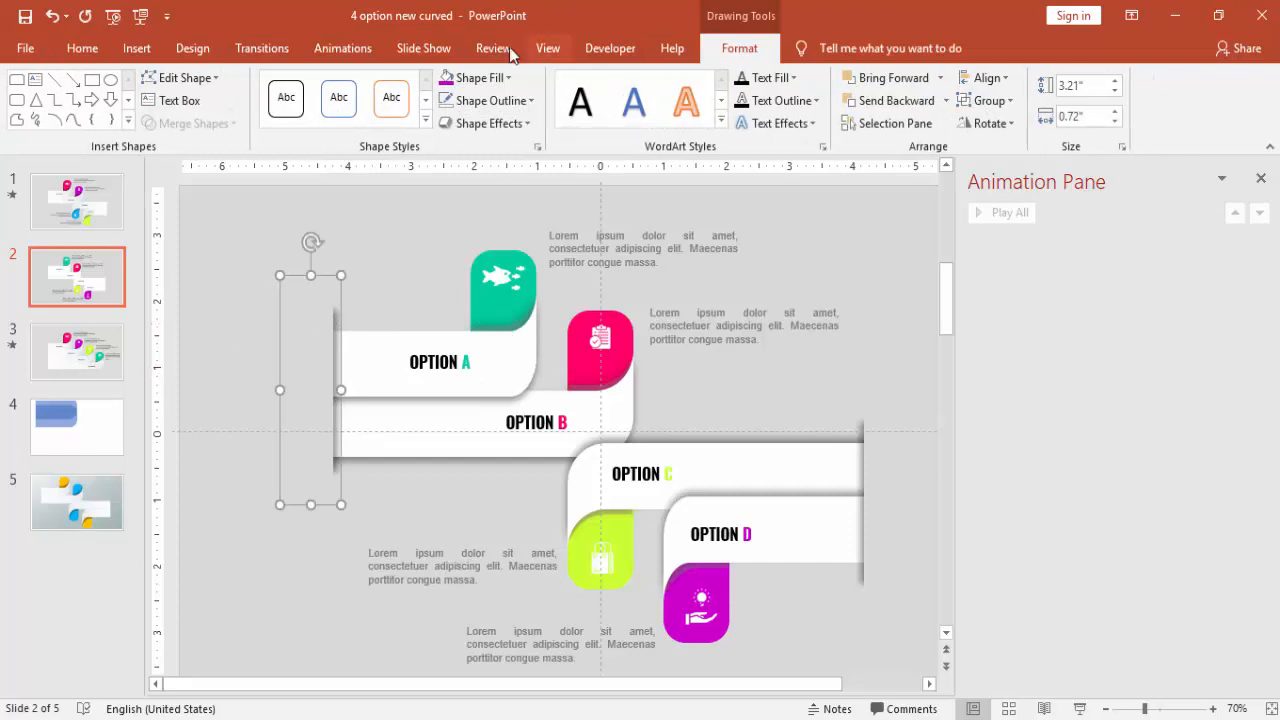
Give a ribbon group a Wipe from the left that starts After Previous
click(343, 48)
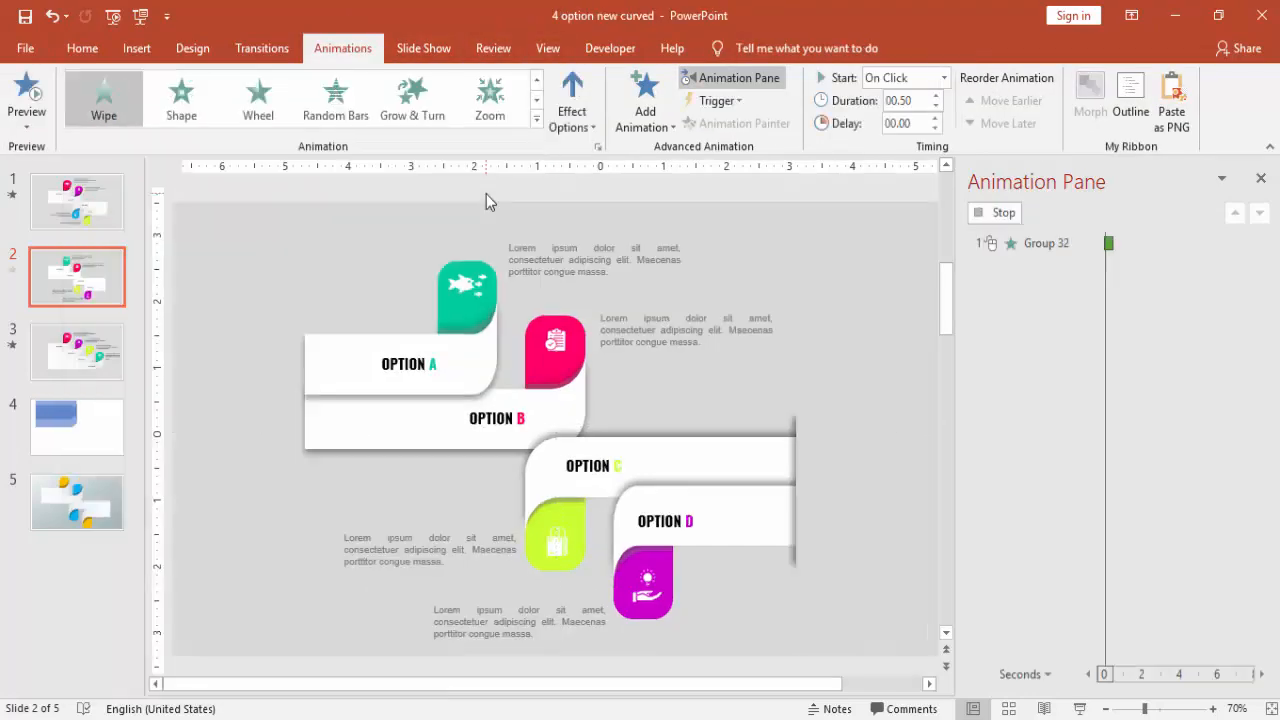
click(570, 100)
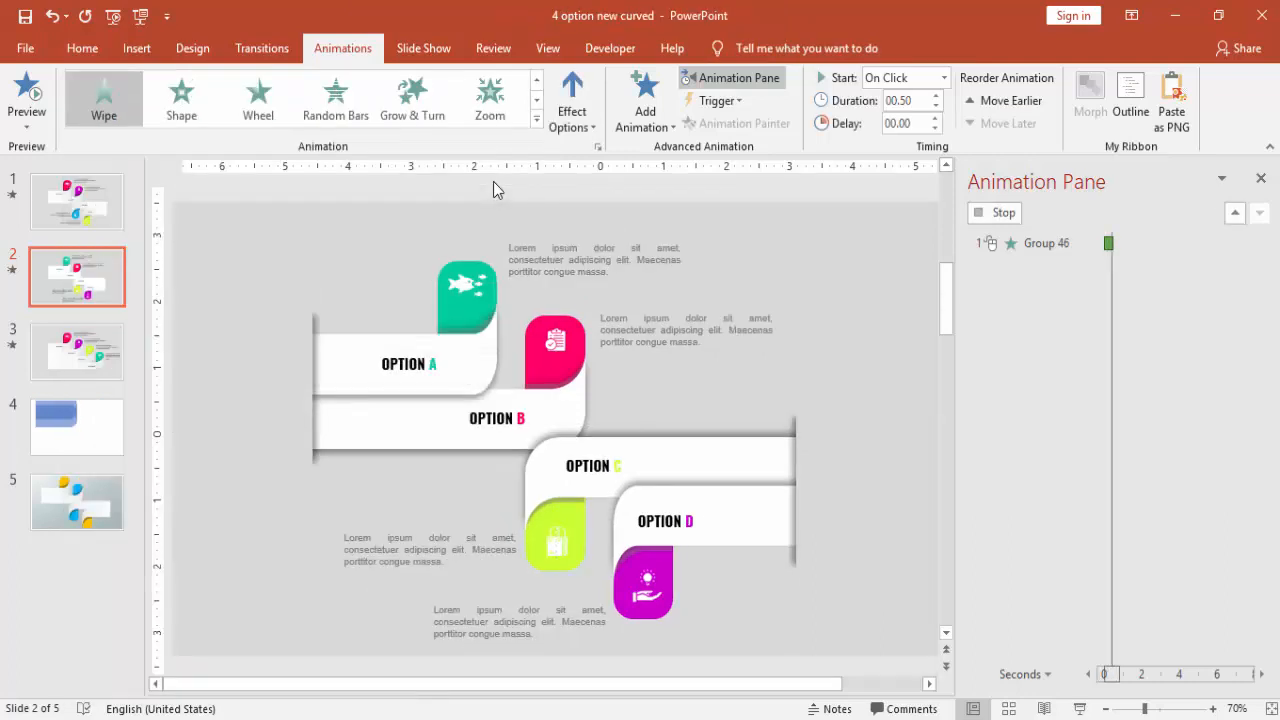
click(571, 98)
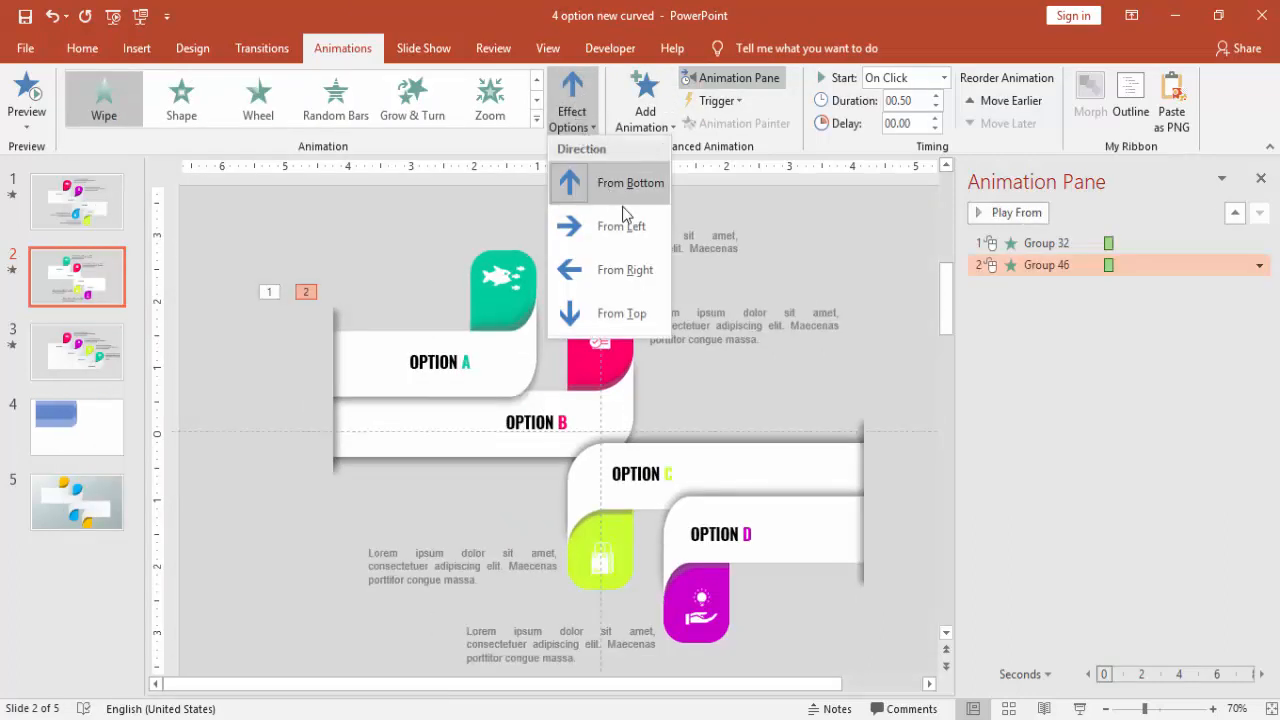
click(621, 225)
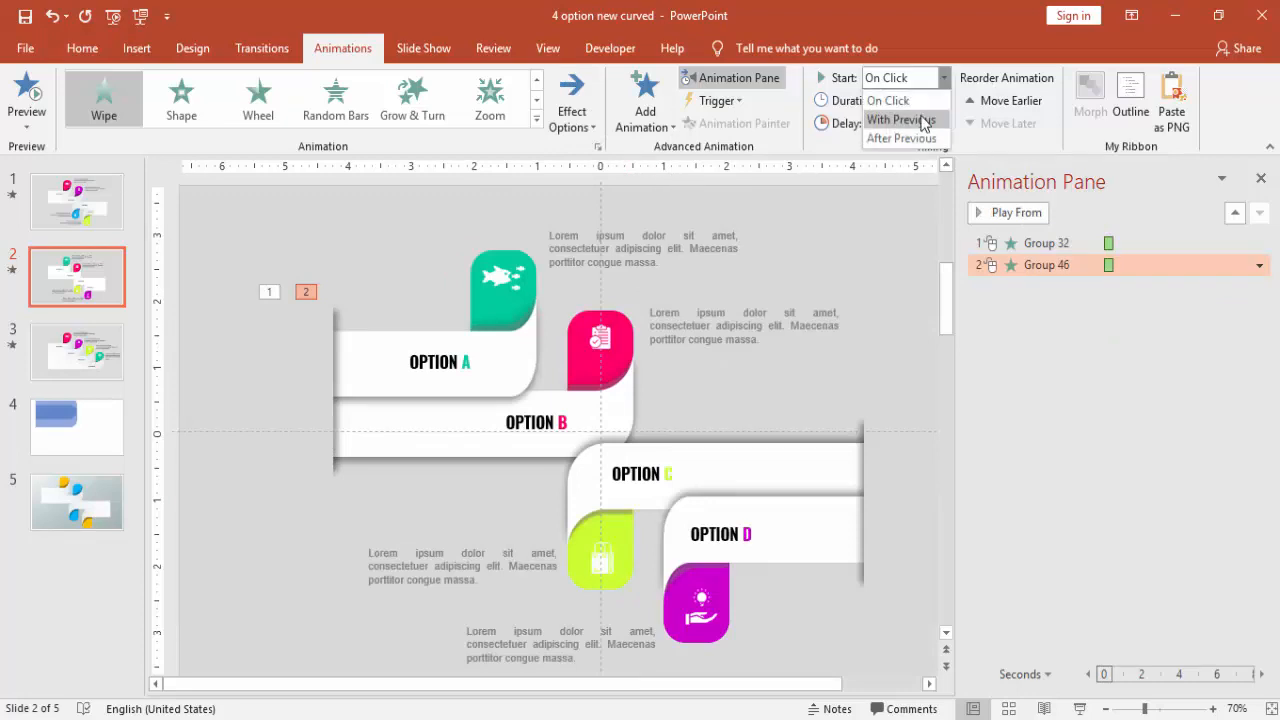
click(902, 138)
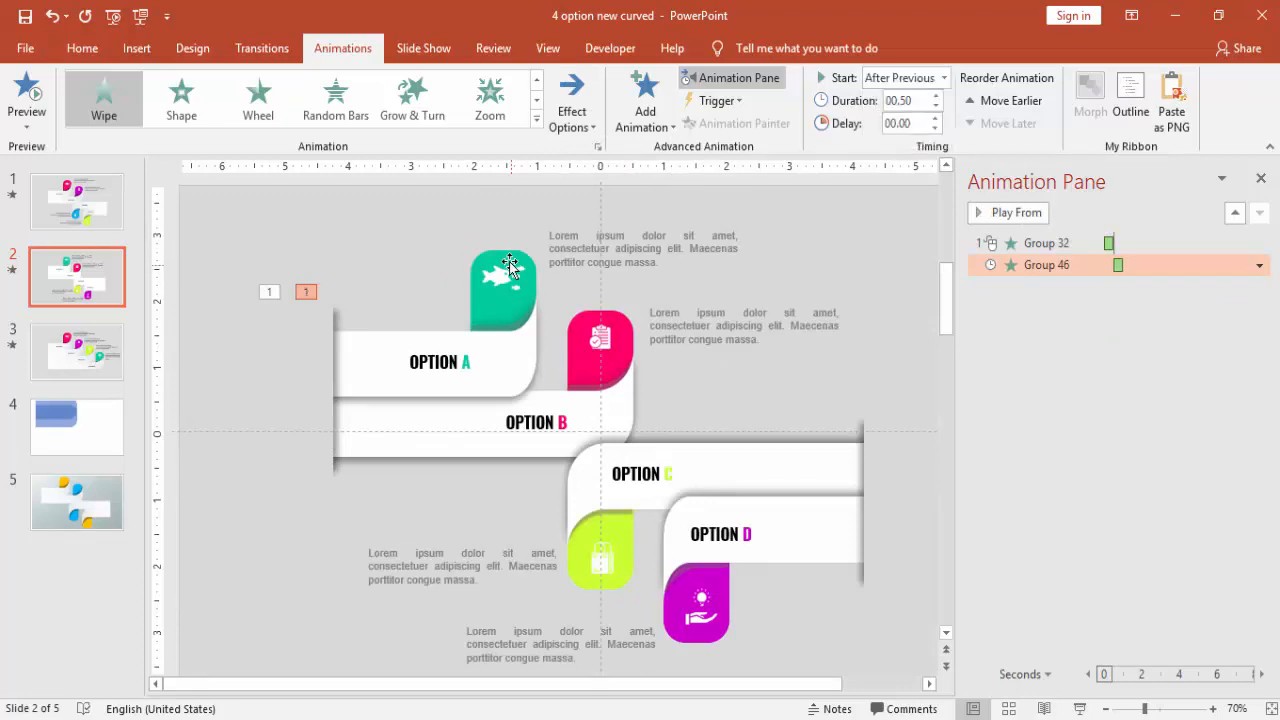
Animate the next ribbon group and the top paragraph with Wipe, both After Previous
click(535, 100)
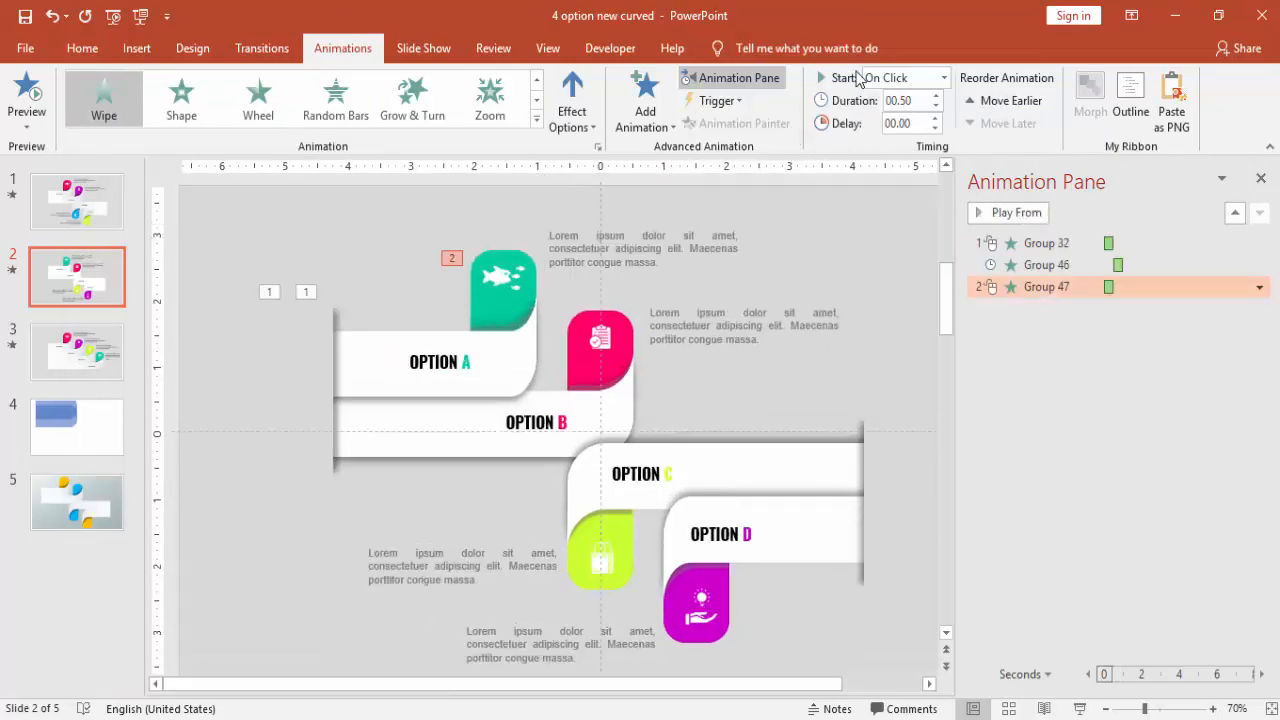
click(943, 78)
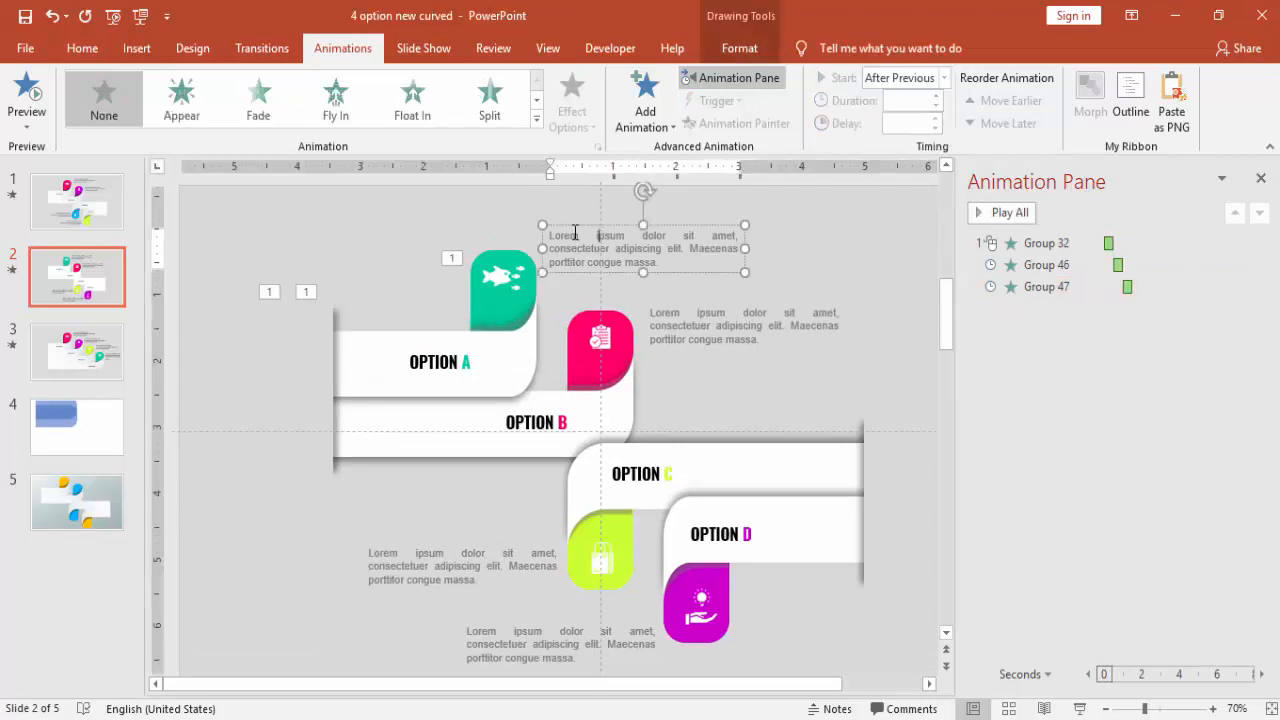
click(535, 108)
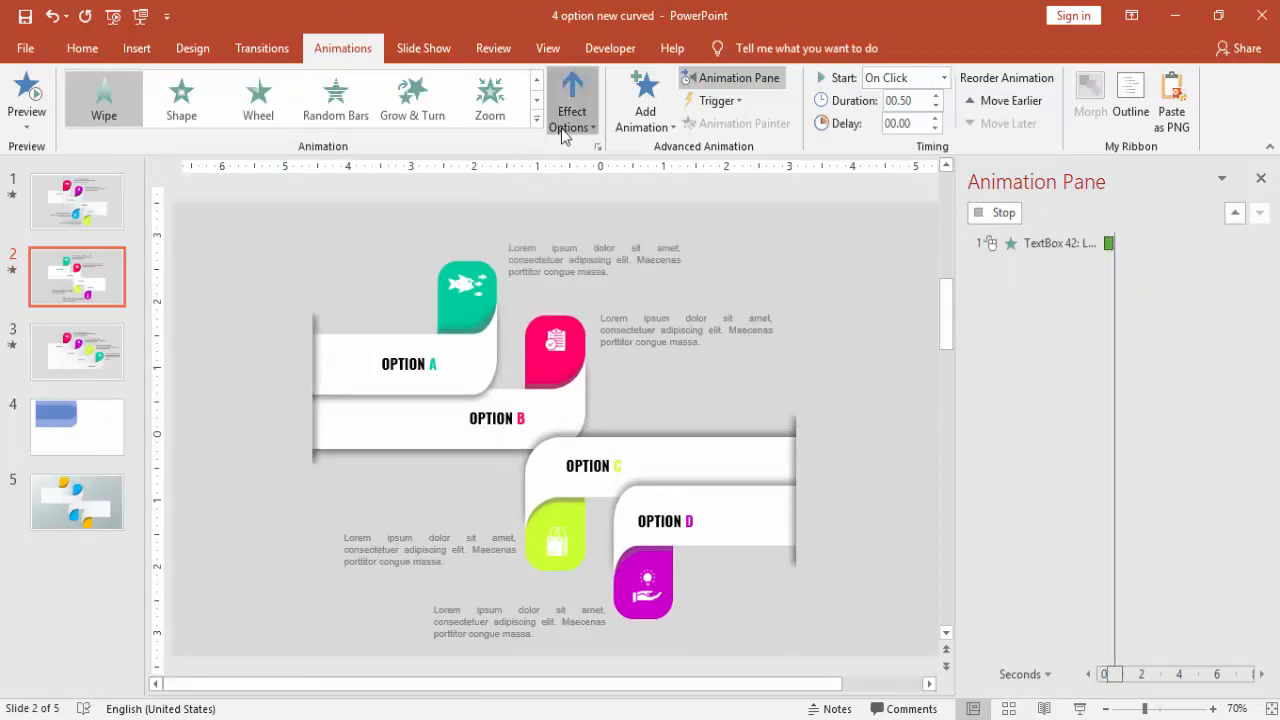
mouse_move(868, 192)
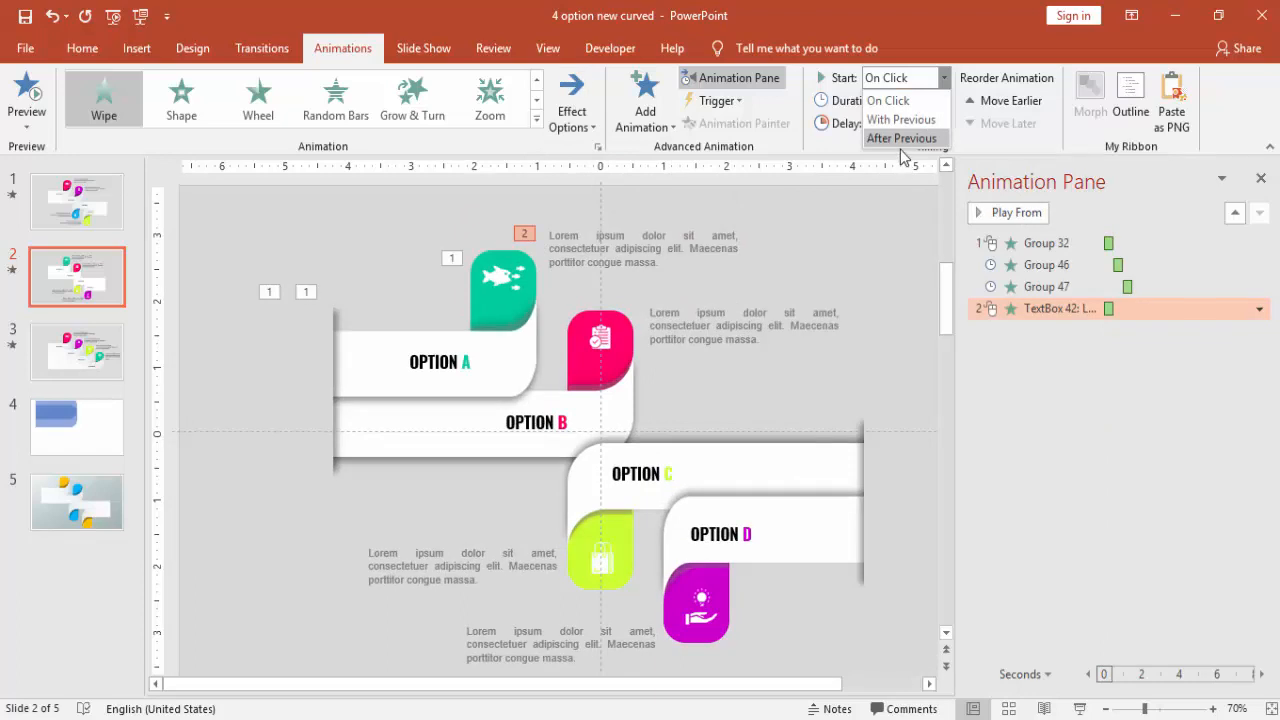
click(903, 137)
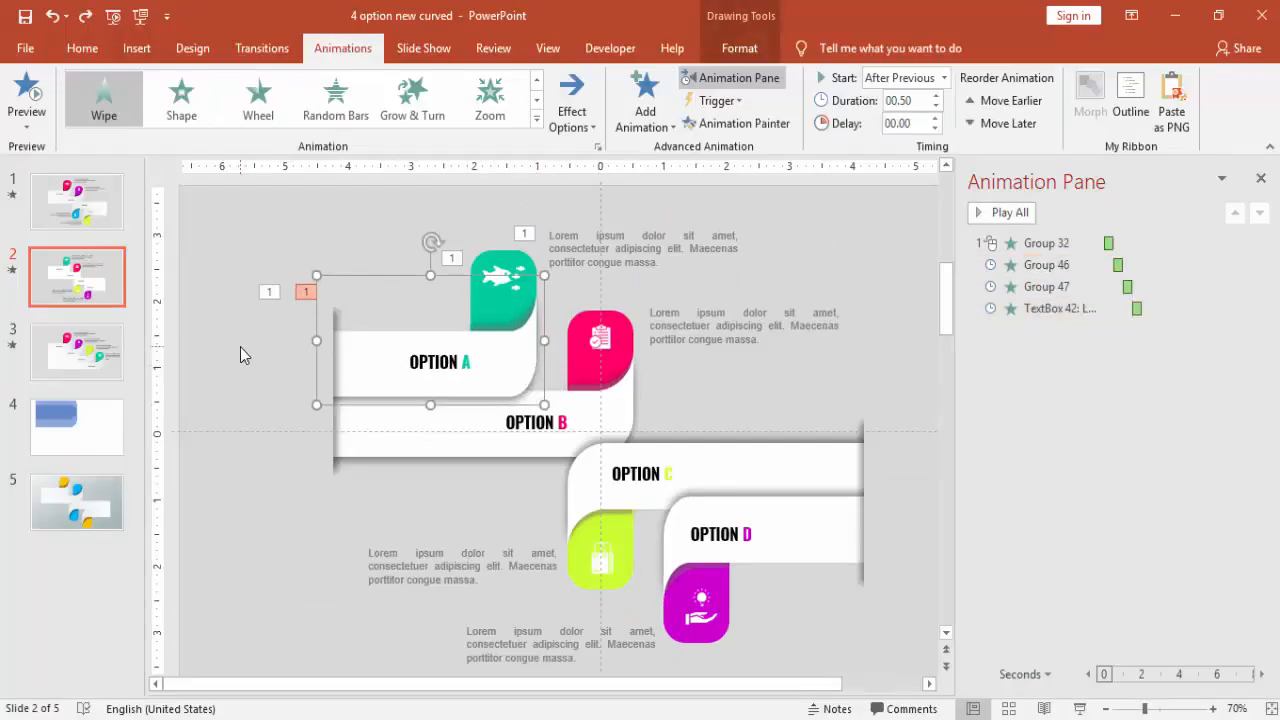
Use Animation Painter to copy the OPTION A band's Wipe onto the teal tab and text box
click(1046, 265)
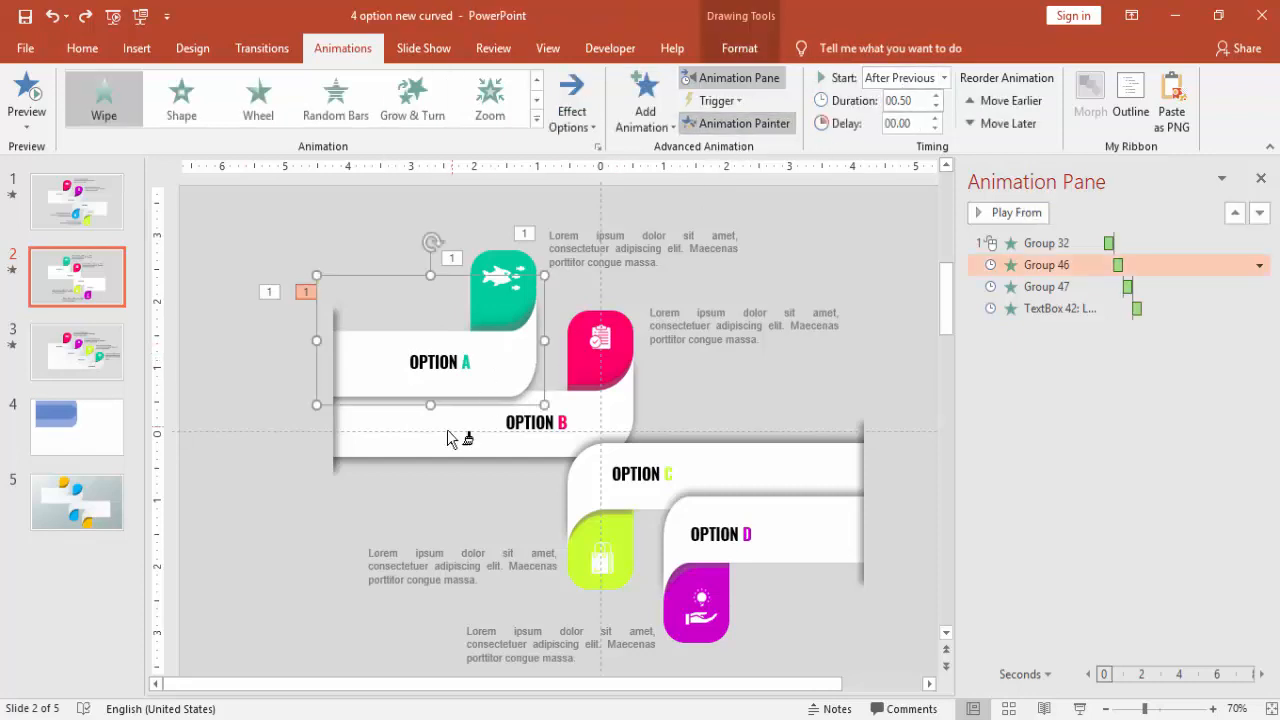
click(1007, 212)
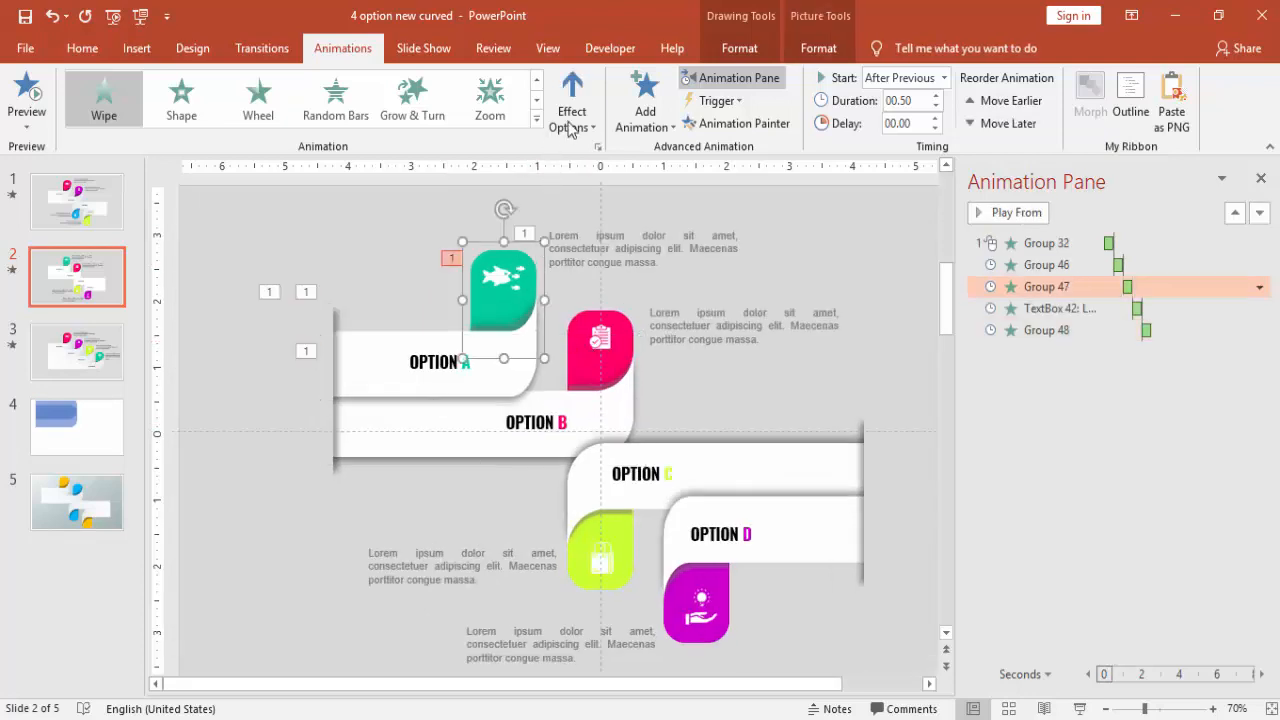
mouse_move(743, 123)
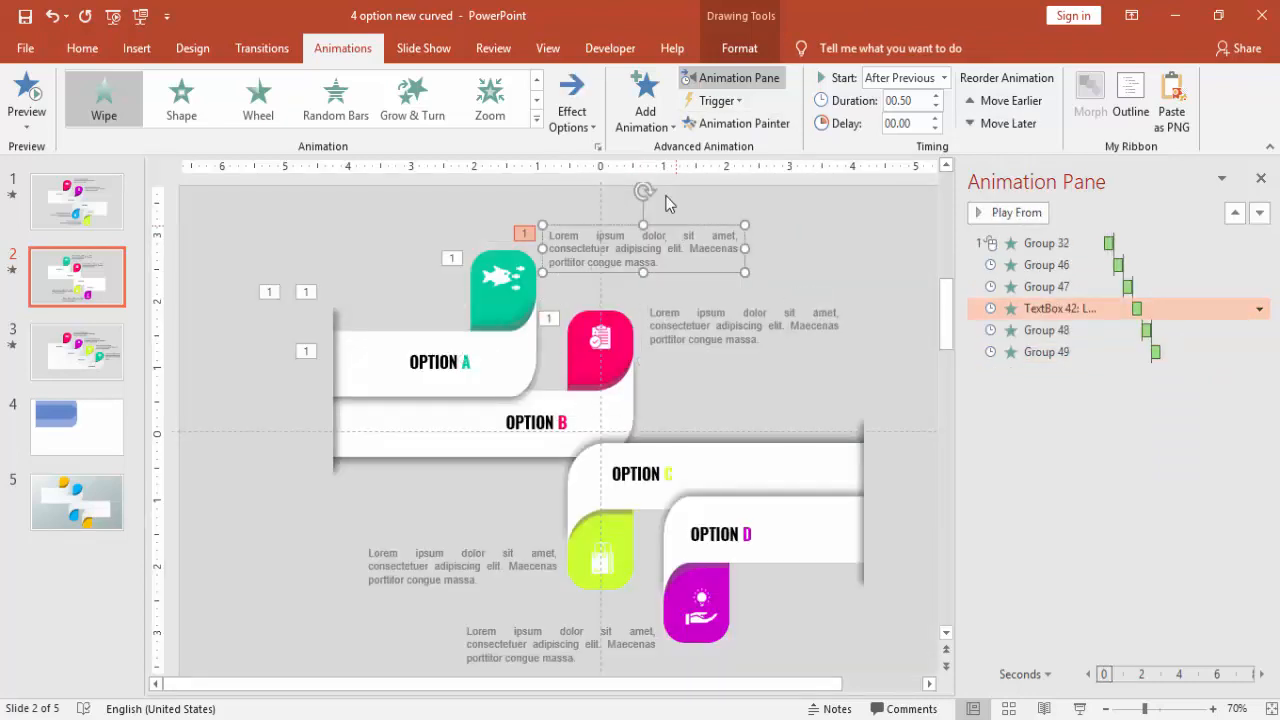
mouse_move(734, 123)
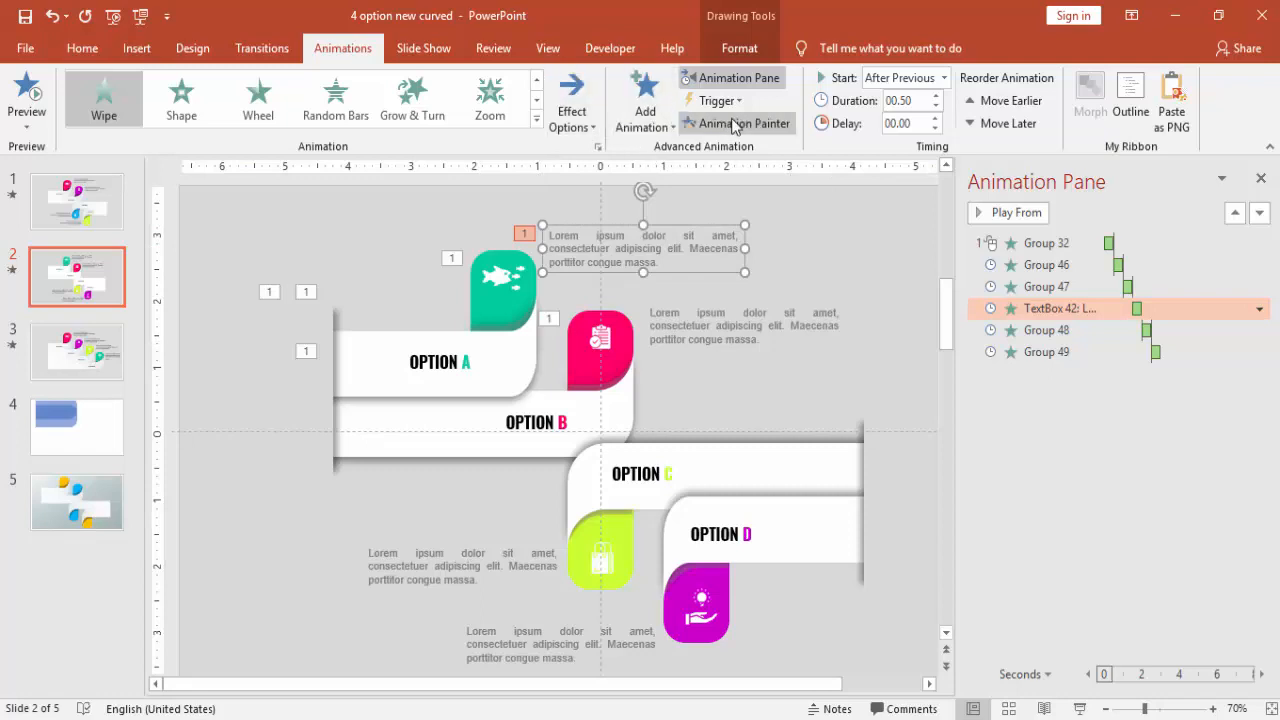
mouse_move(748, 123)
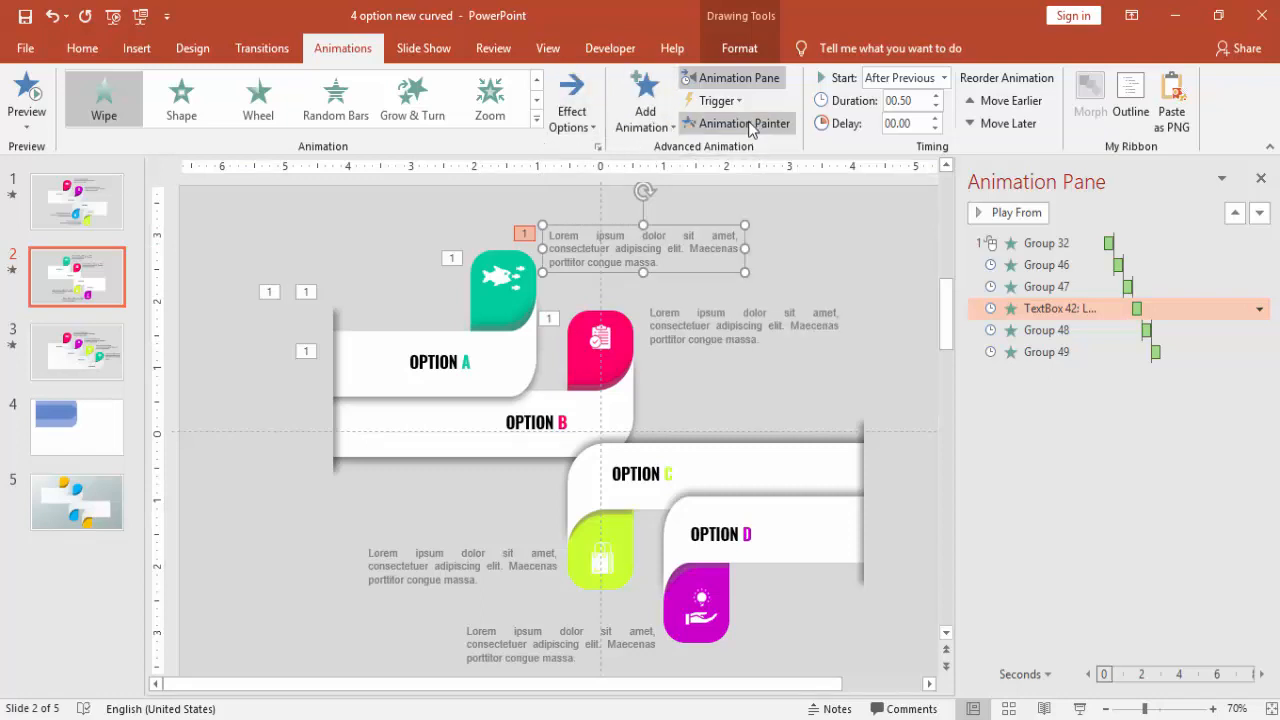
click(1007, 212)
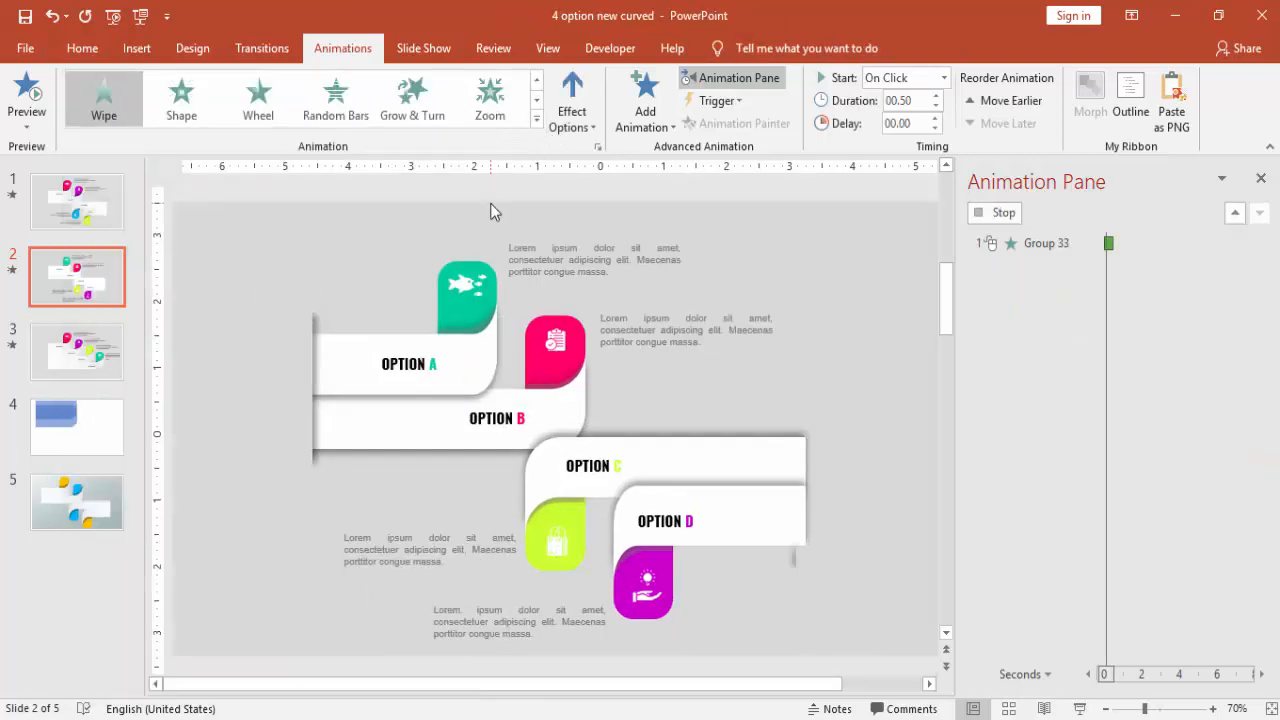
Give the lower OPTION C ribbon piece a Wipe entrance and set its direction
click(571, 100)
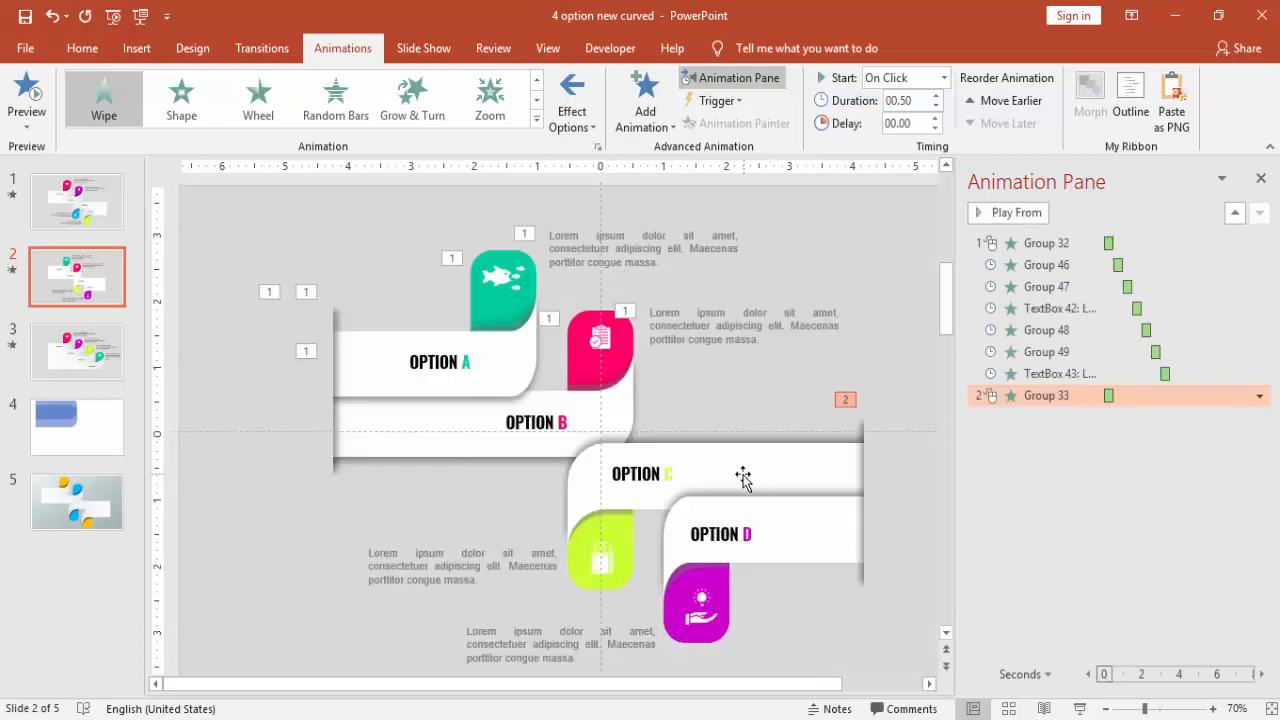
click(743, 474)
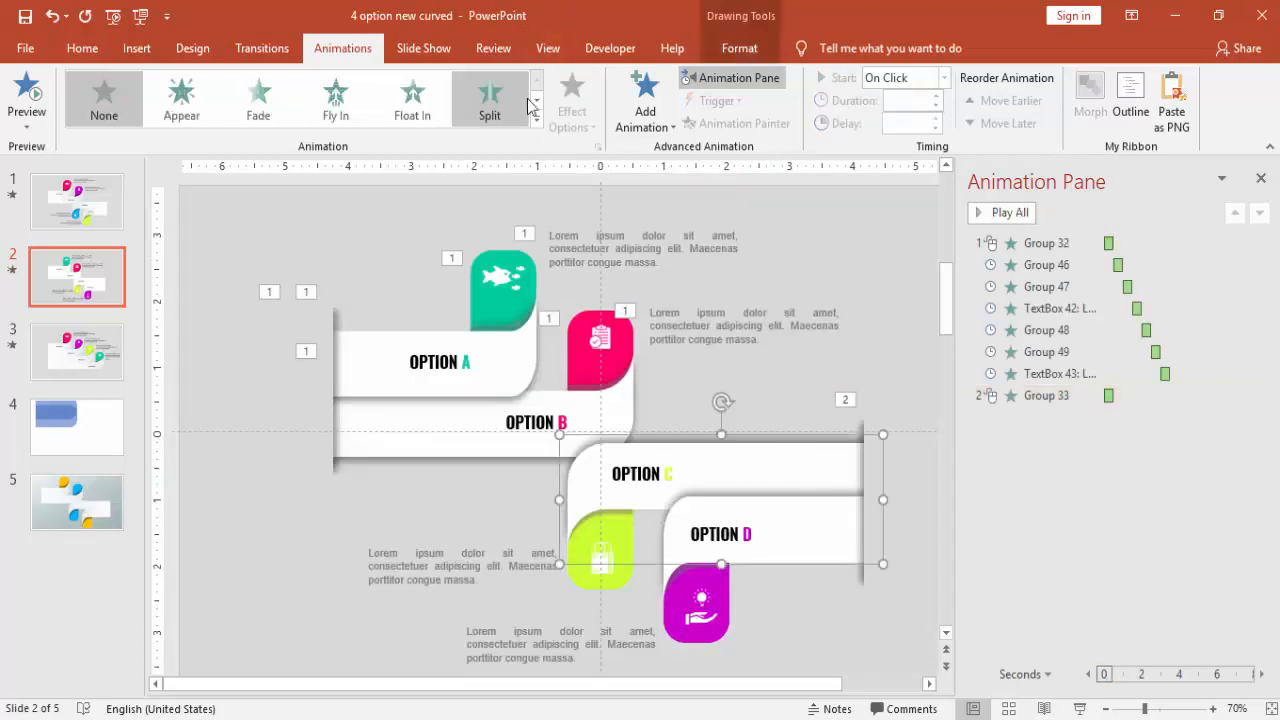
click(535, 110)
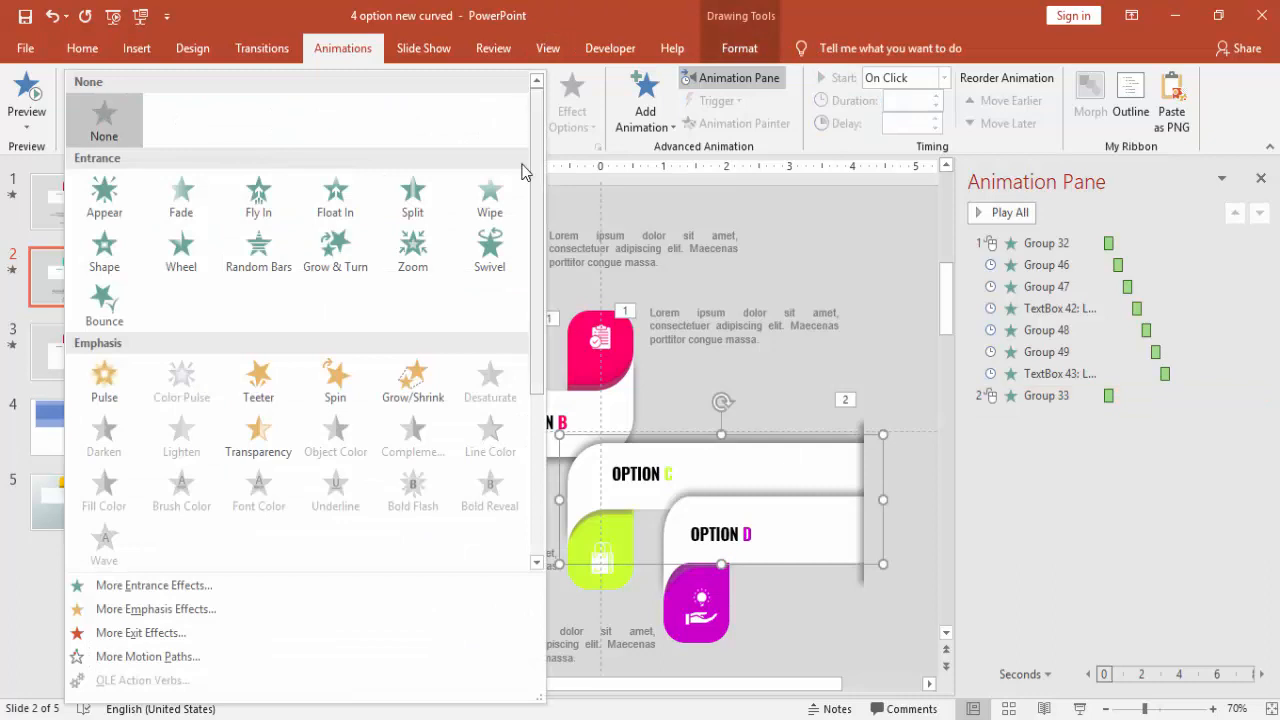
mouse_move(489, 195)
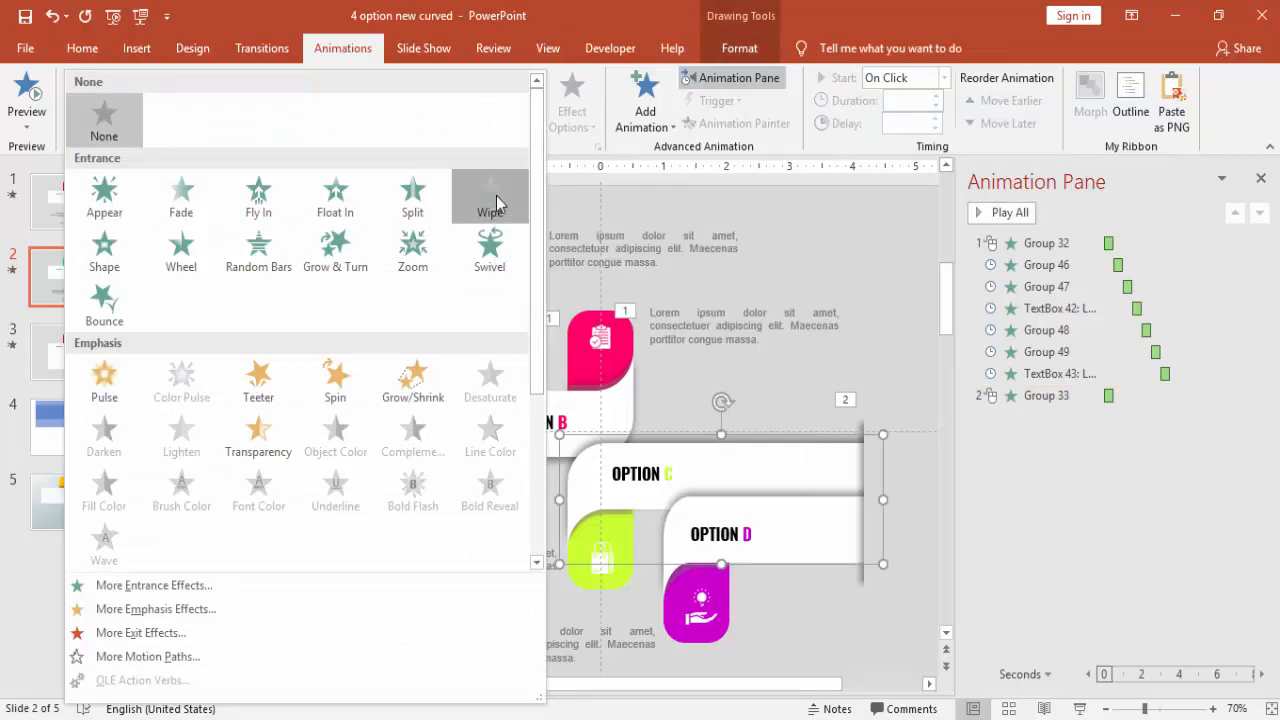
click(490, 196)
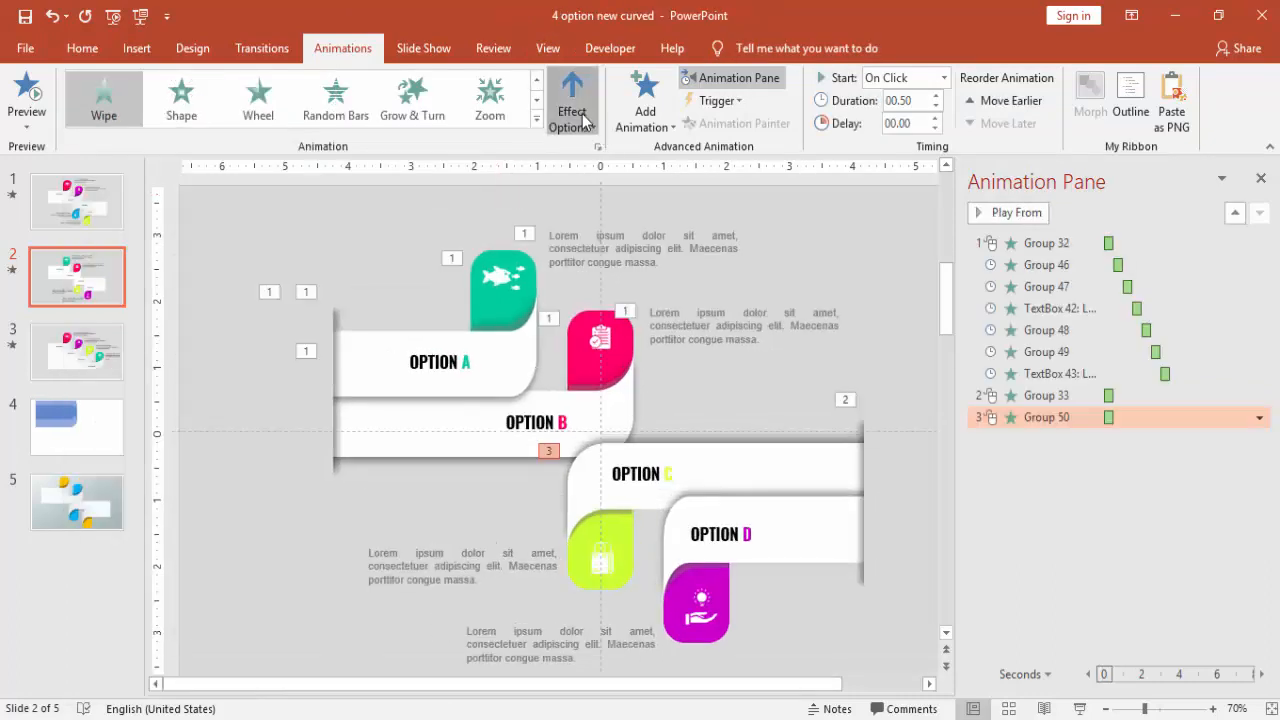
click(1008, 212)
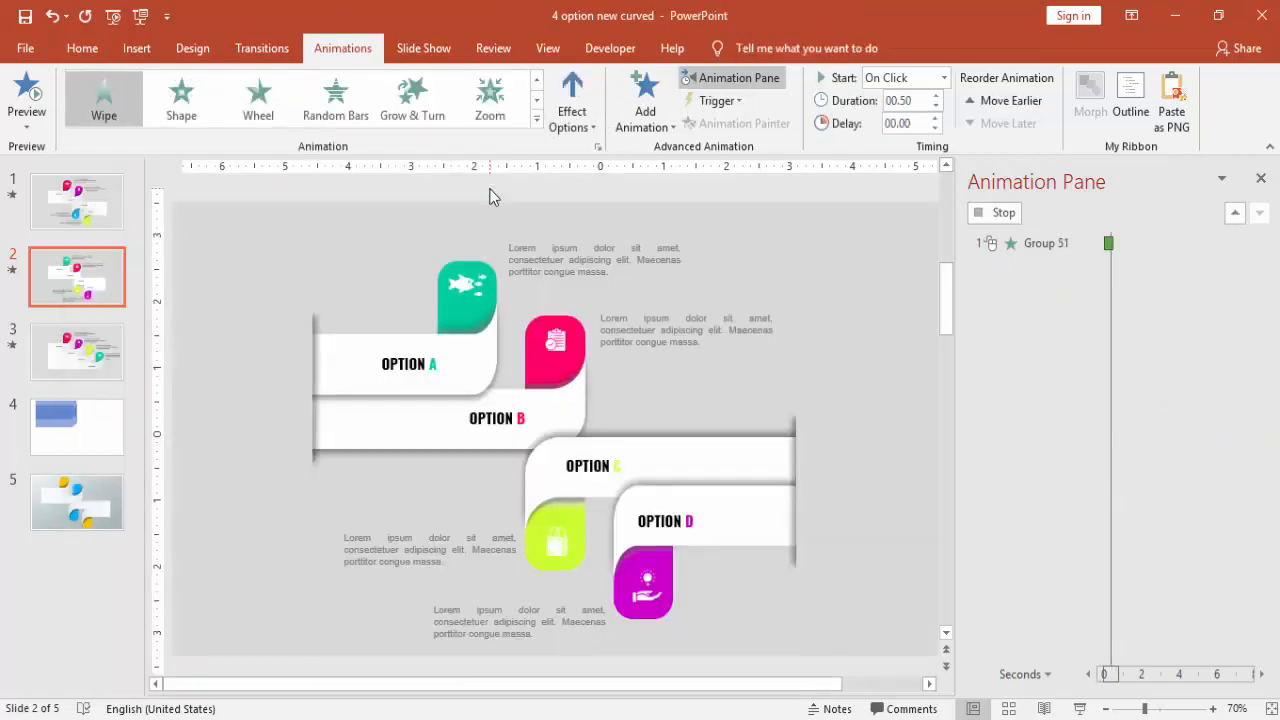
Make the OPTION C piece's Wipe start After Previous, then select the OPTION D piece
click(570, 95)
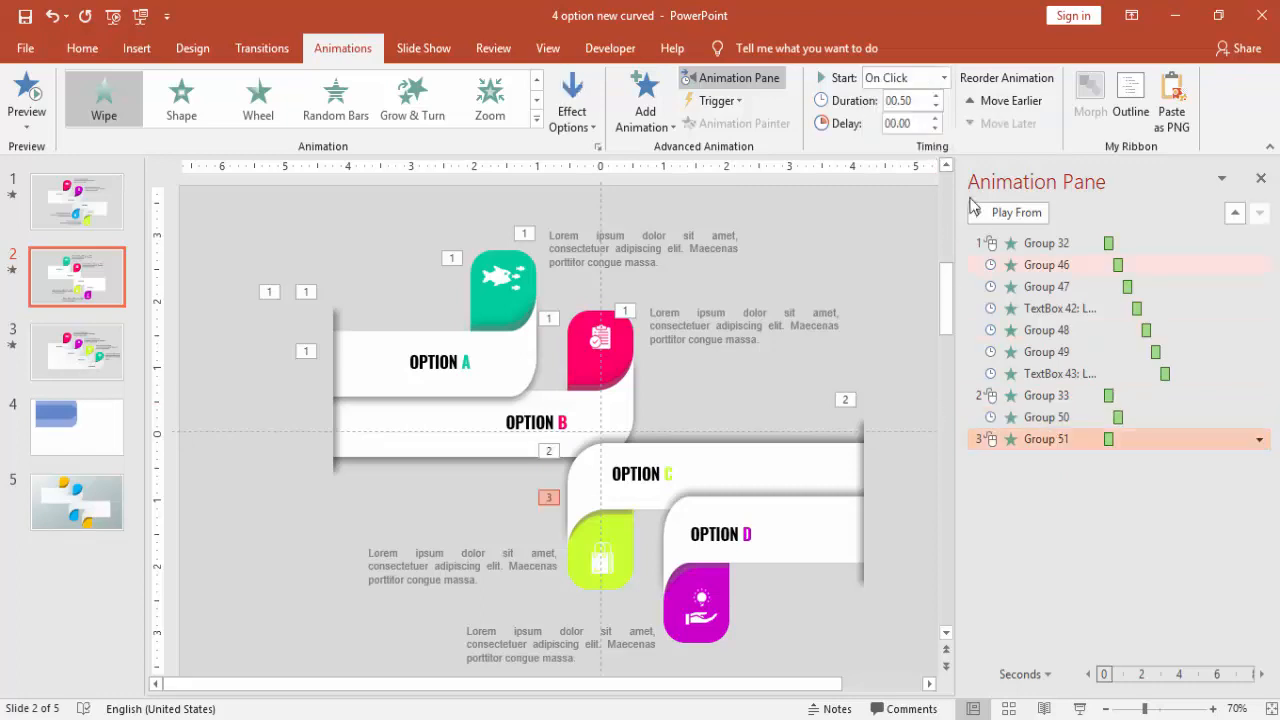
click(938, 77)
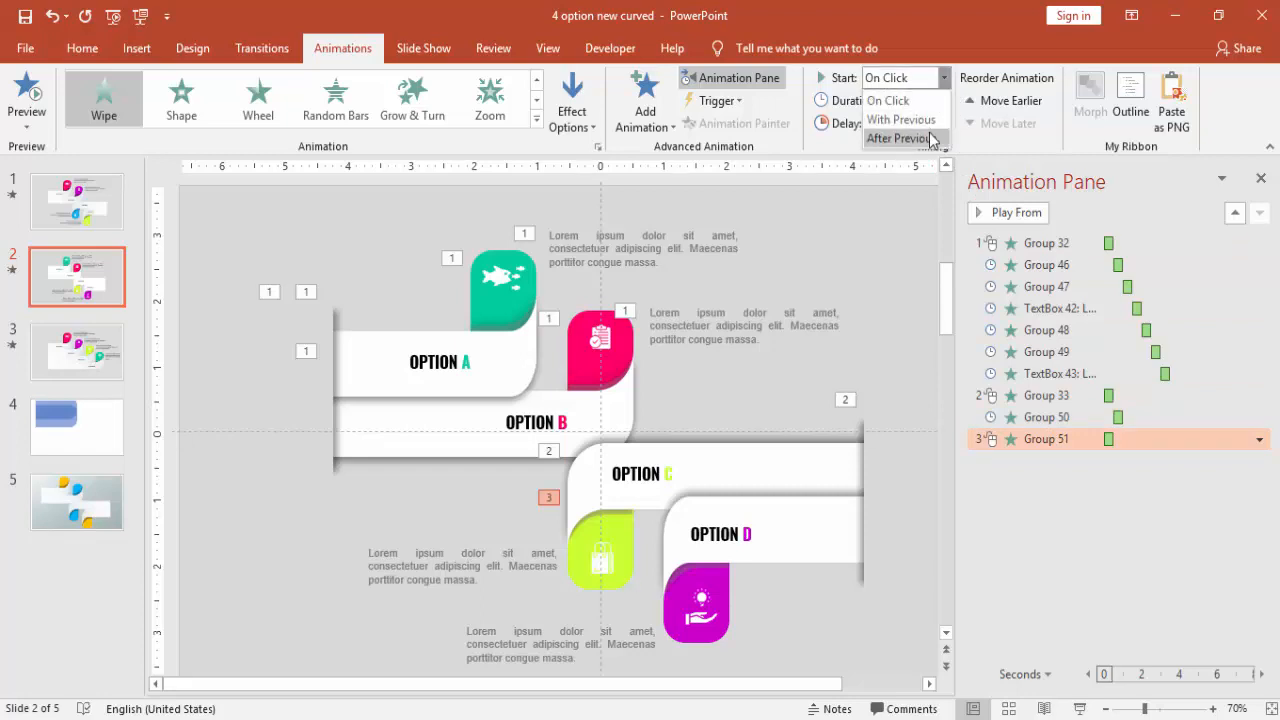
click(901, 138)
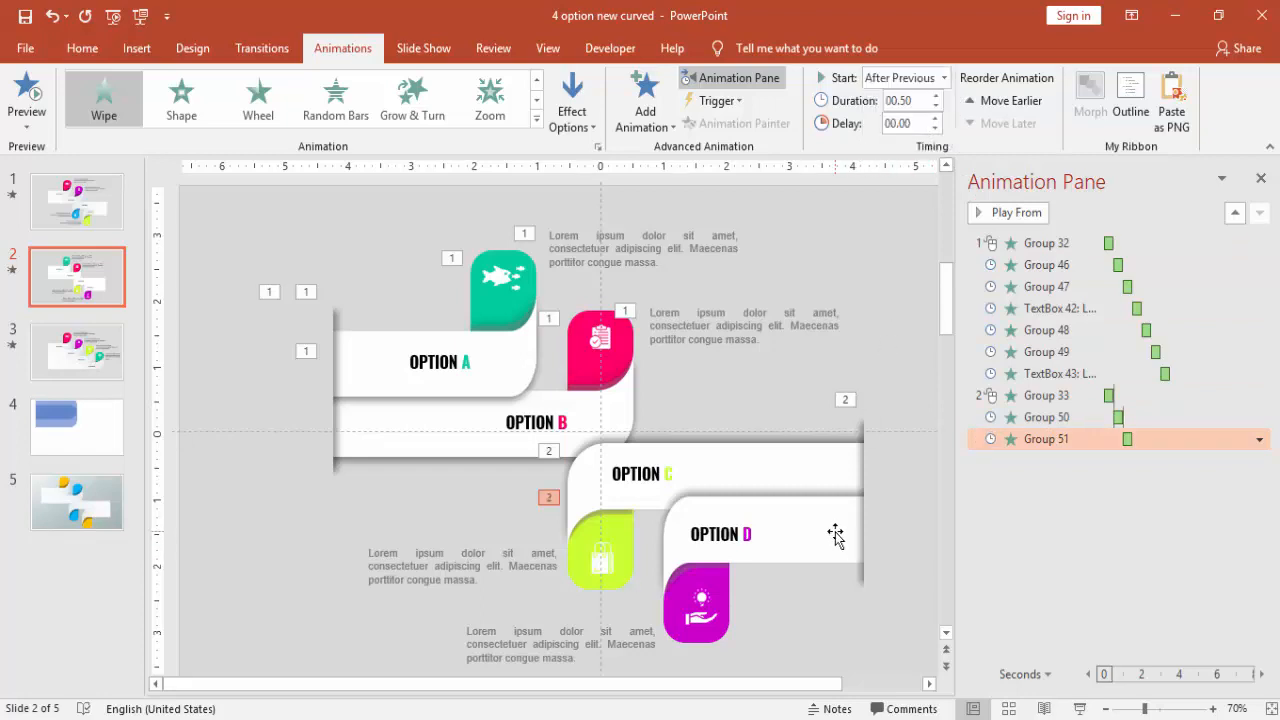
click(718, 533)
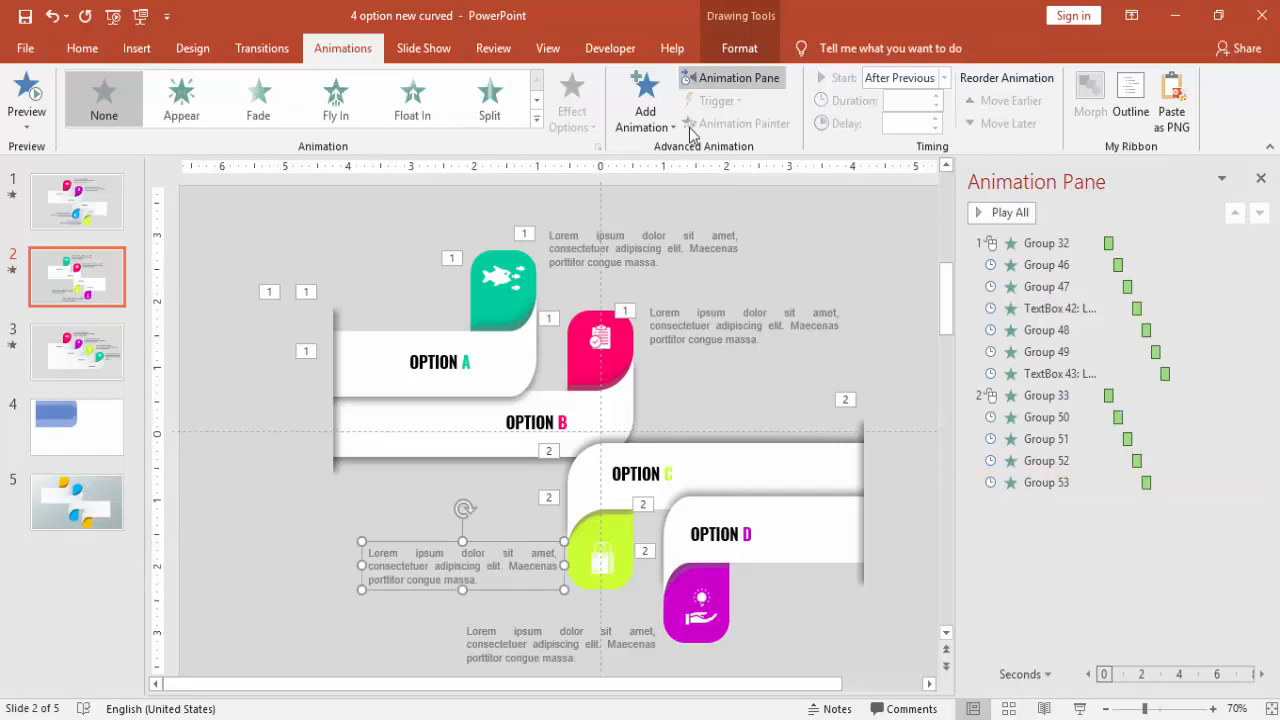
mouse_move(539, 540)
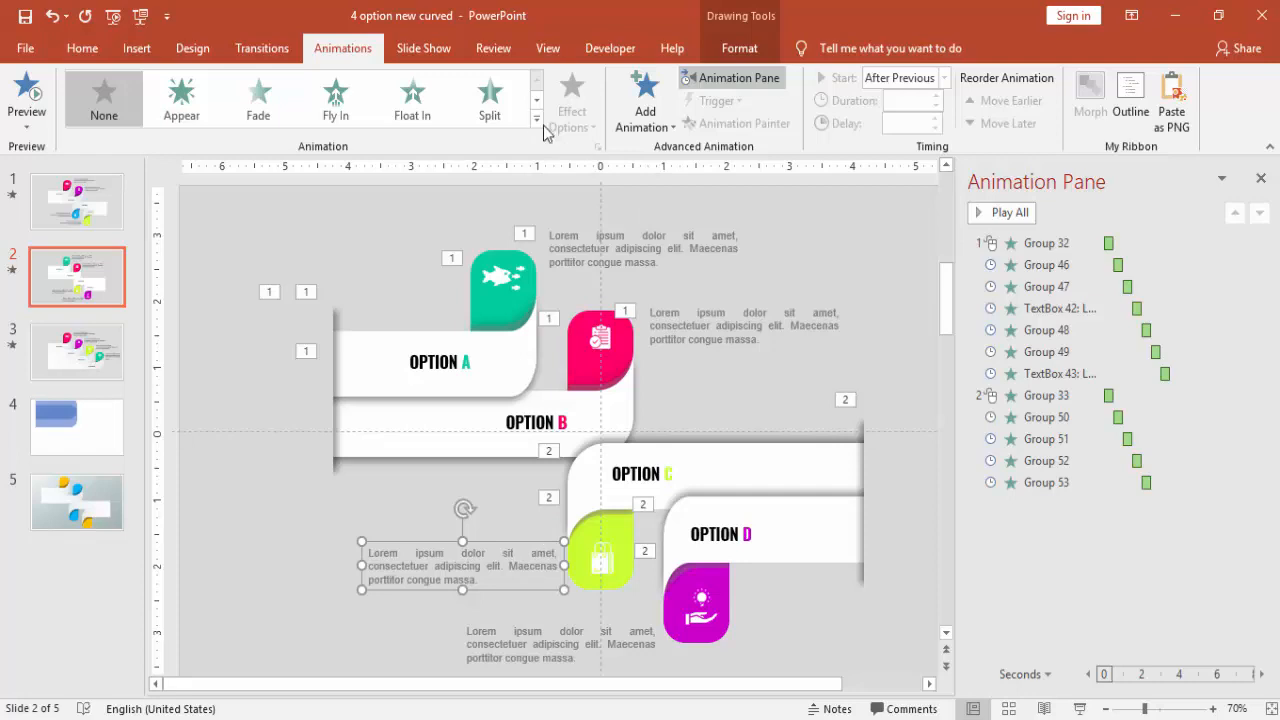
Give the lower-left Lorem ipsum text a Wipe entrance starting After Previous
click(535, 118)
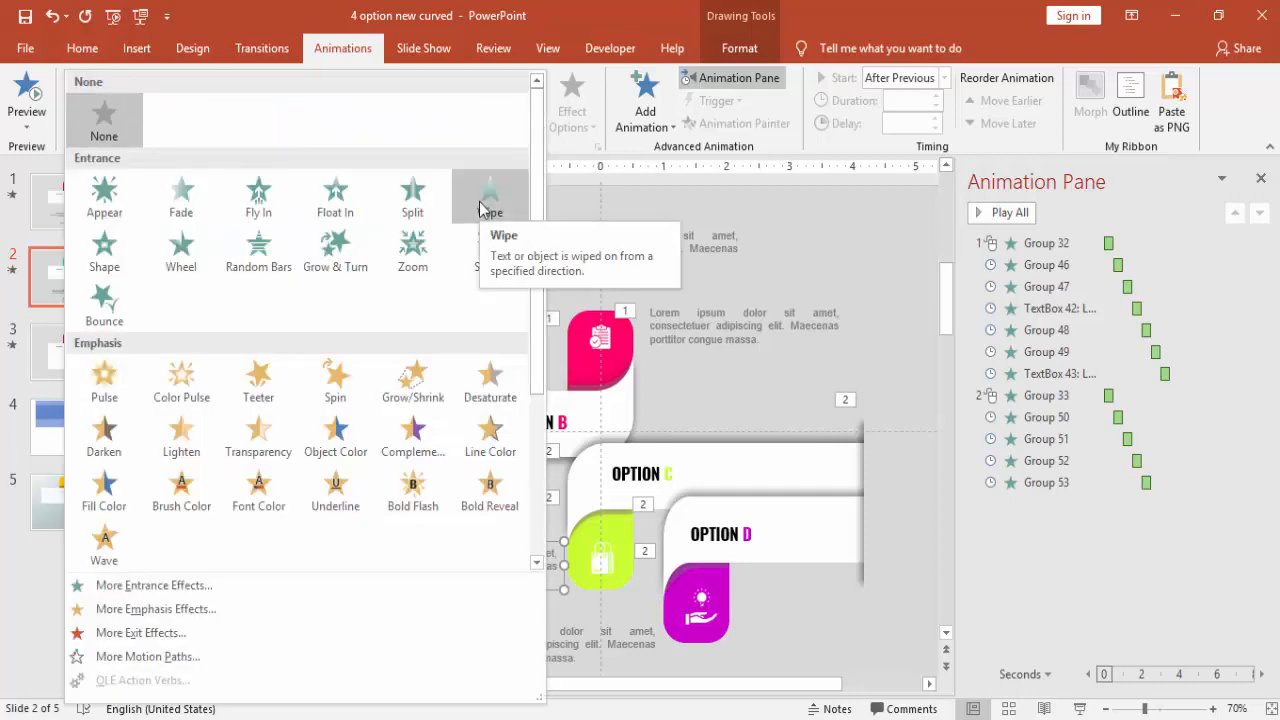
click(488, 197)
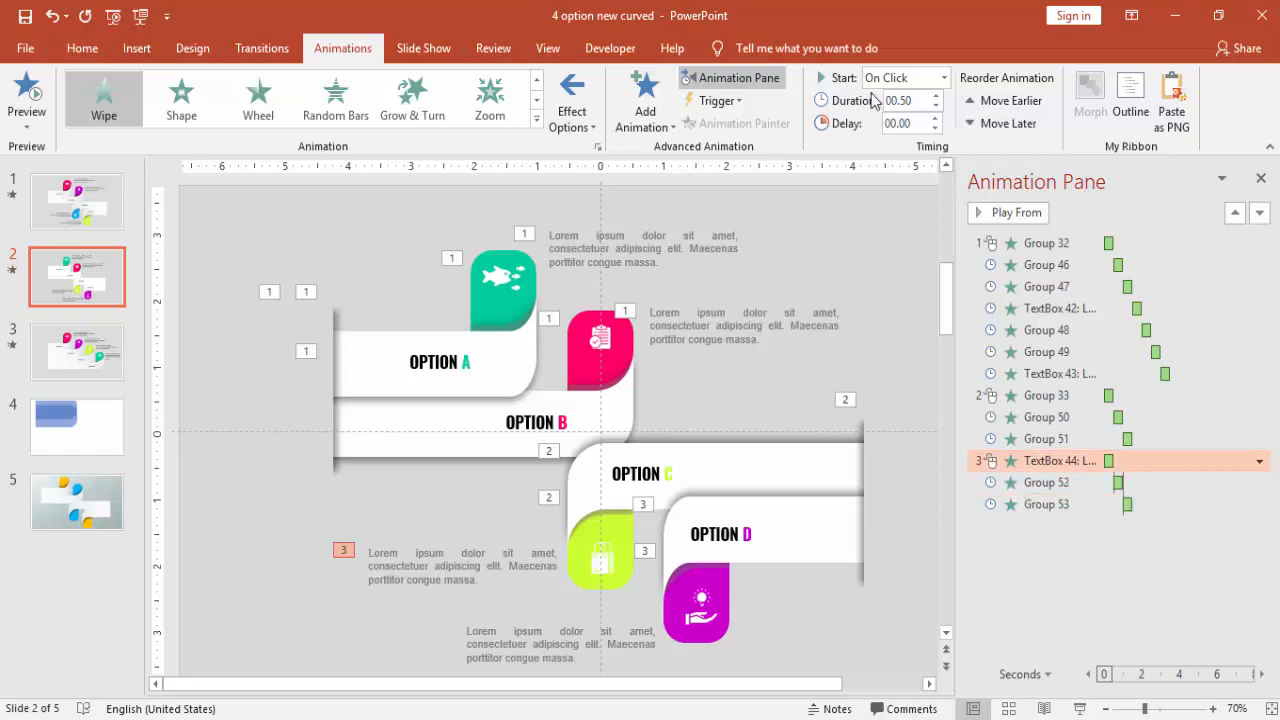
click(943, 77)
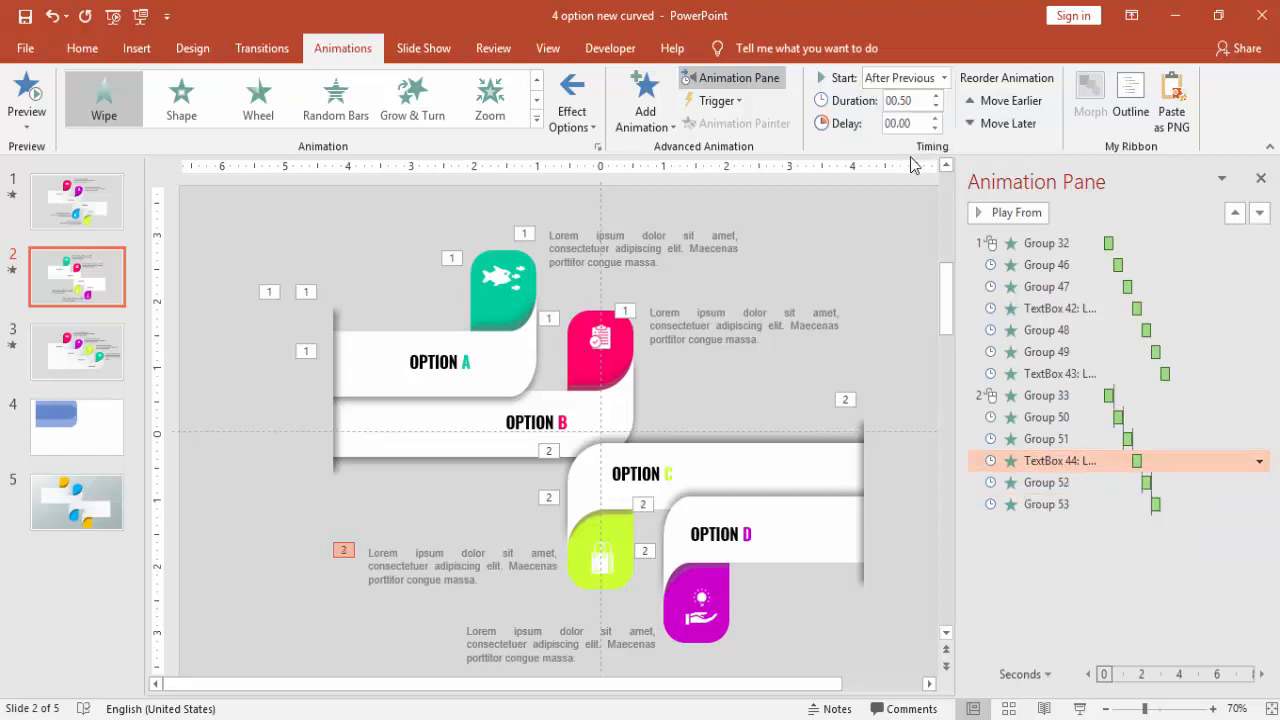
click(597, 555)
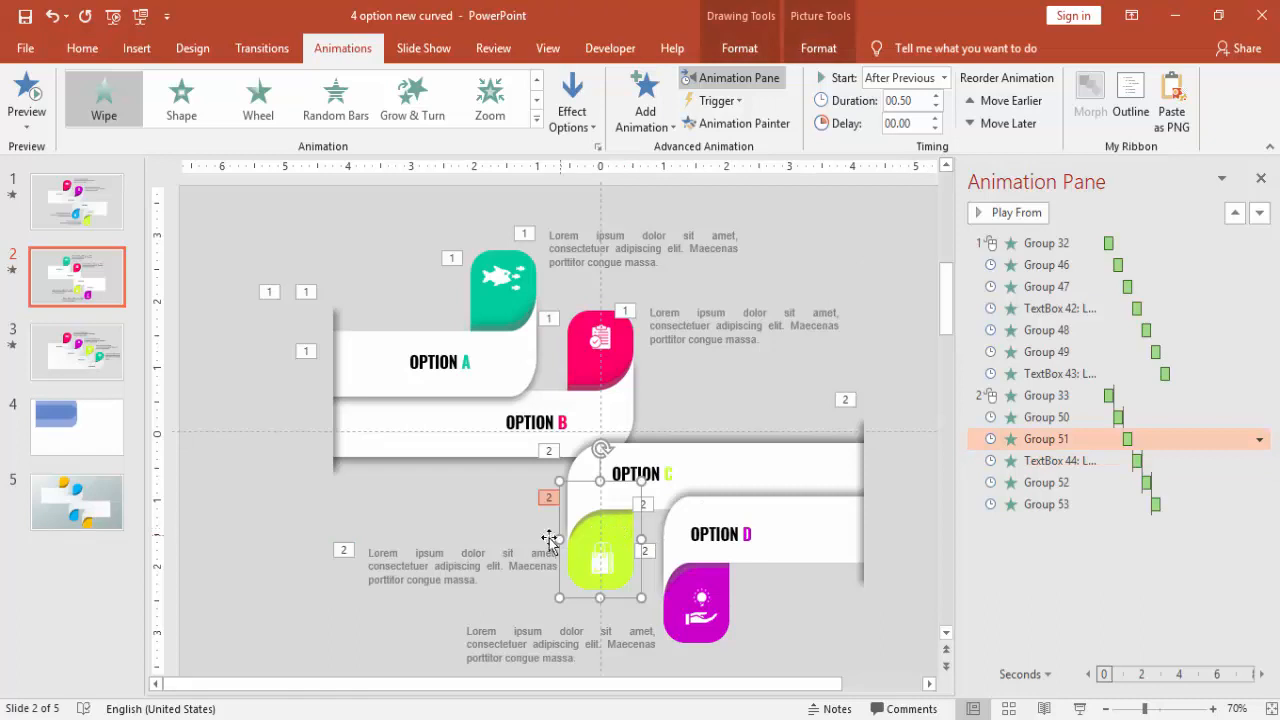
Make the bottom Lorem ipsum text wipe in From Right, starting After Previous
click(760, 534)
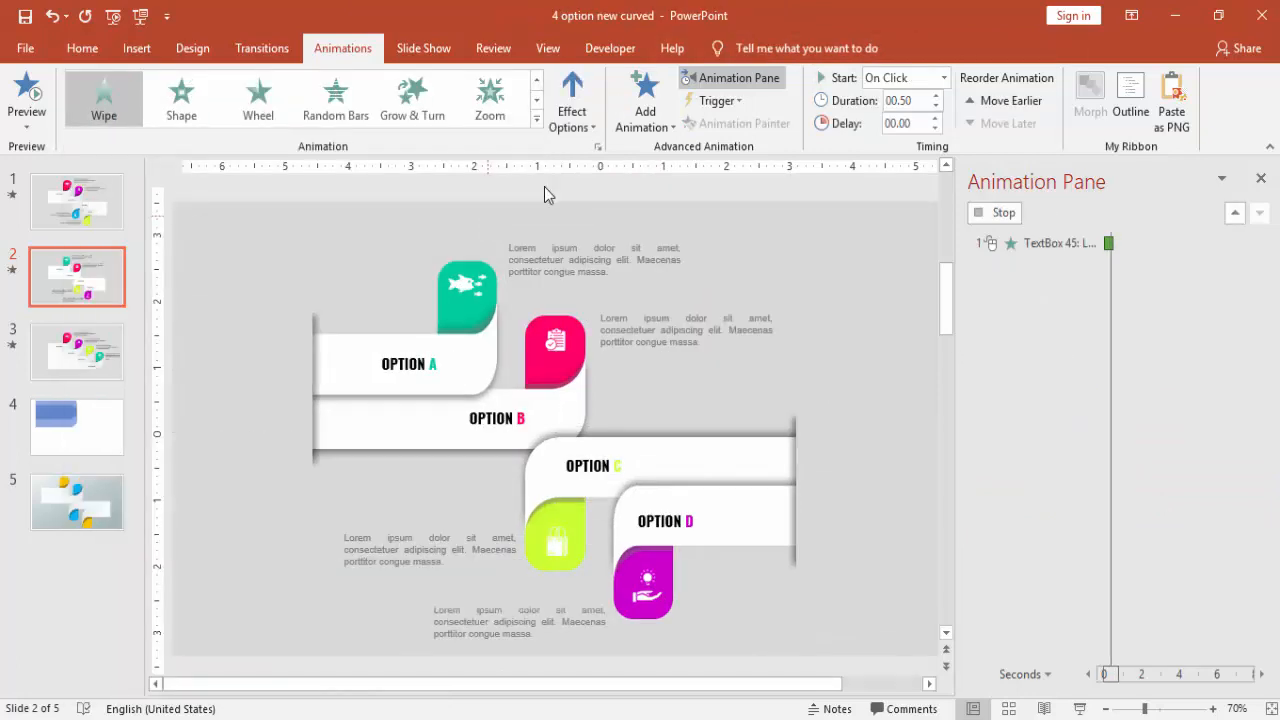
click(571, 100)
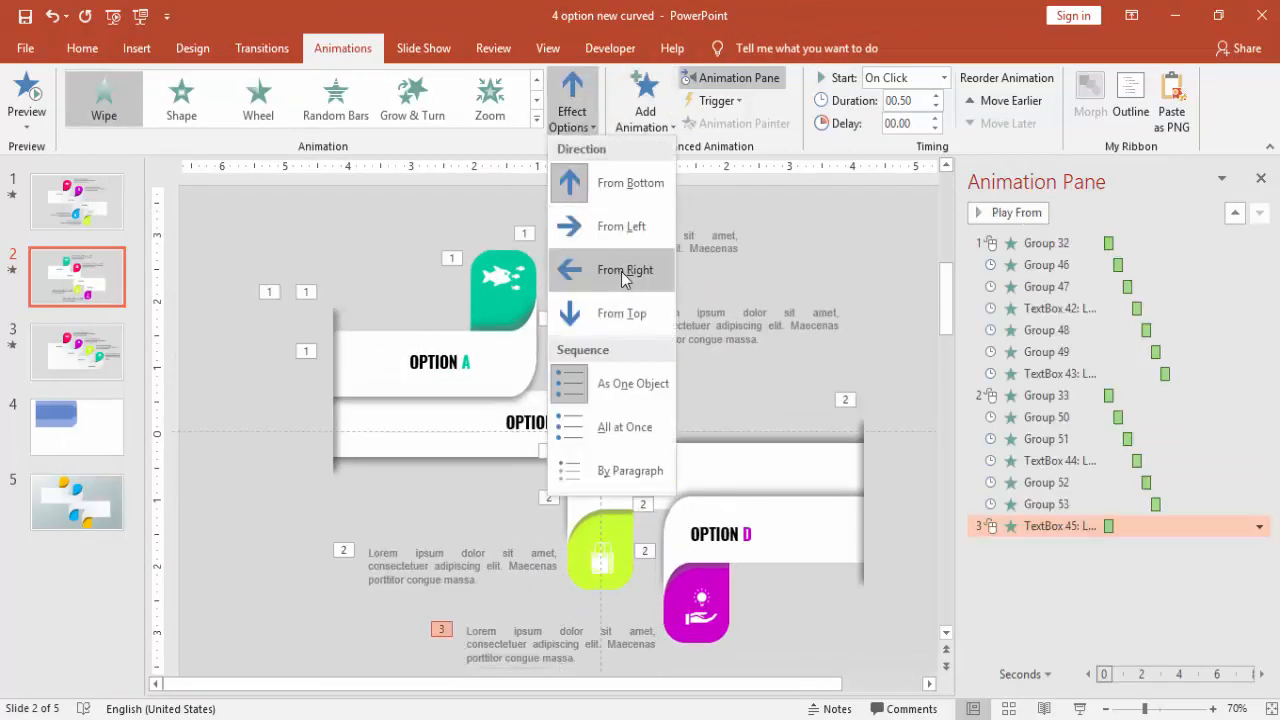
click(615, 270)
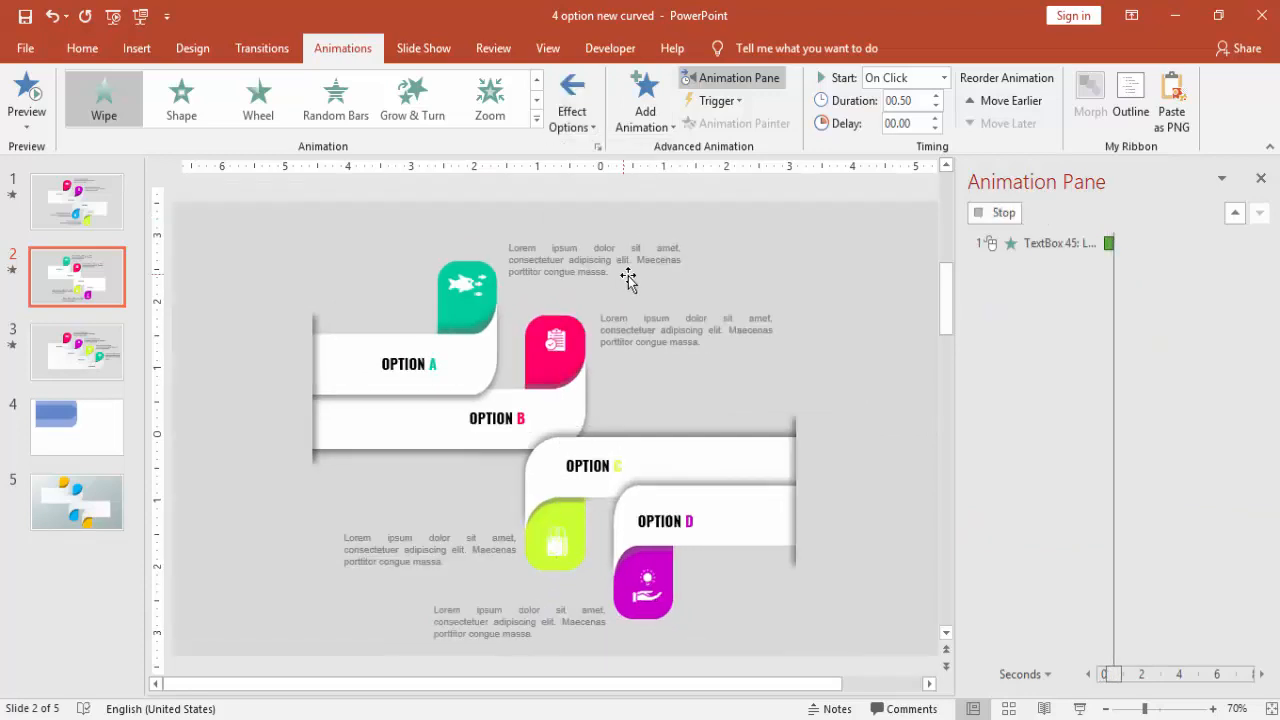
click(945, 77)
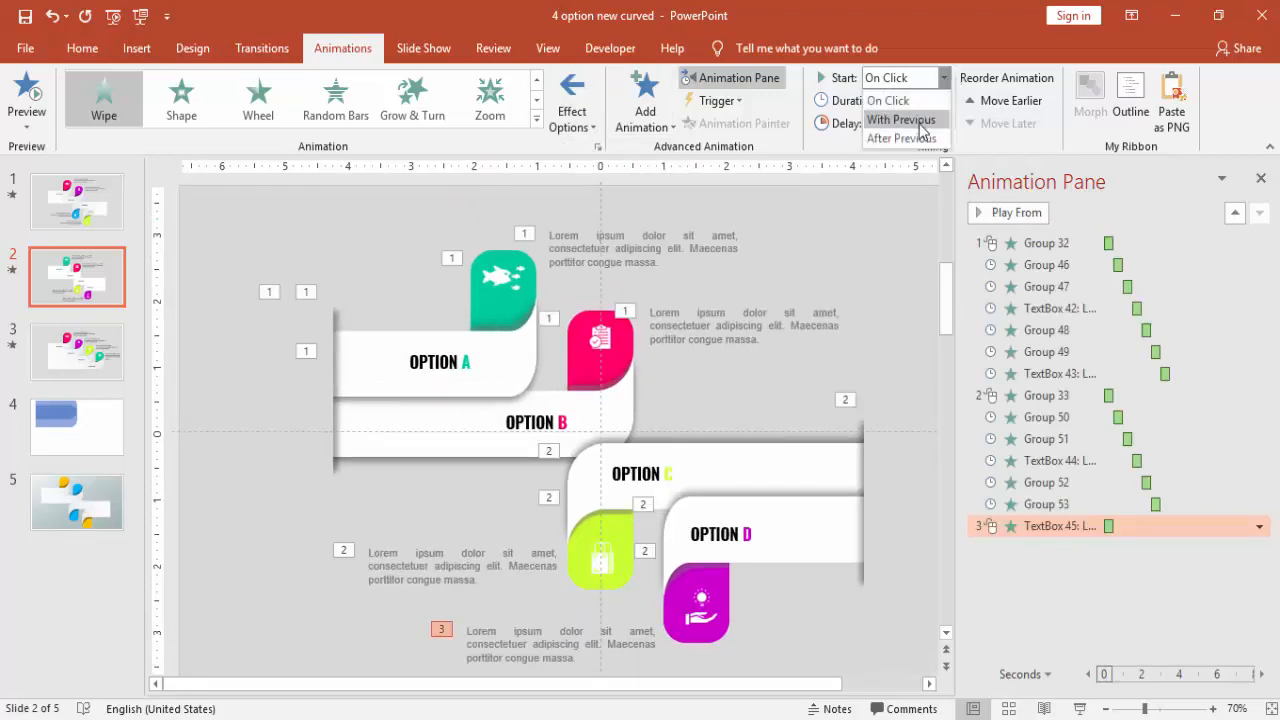
click(901, 138)
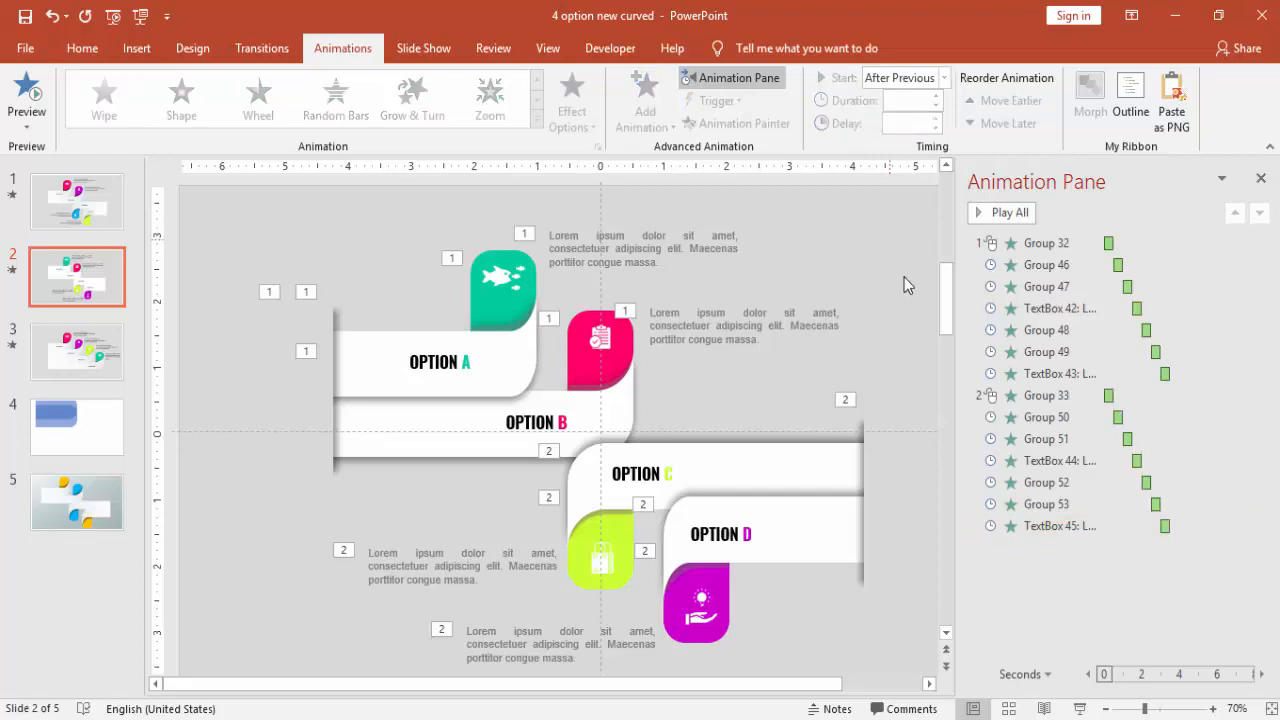